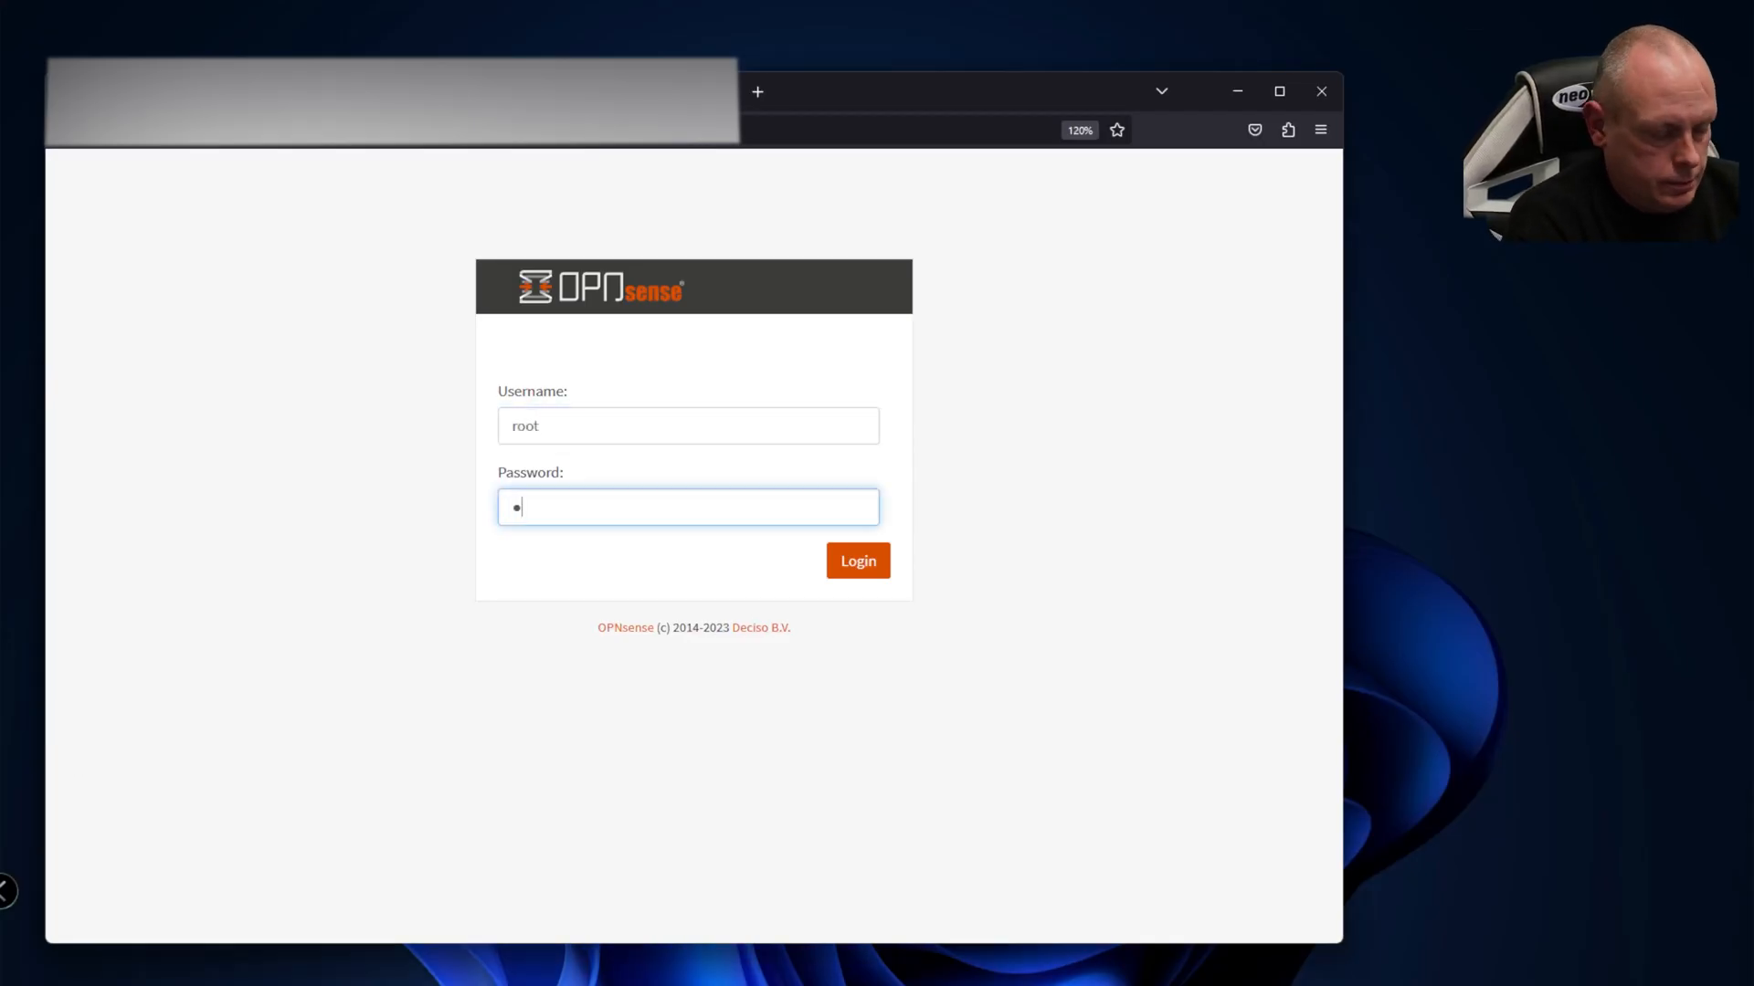
# Log in as root and expand the System > Access navigation section.
pyautogui.click(859, 561)
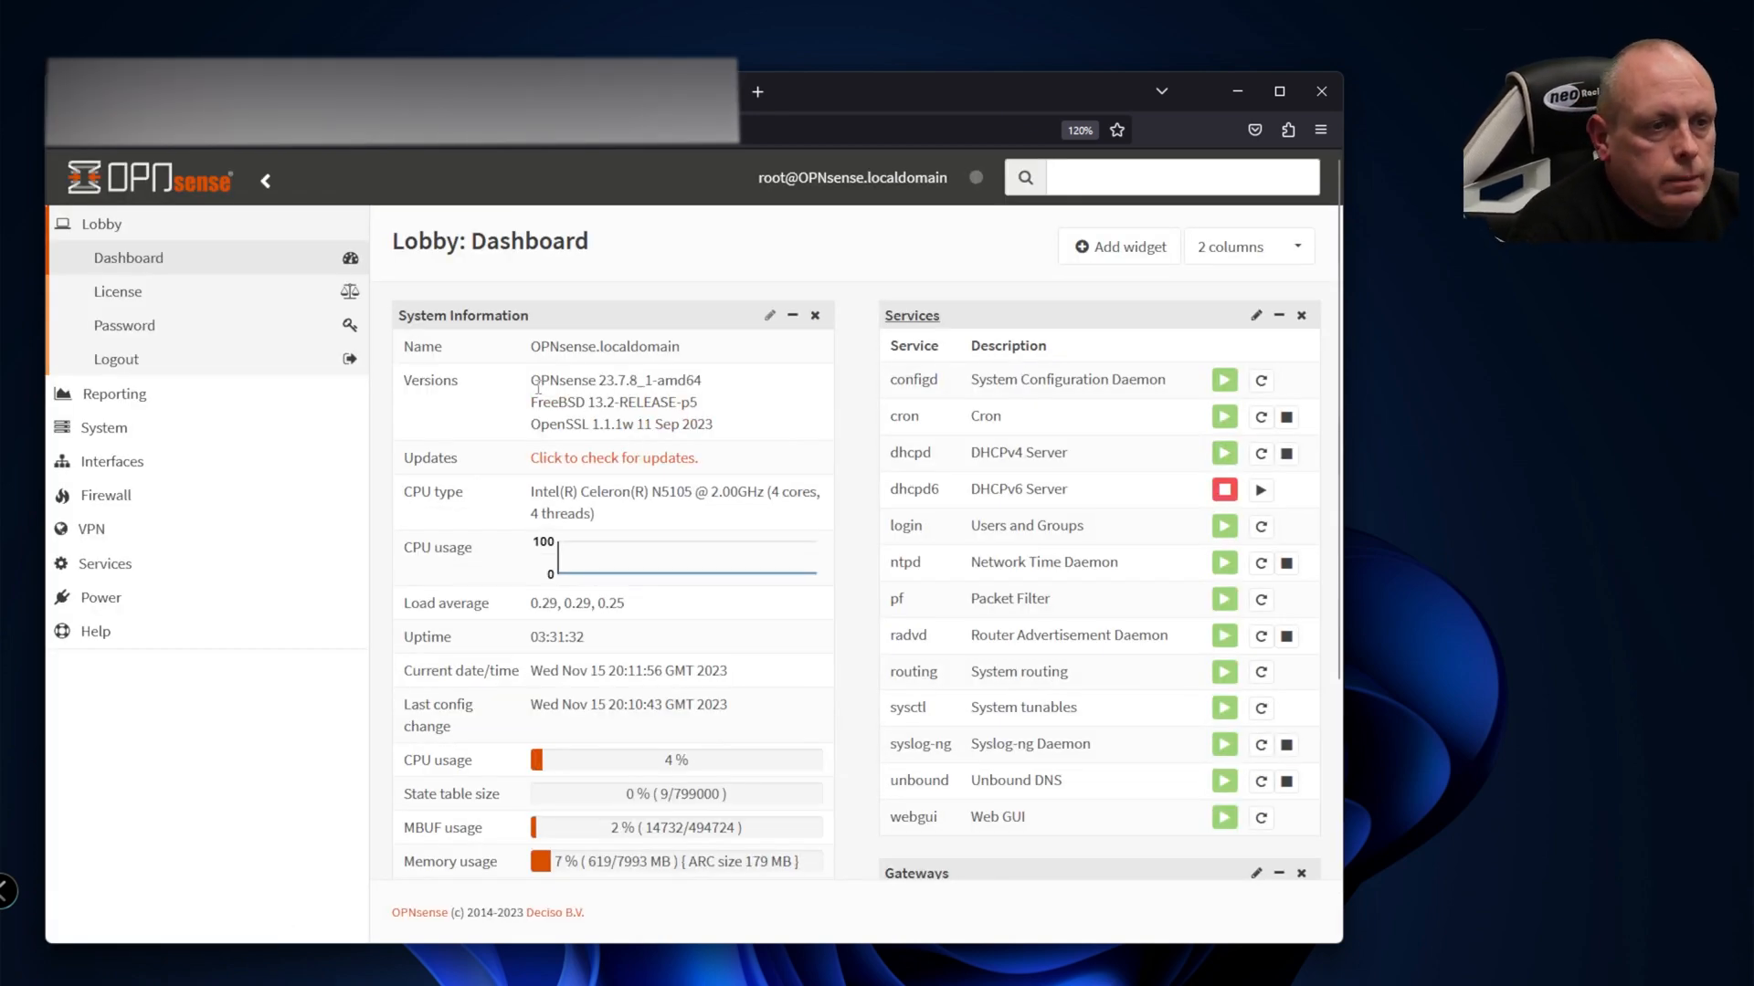
pyautogui.moveTo(114, 394)
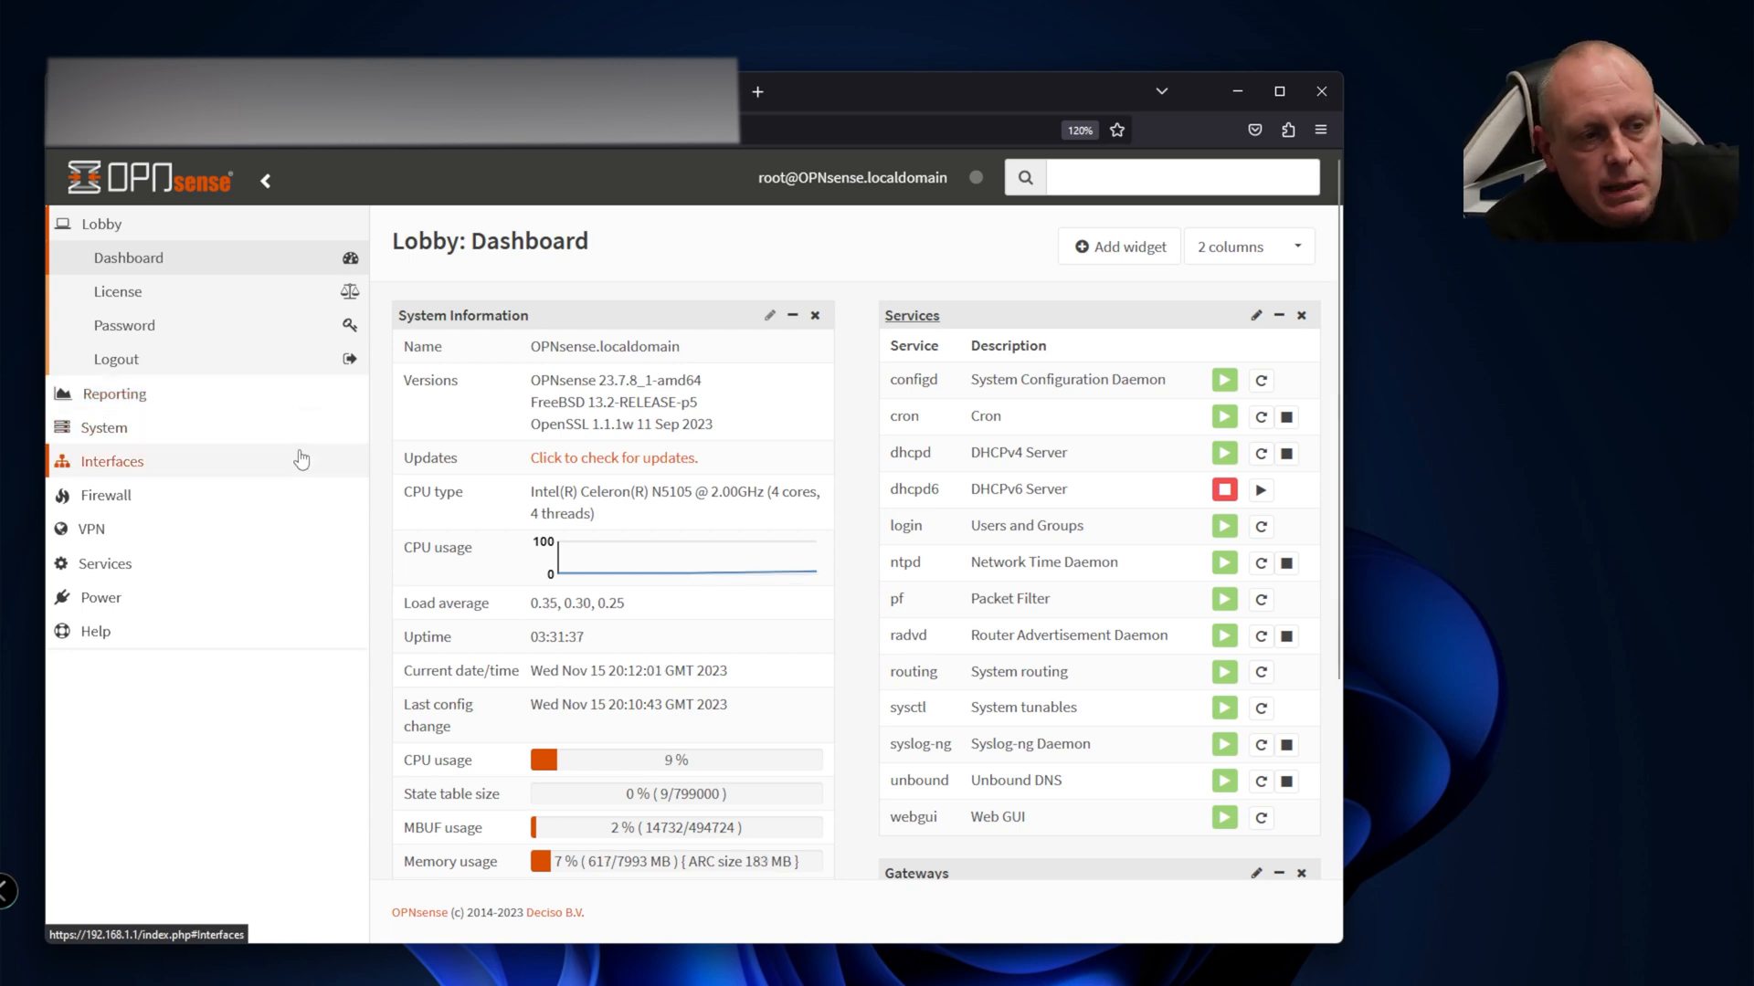
pyautogui.moveTo(297, 440)
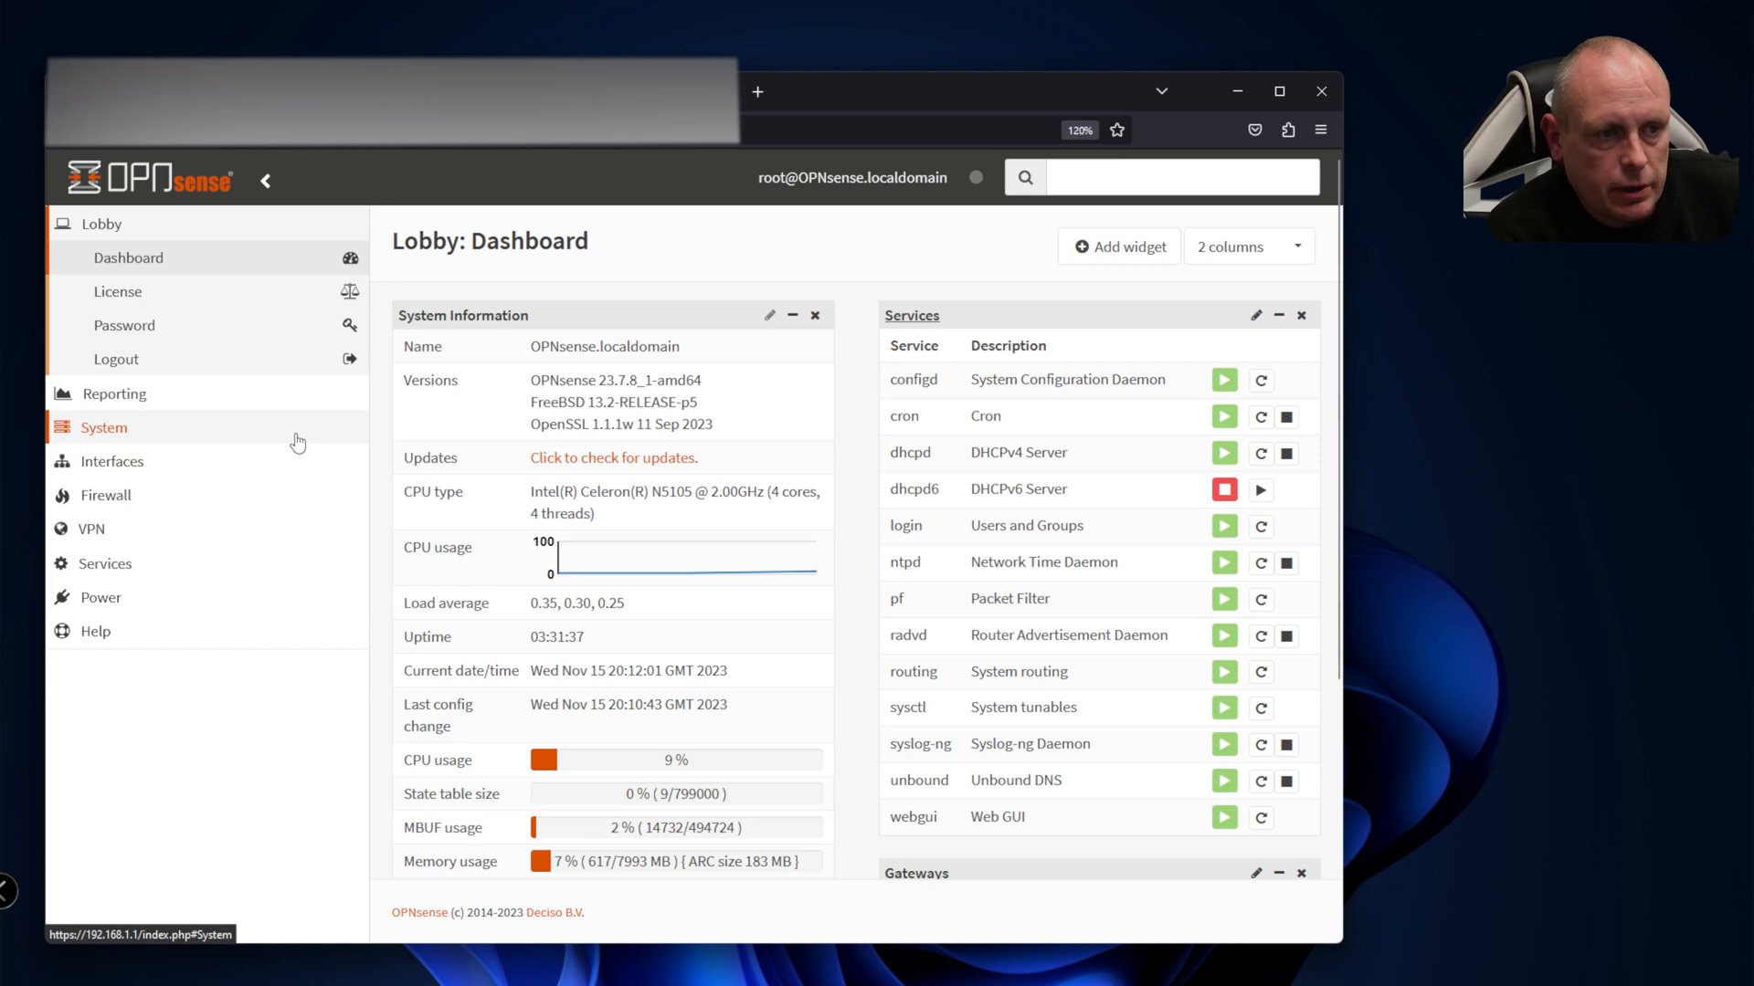
pyautogui.click(102, 426)
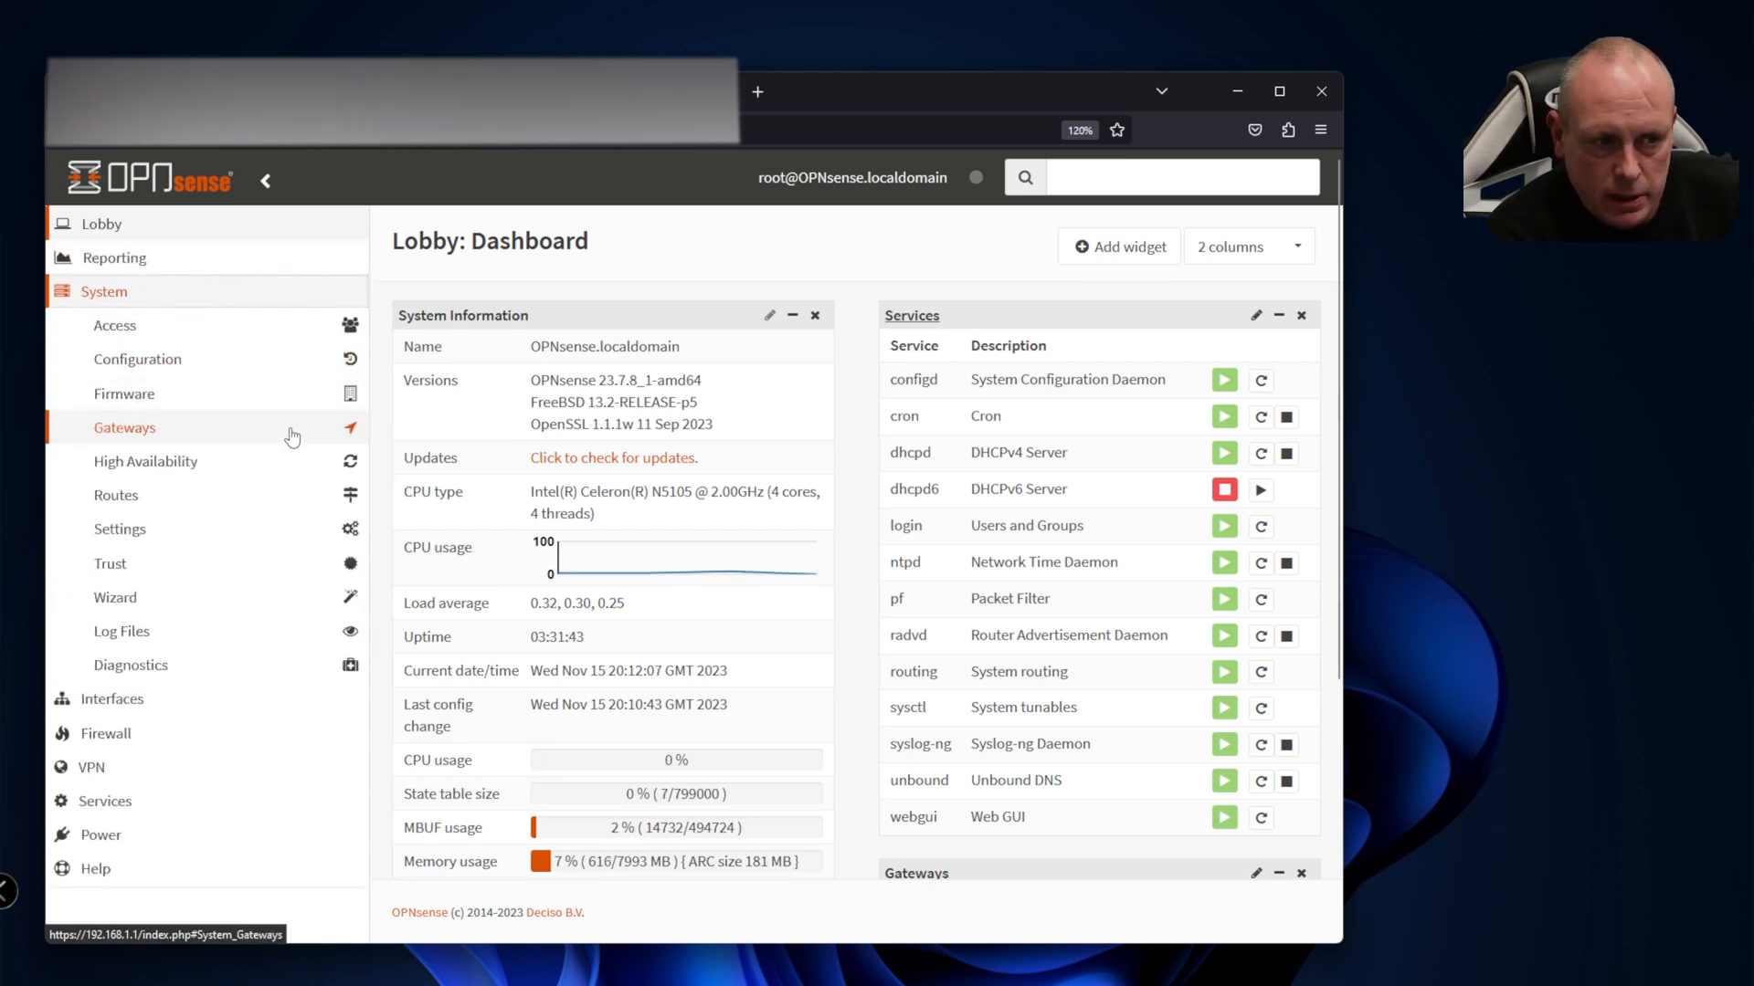
pyautogui.click(113, 325)
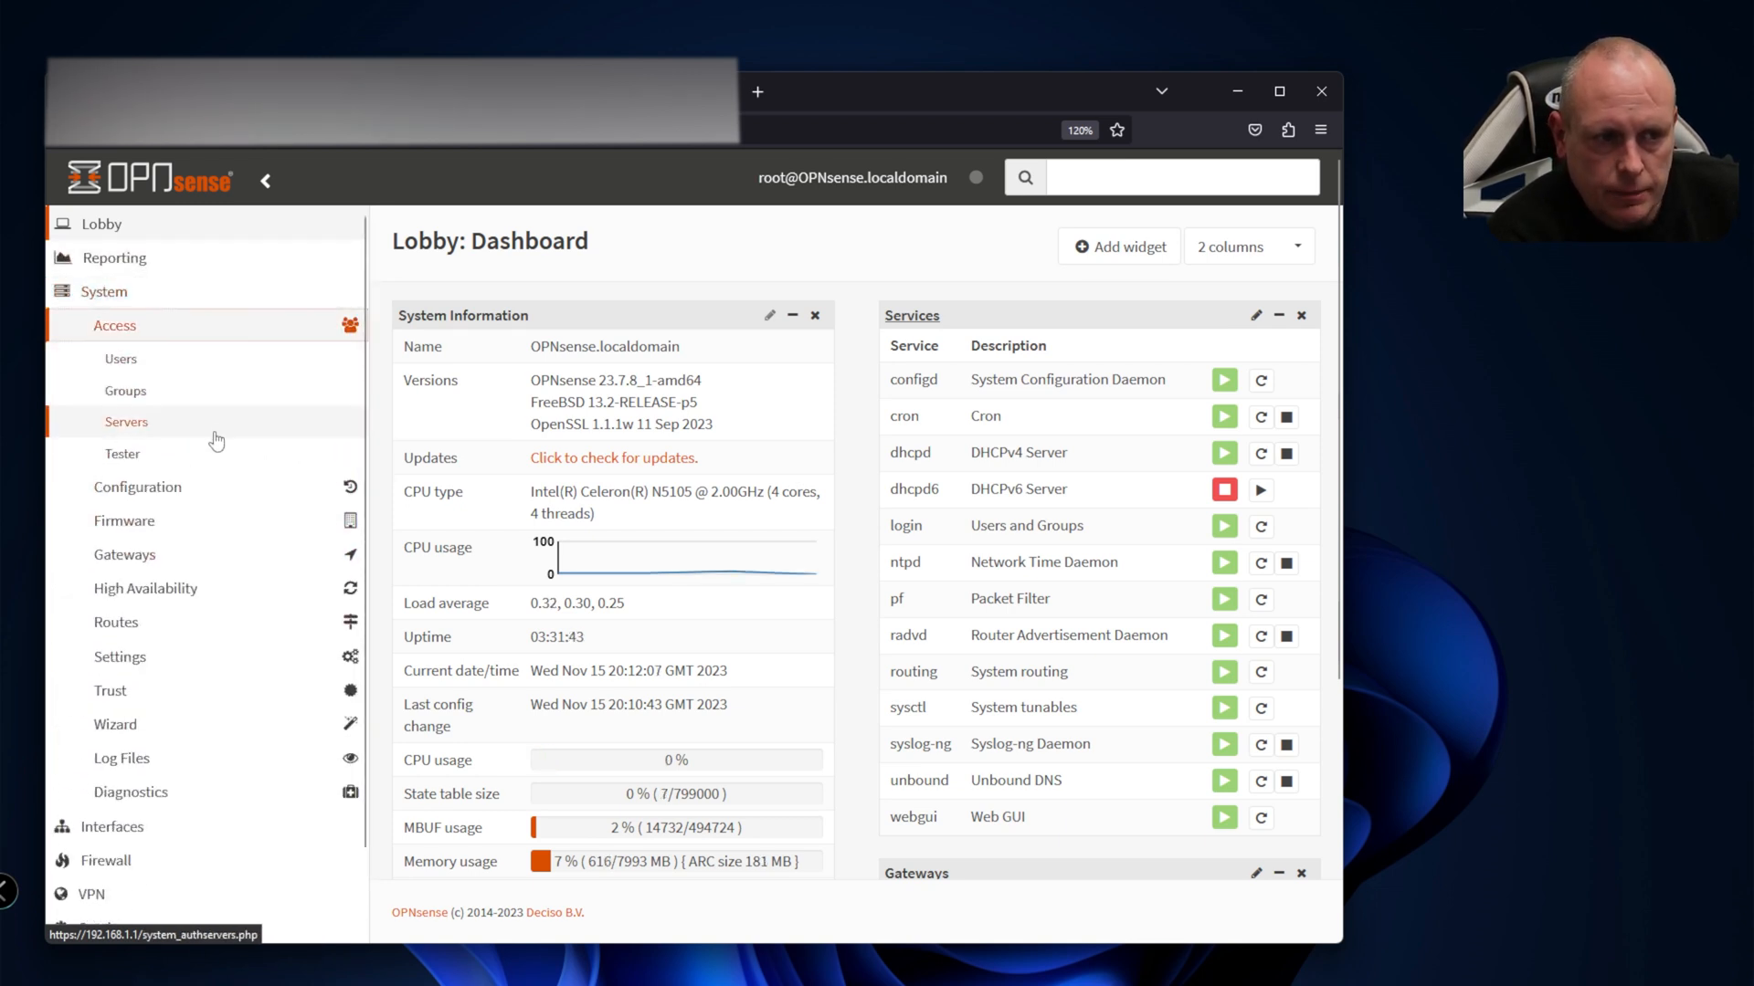
# Show the authentication servers list containing only Local Database.
pyautogui.click(126, 422)
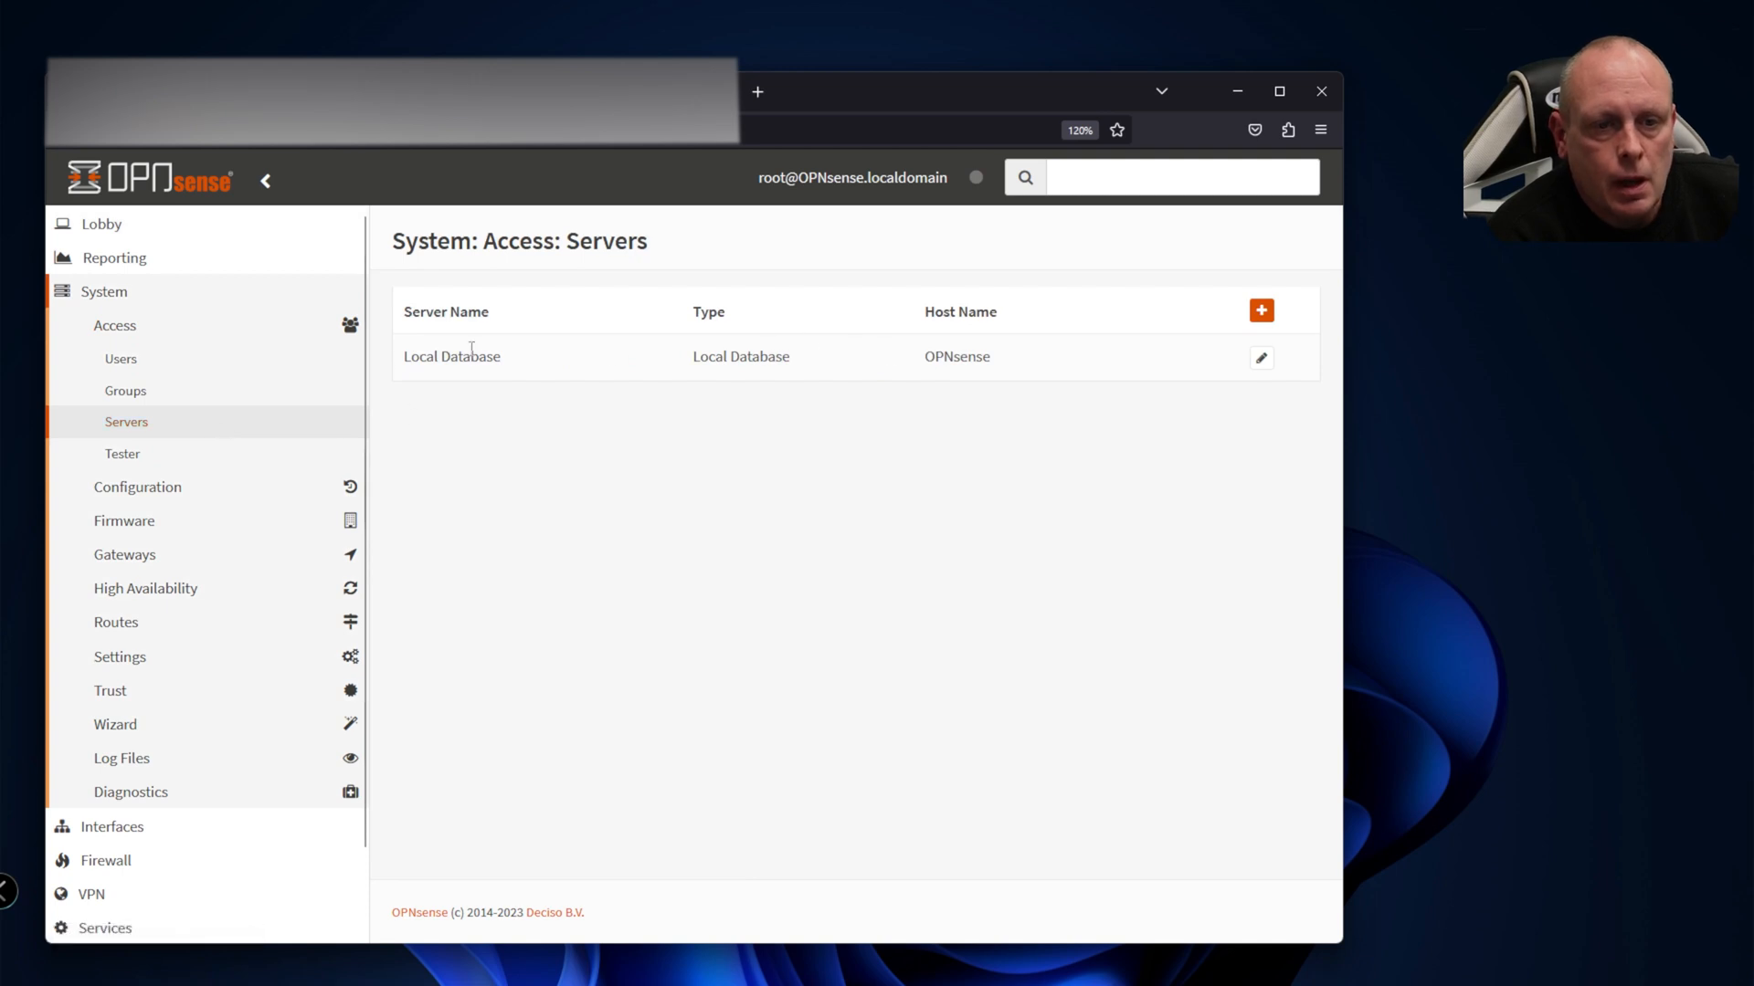
pyautogui.moveTo(766, 414)
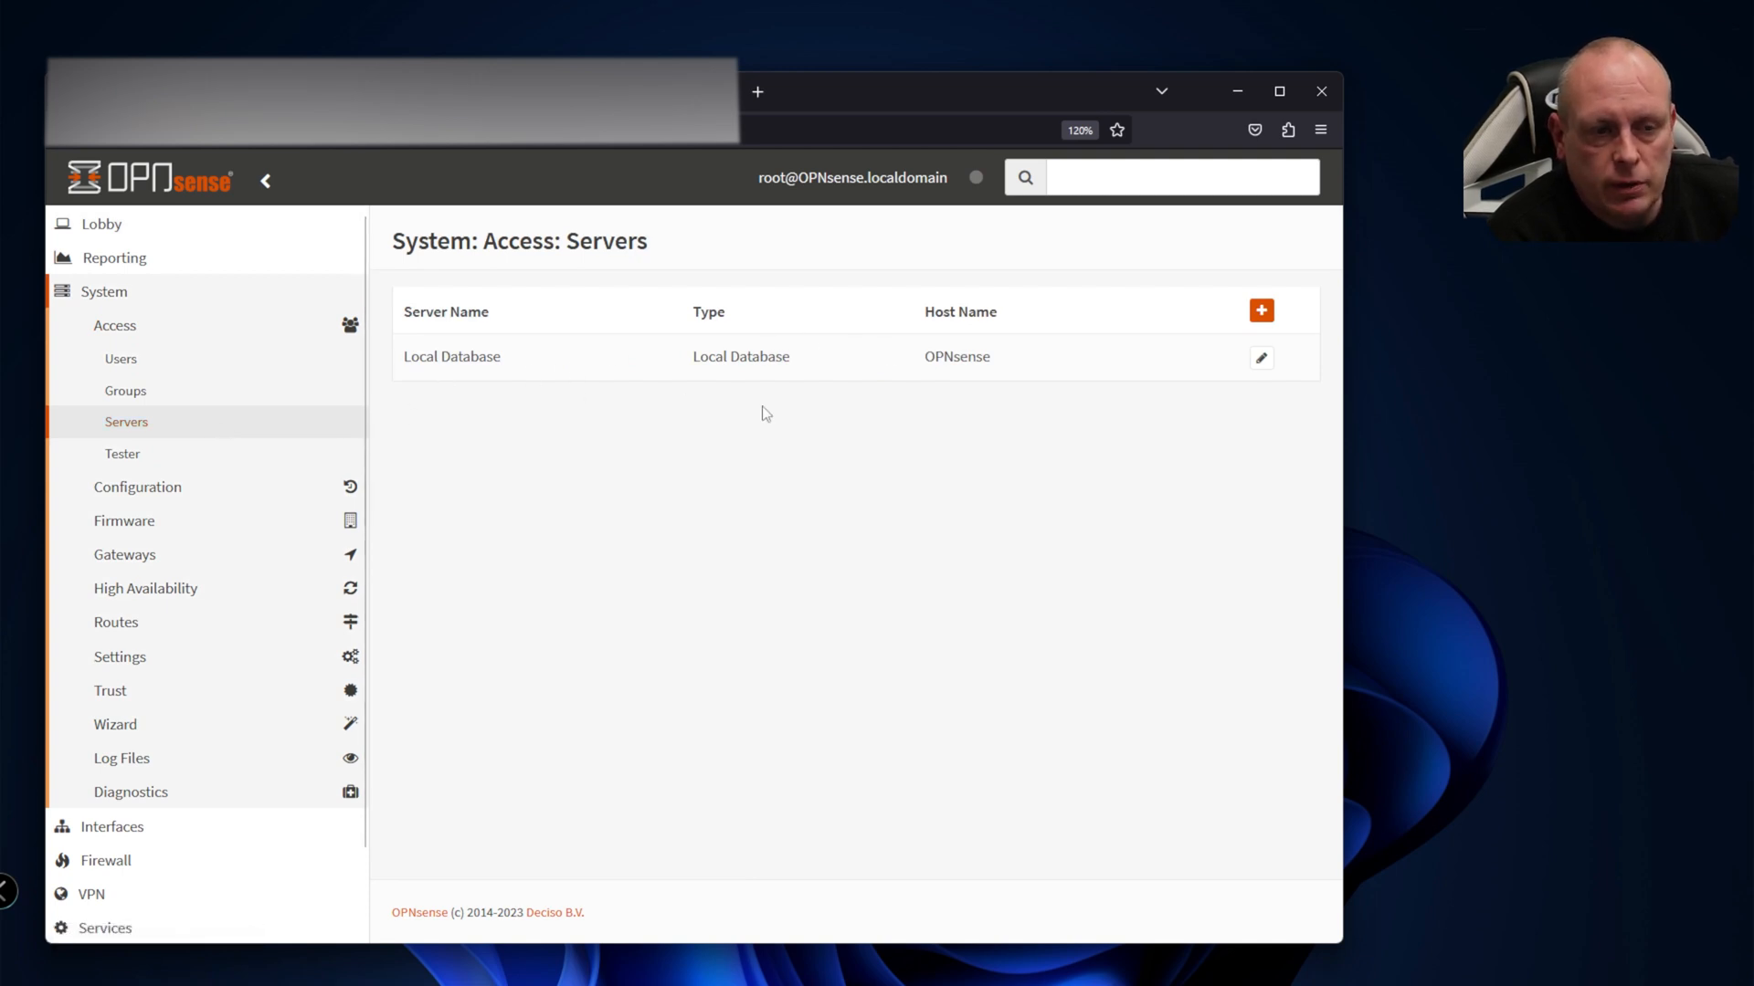
pyautogui.moveTo(934, 375)
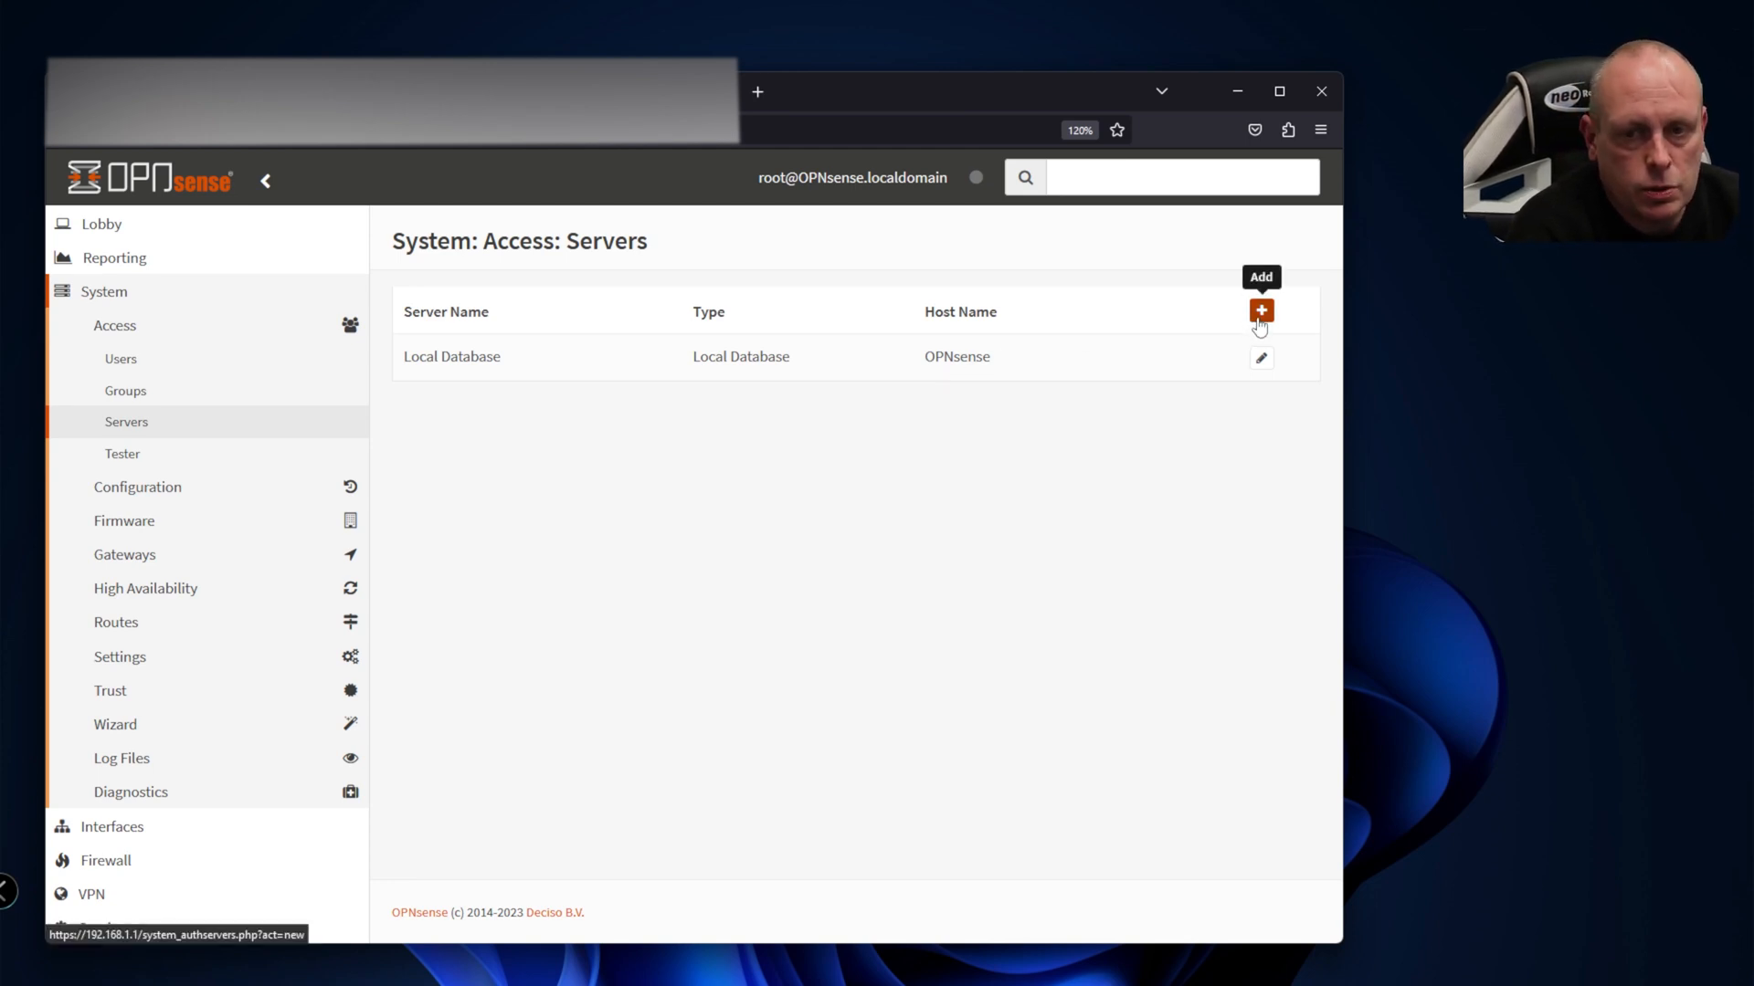
# Create a new server named TOTP of type Local + Timebased One Time Password.
pyautogui.click(1261, 311)
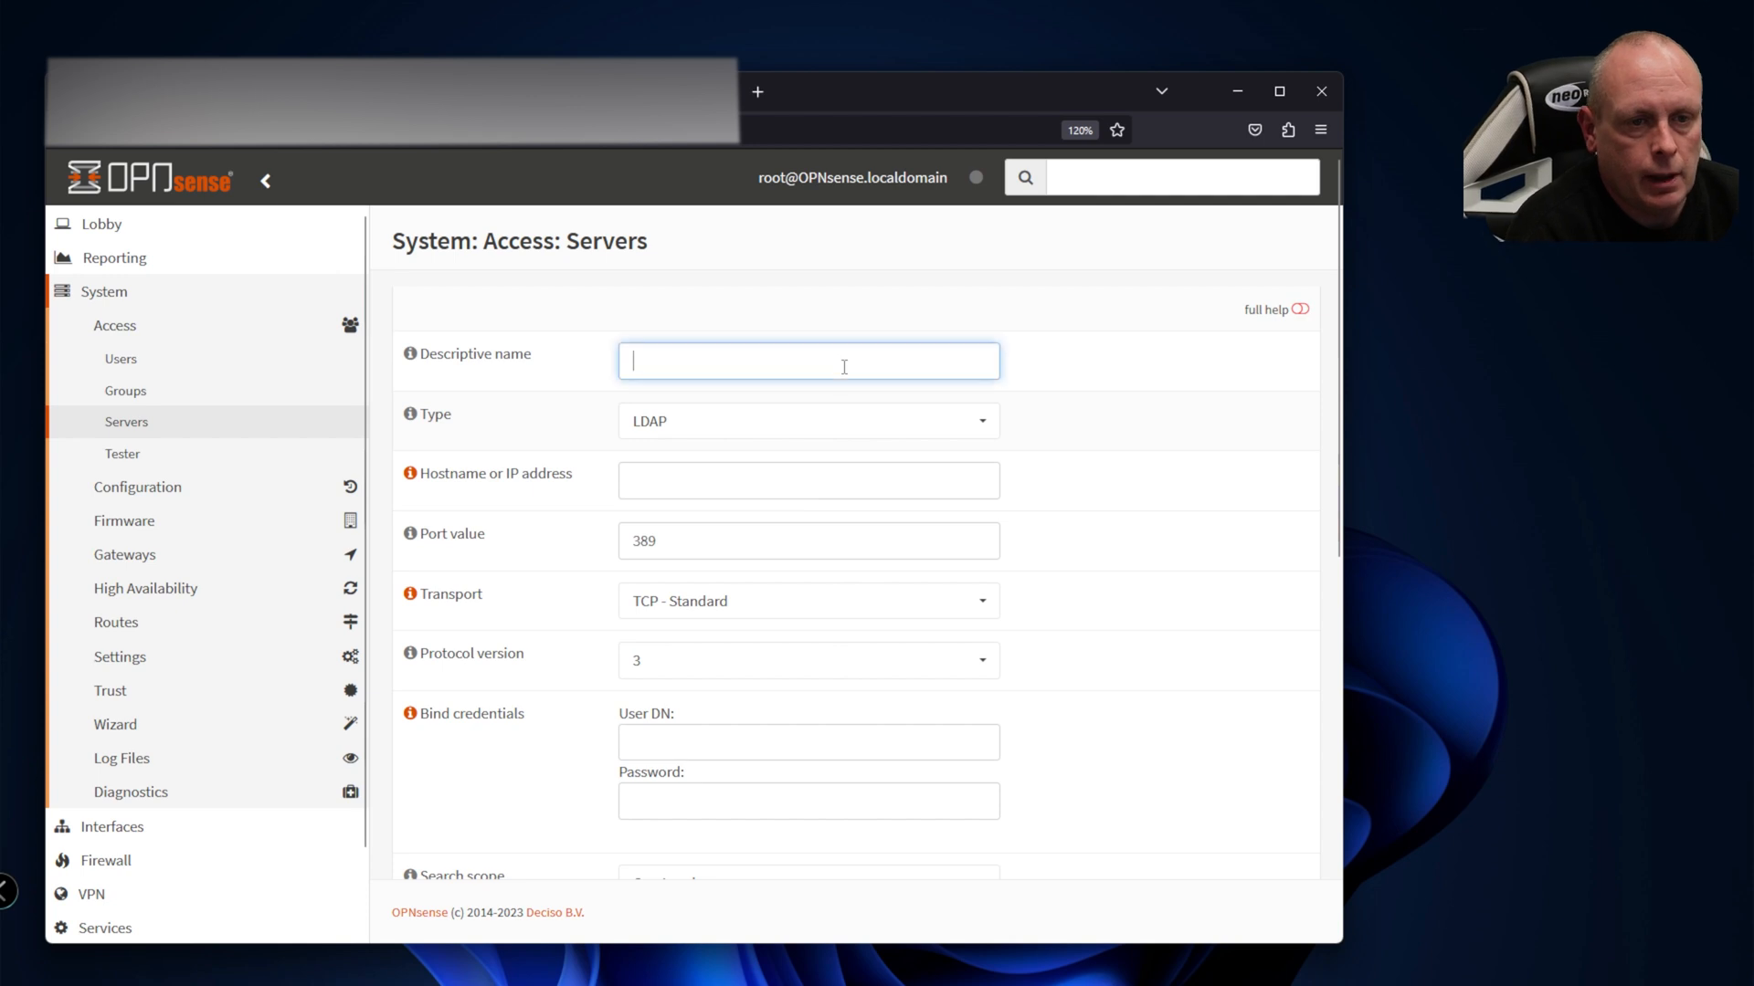
pyautogui.write('TOTOP')
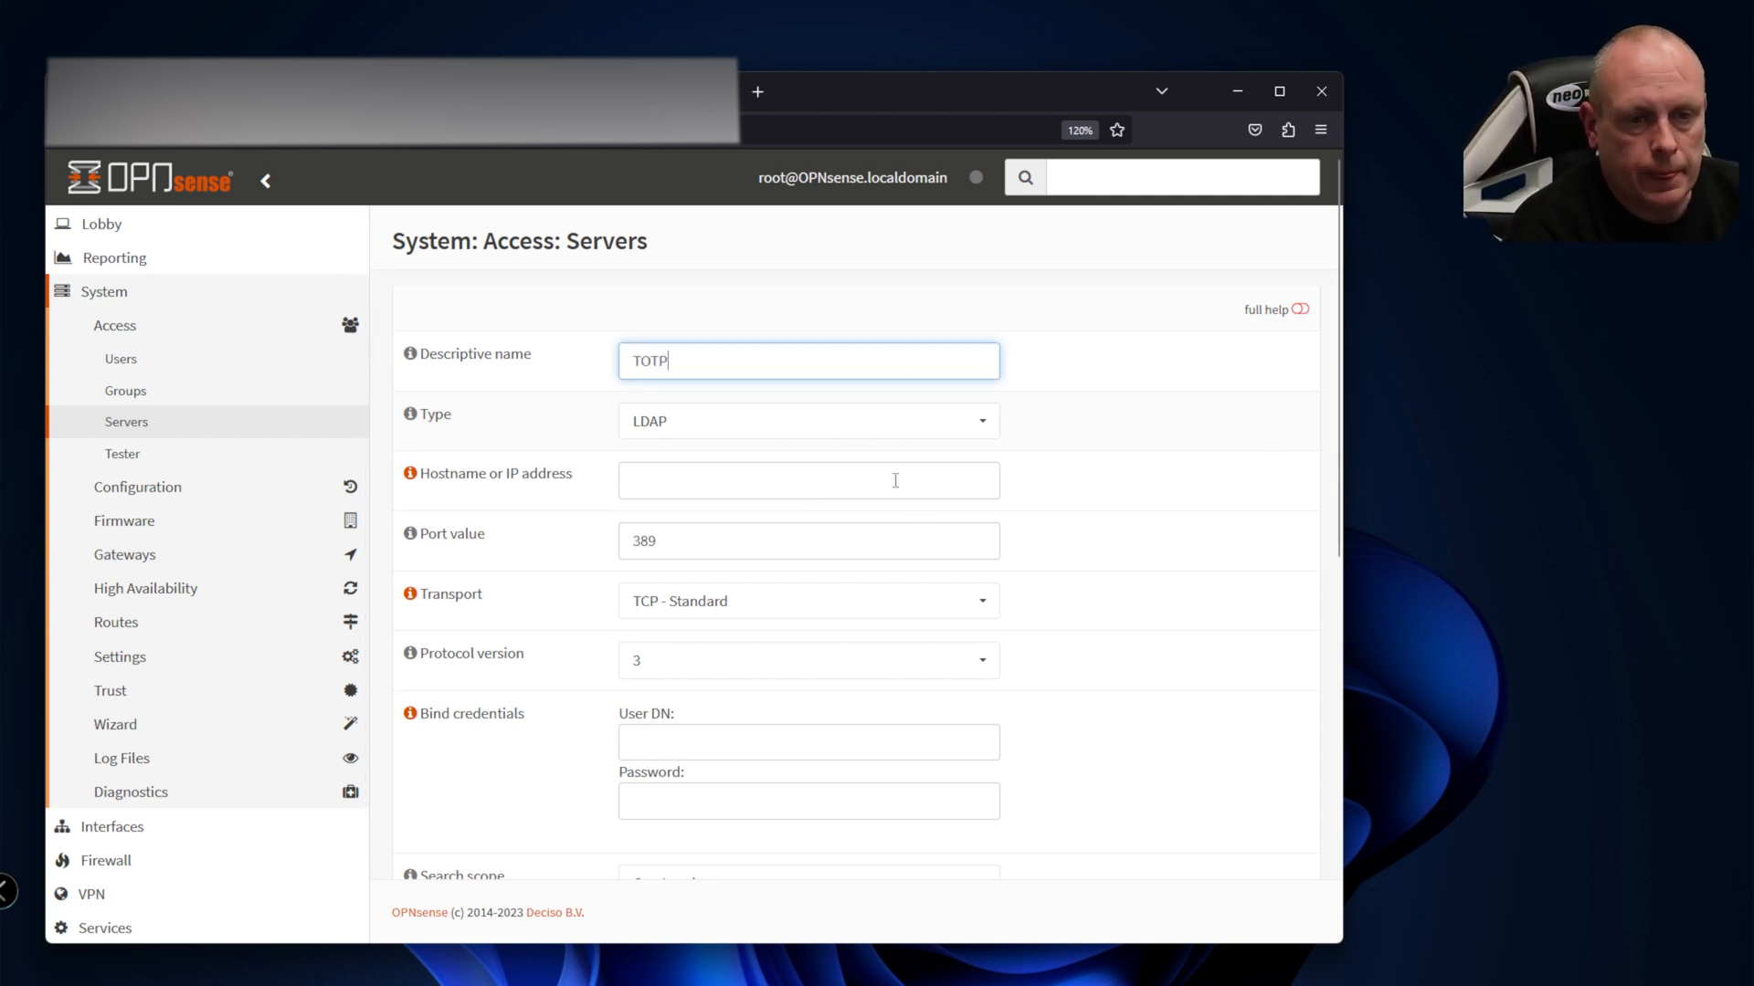
pyautogui.click(806, 420)
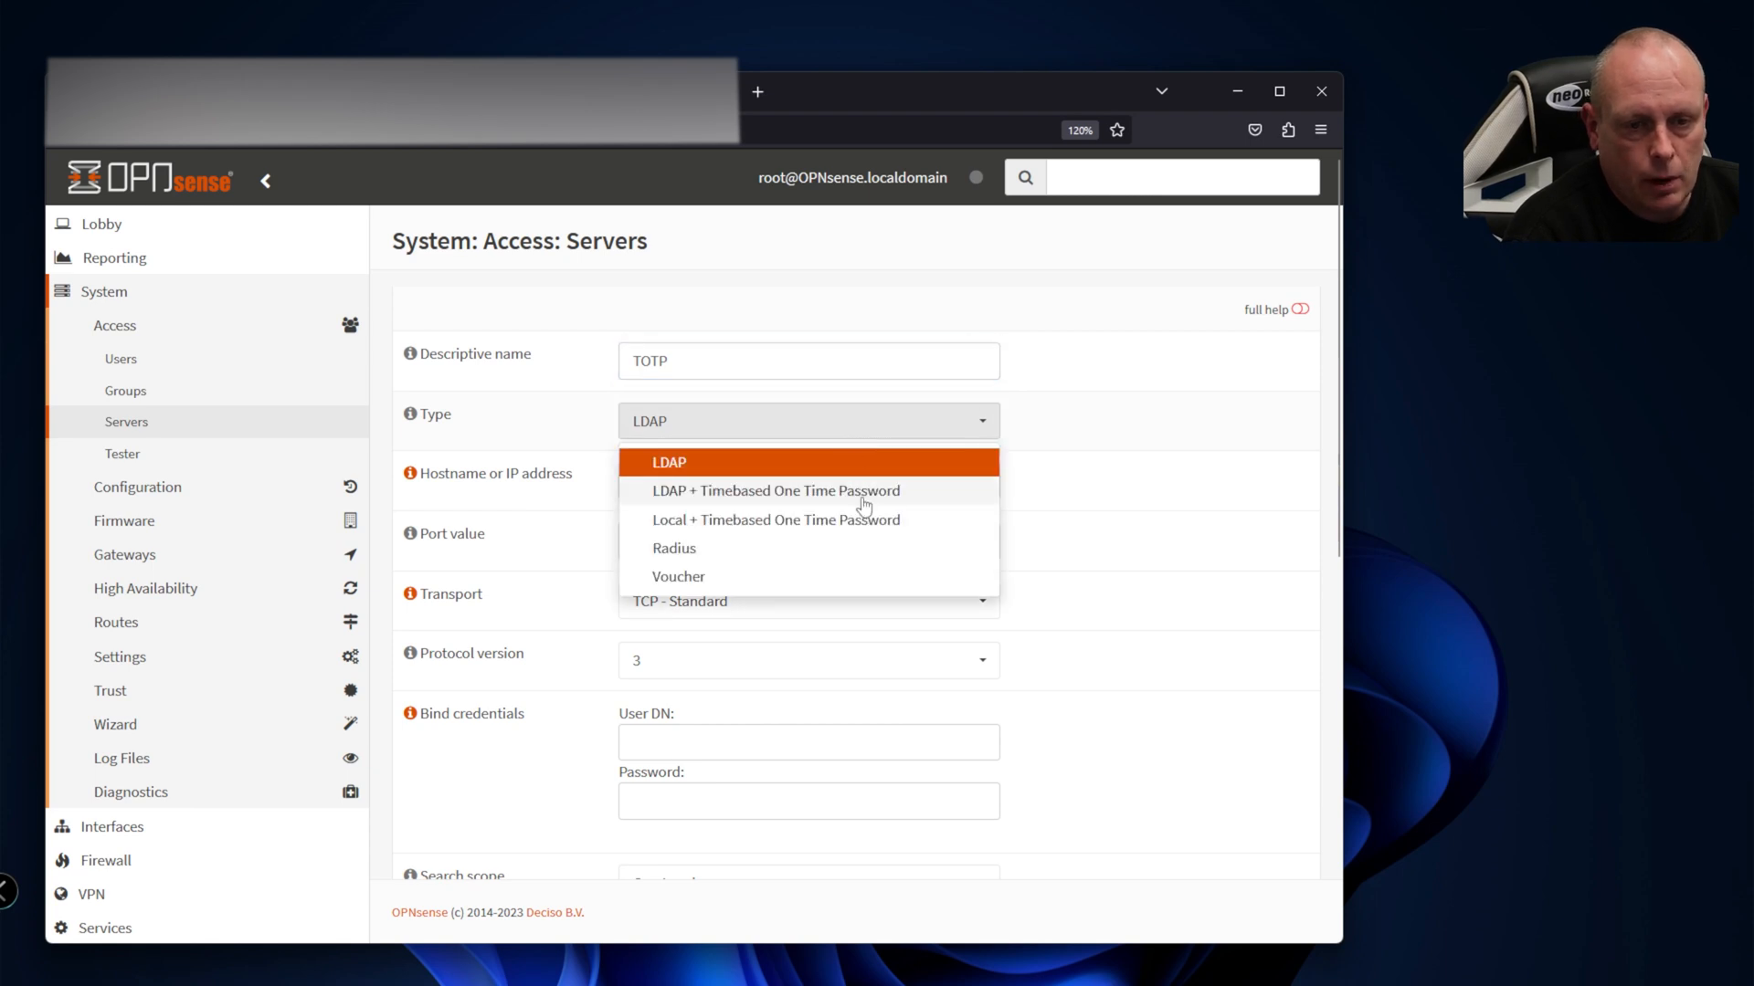
pyautogui.moveTo(872, 528)
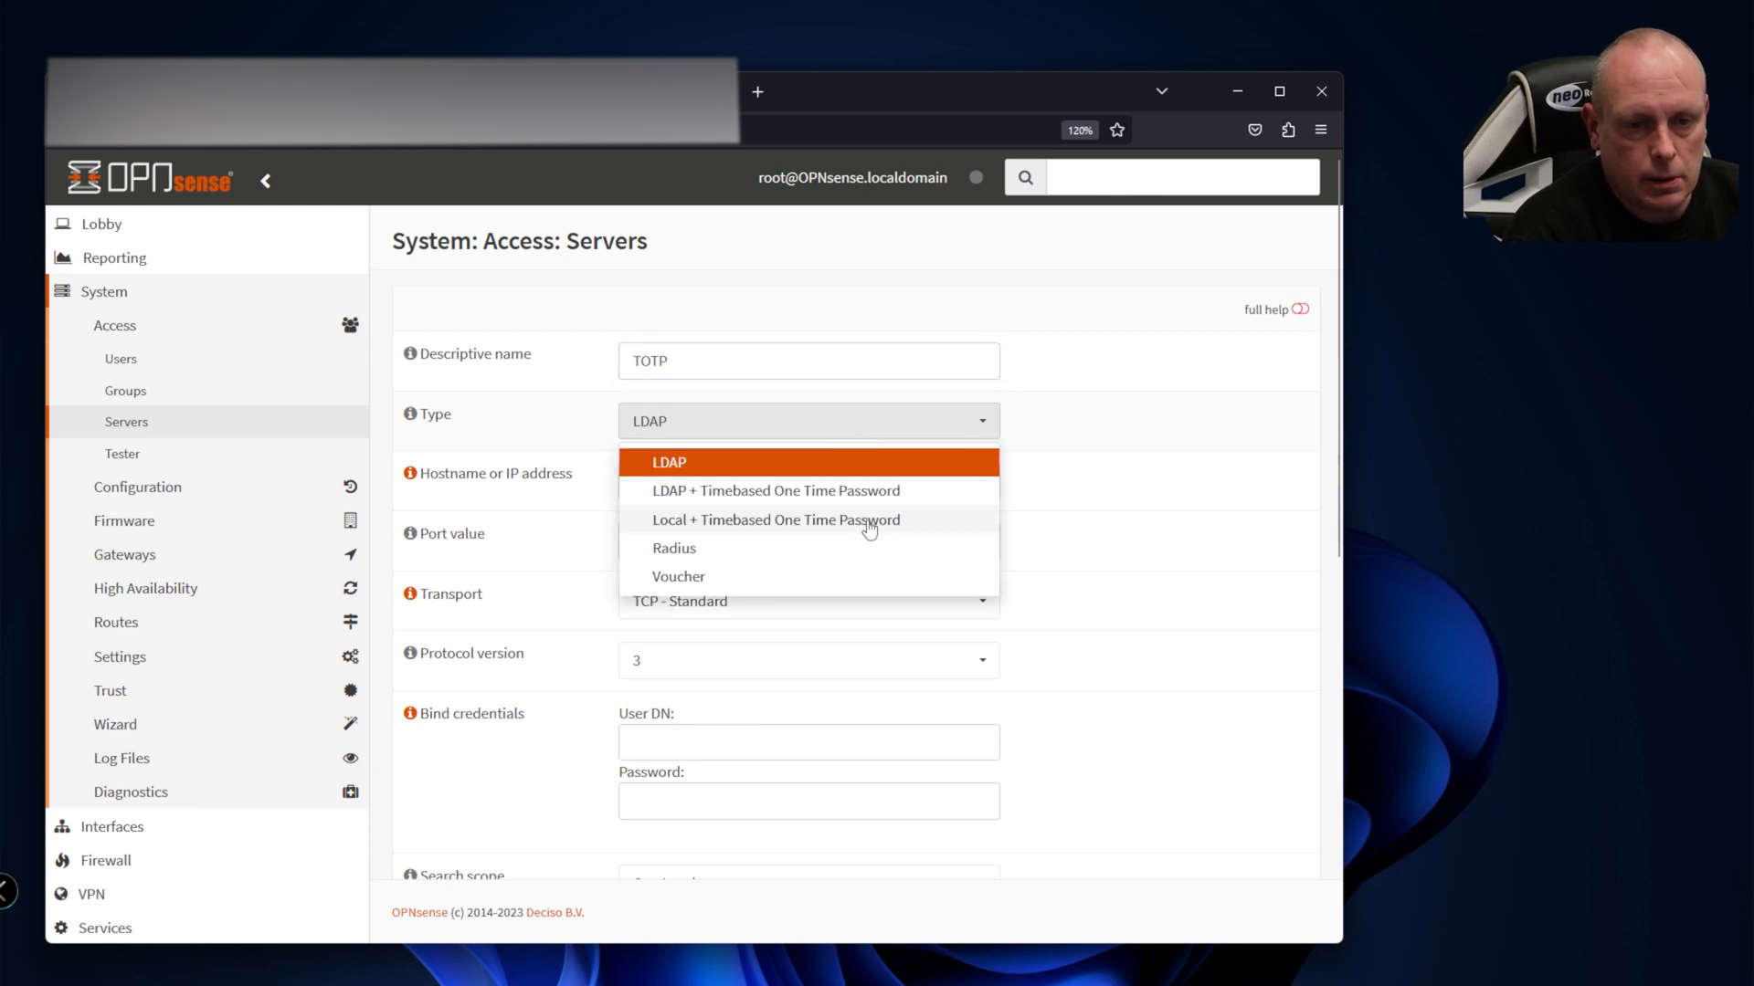
pyautogui.click(777, 519)
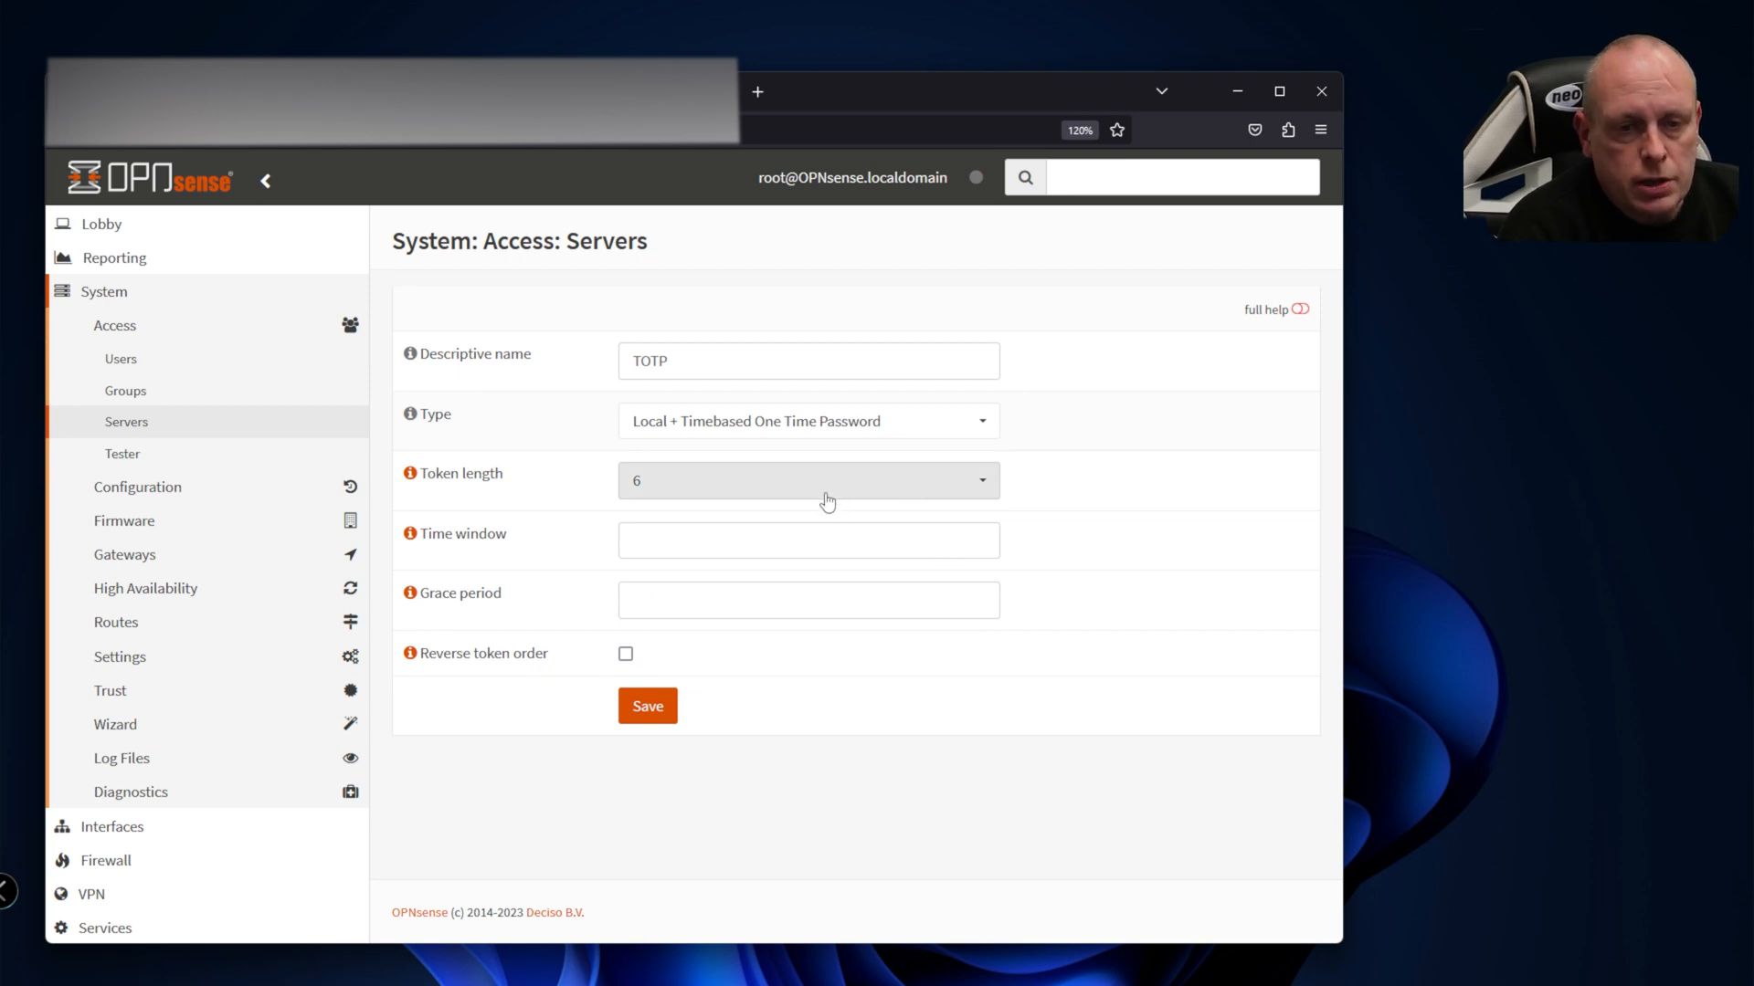
pyautogui.moveTo(873, 483)
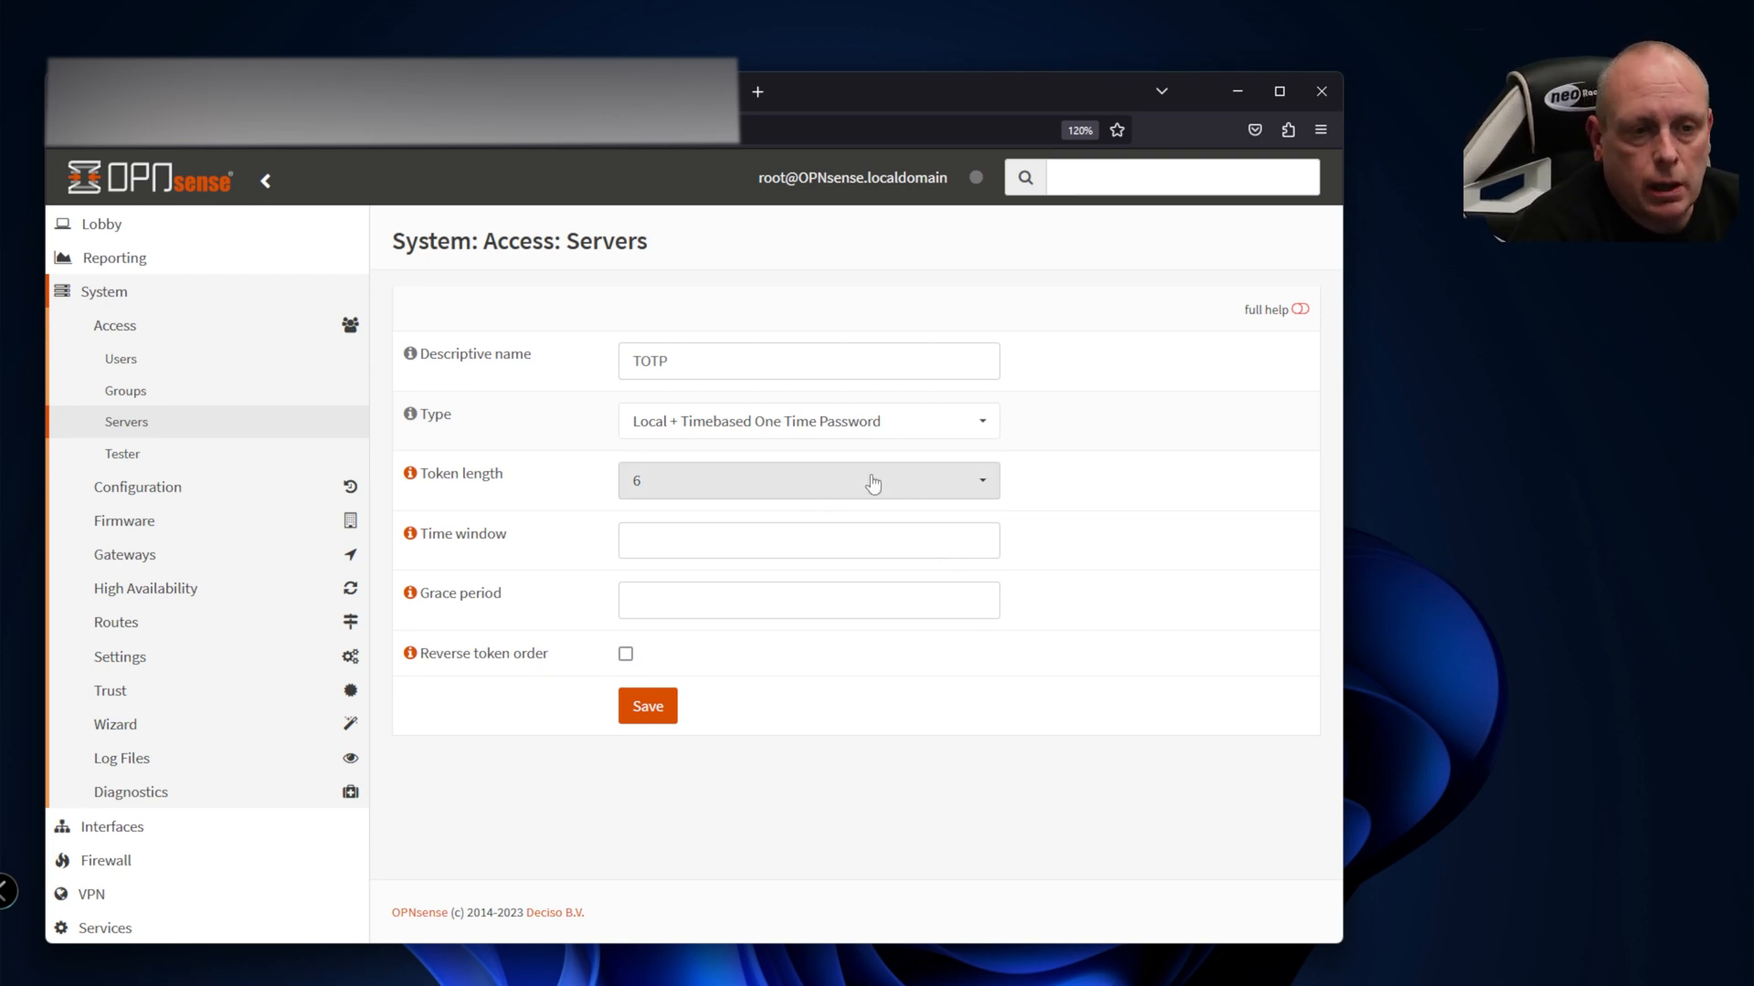
pyautogui.moveTo(948, 492)
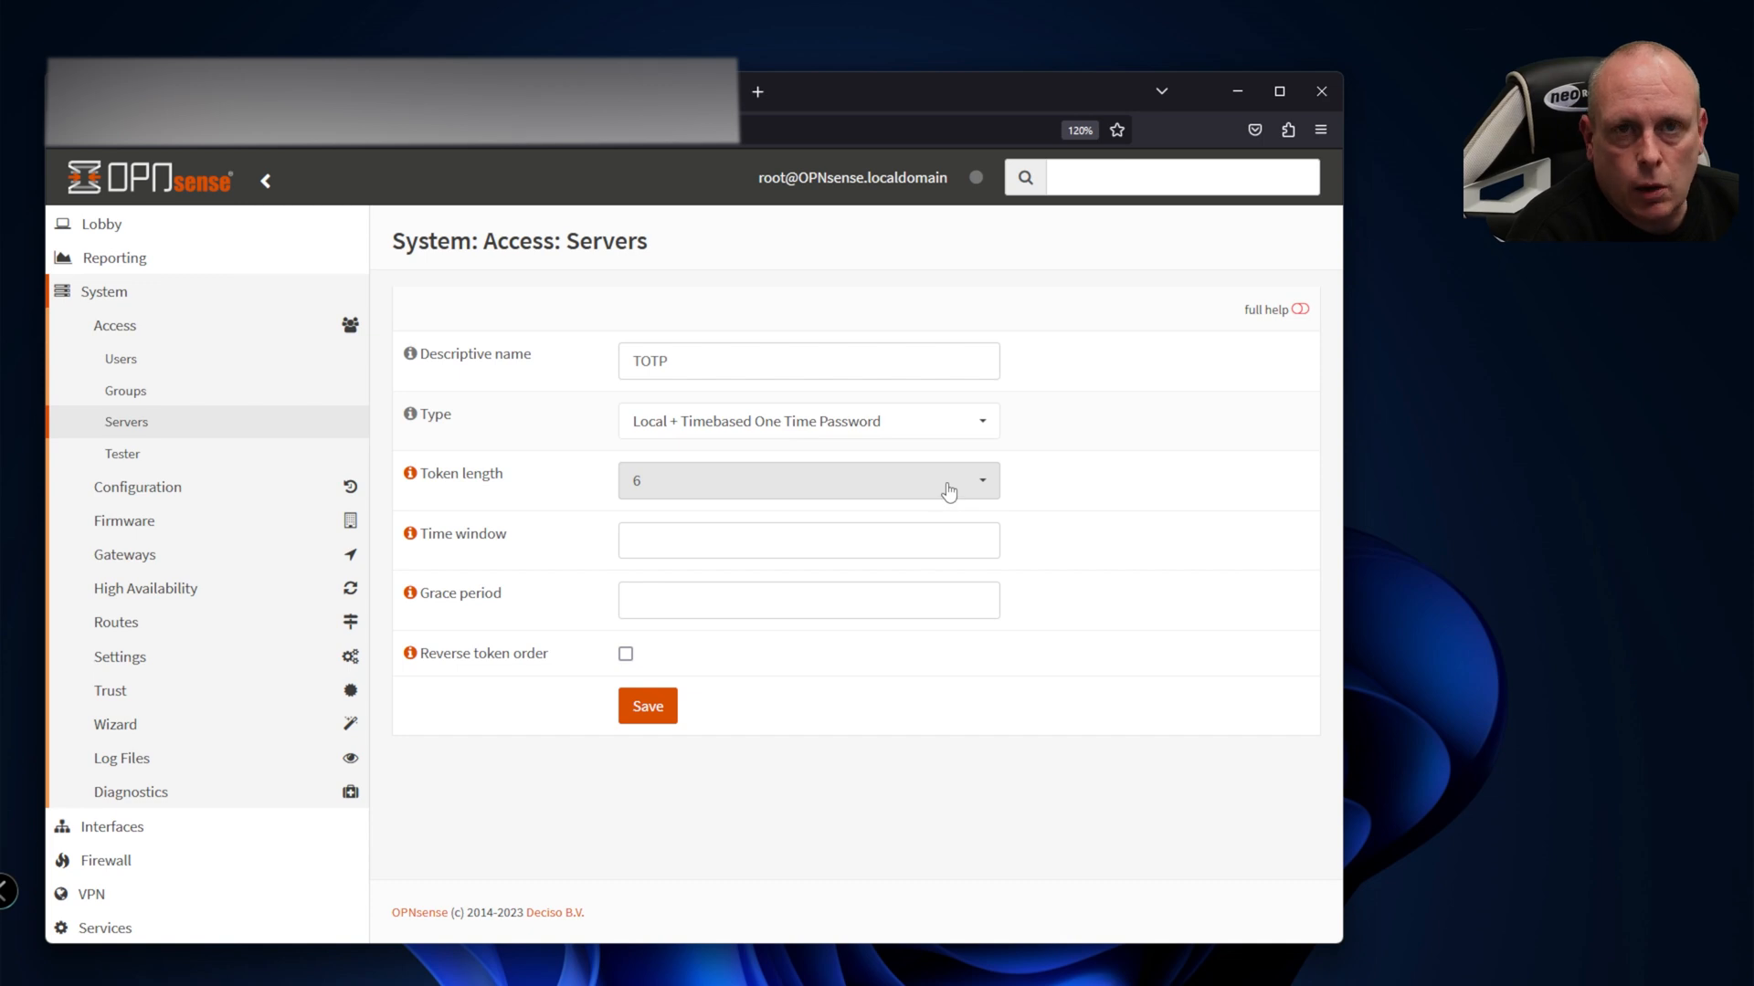
pyautogui.moveTo(994, 495)
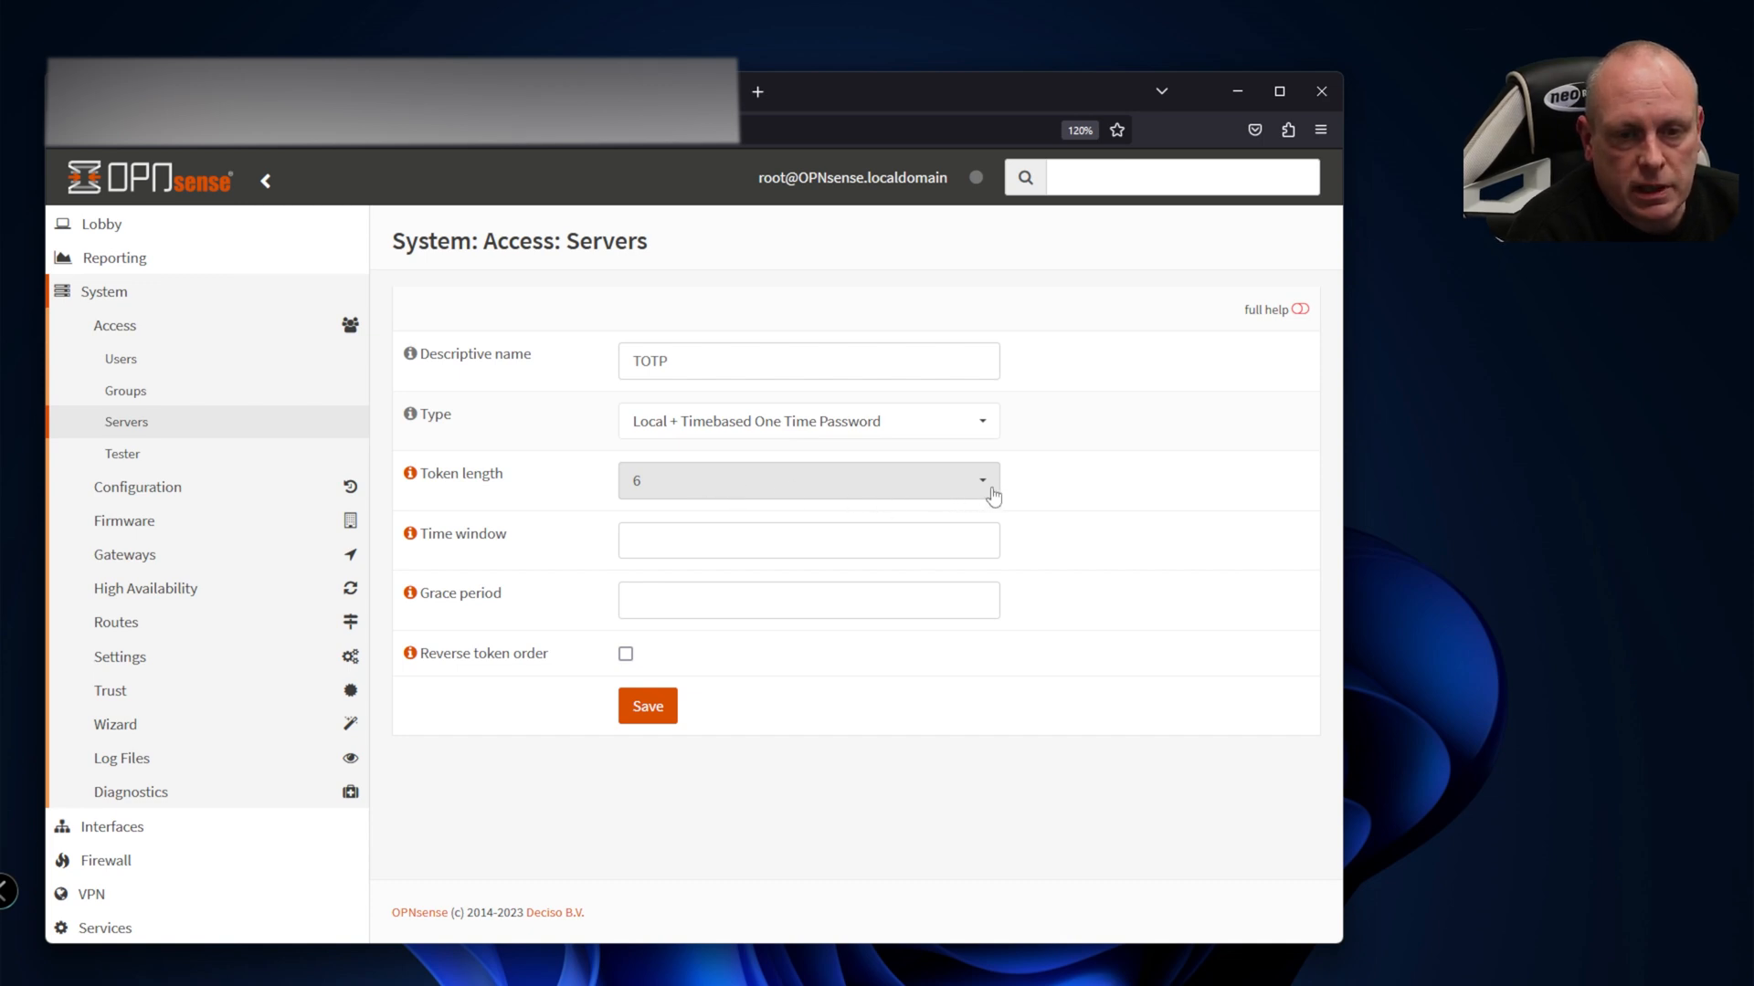
pyautogui.click(805, 481)
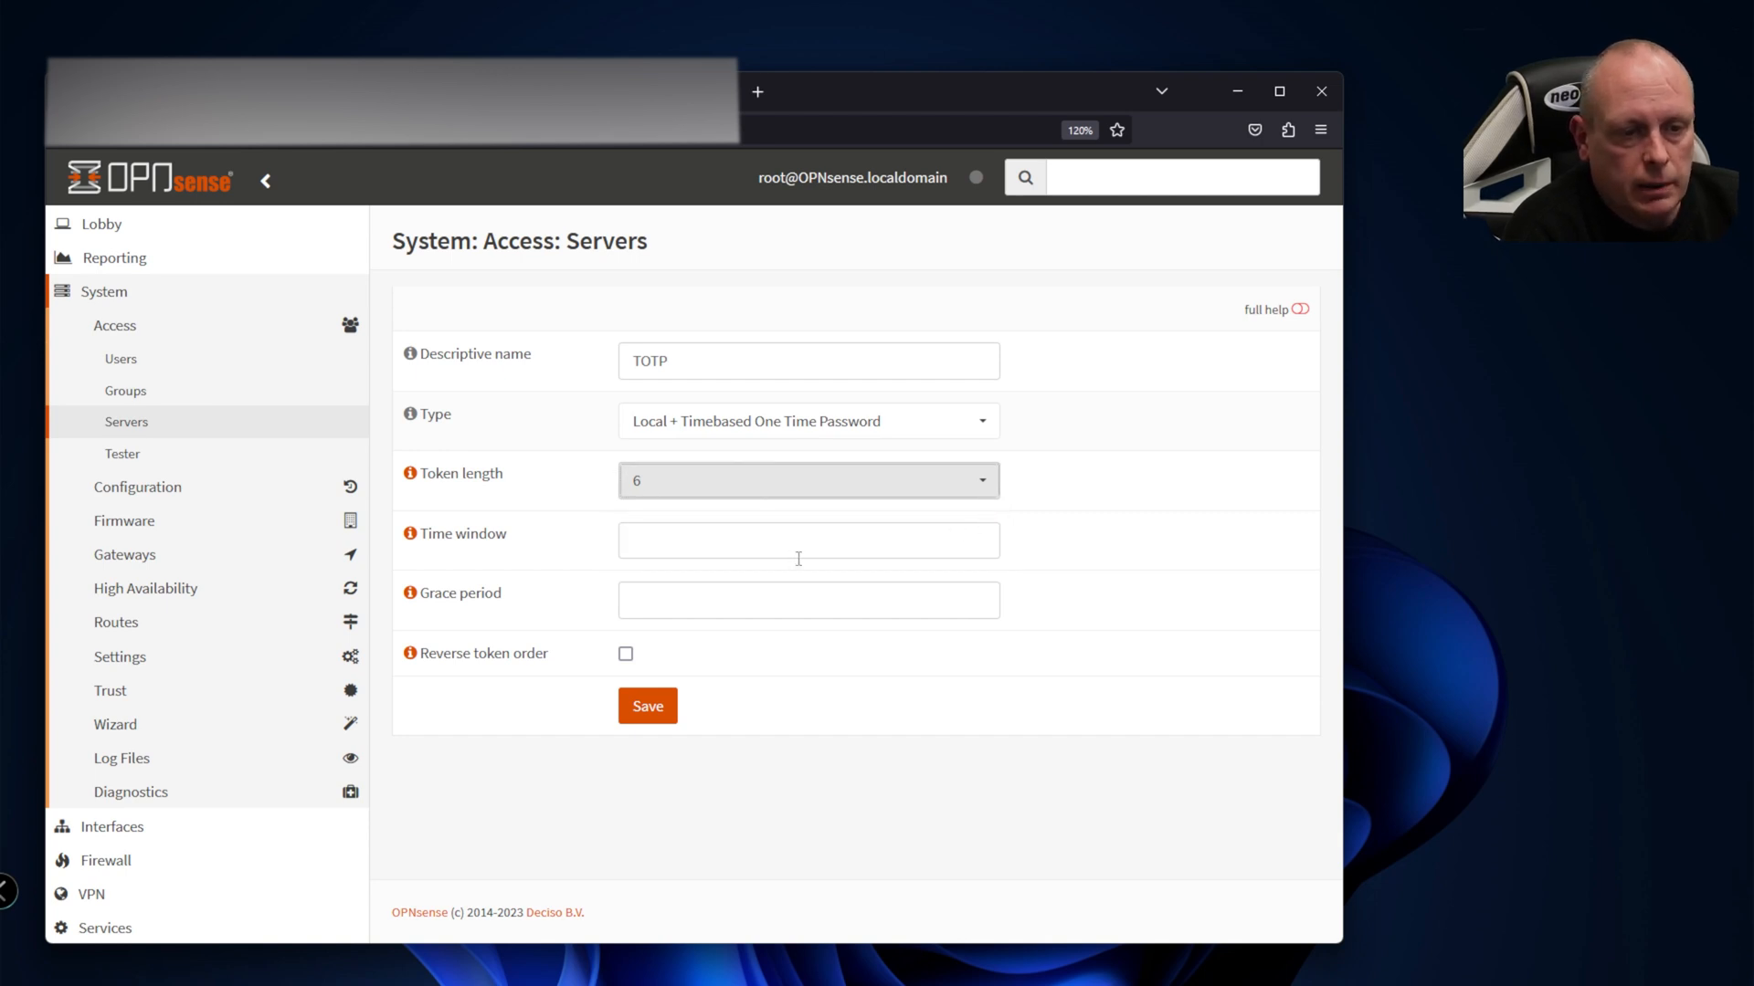
pyautogui.moveTo(760, 522)
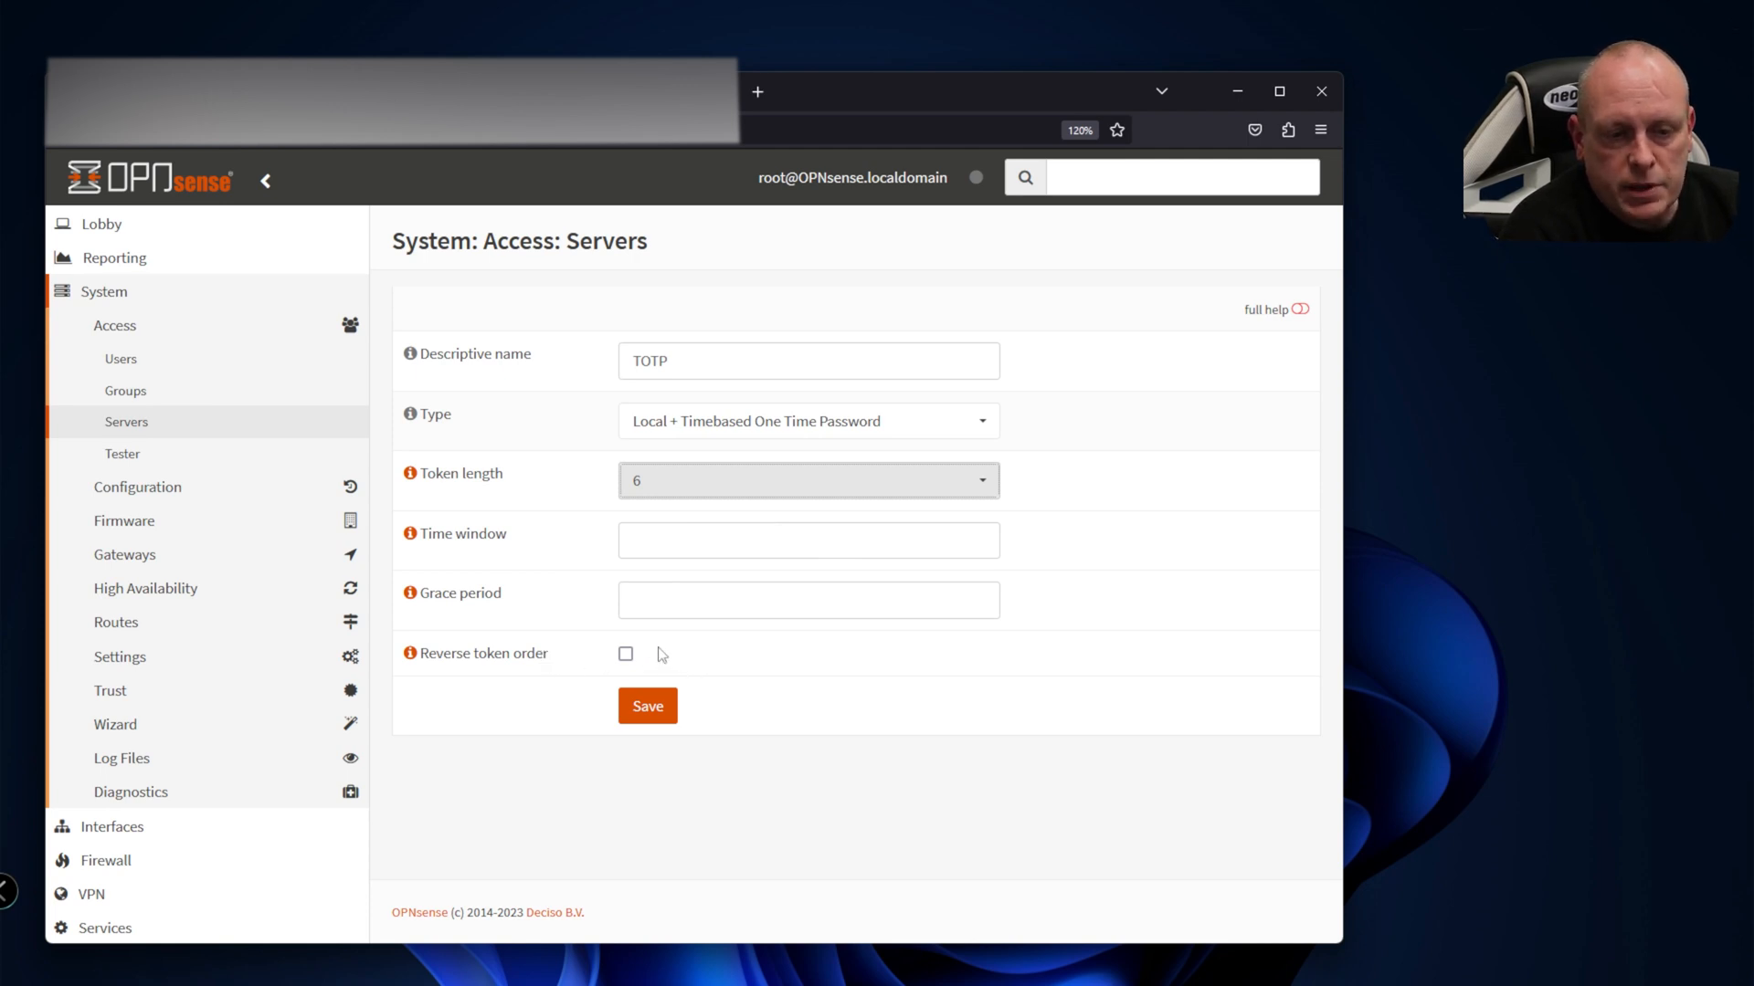
pyautogui.moveTo(537, 674)
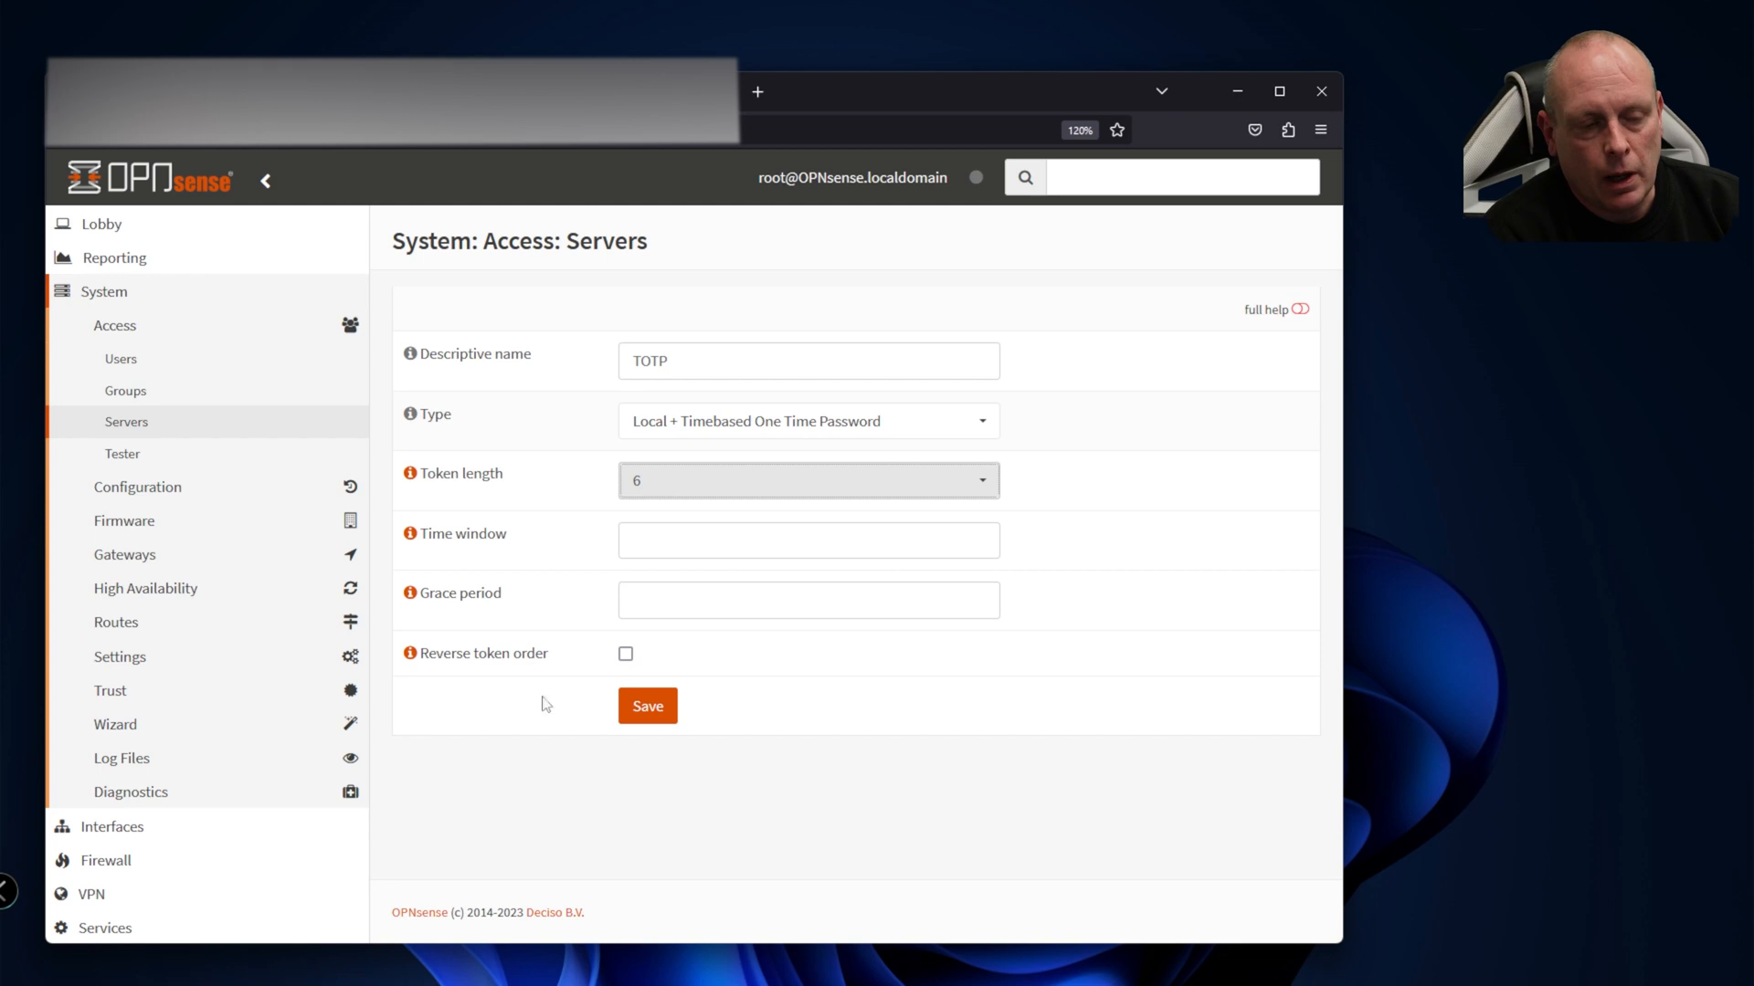
# Leave Reverse token order unchecked and save the TOTP server.
pyautogui.click(625, 654)
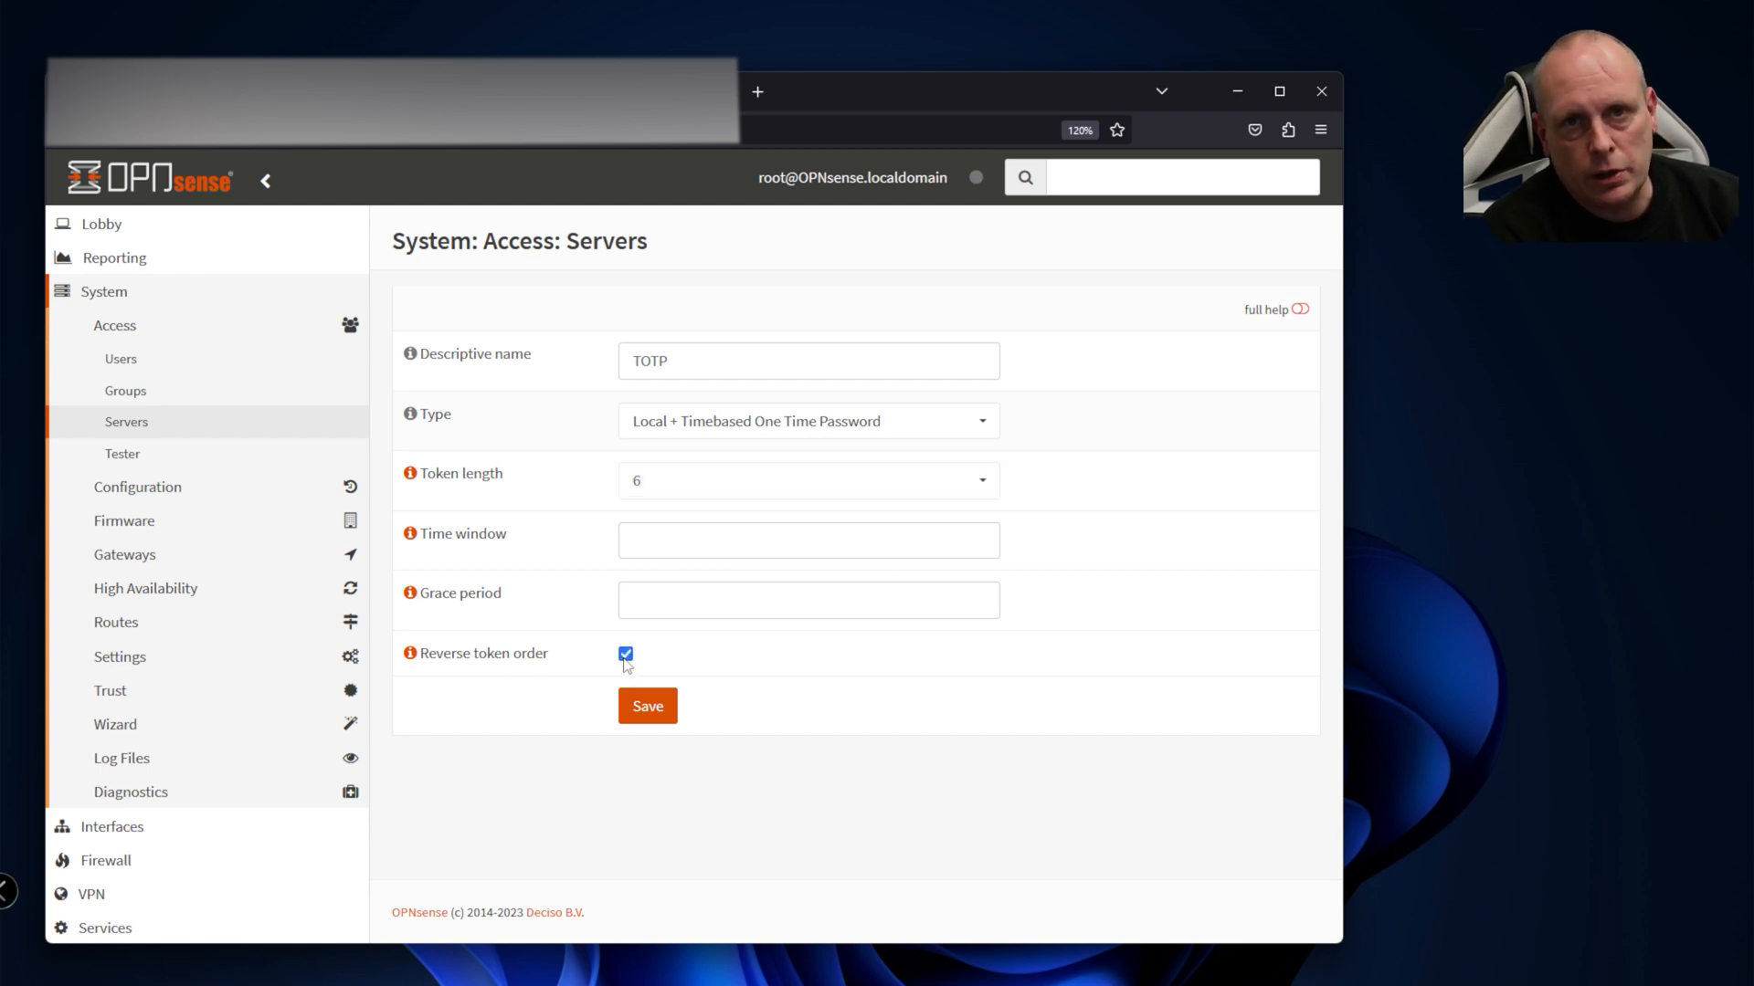
pyautogui.click(625, 654)
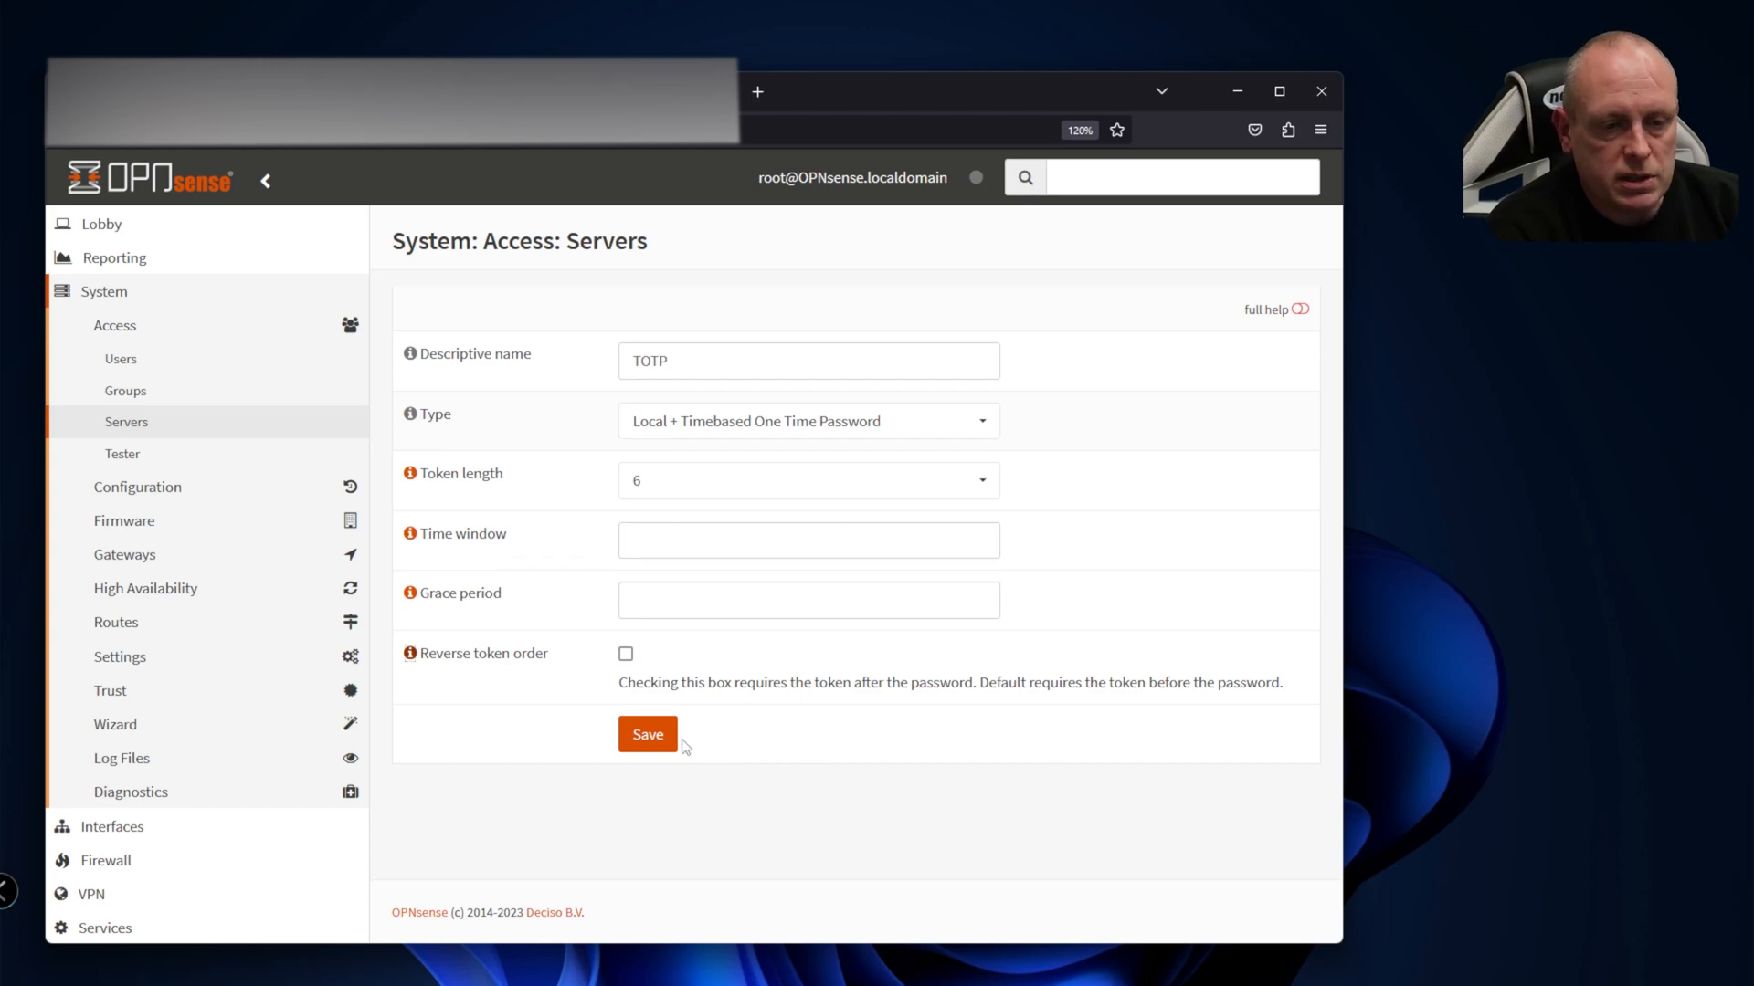
pyautogui.click(647, 734)
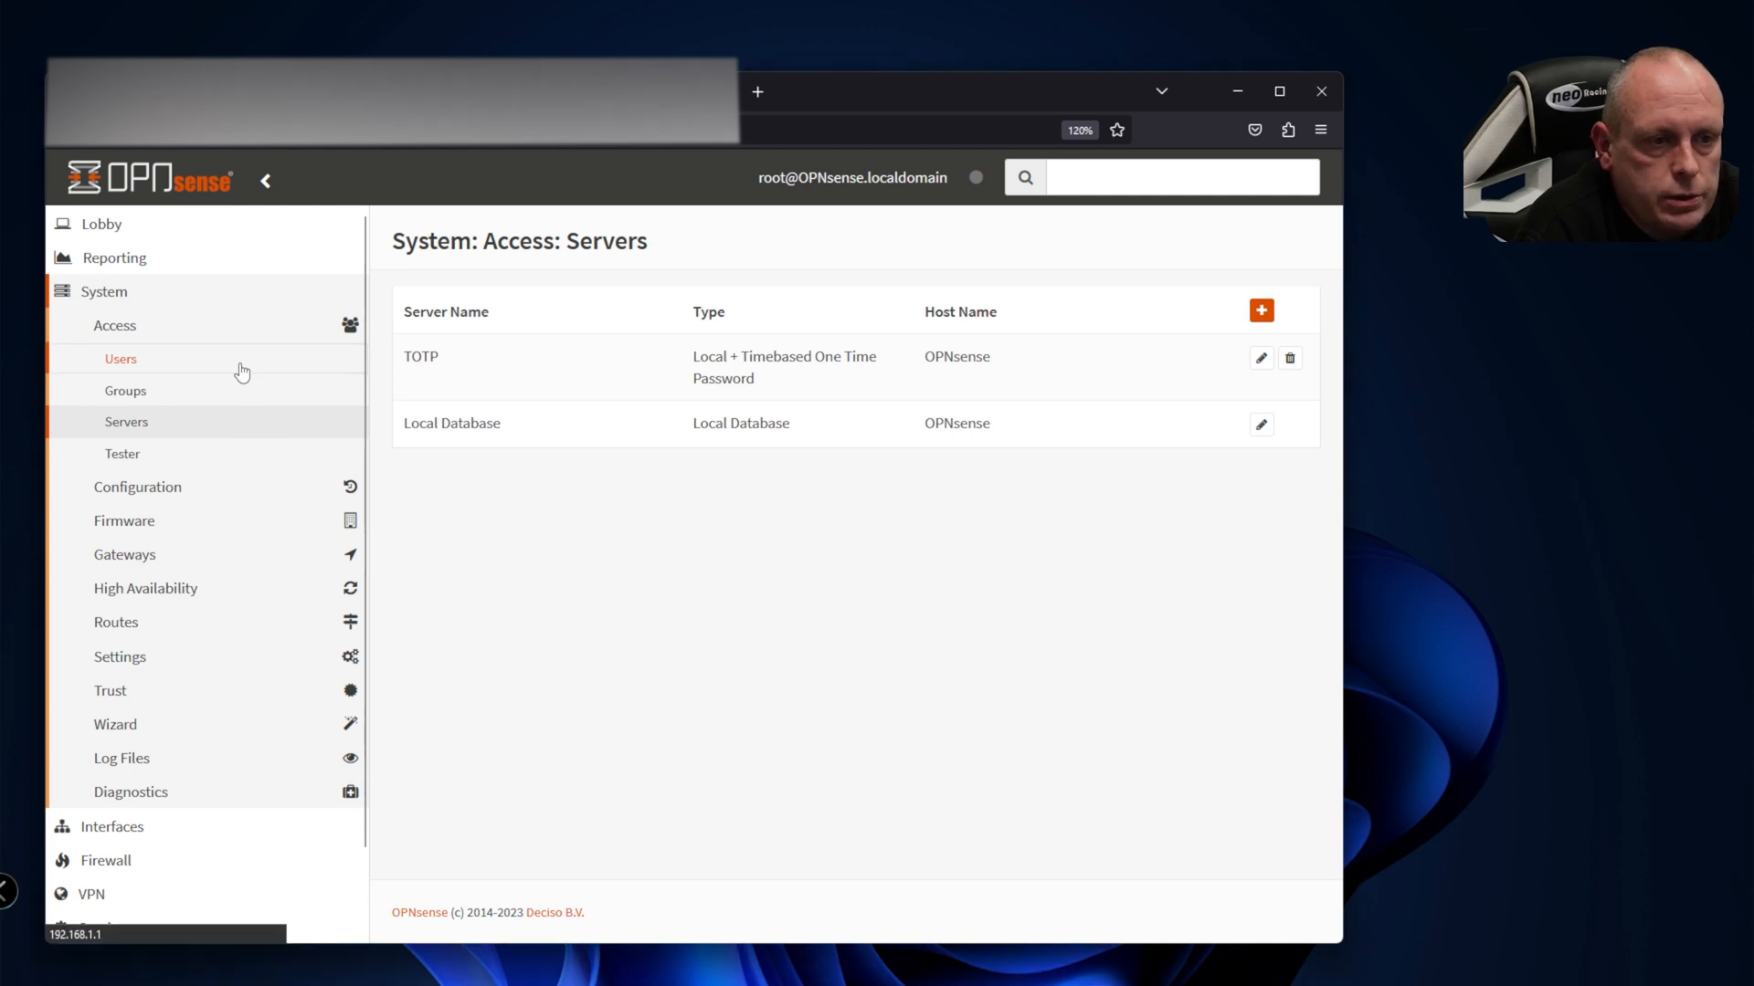
# Go to the Users list and edit the root account.
pyautogui.click(121, 358)
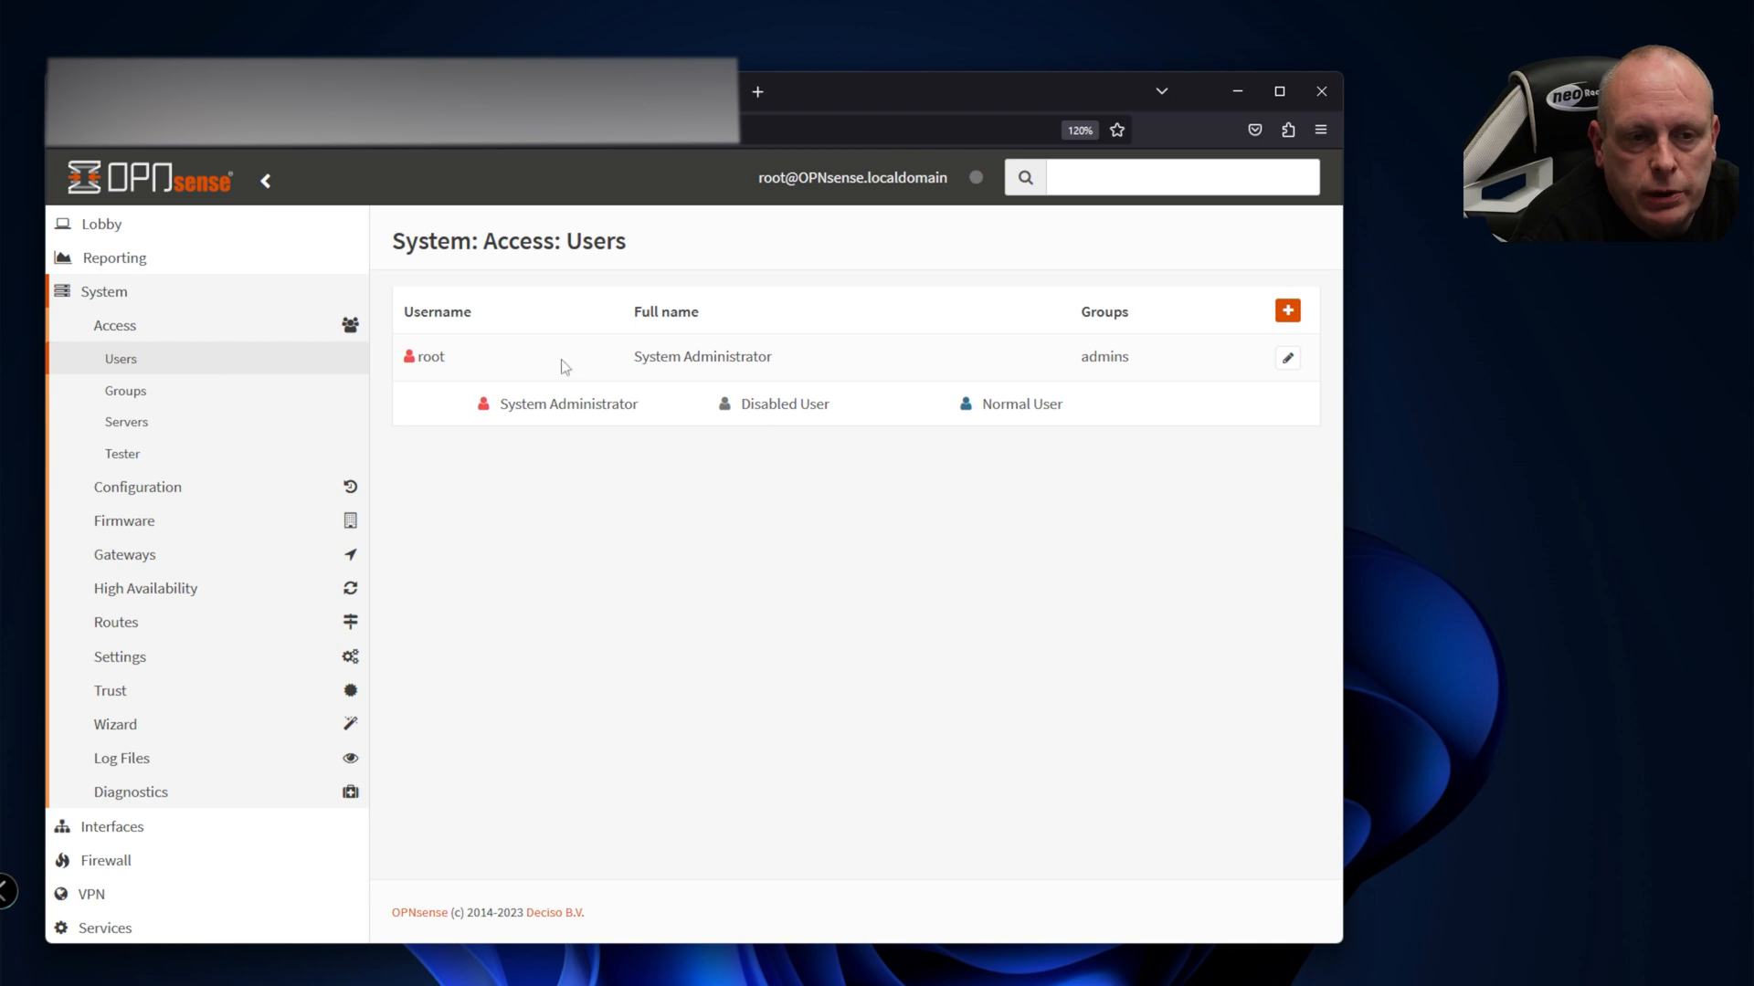
pyautogui.moveTo(815, 387)
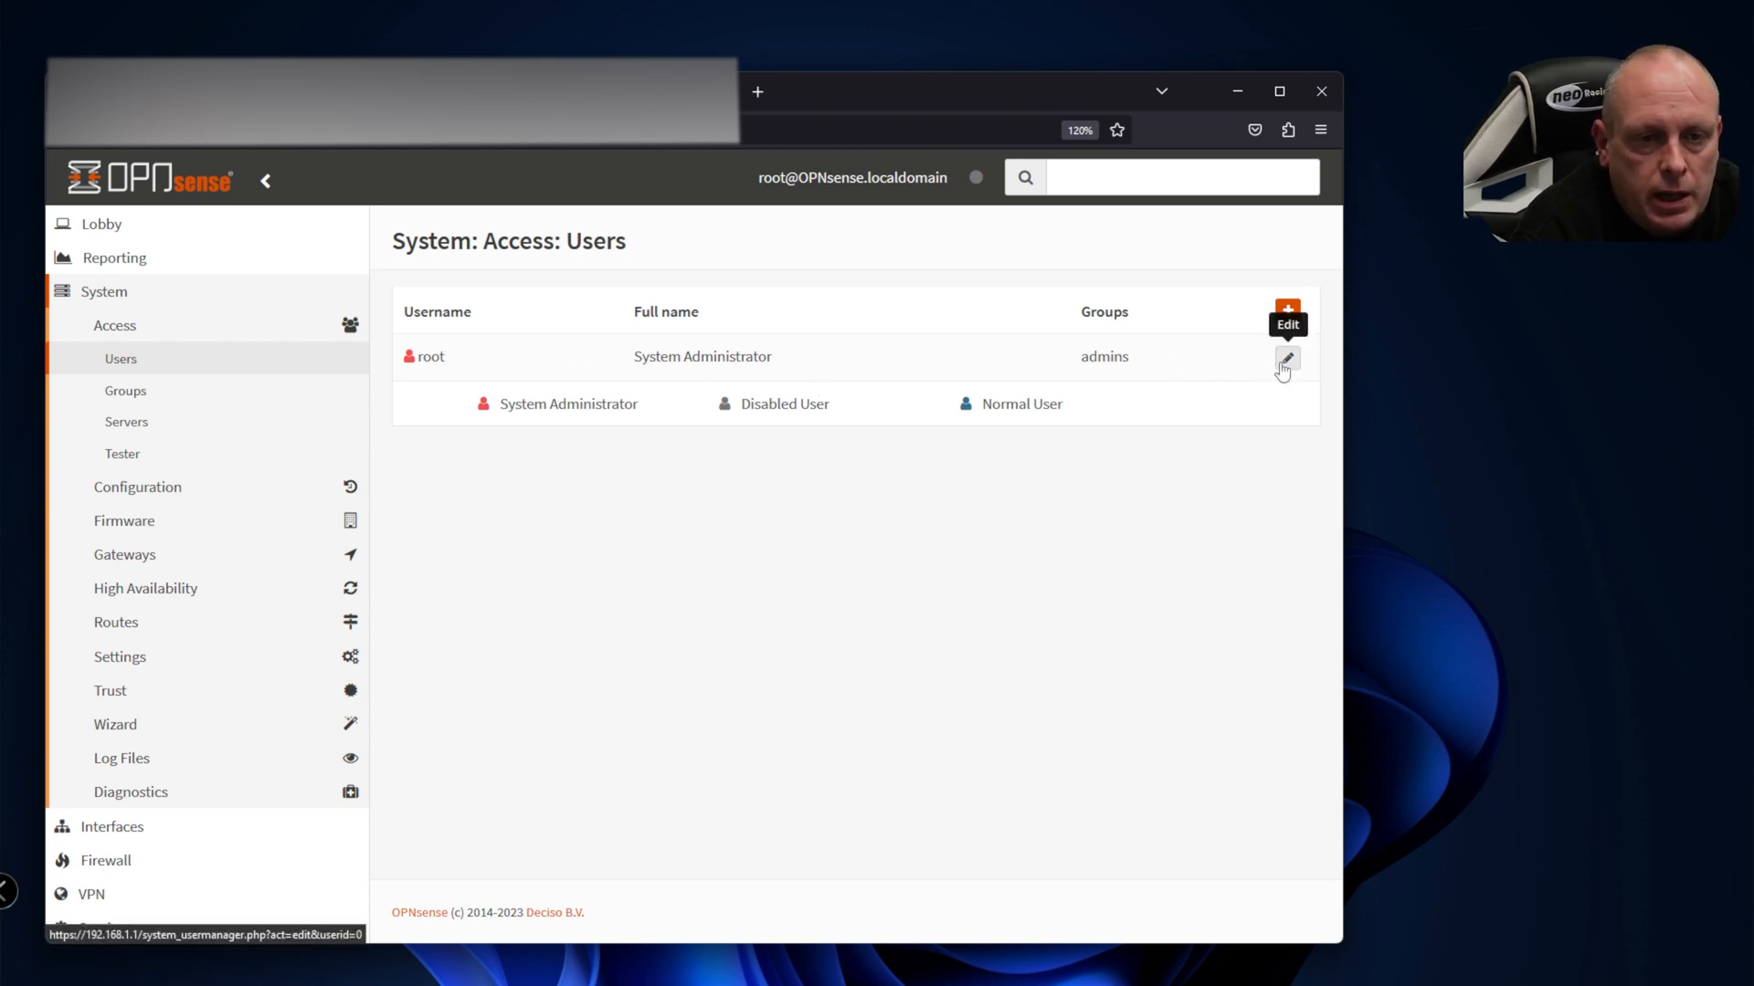
pyautogui.click(1286, 311)
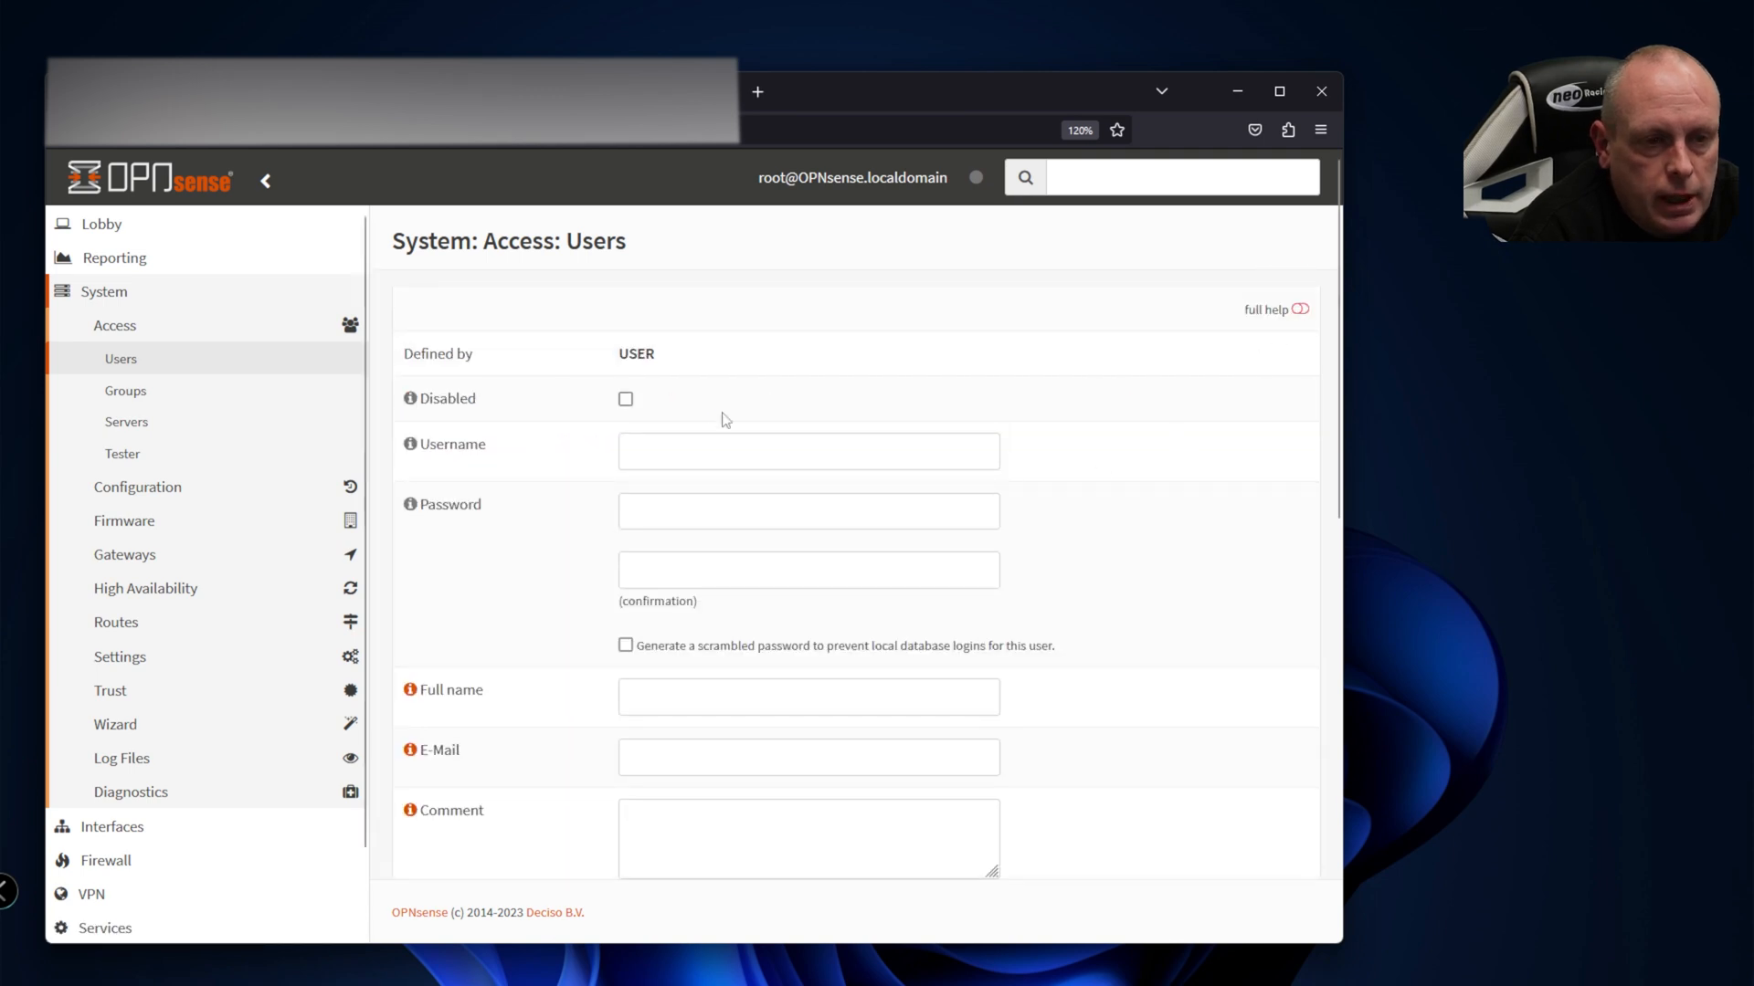
# Give the user full name YouTube Demo, /bin/csh shell and admins group membership.
pyautogui.click(808, 451)
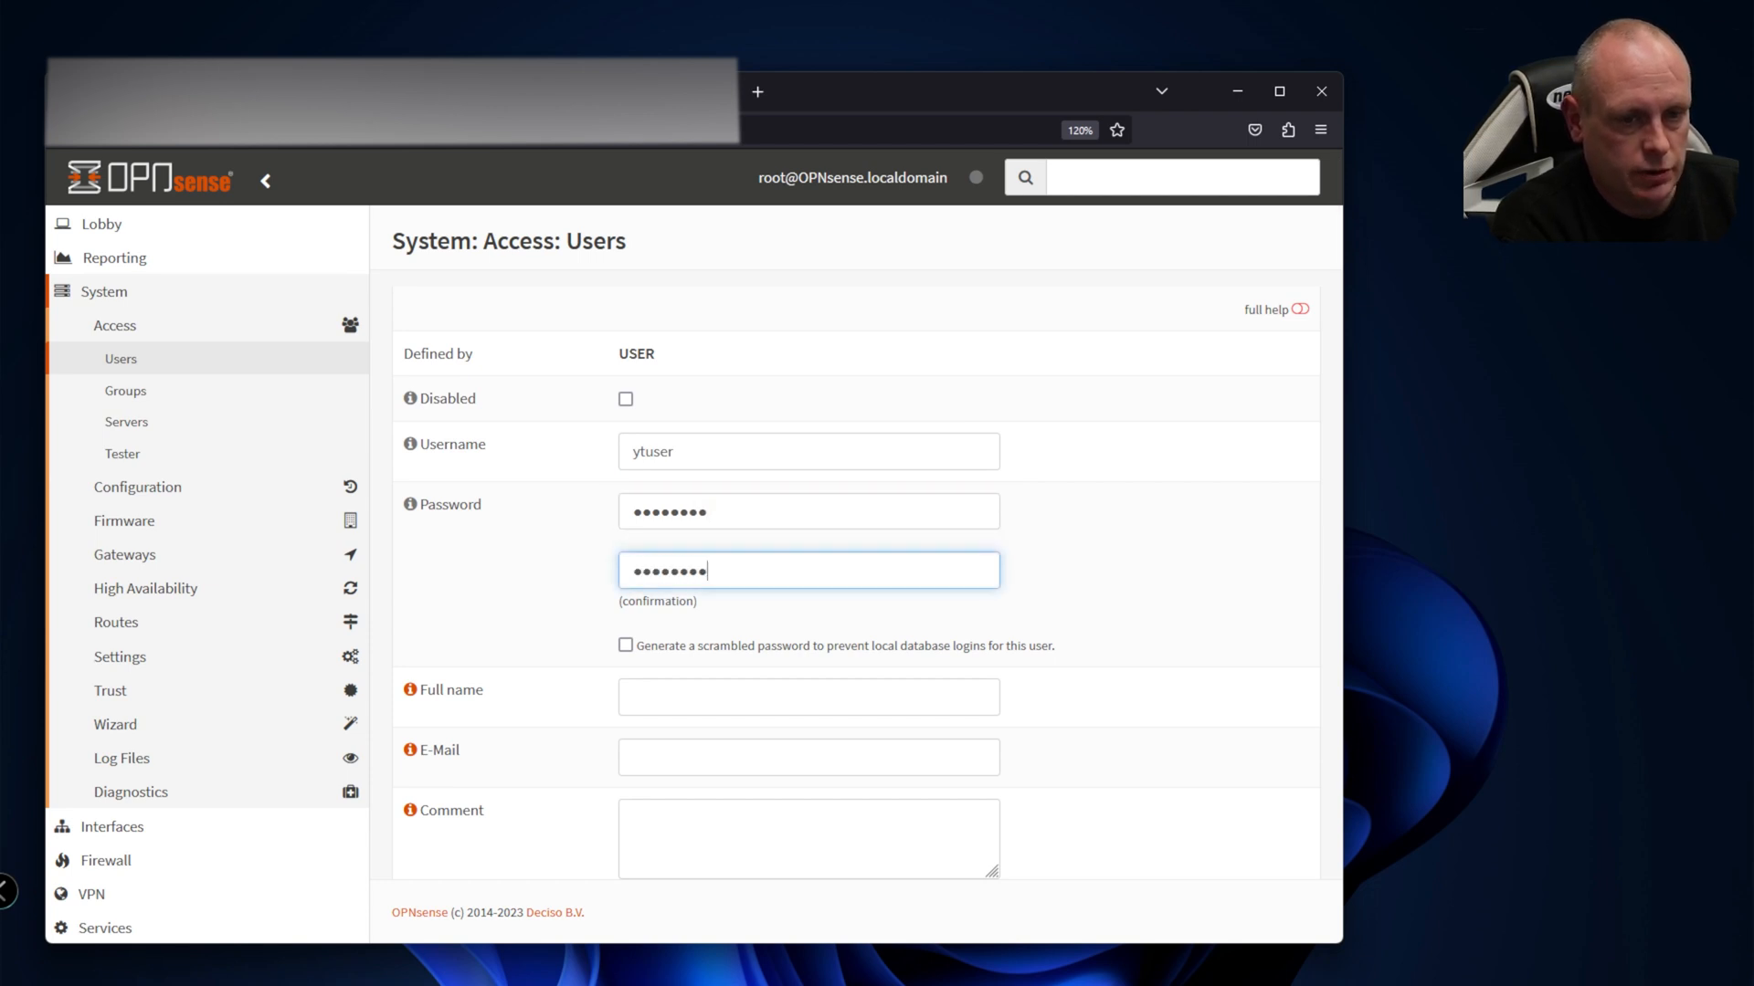
pyautogui.scroll(-3)
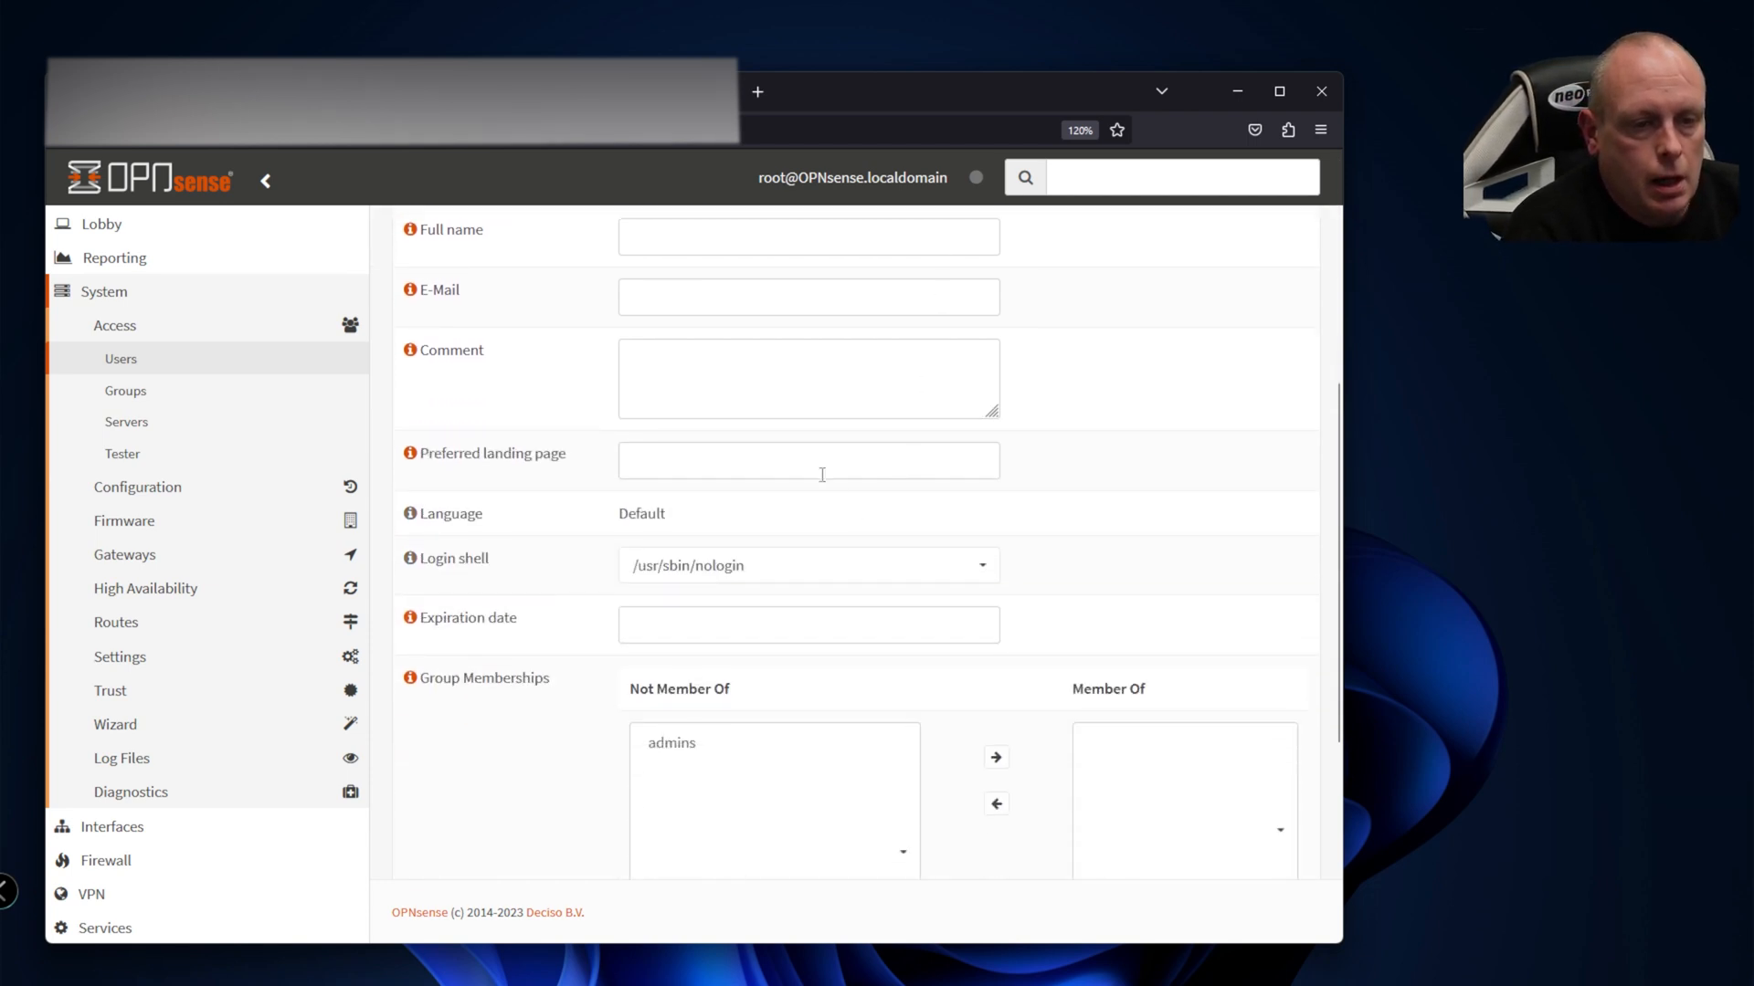
pyautogui.write('YouTube Demo')
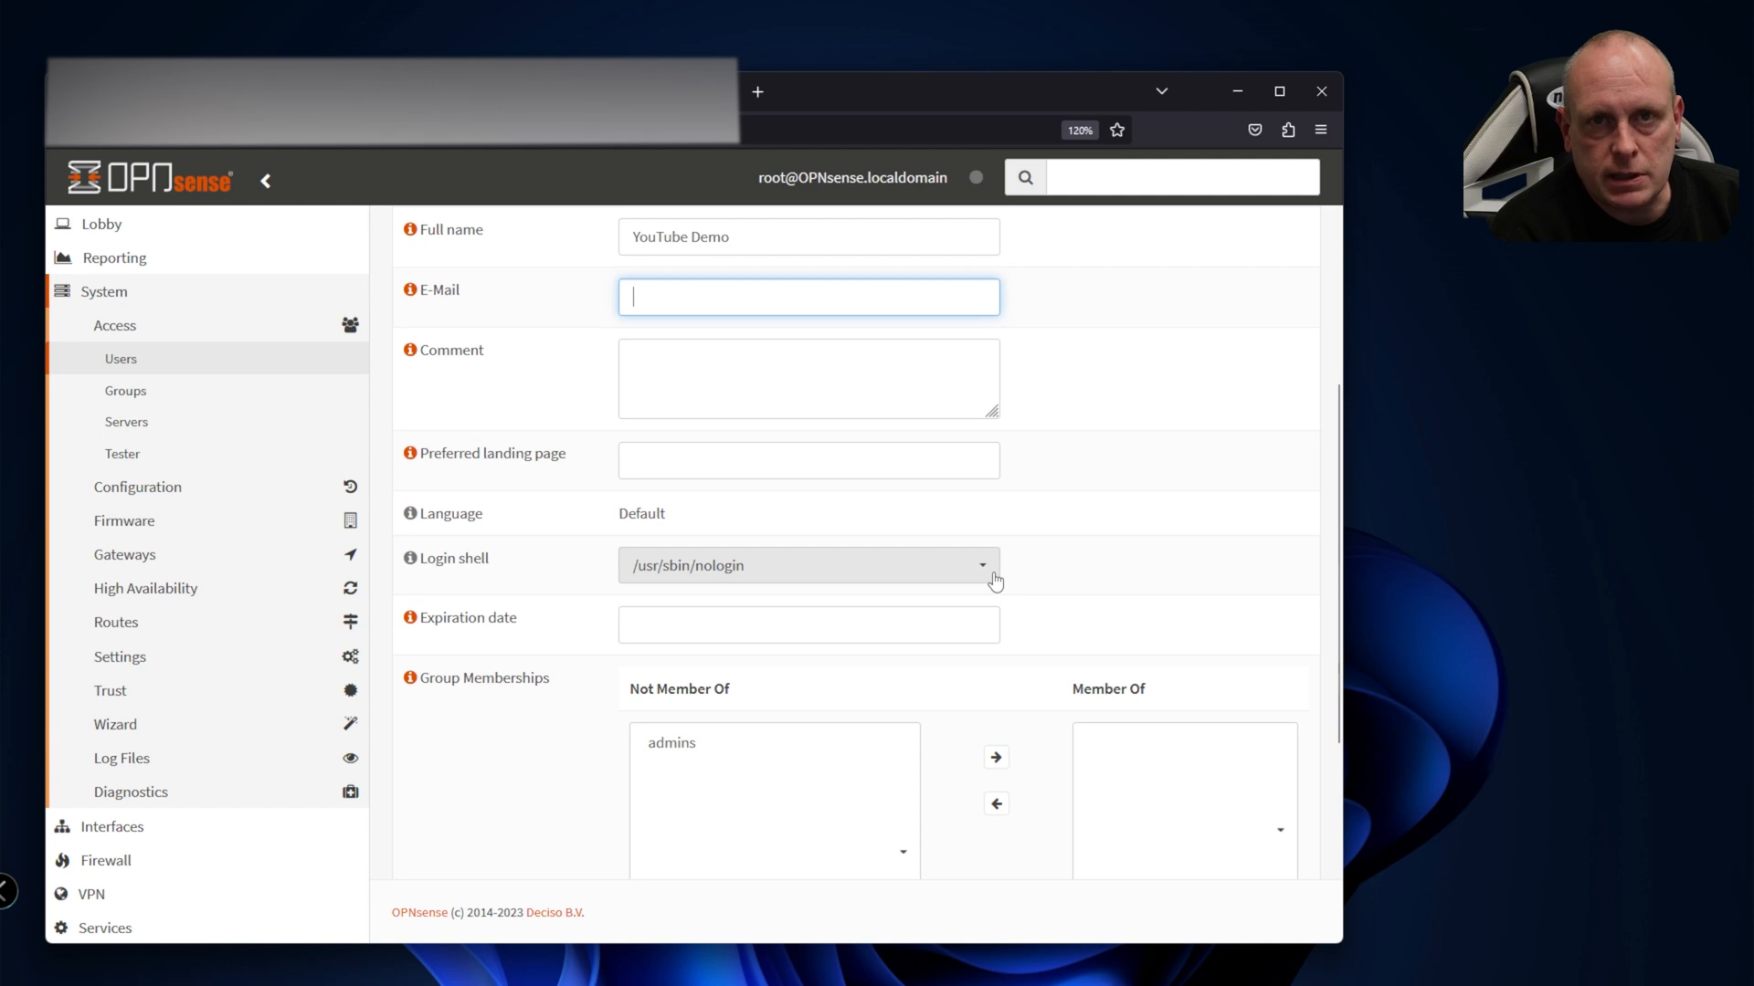
pyautogui.click(805, 564)
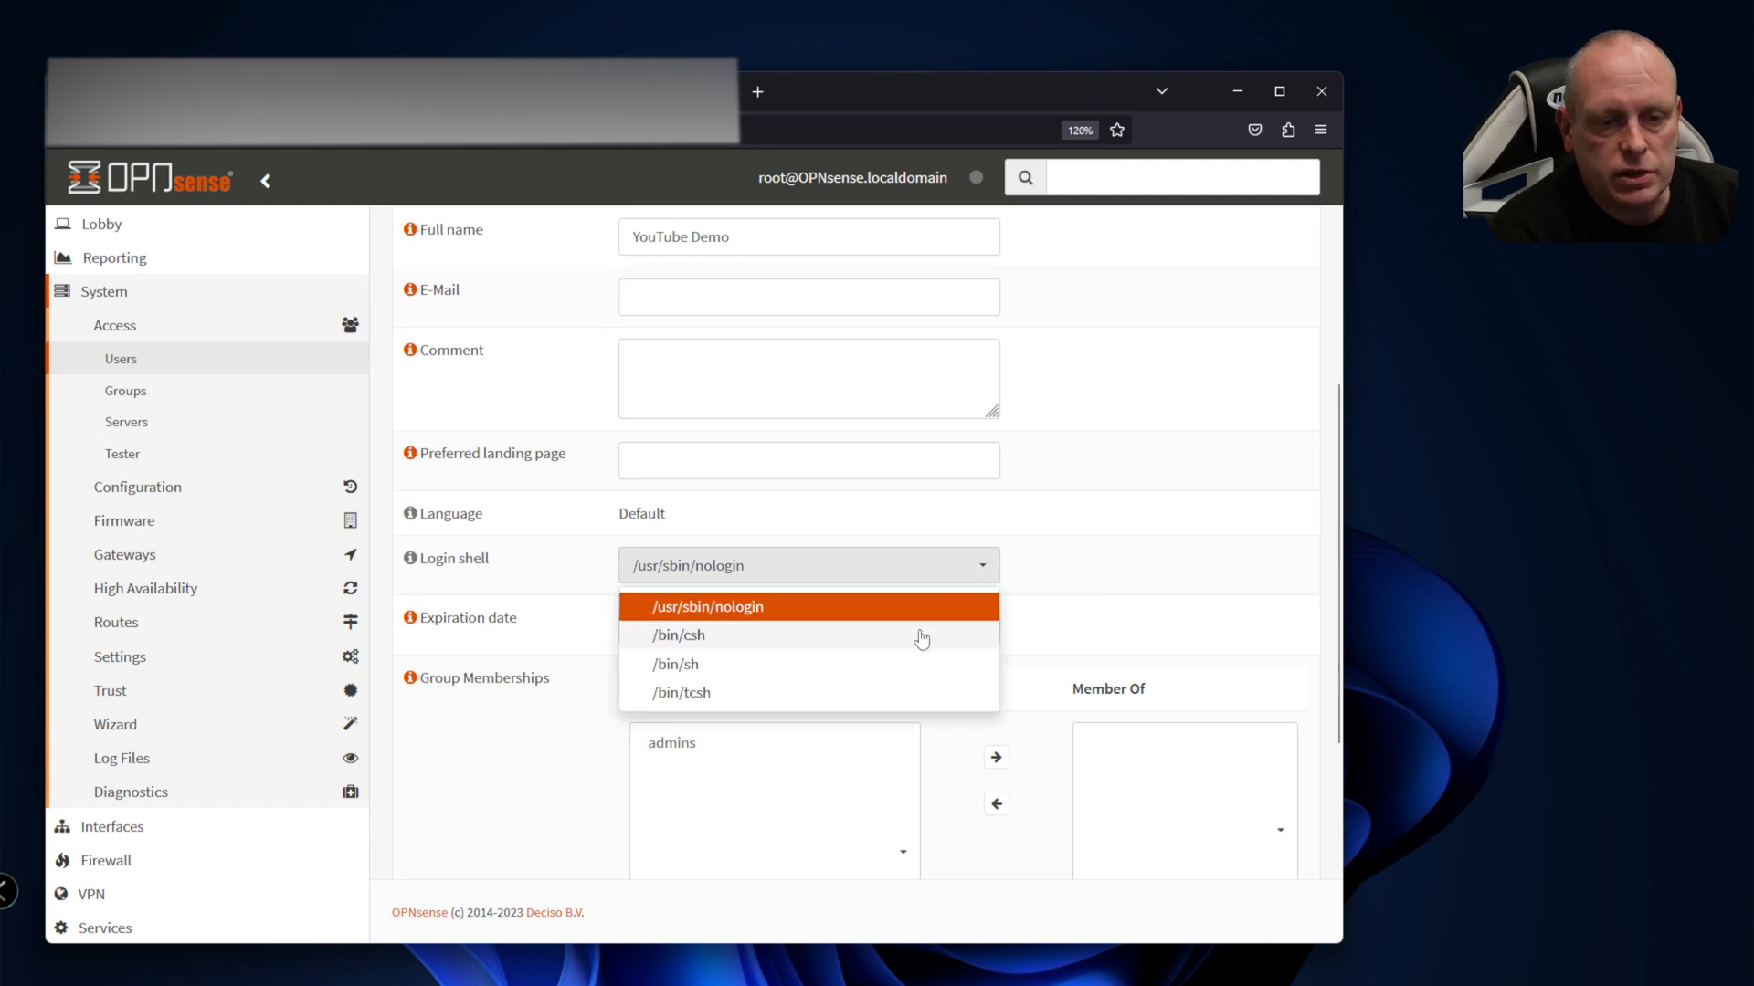
pyautogui.click(677, 634)
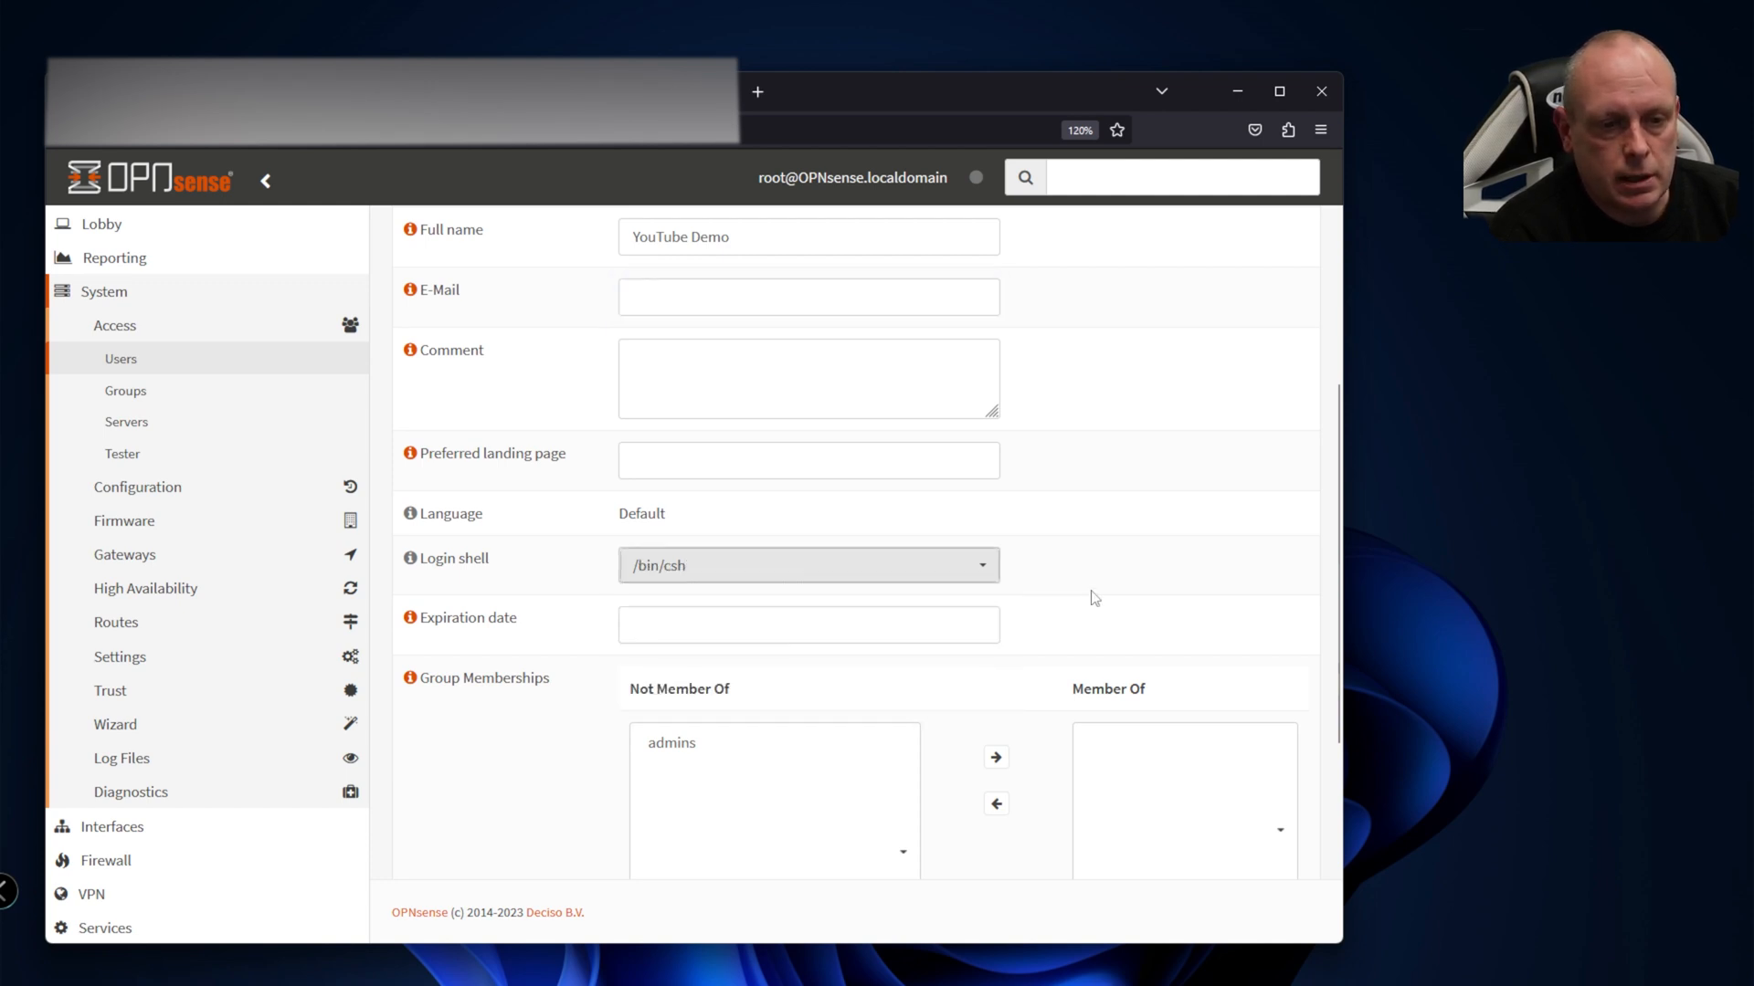
pyautogui.click(725, 519)
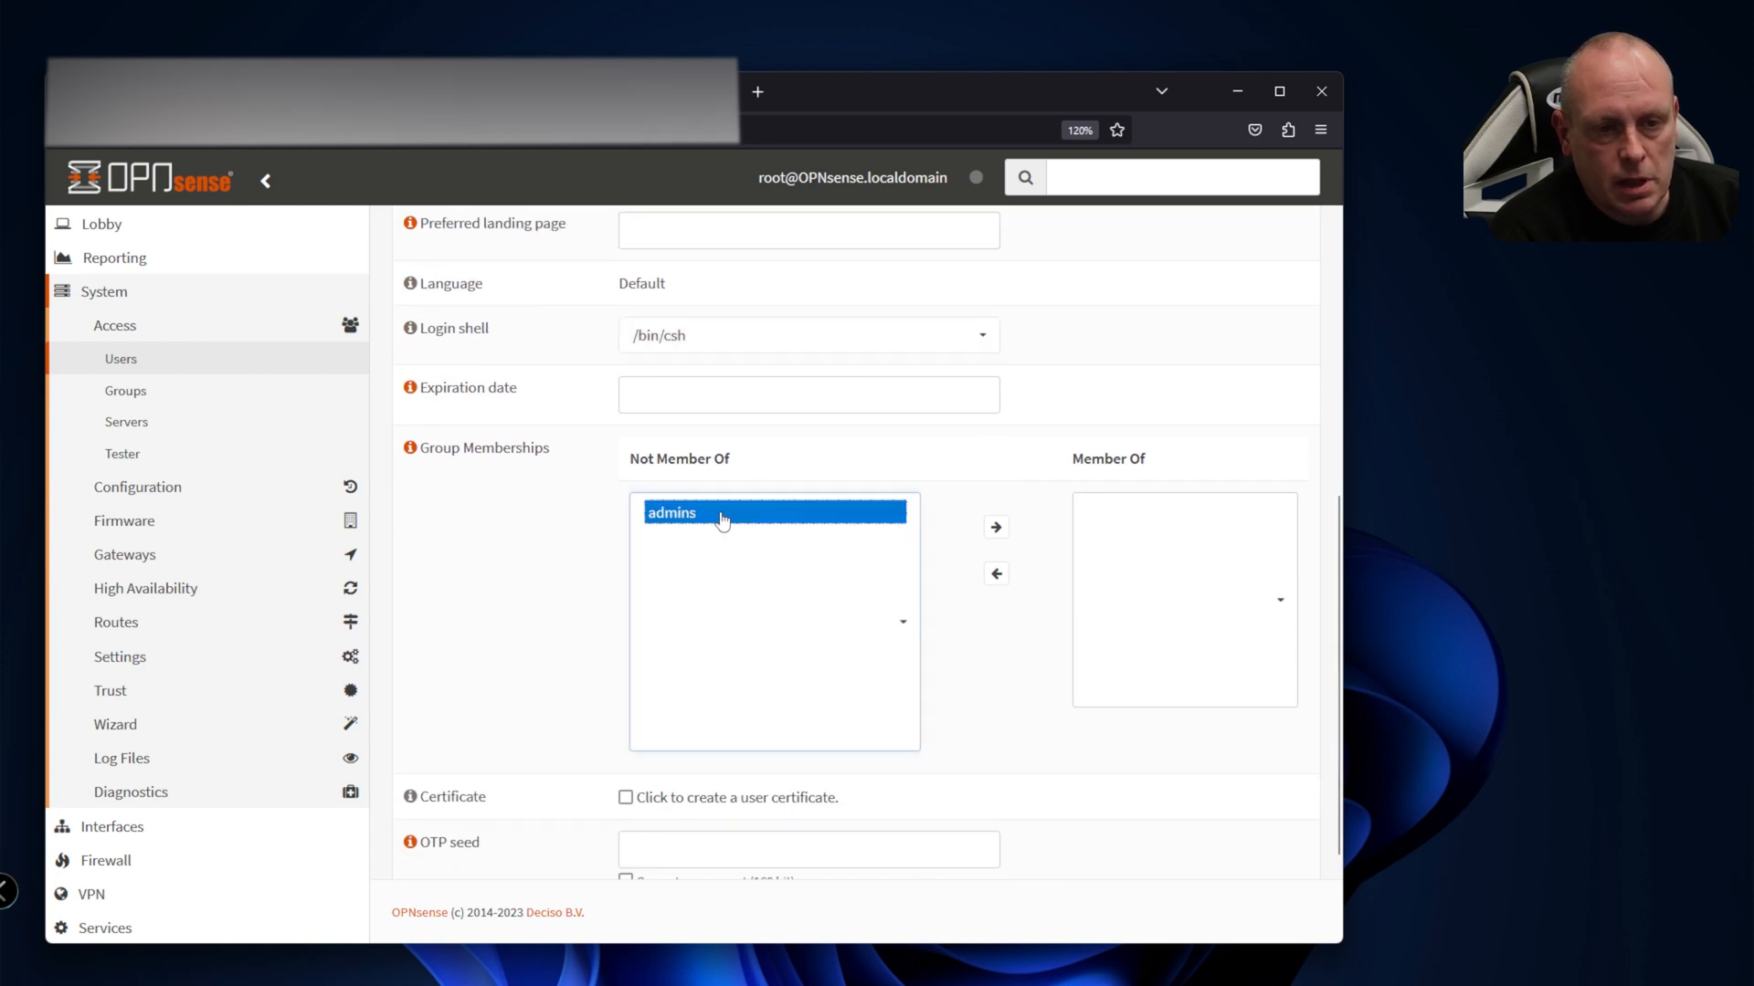
pyautogui.click(994, 526)
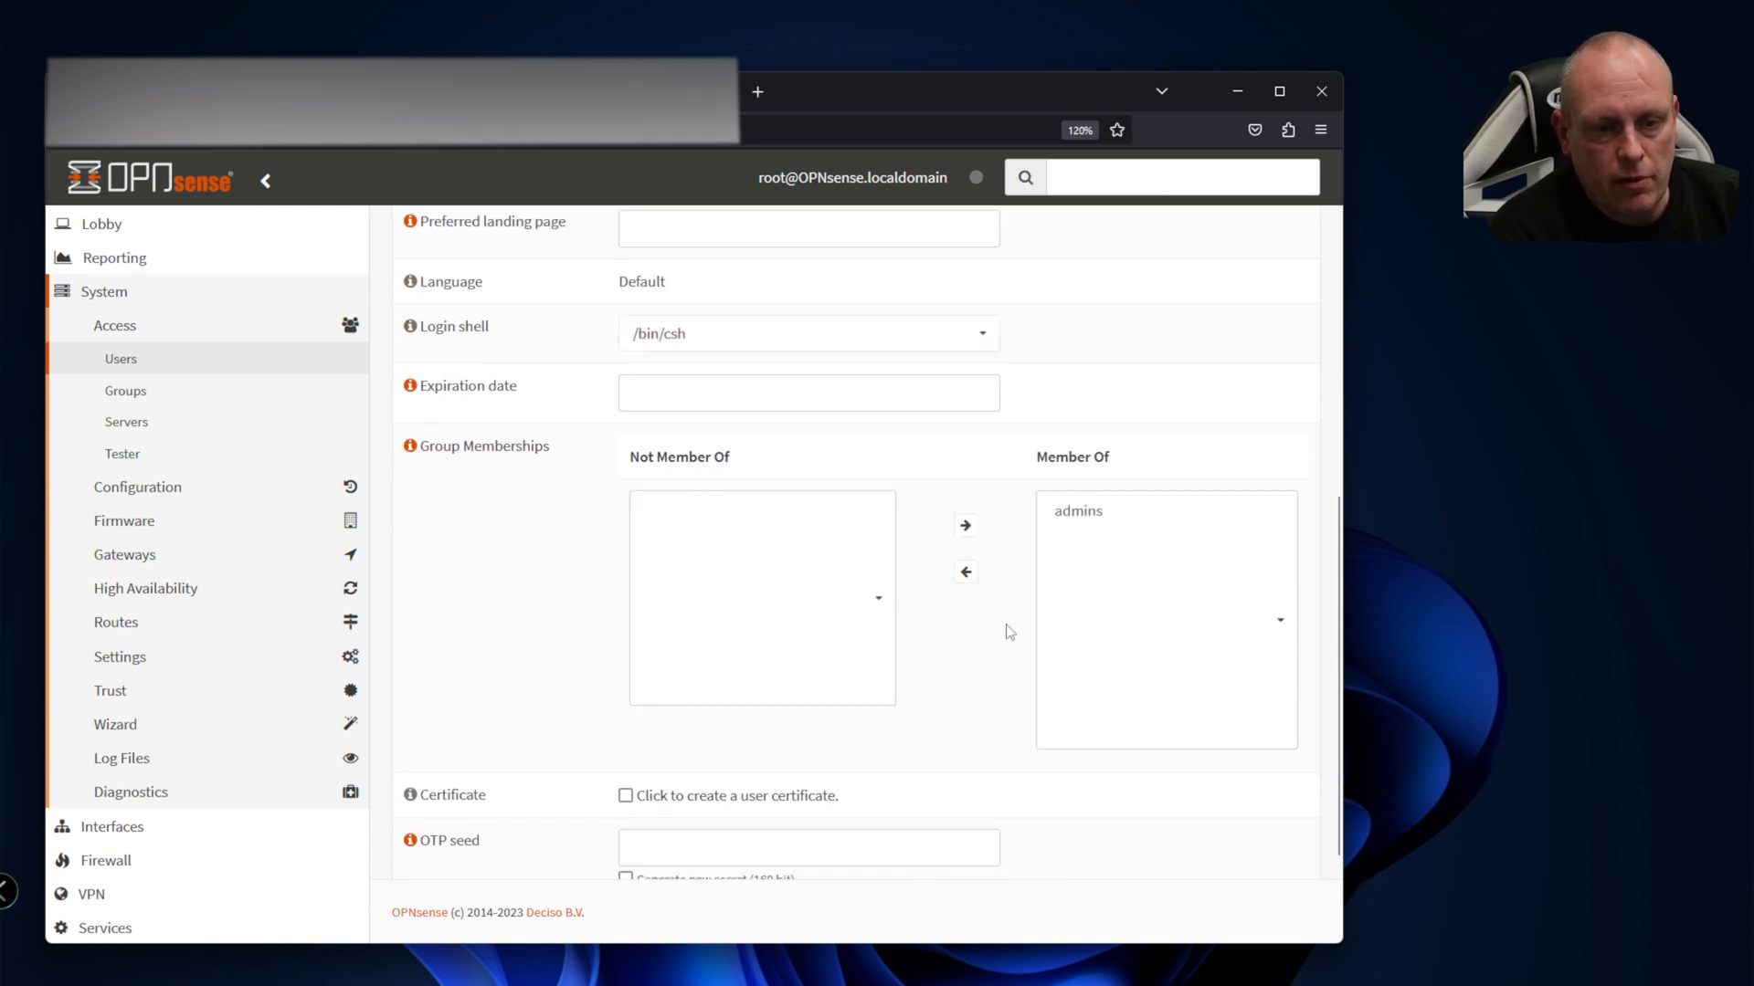
# Enable Generate new OTP secret and save the user account.
pyautogui.scroll(-3)
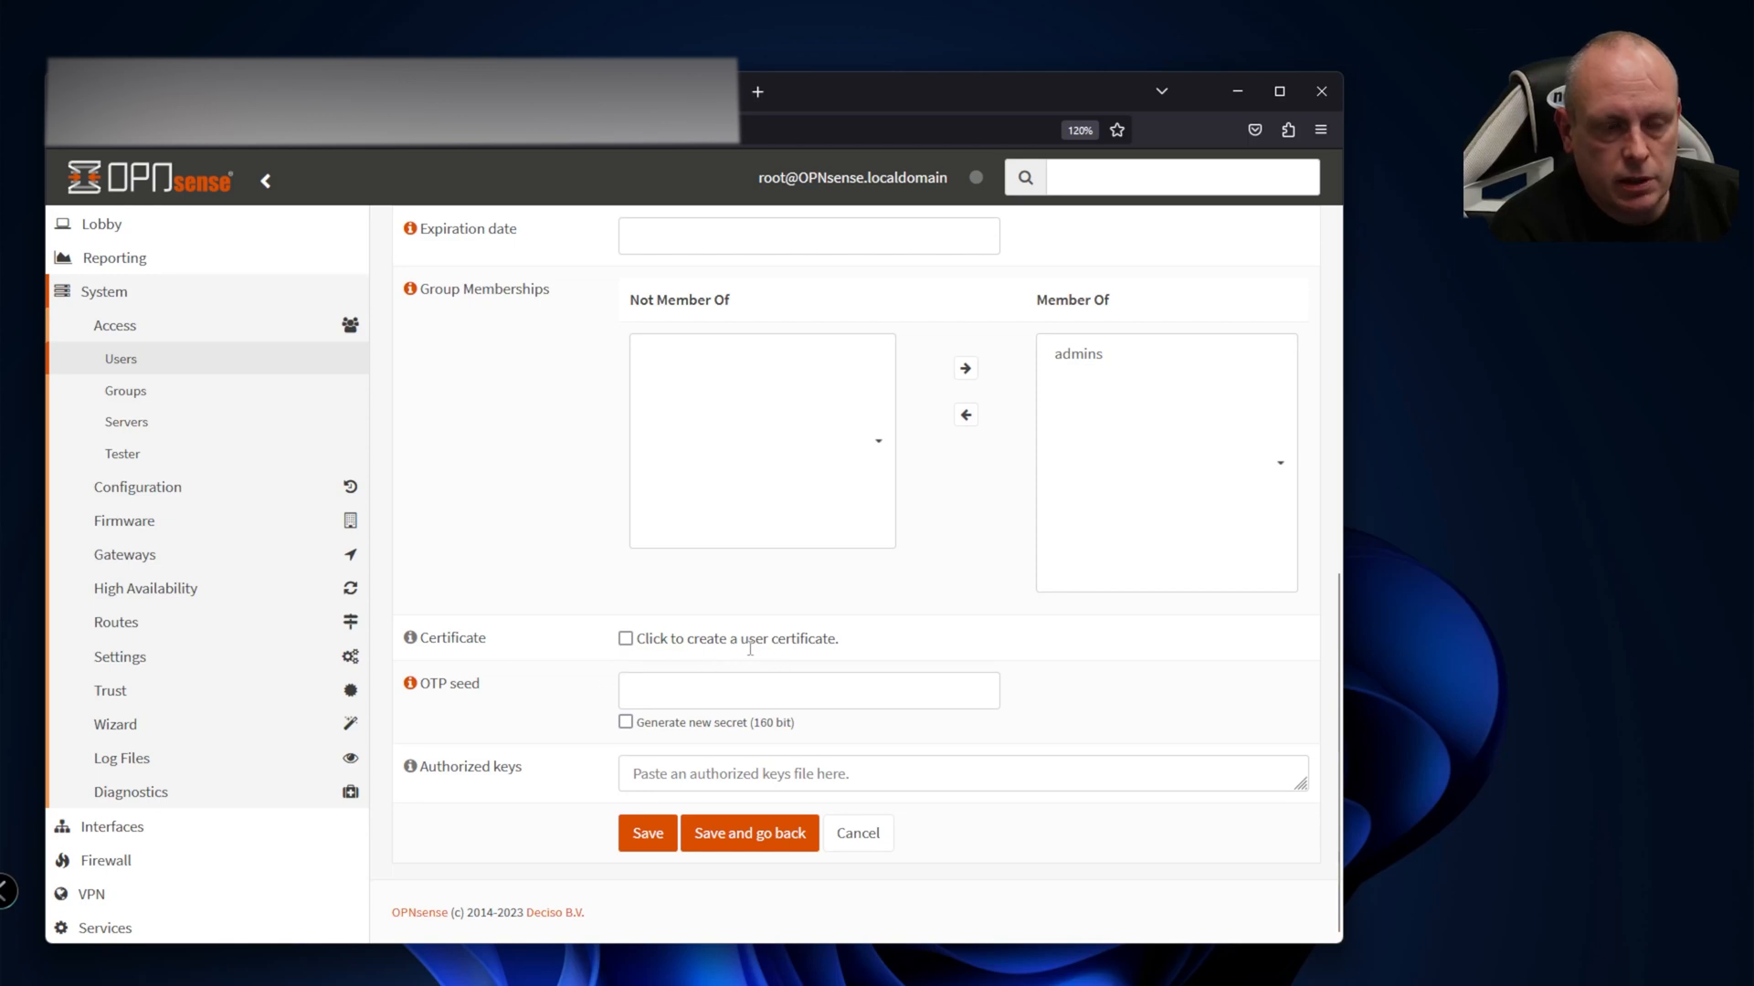
pyautogui.moveTo(486, 696)
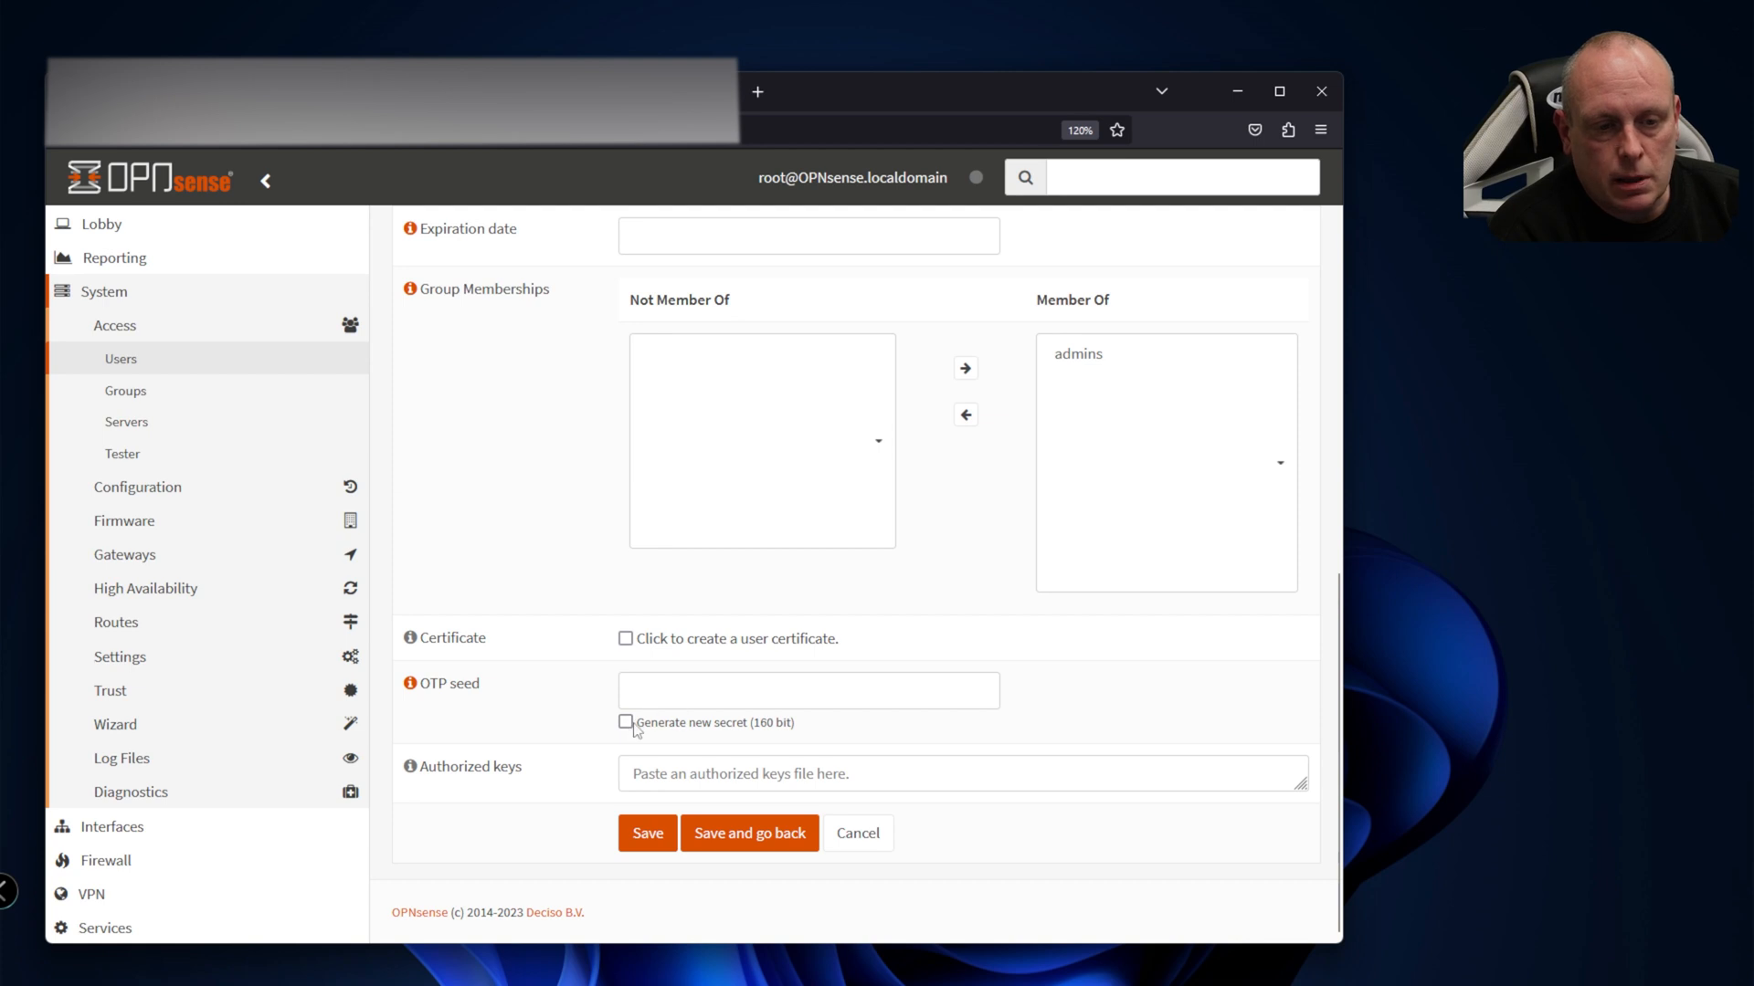
pyautogui.click(625, 721)
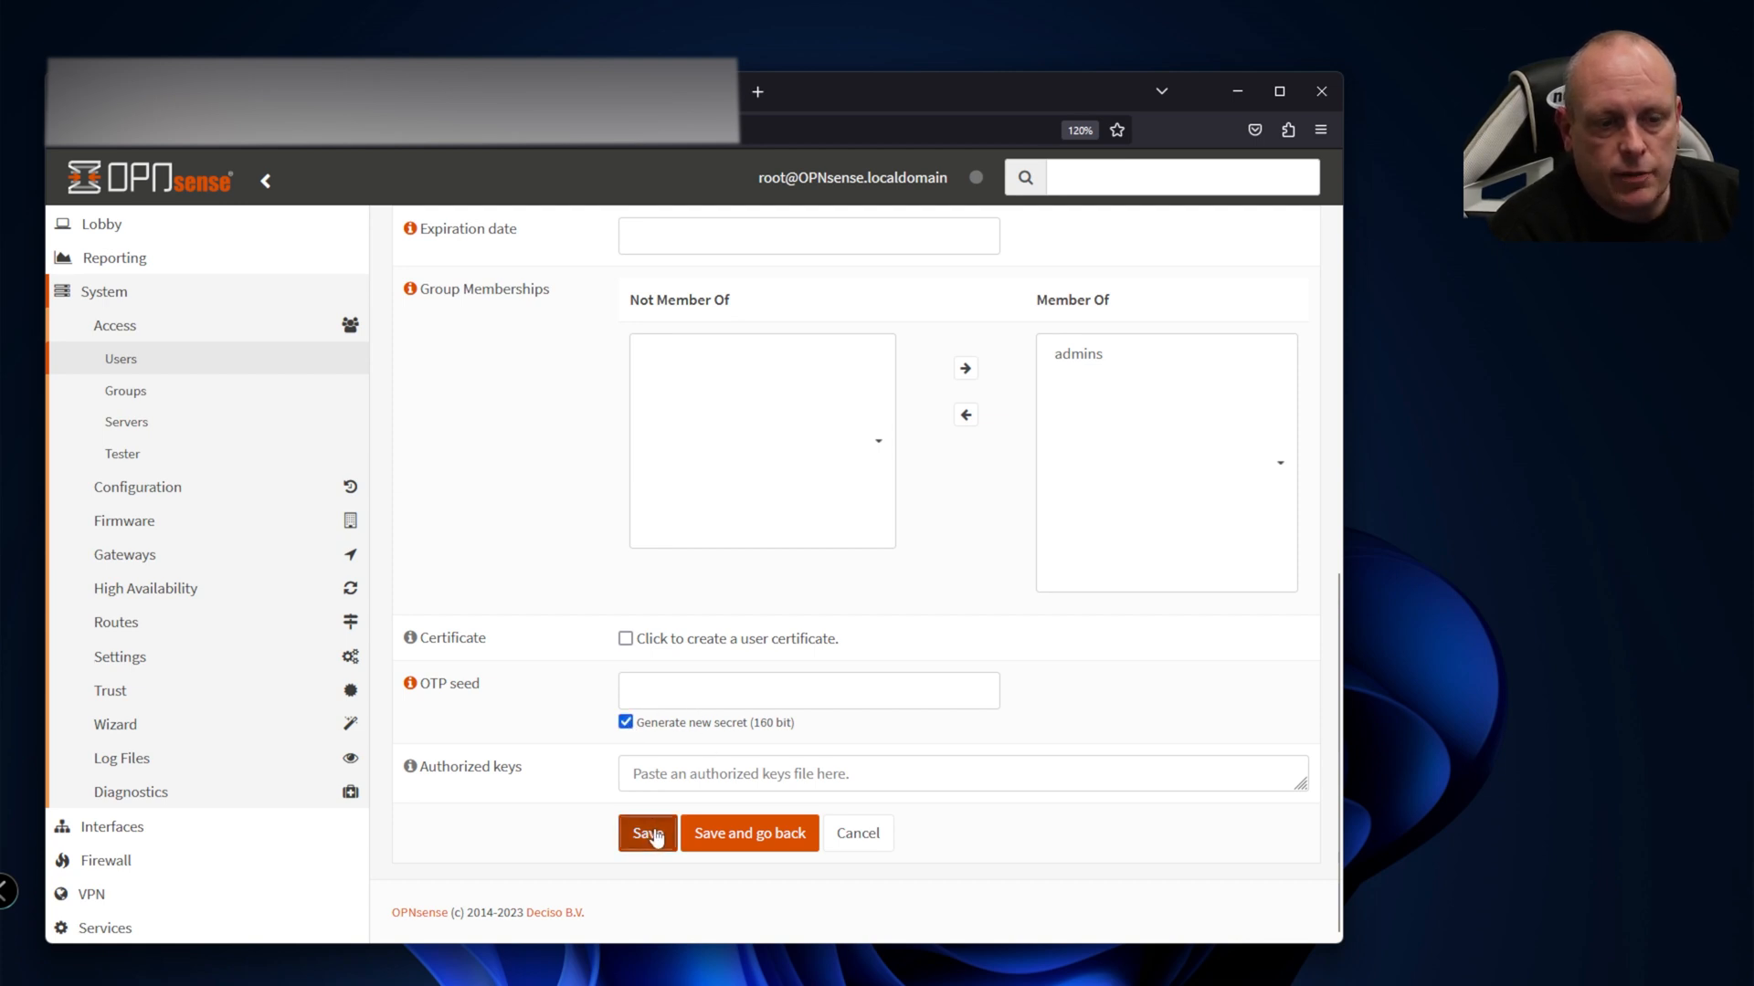
pyautogui.click(647, 833)
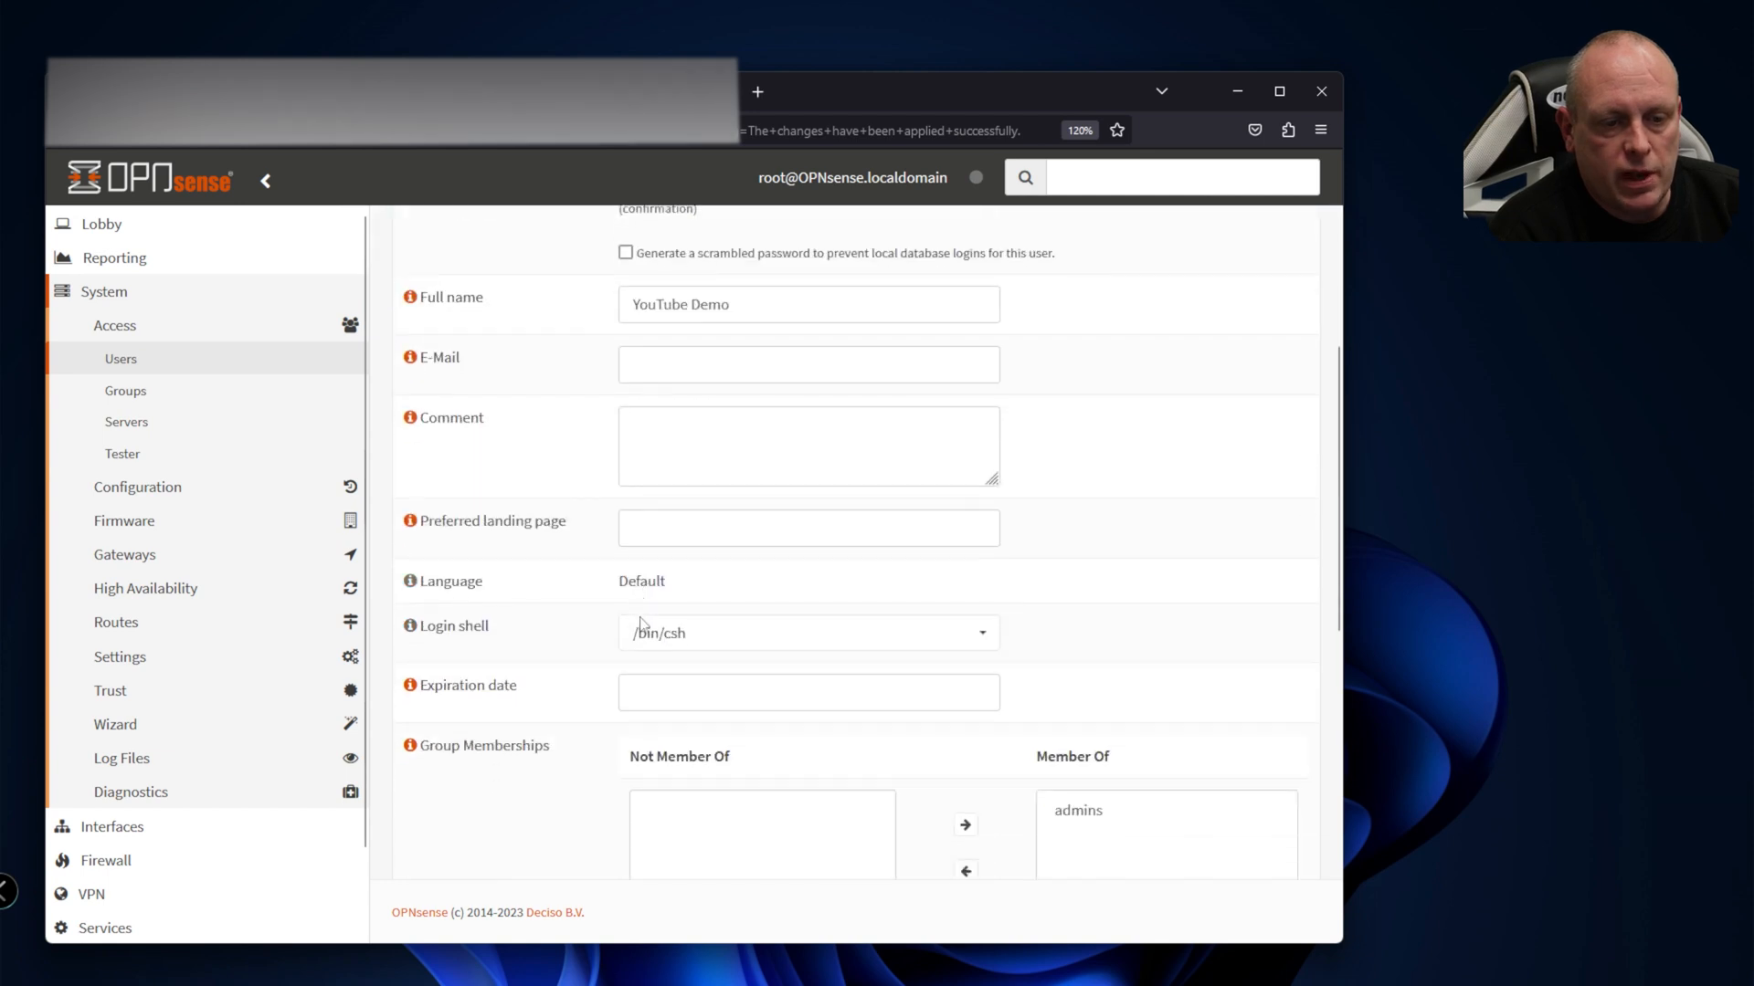
# Unhide the user's OTP seed and QR code for scanning.
pyautogui.scroll(-3)
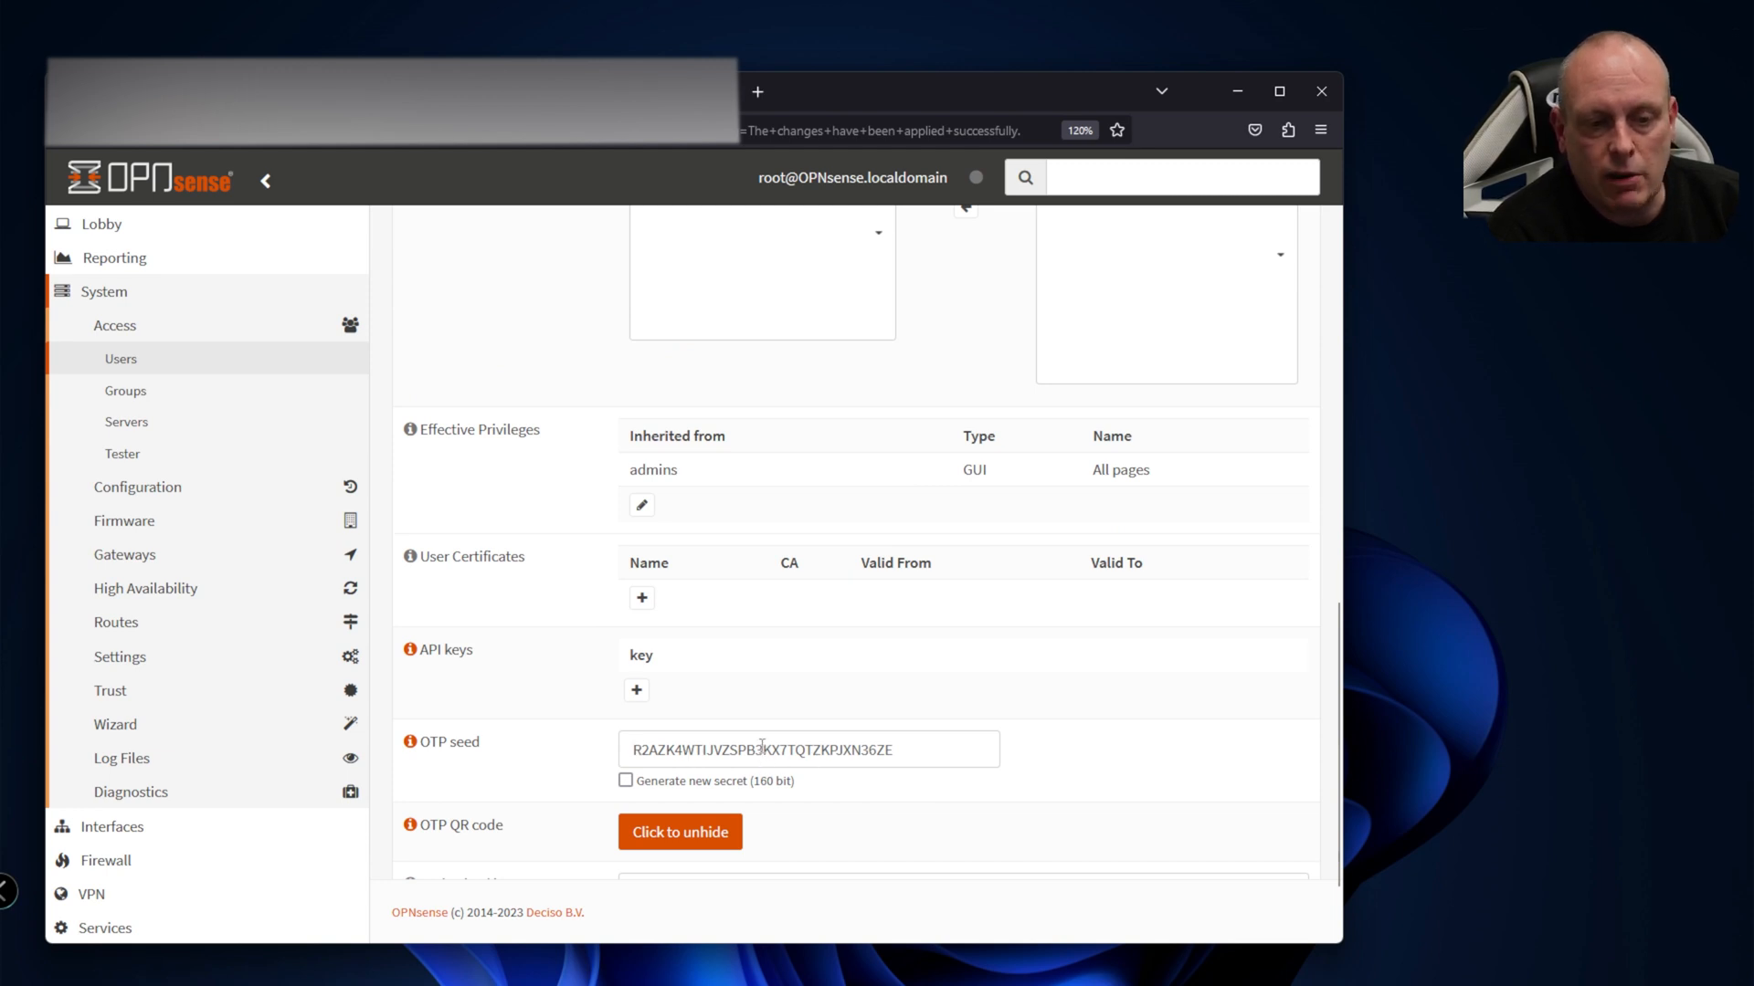
pyautogui.click(680, 832)
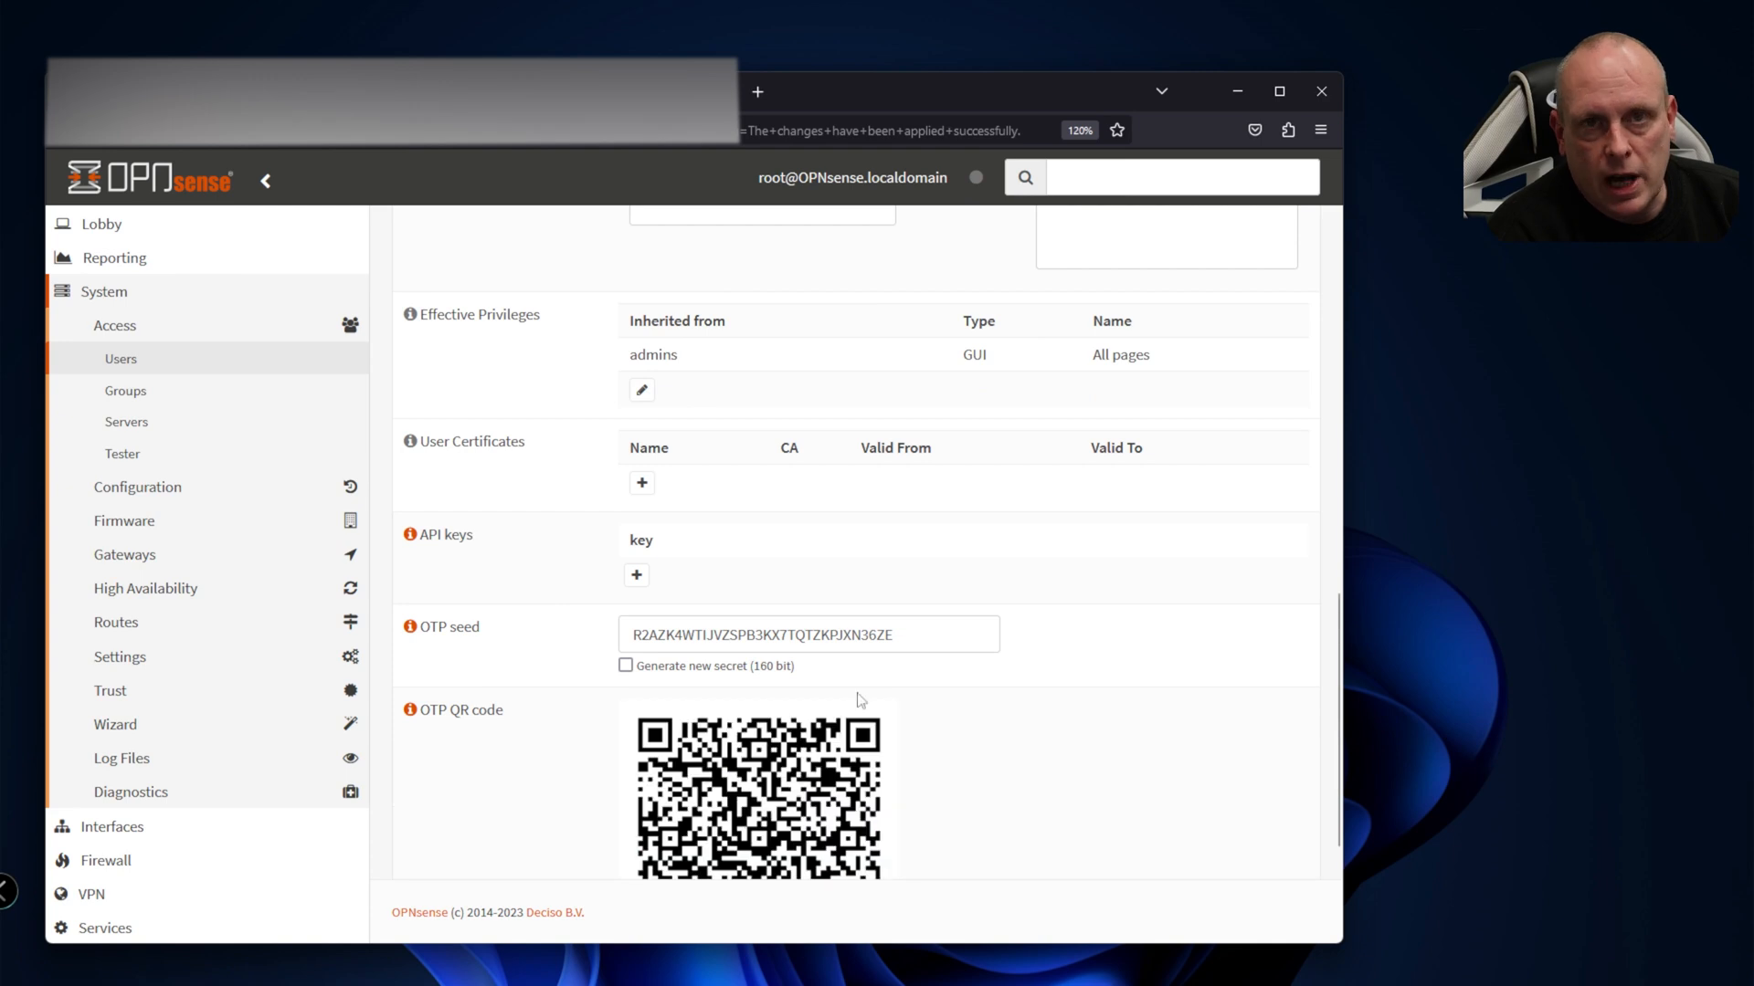
pyautogui.scroll(-3)
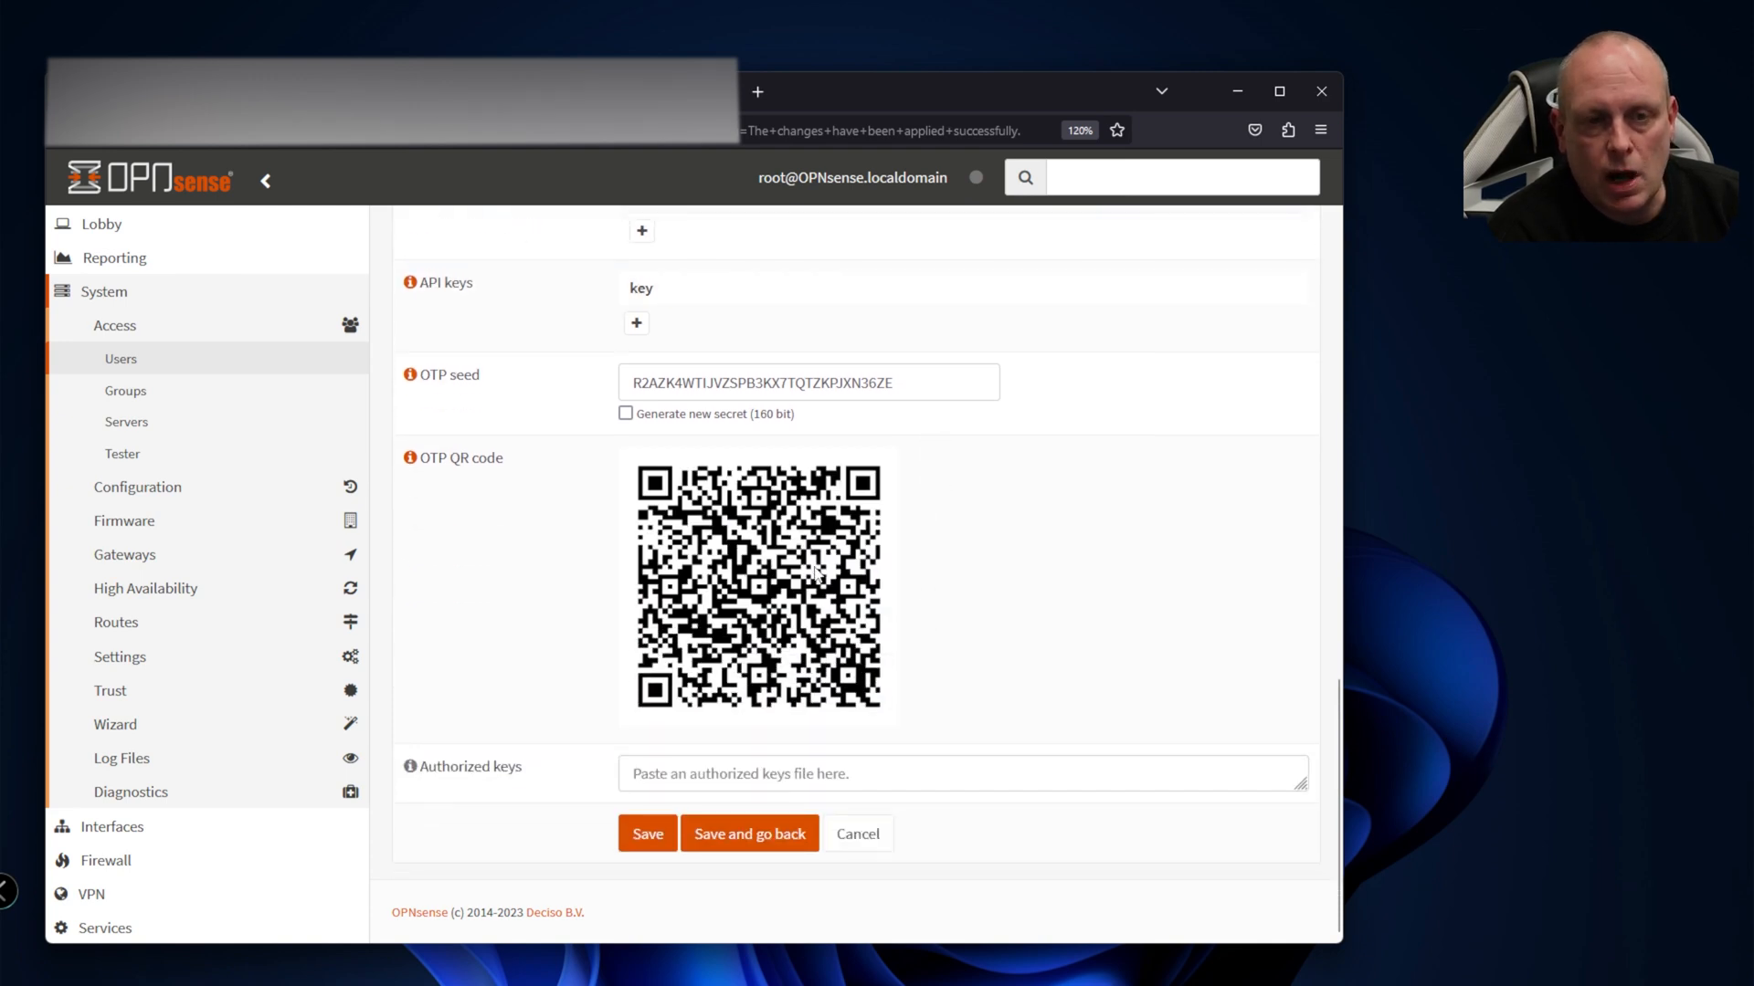
pyautogui.moveTo(610, 630)
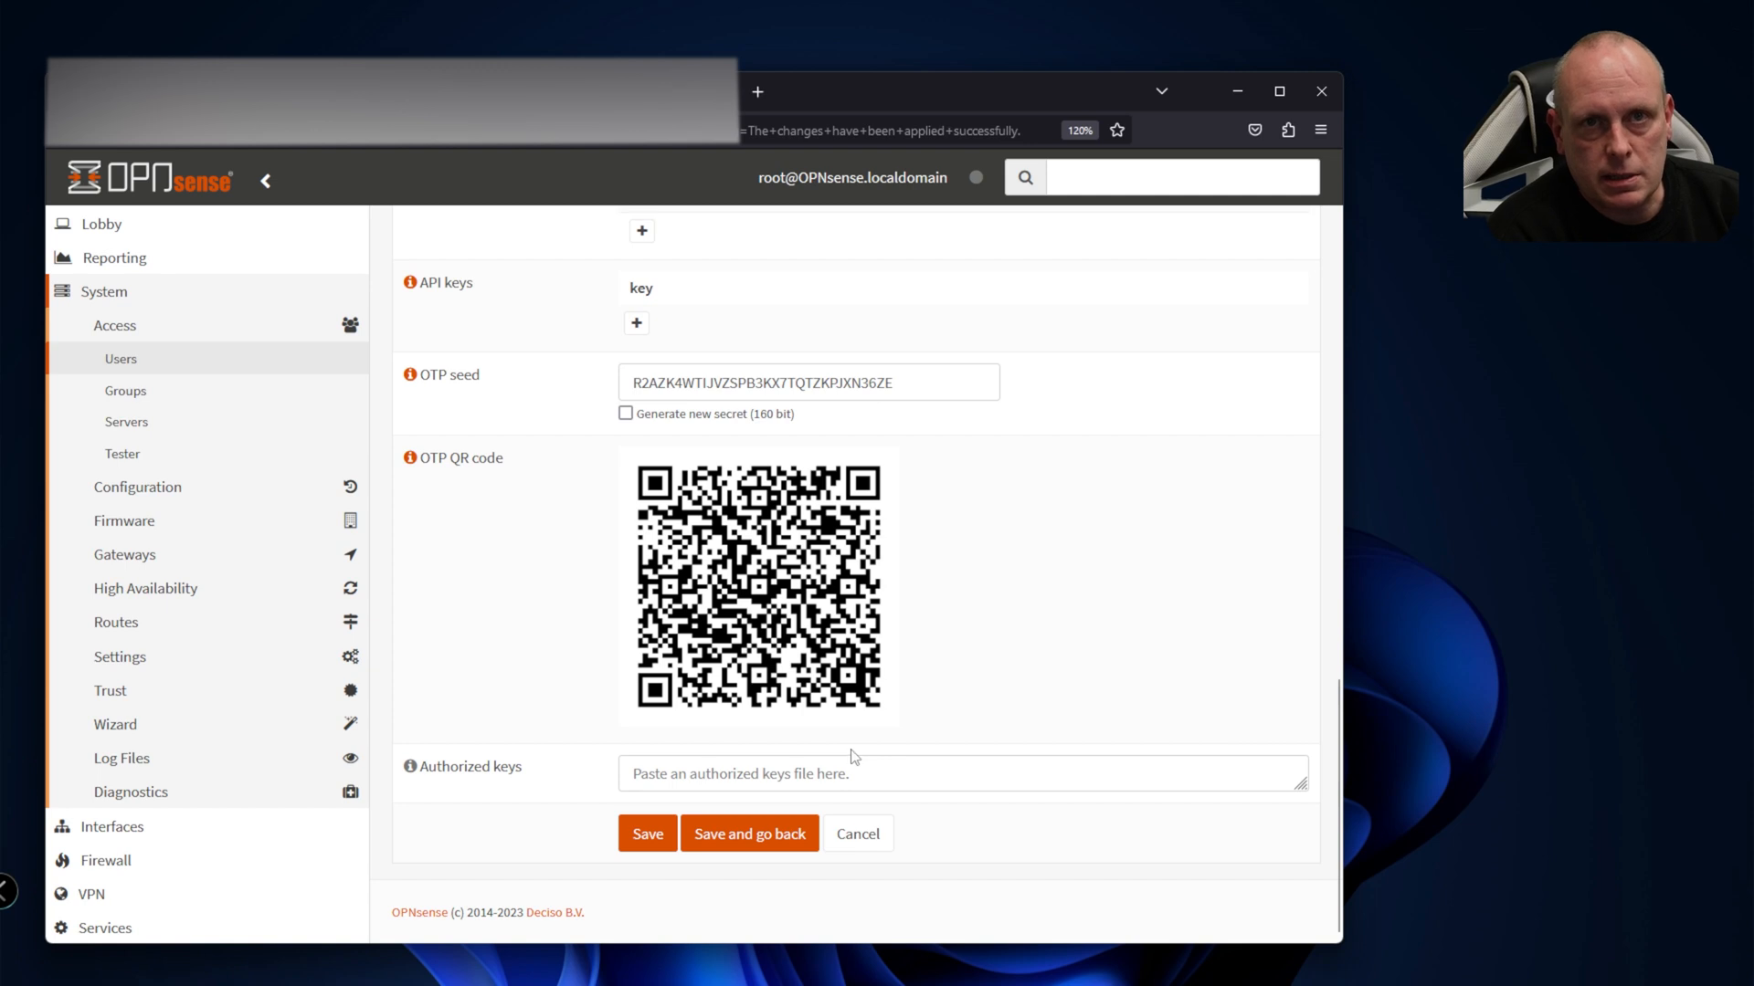
pyautogui.moveTo(804, 757)
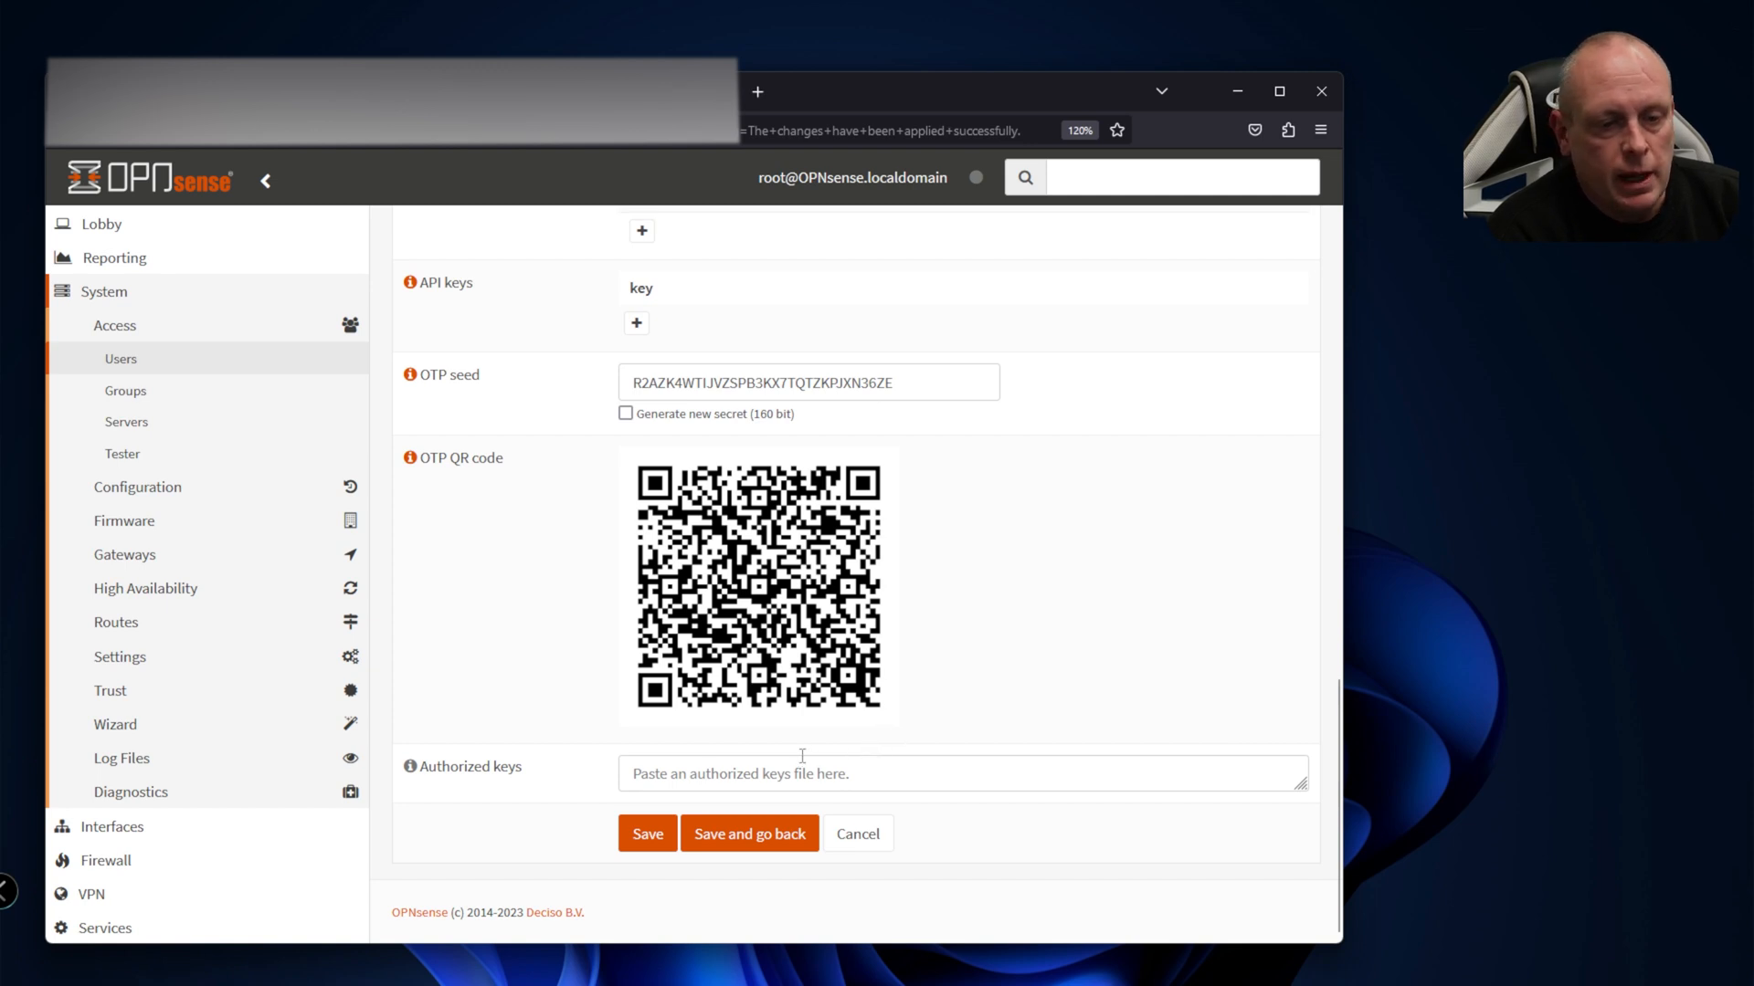
pyautogui.moveTo(612, 724)
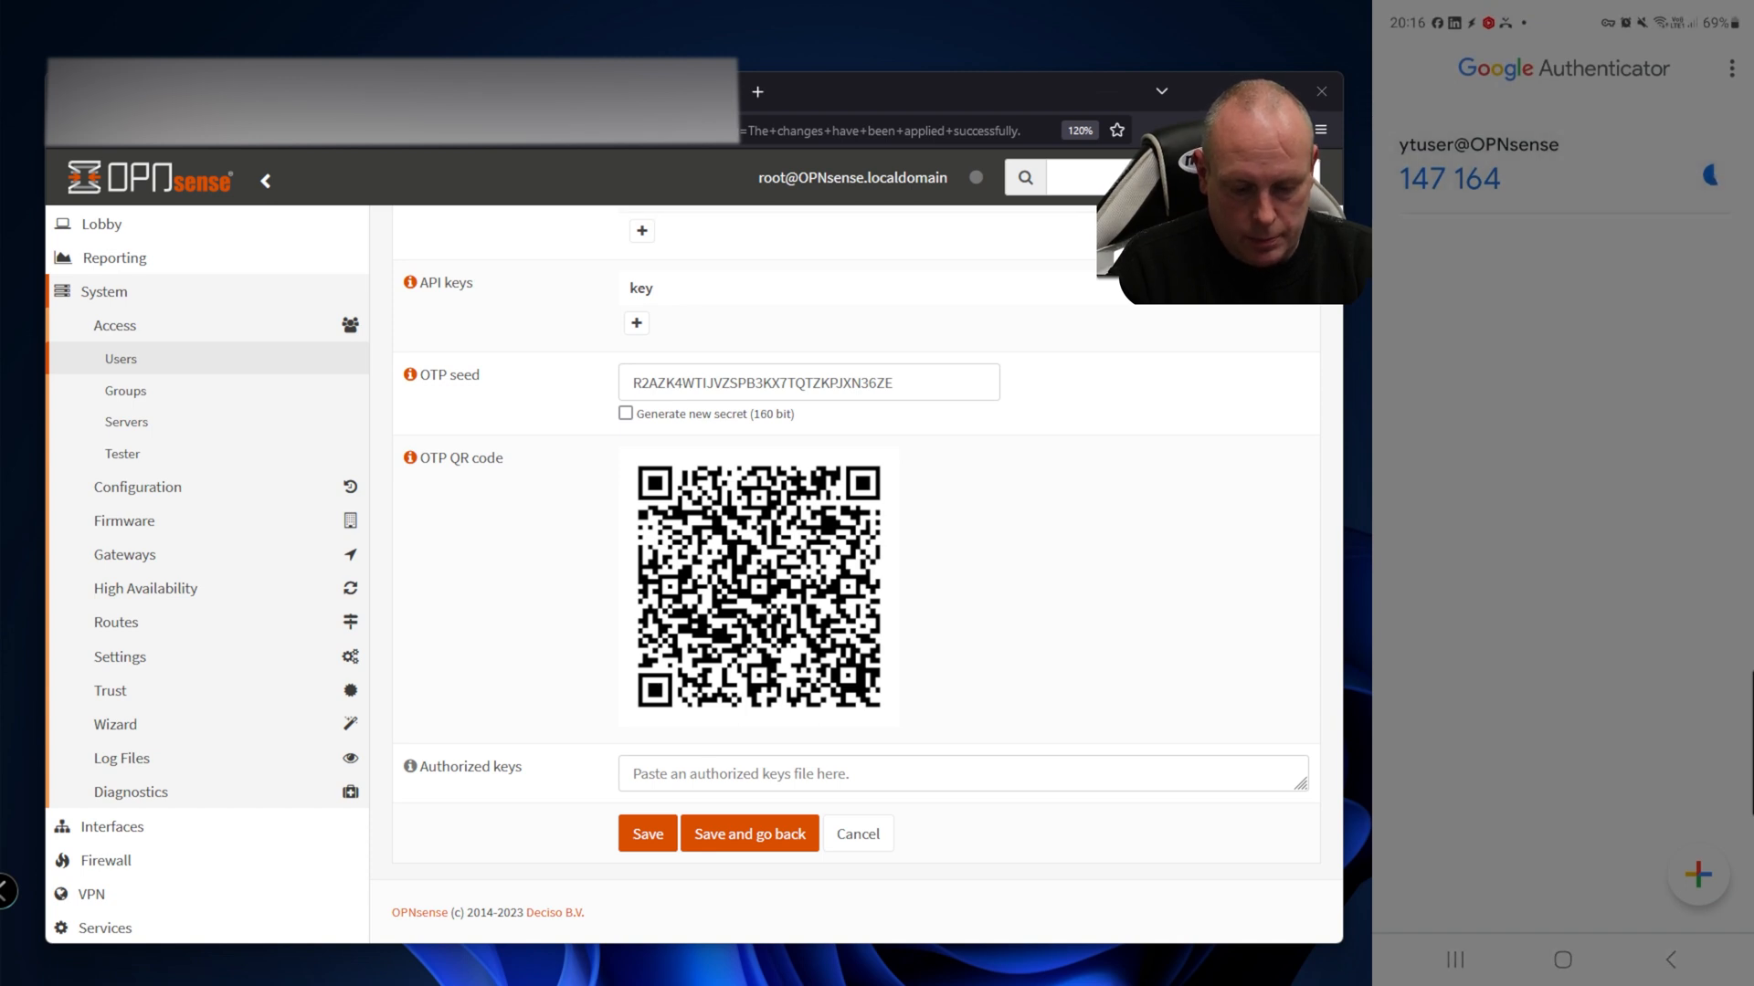
# Reveal the current one-time PIN for ytuser@OPNsense in Google Authenticator.
pyautogui.click(1476, 162)
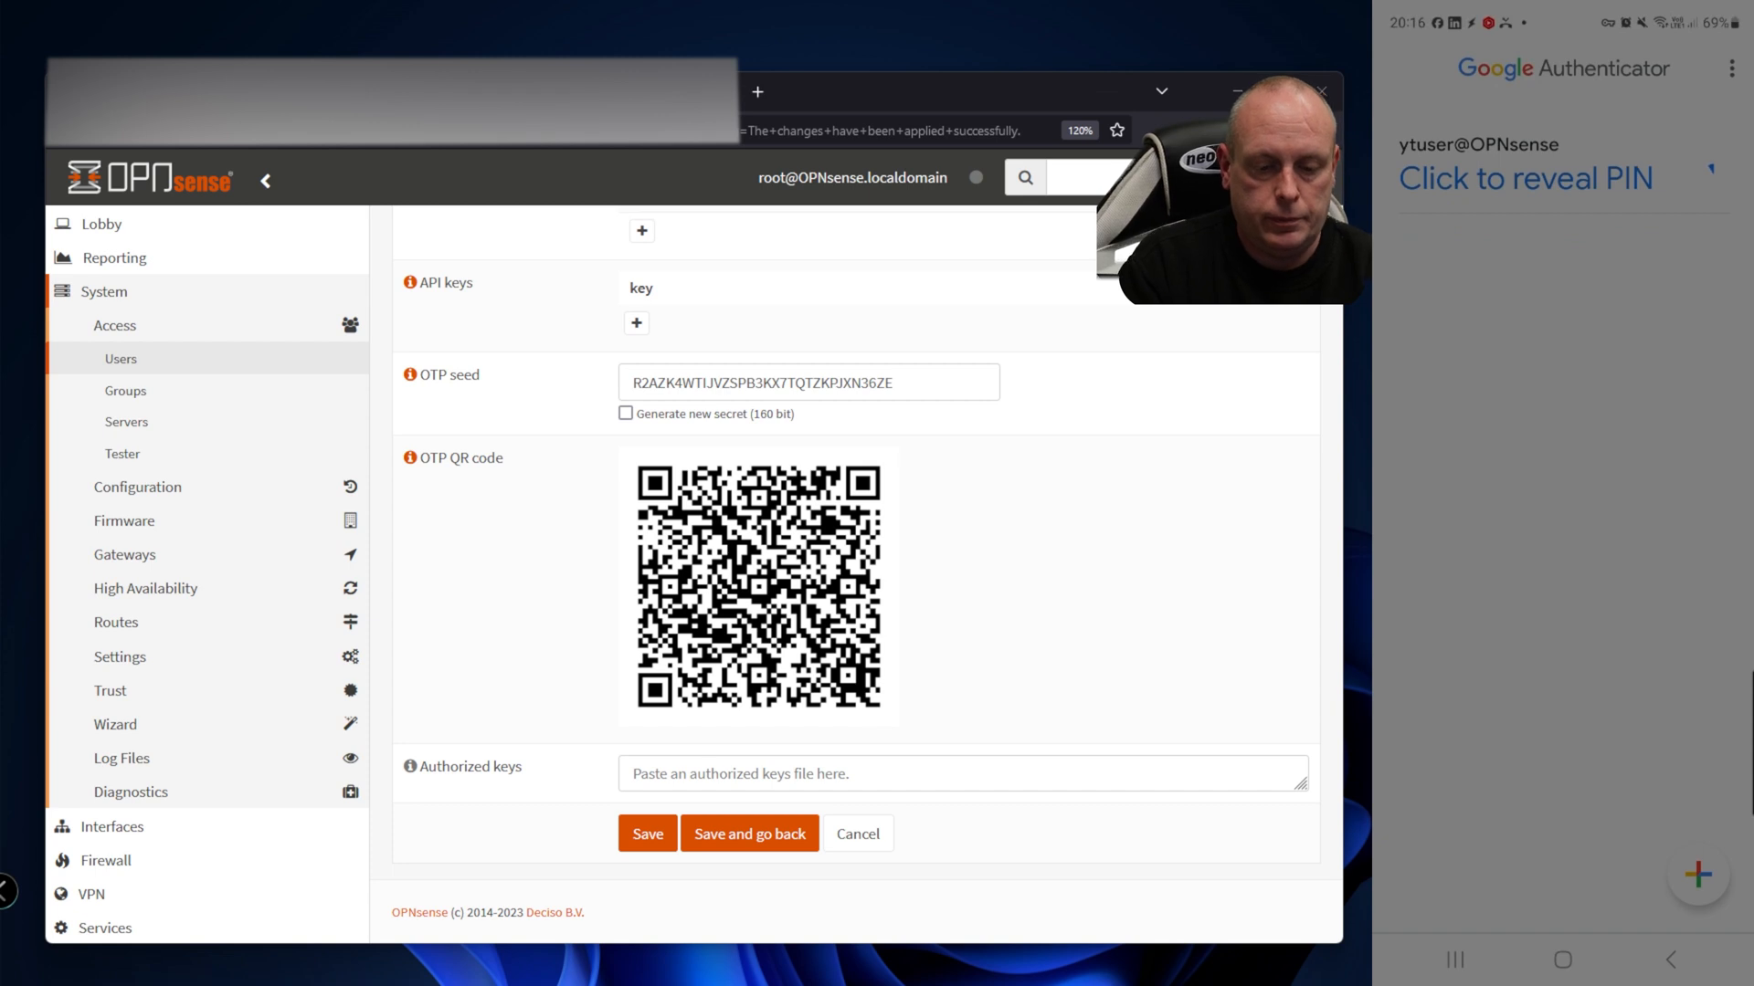
pyautogui.click(1524, 179)
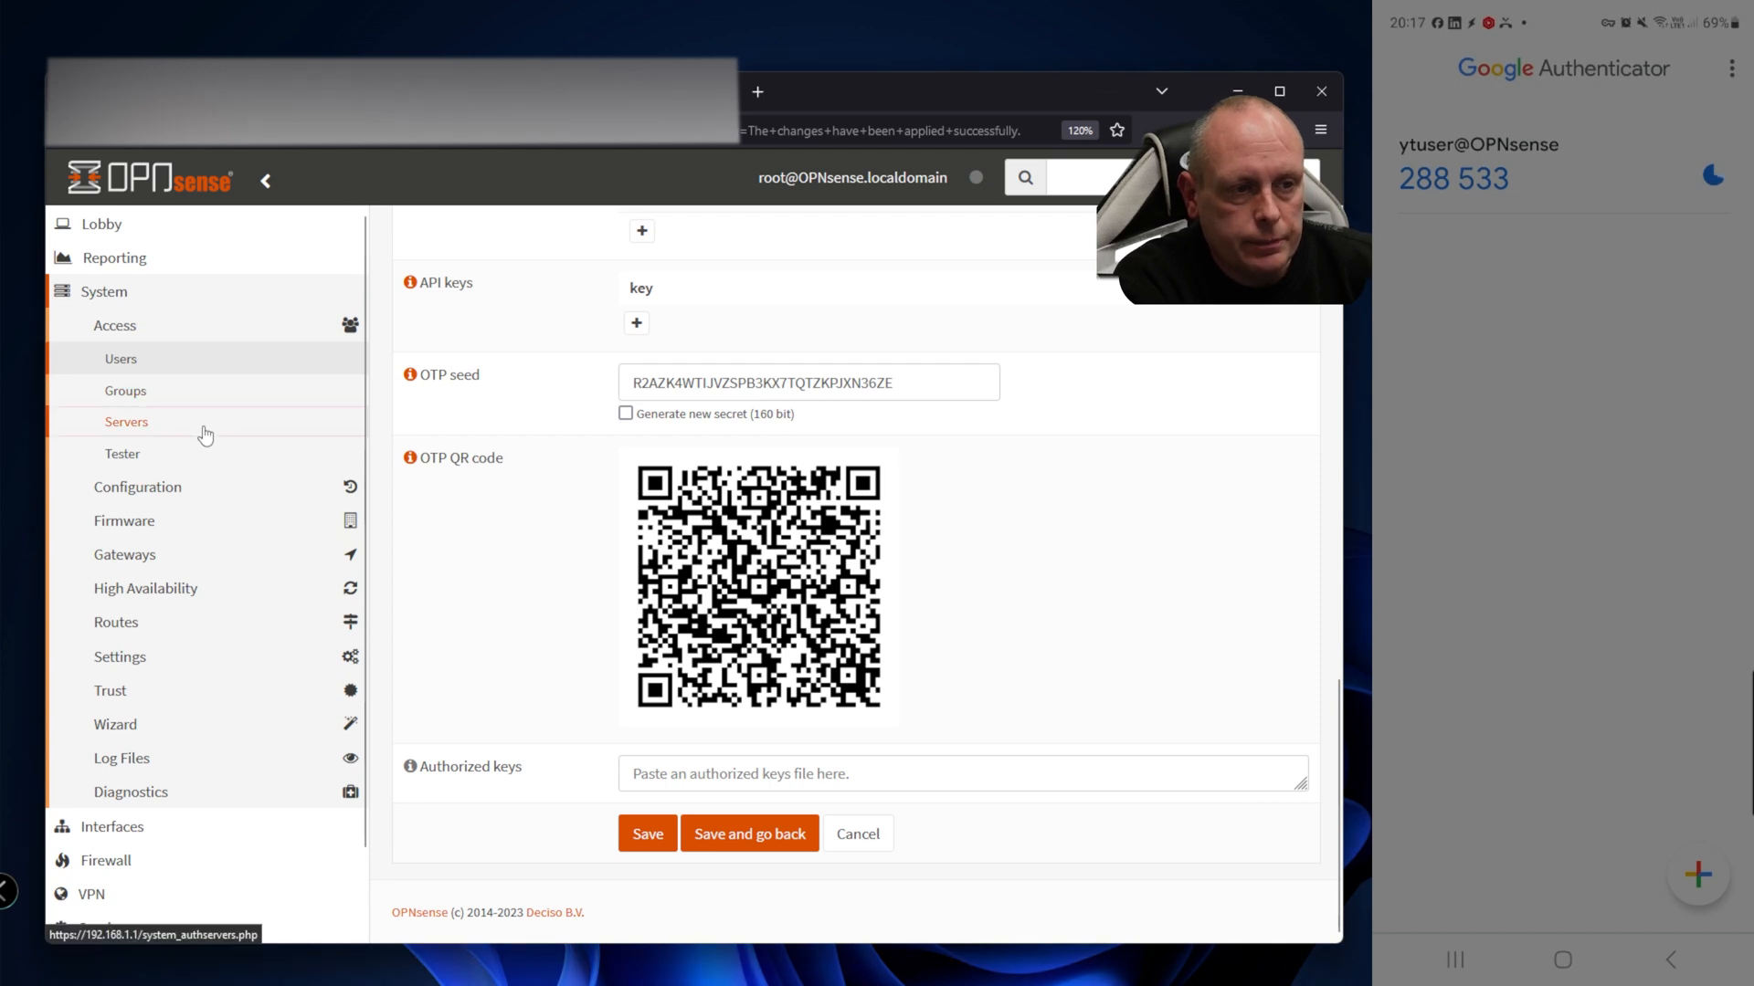
# In the access tester, verify ytuser's login against the Local Database.
pyautogui.click(122, 453)
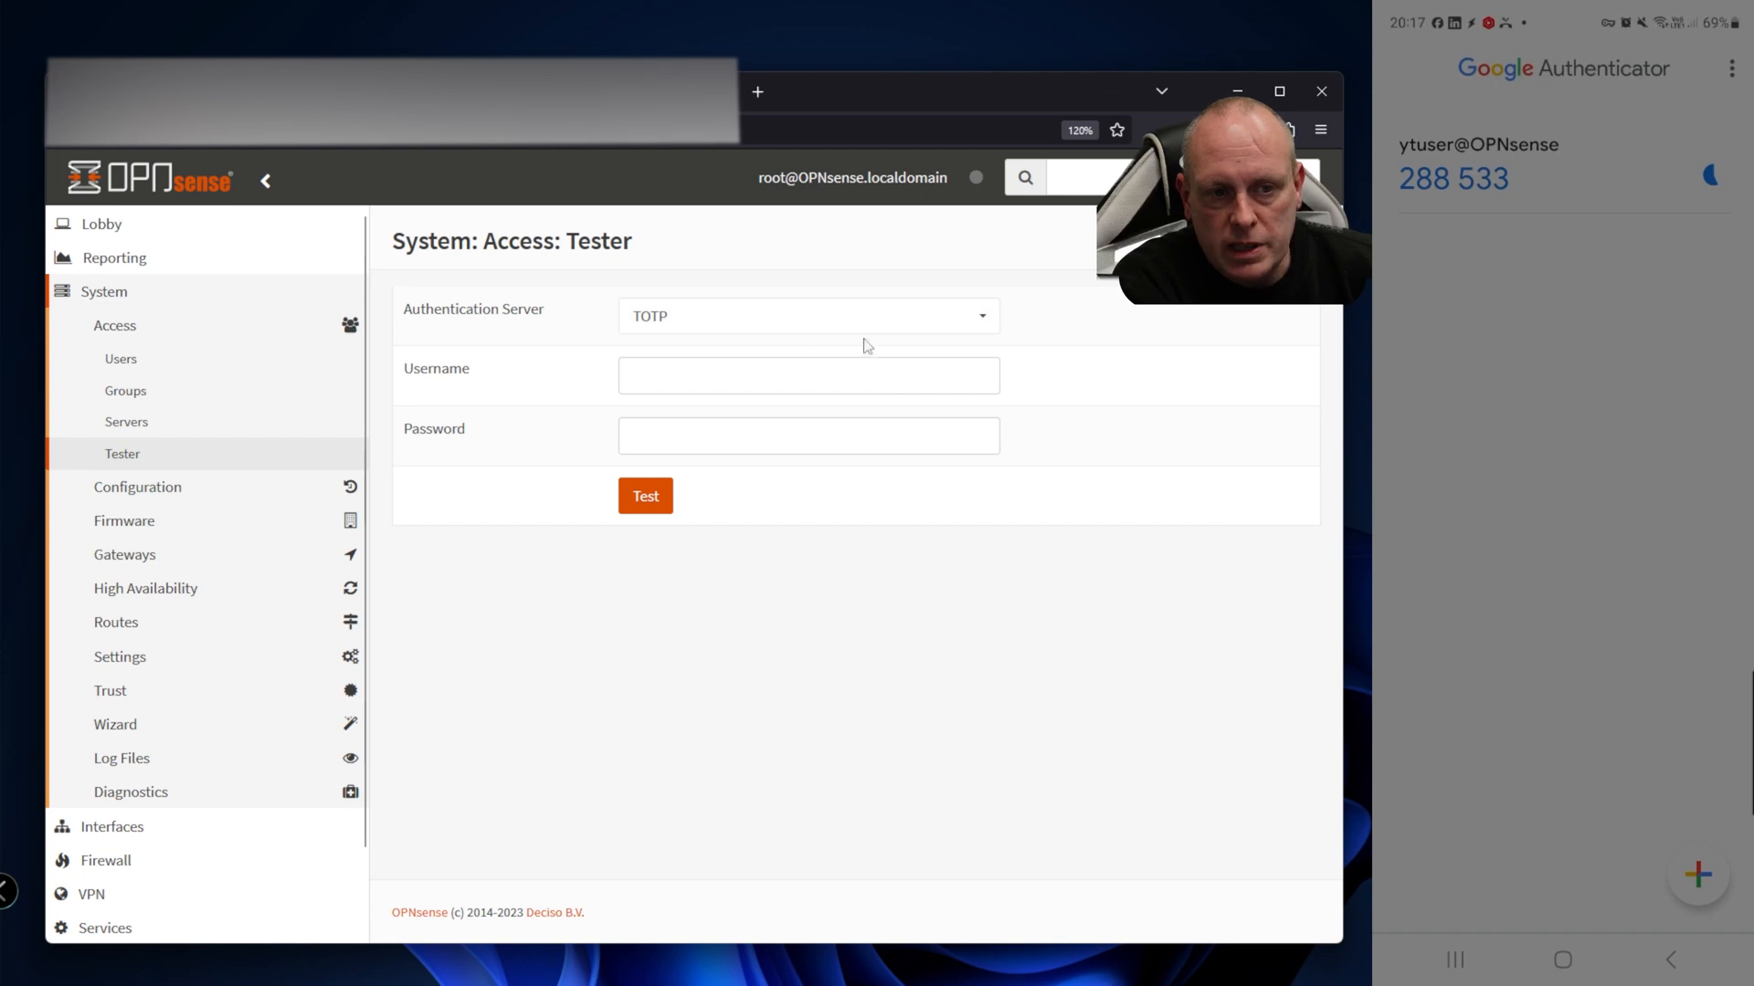
pyautogui.click(808, 316)
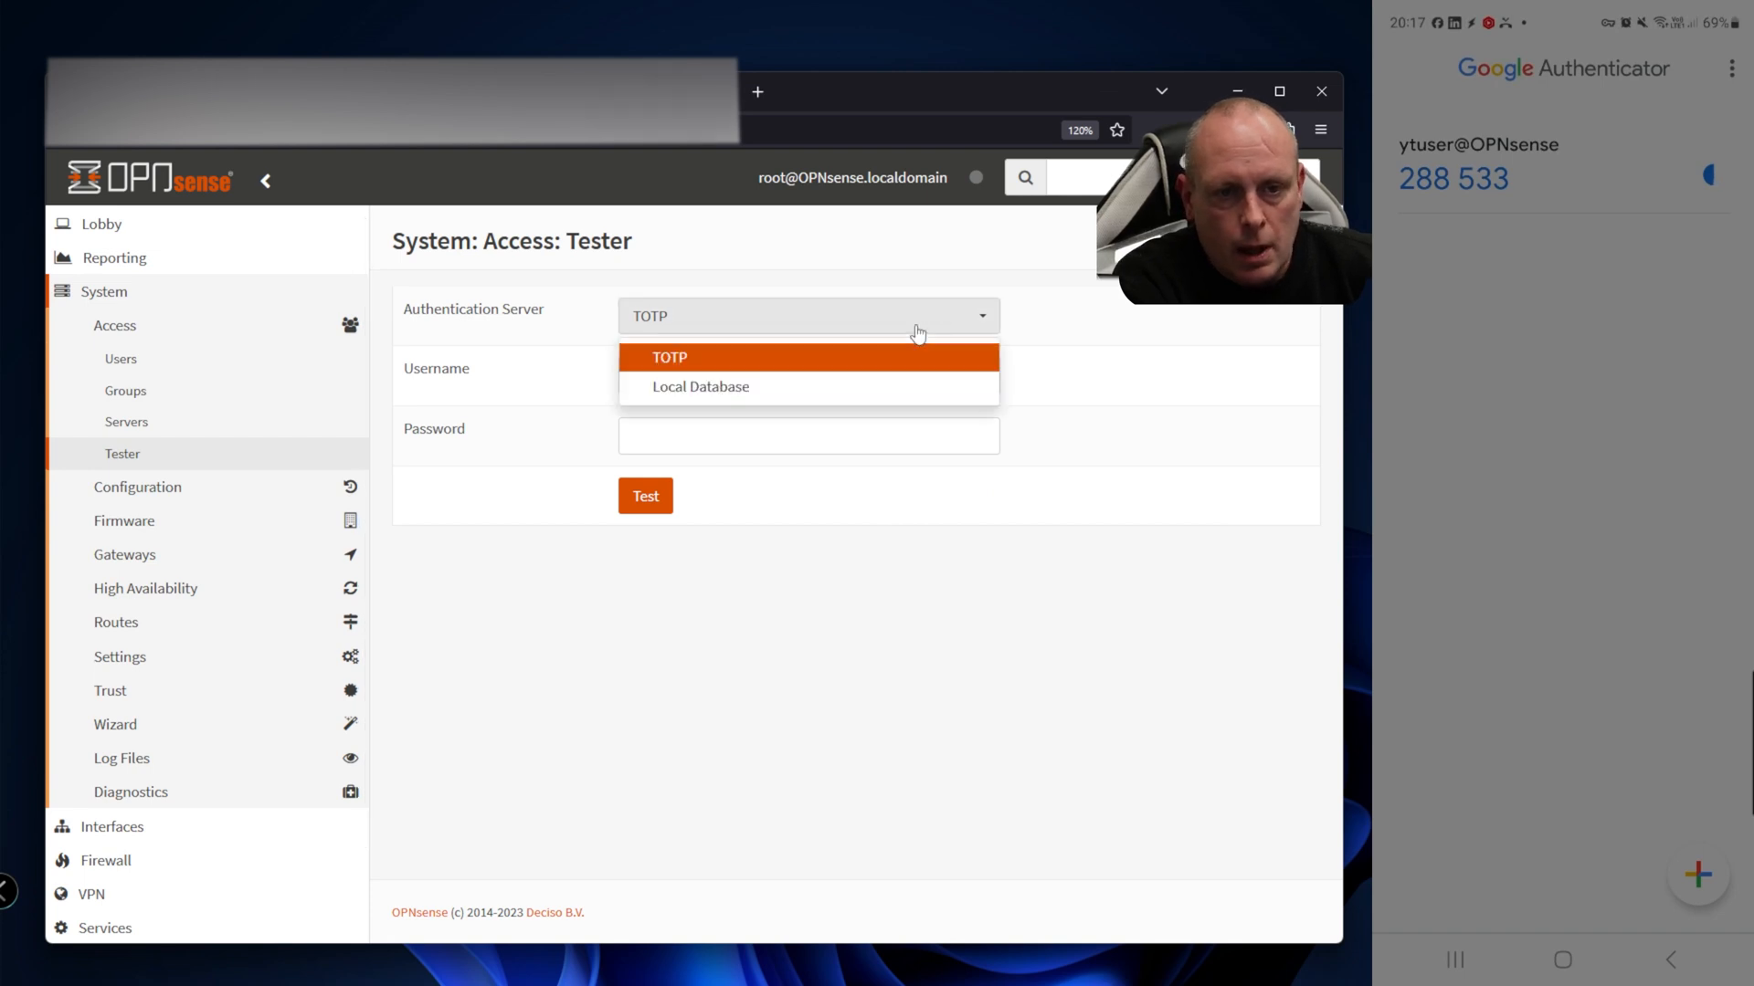
pyautogui.click(700, 385)
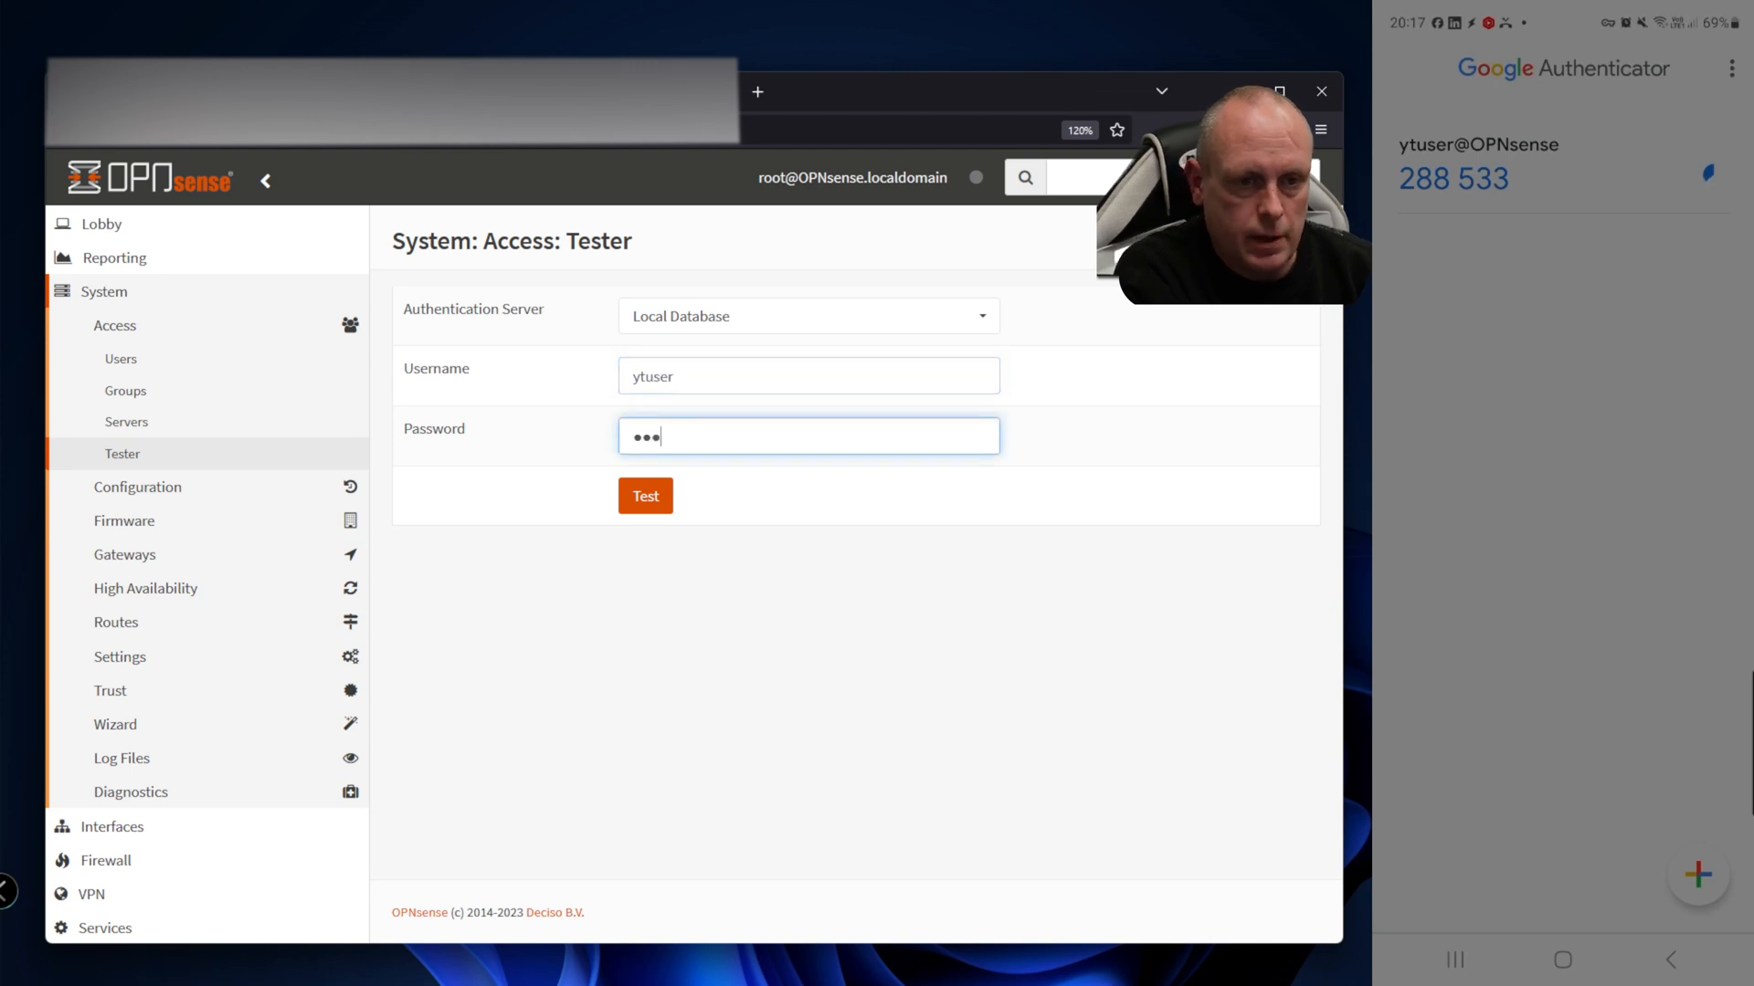
pyautogui.click(645, 495)
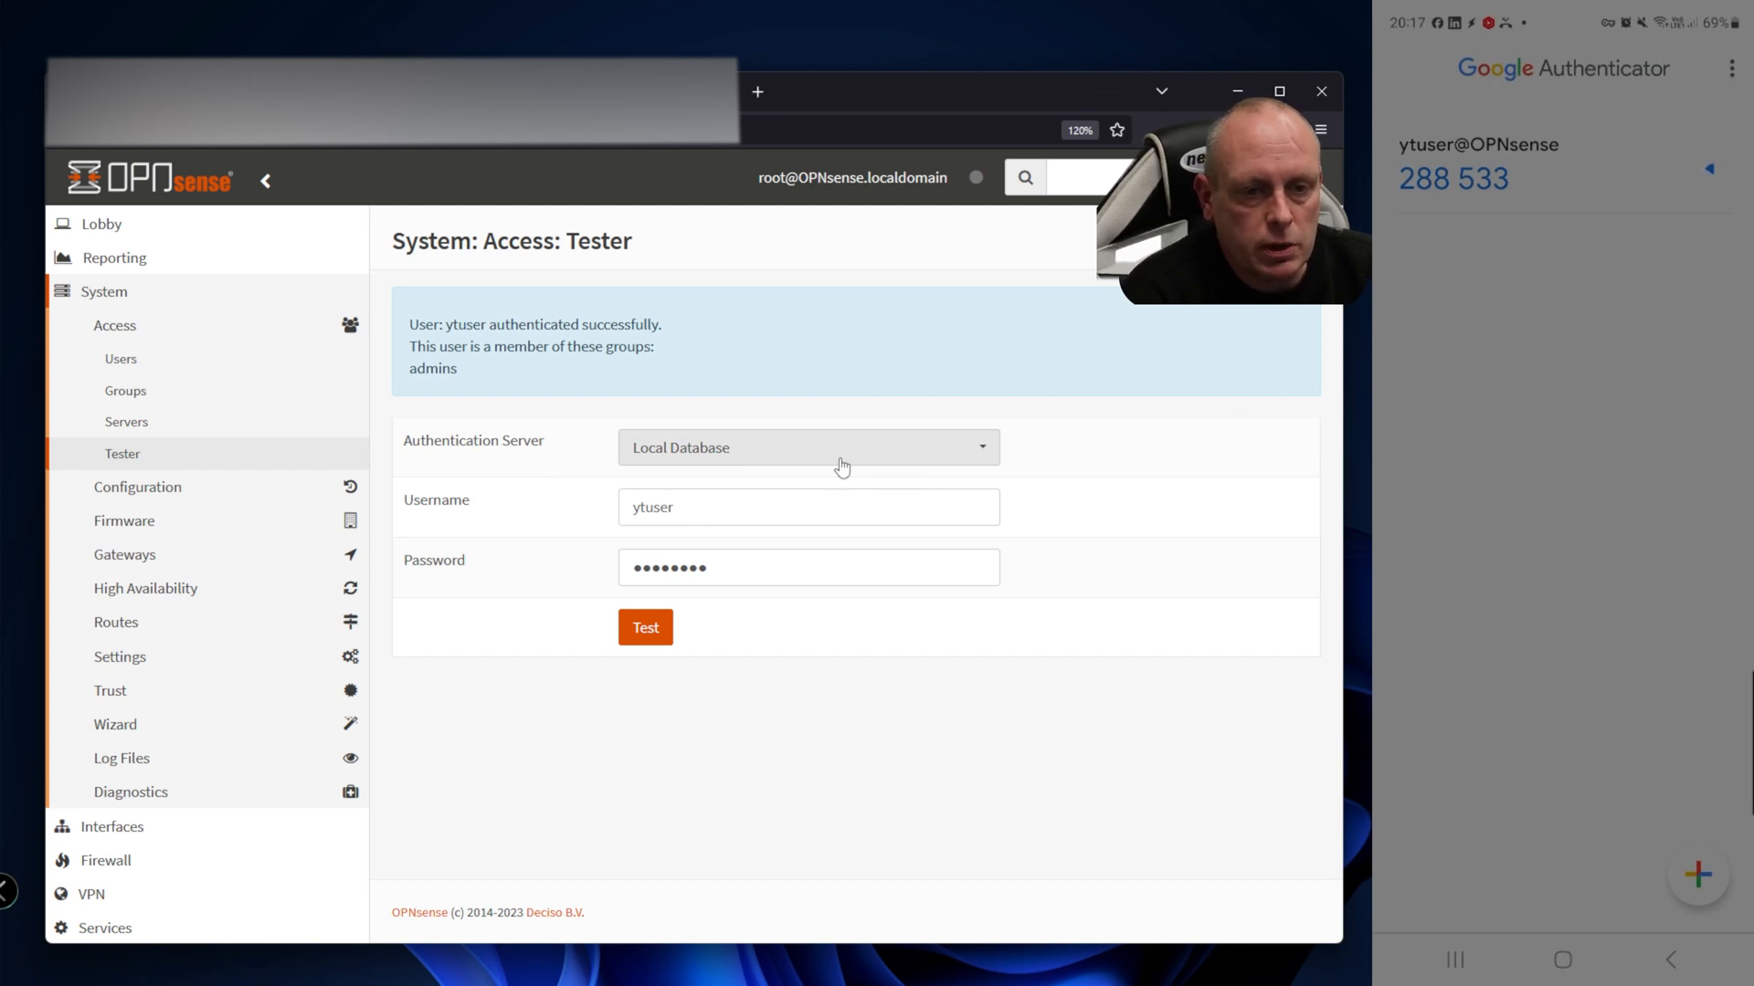
pyautogui.click(807, 447)
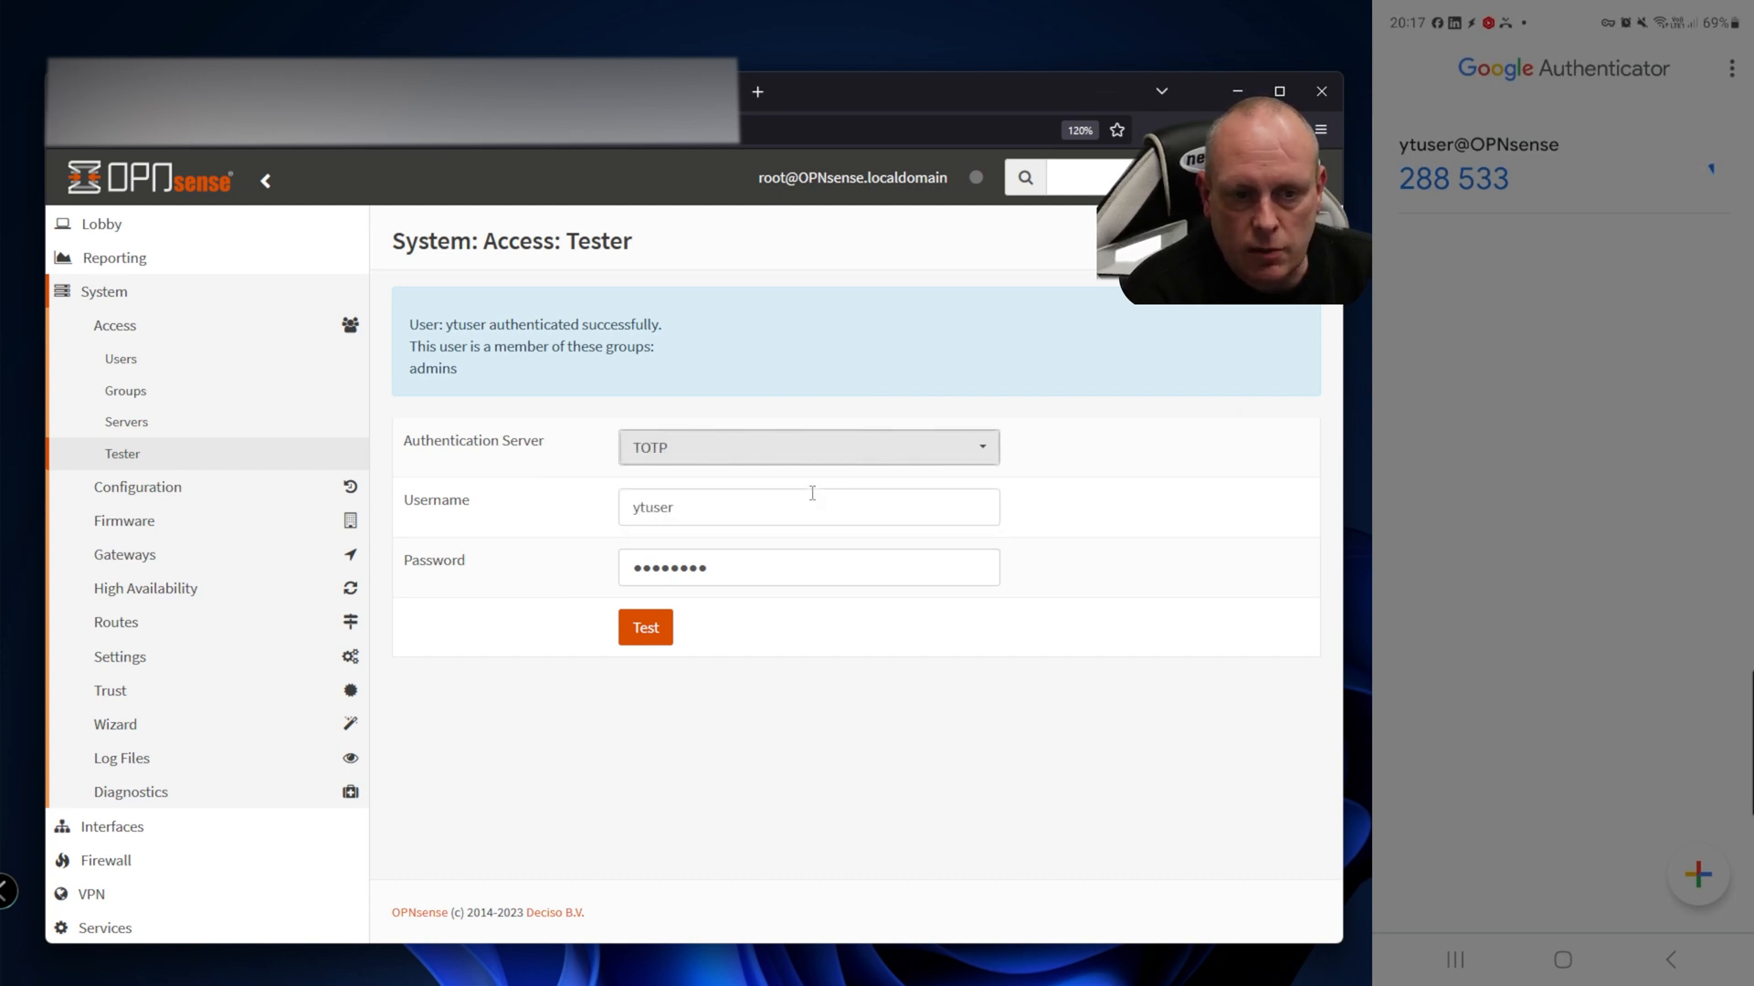
pyautogui.click(645, 626)
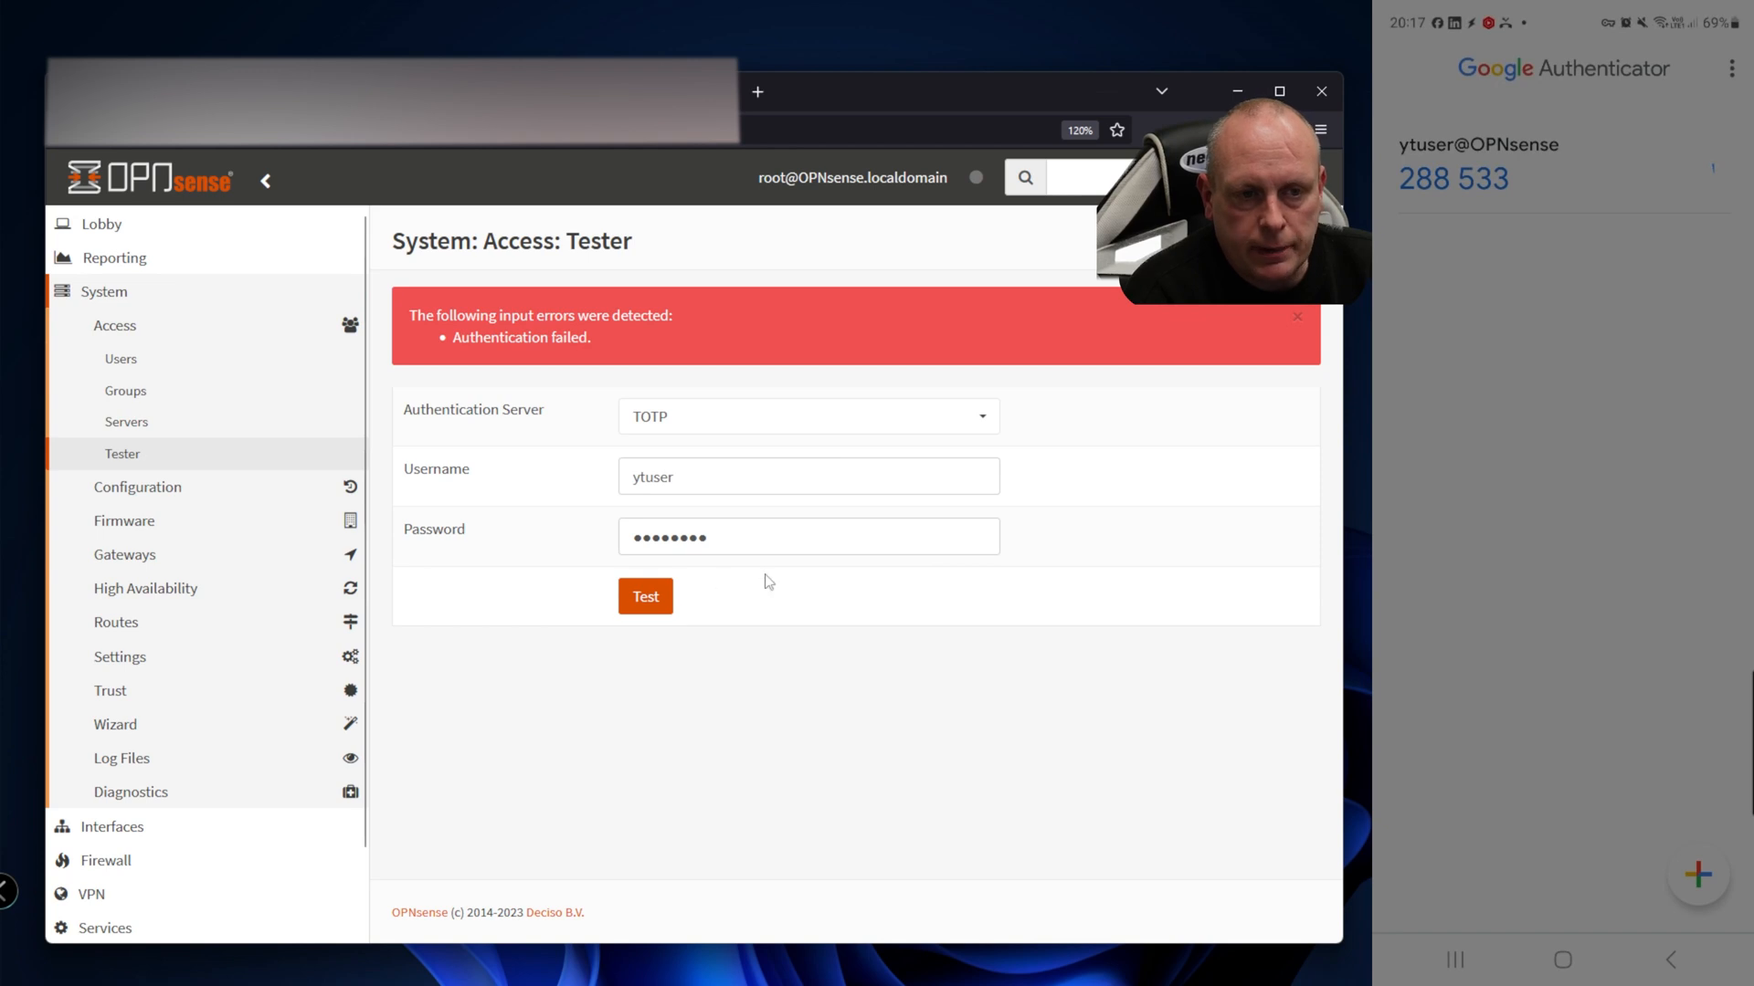
pyautogui.click(808, 535)
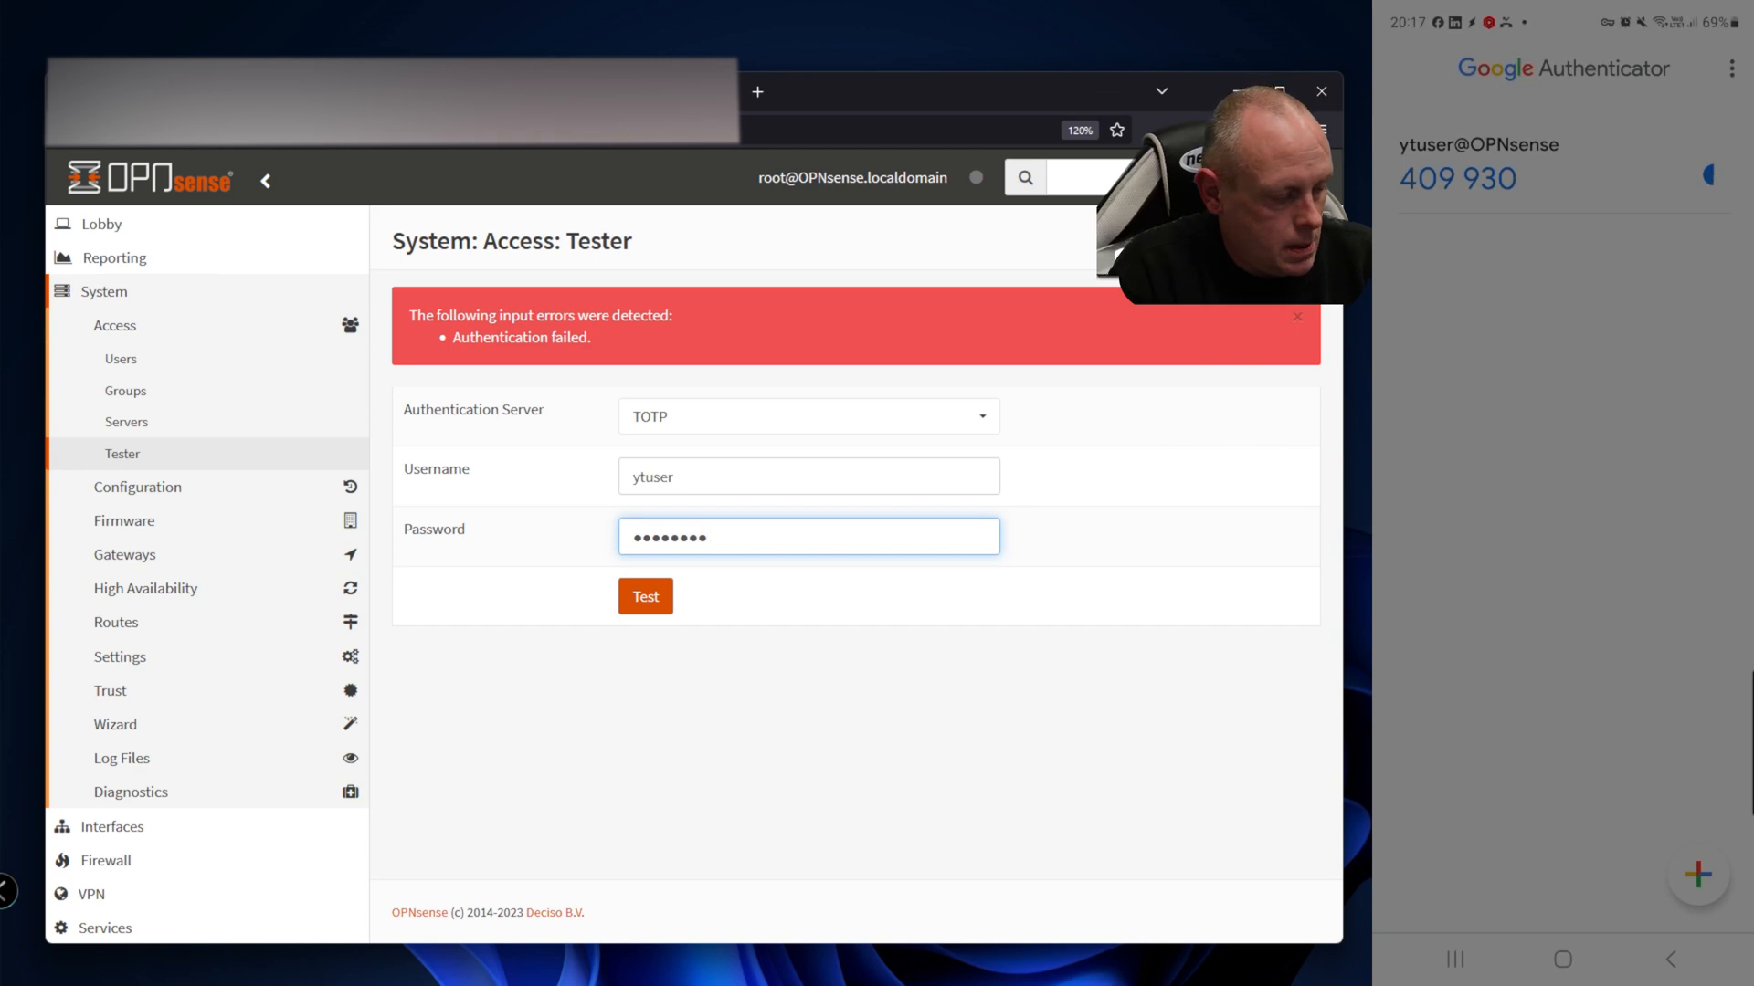
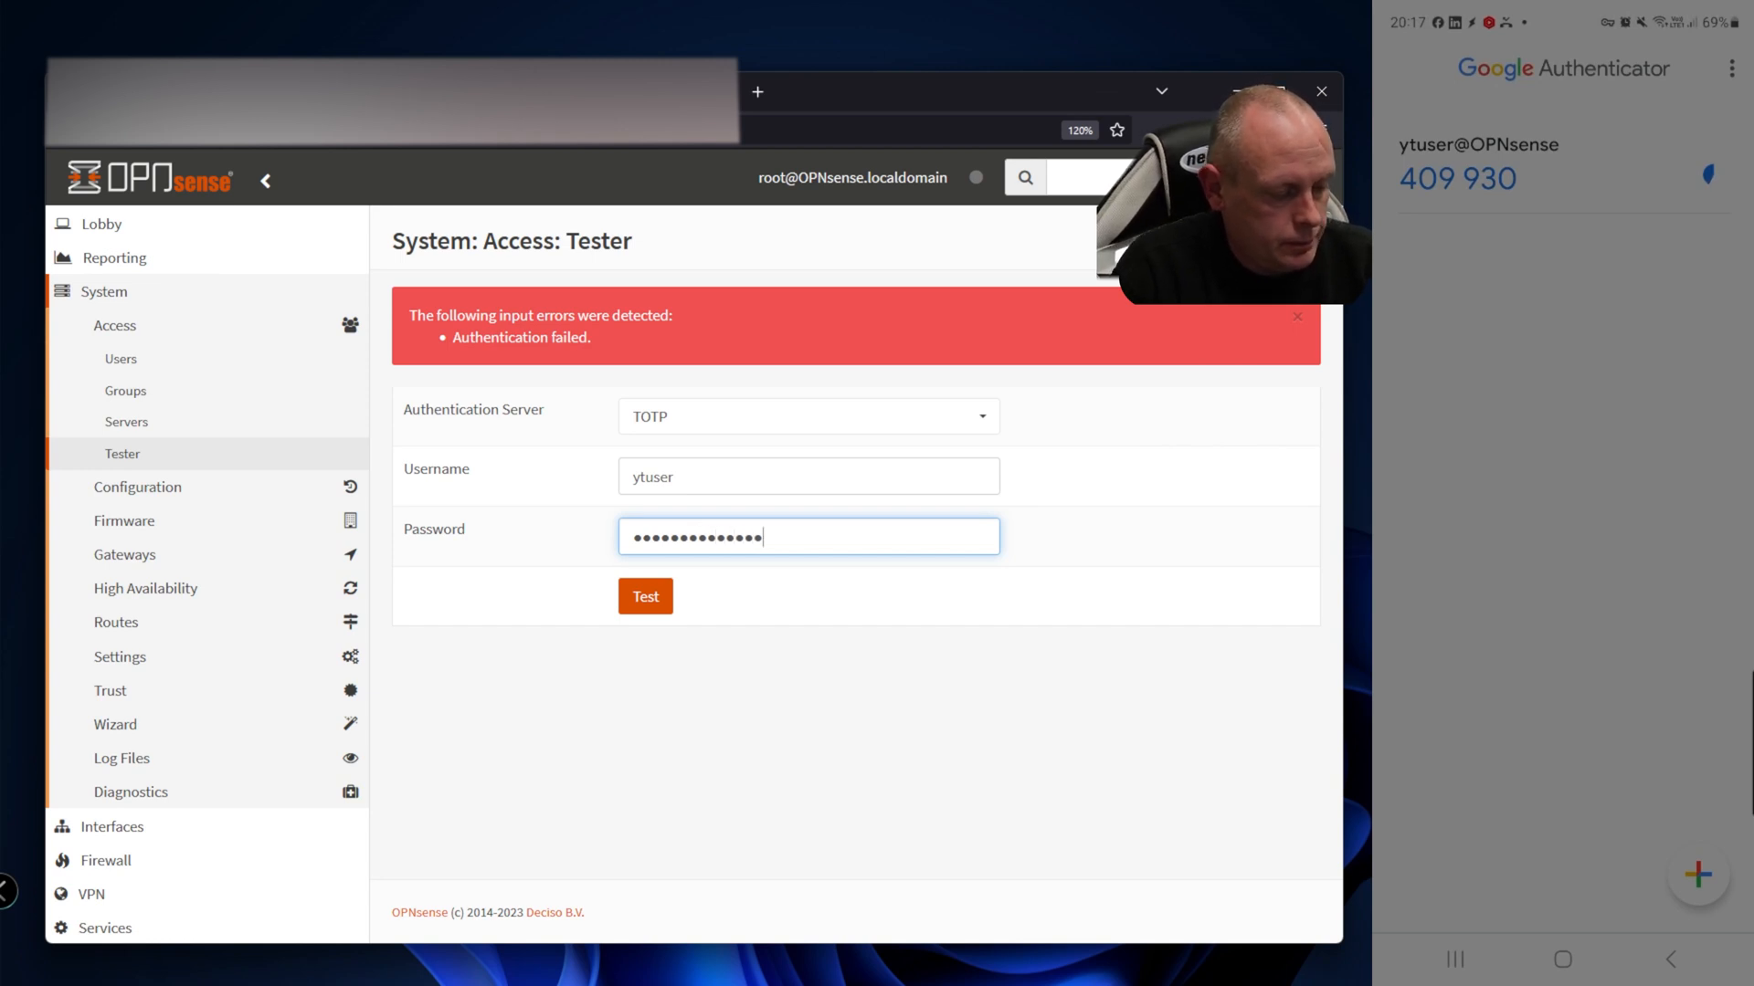
pyautogui.click(645, 596)
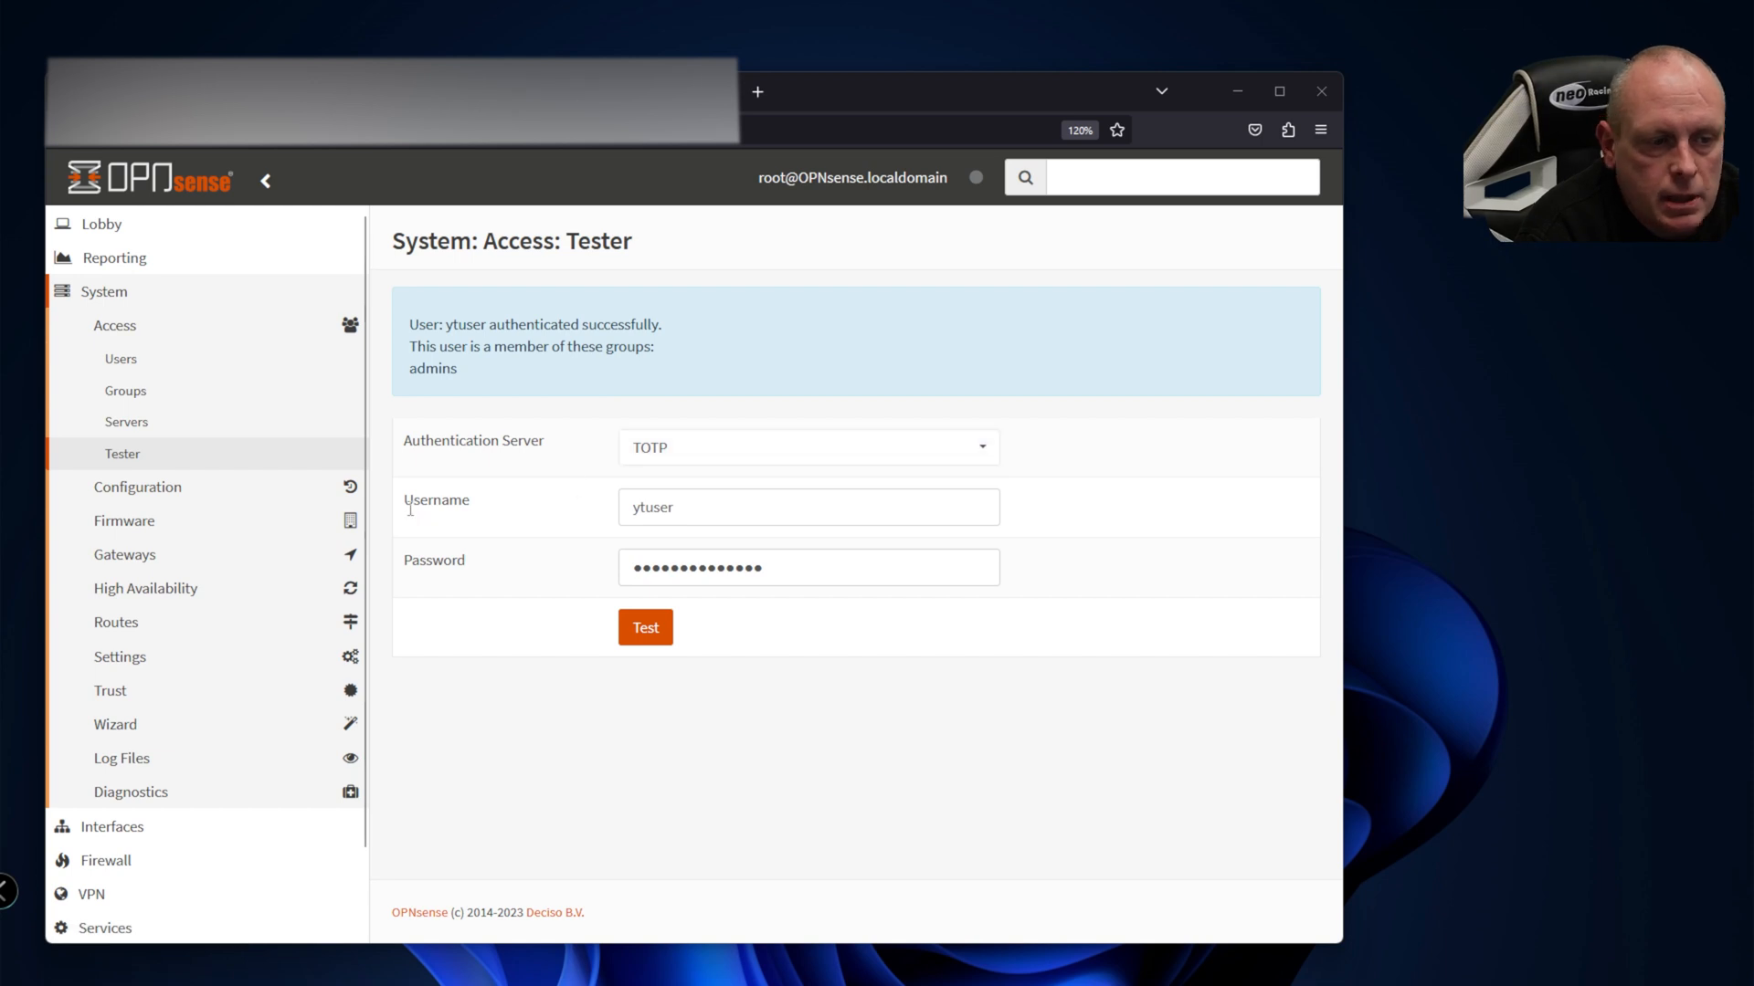
# In Administration settings, set the authentication server to TOTP and save.
pyautogui.click(121, 530)
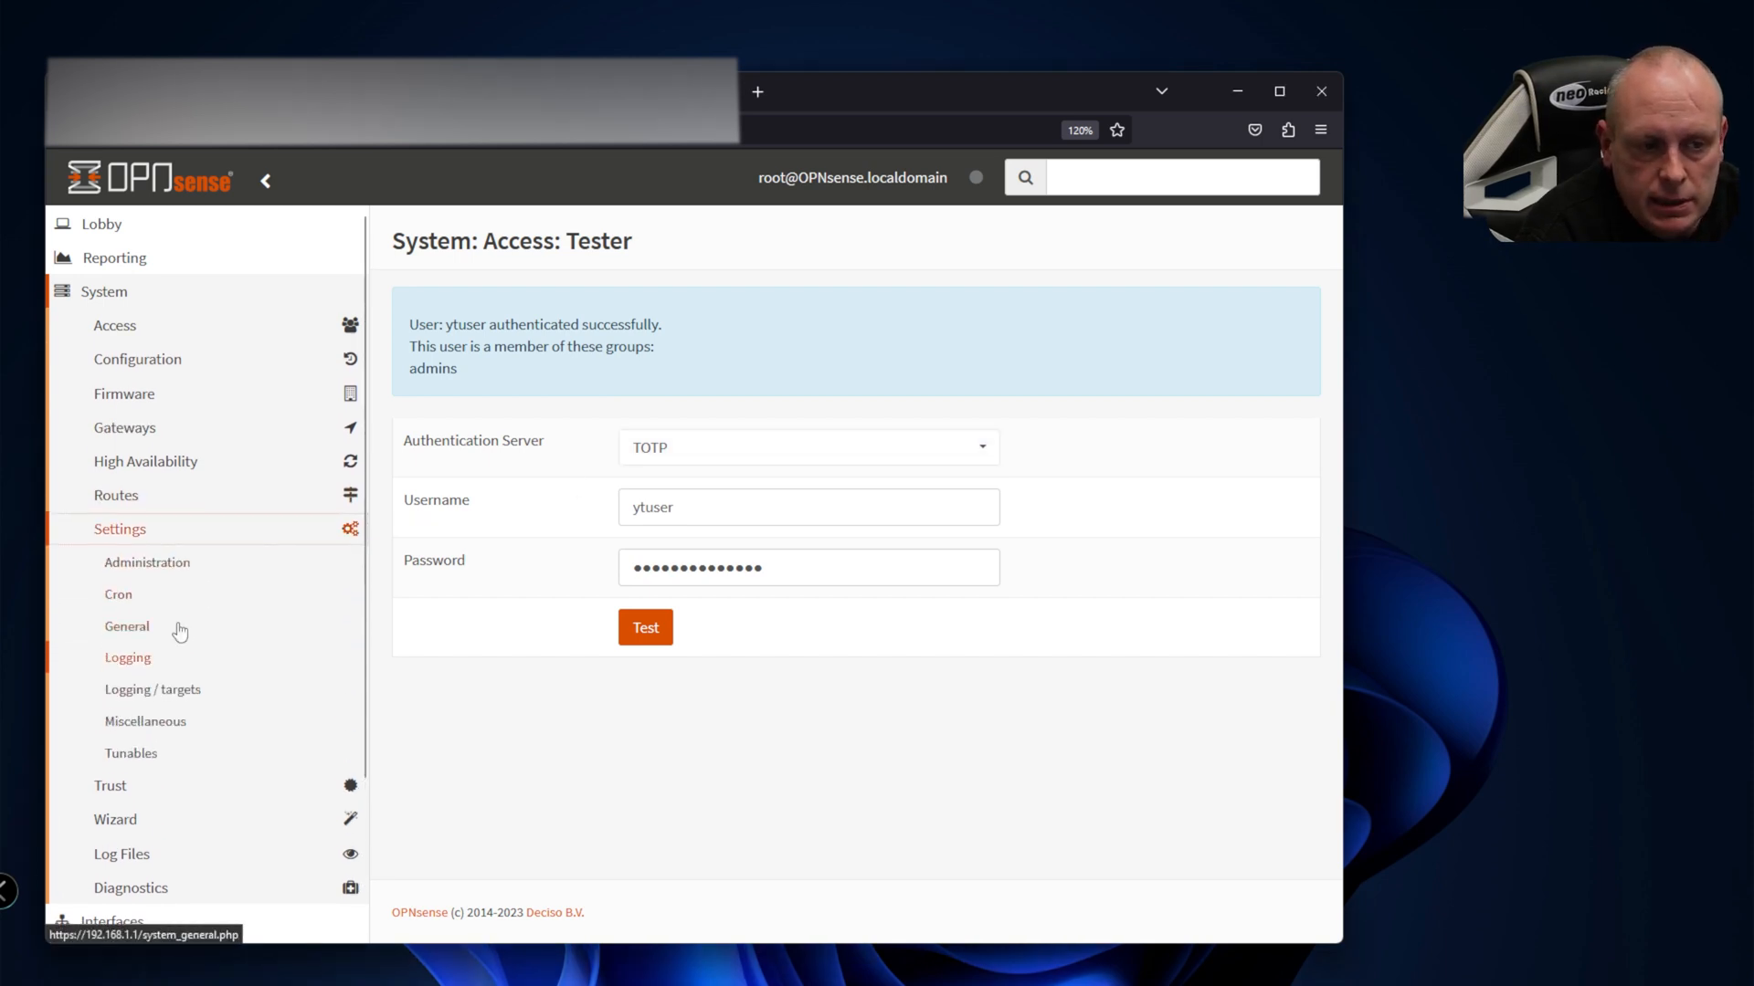
pyautogui.click(146, 561)
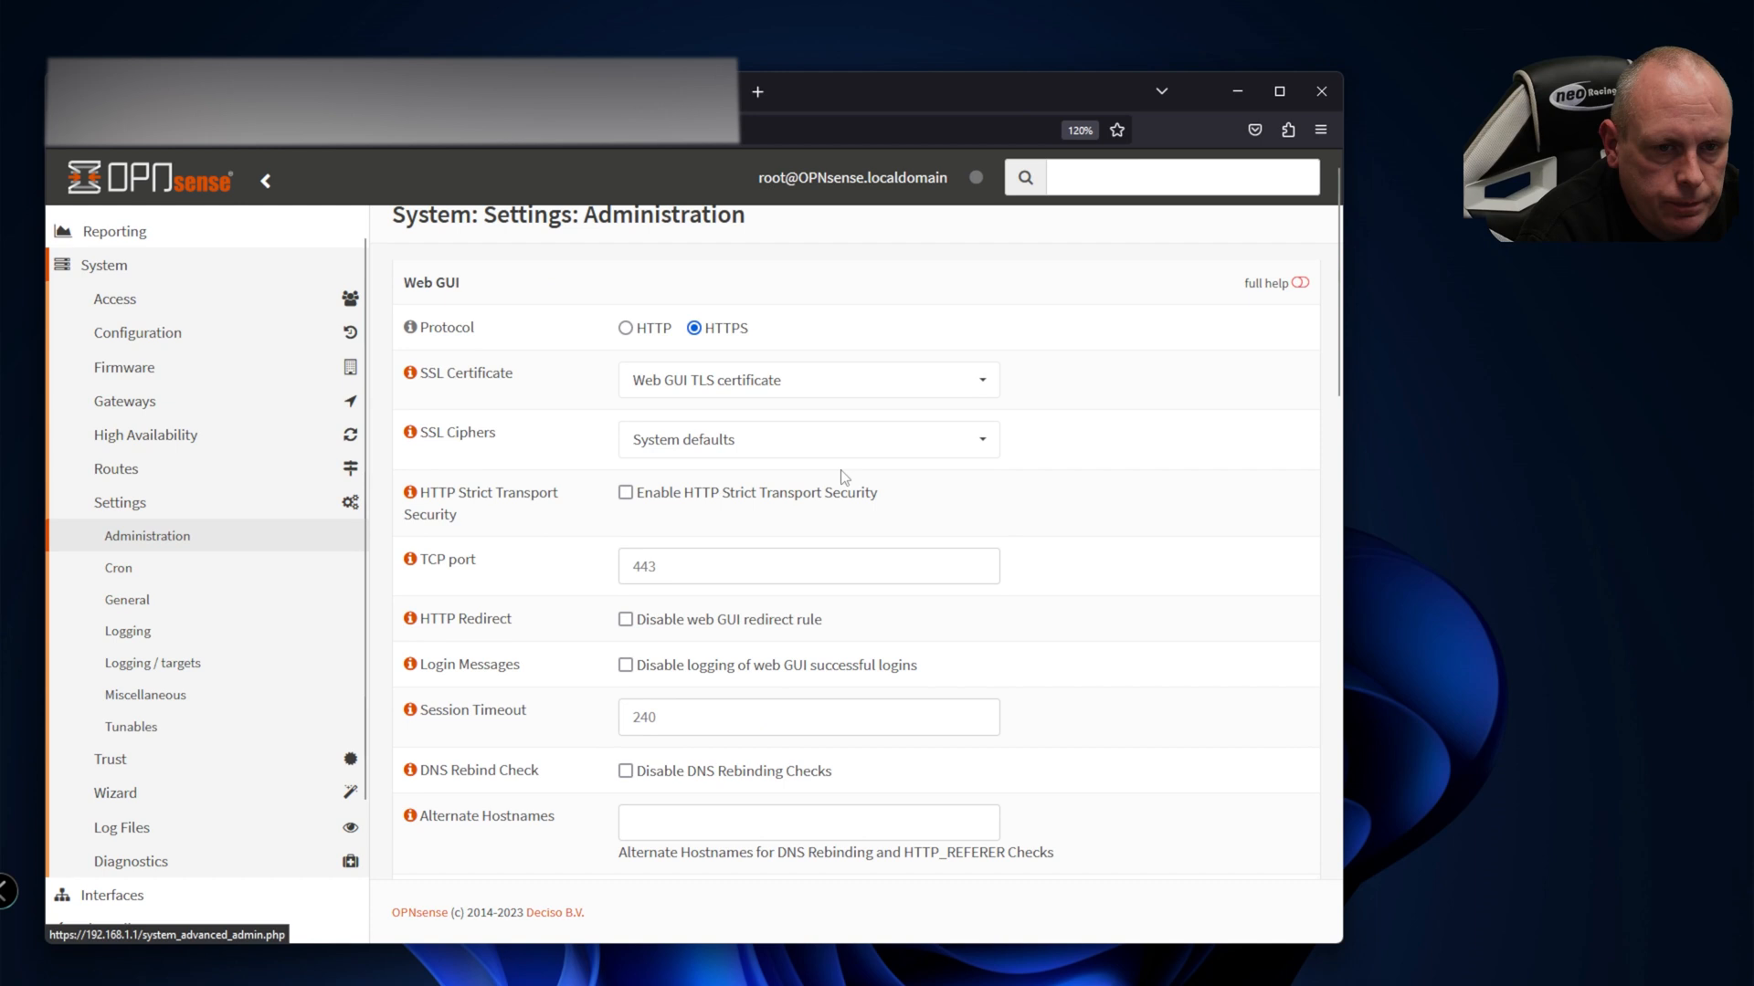
pyautogui.scroll(-3)
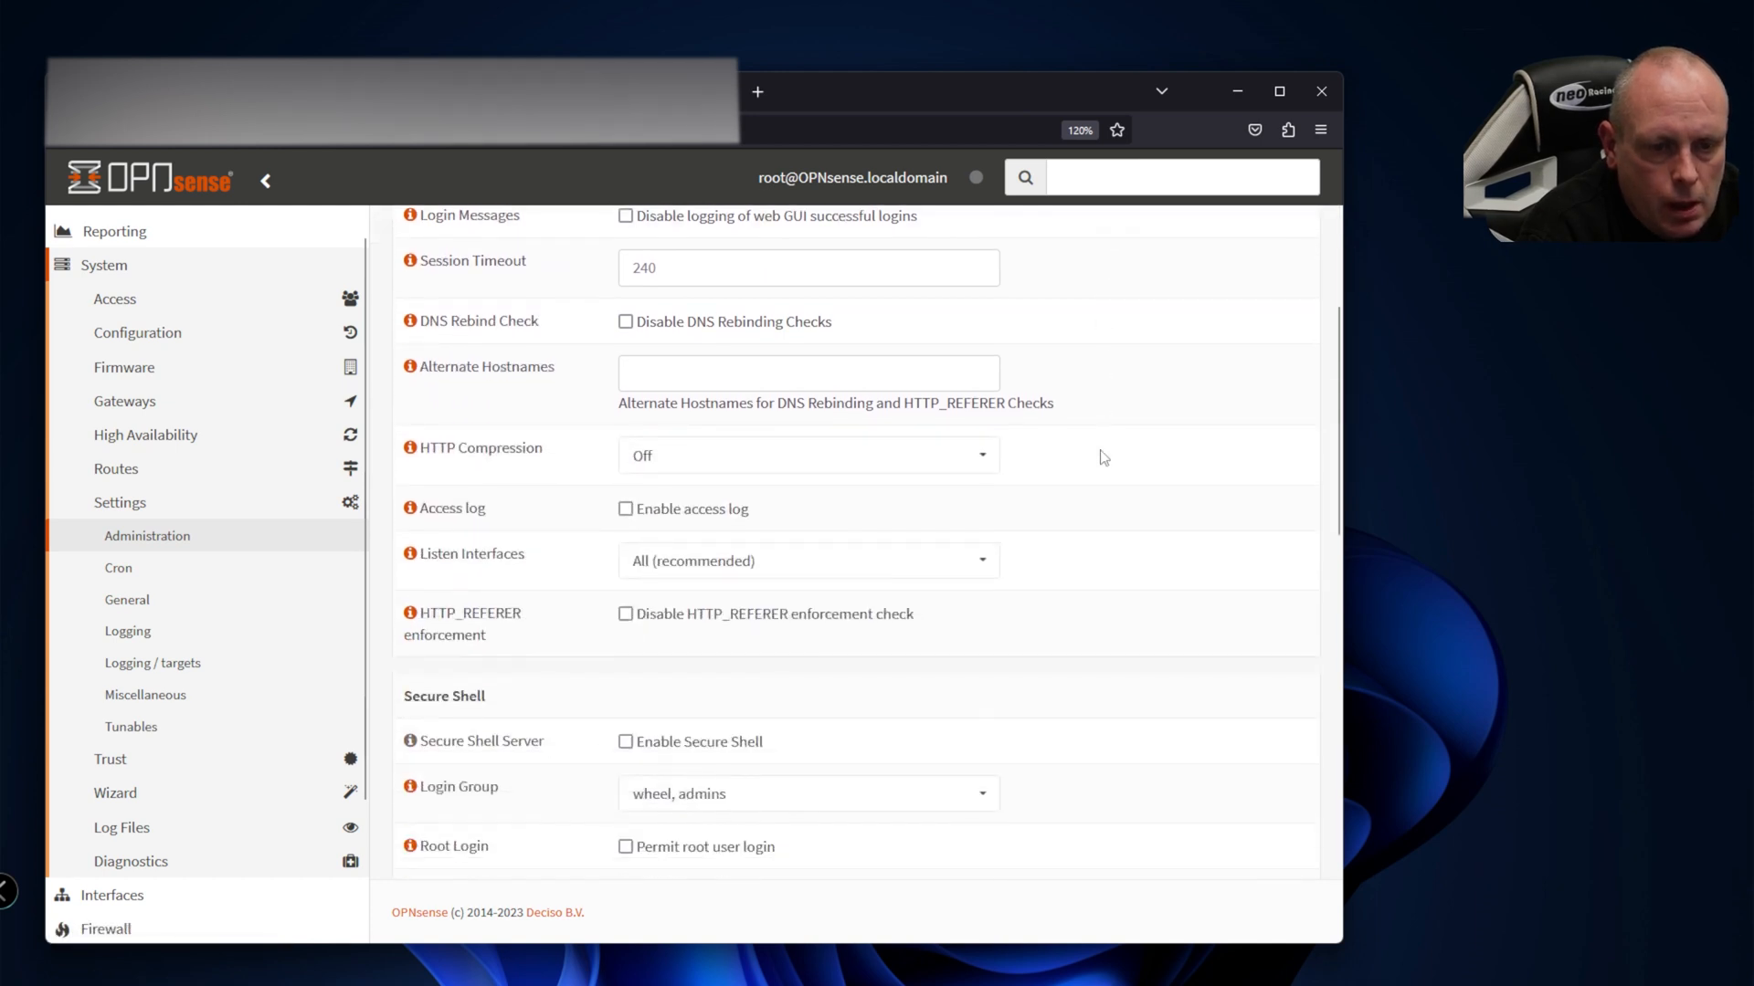
pyautogui.scroll(-3)
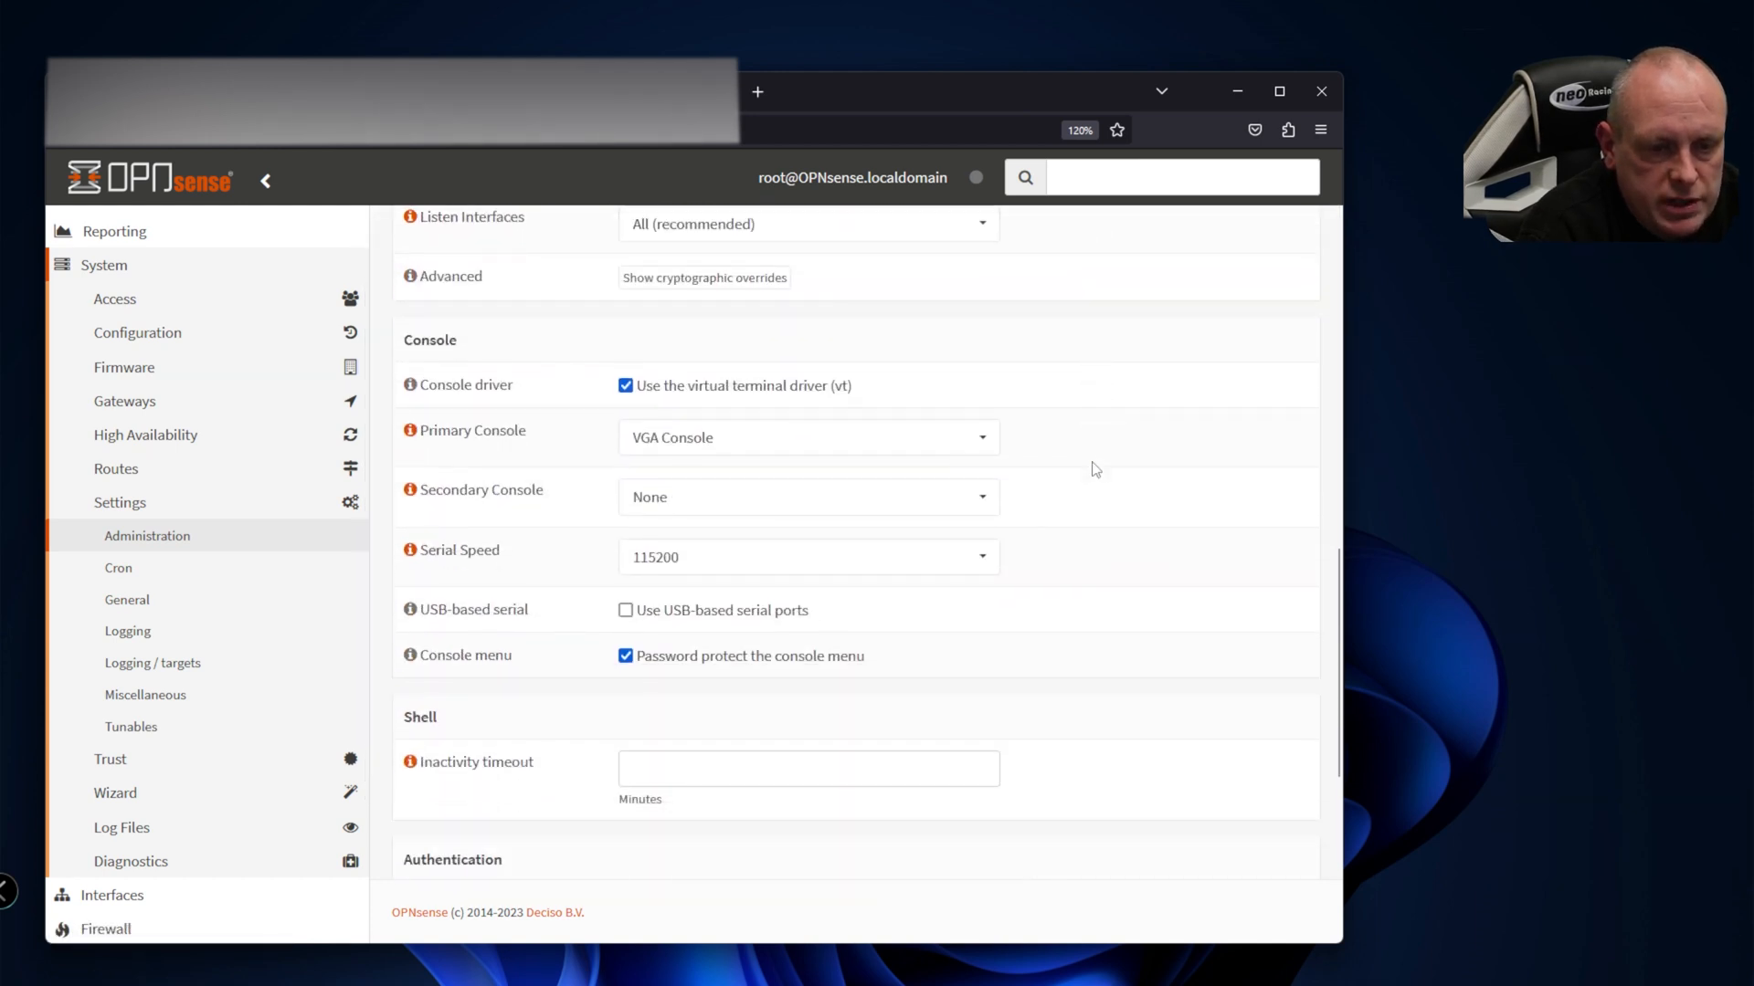
pyautogui.scroll(-3)
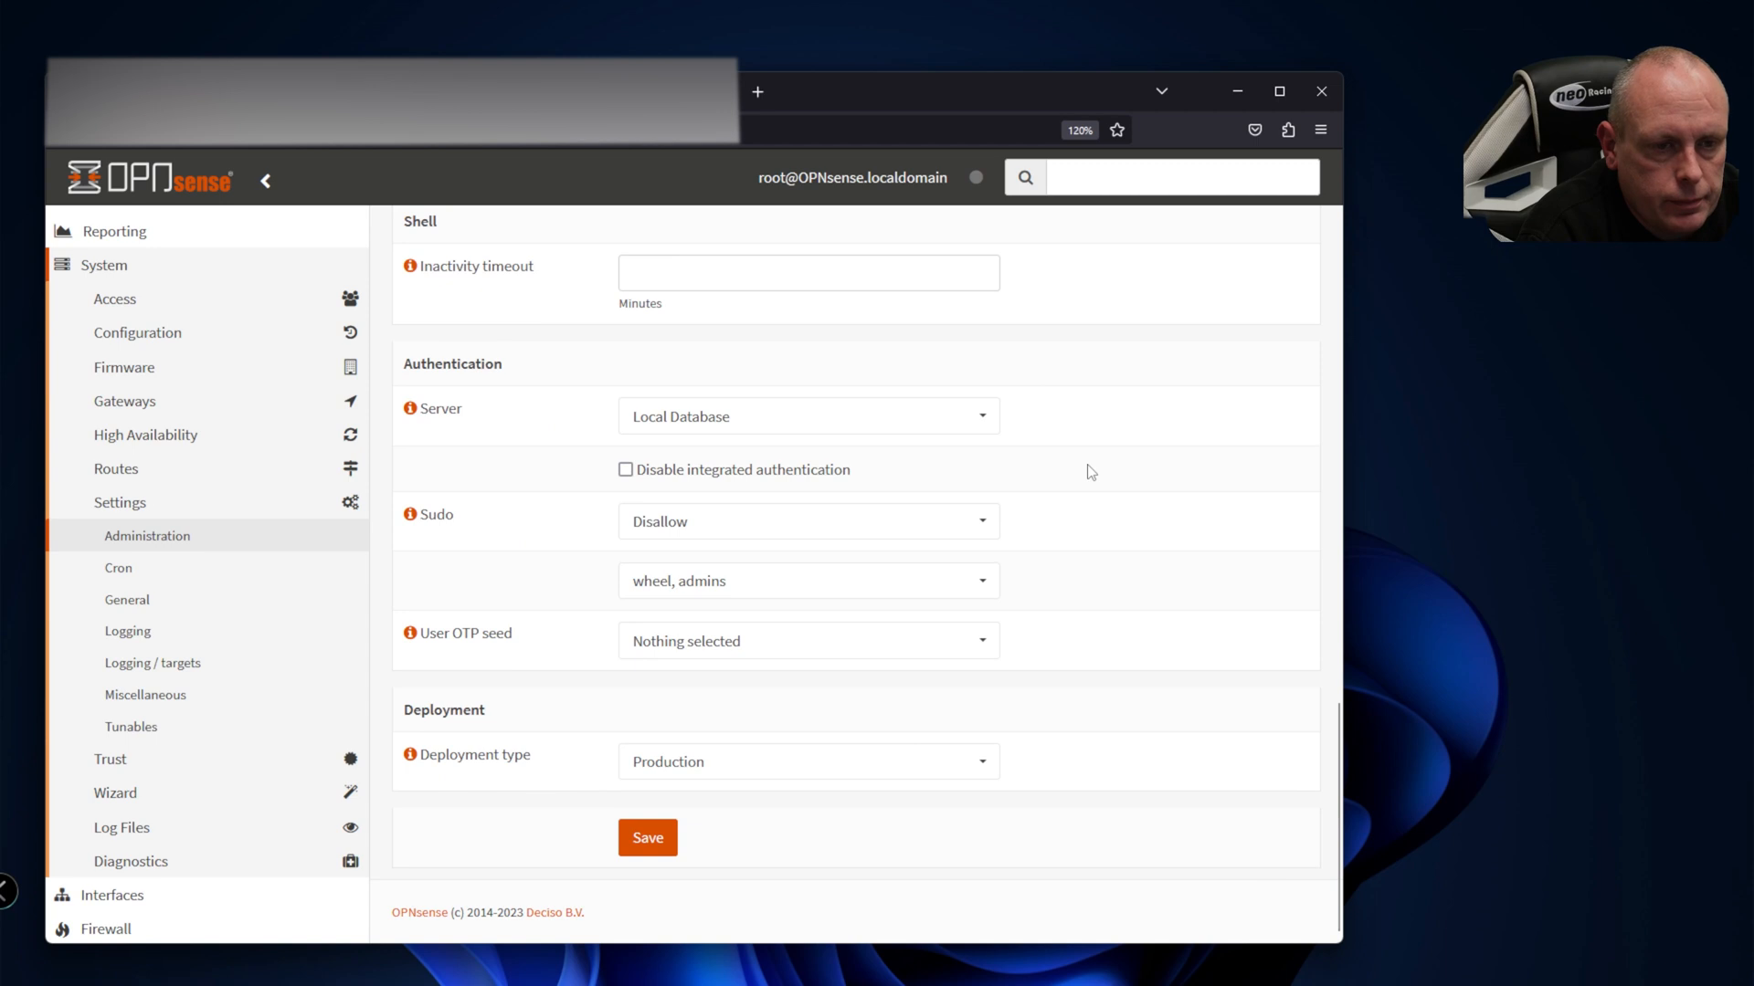
pyautogui.moveTo(807, 417)
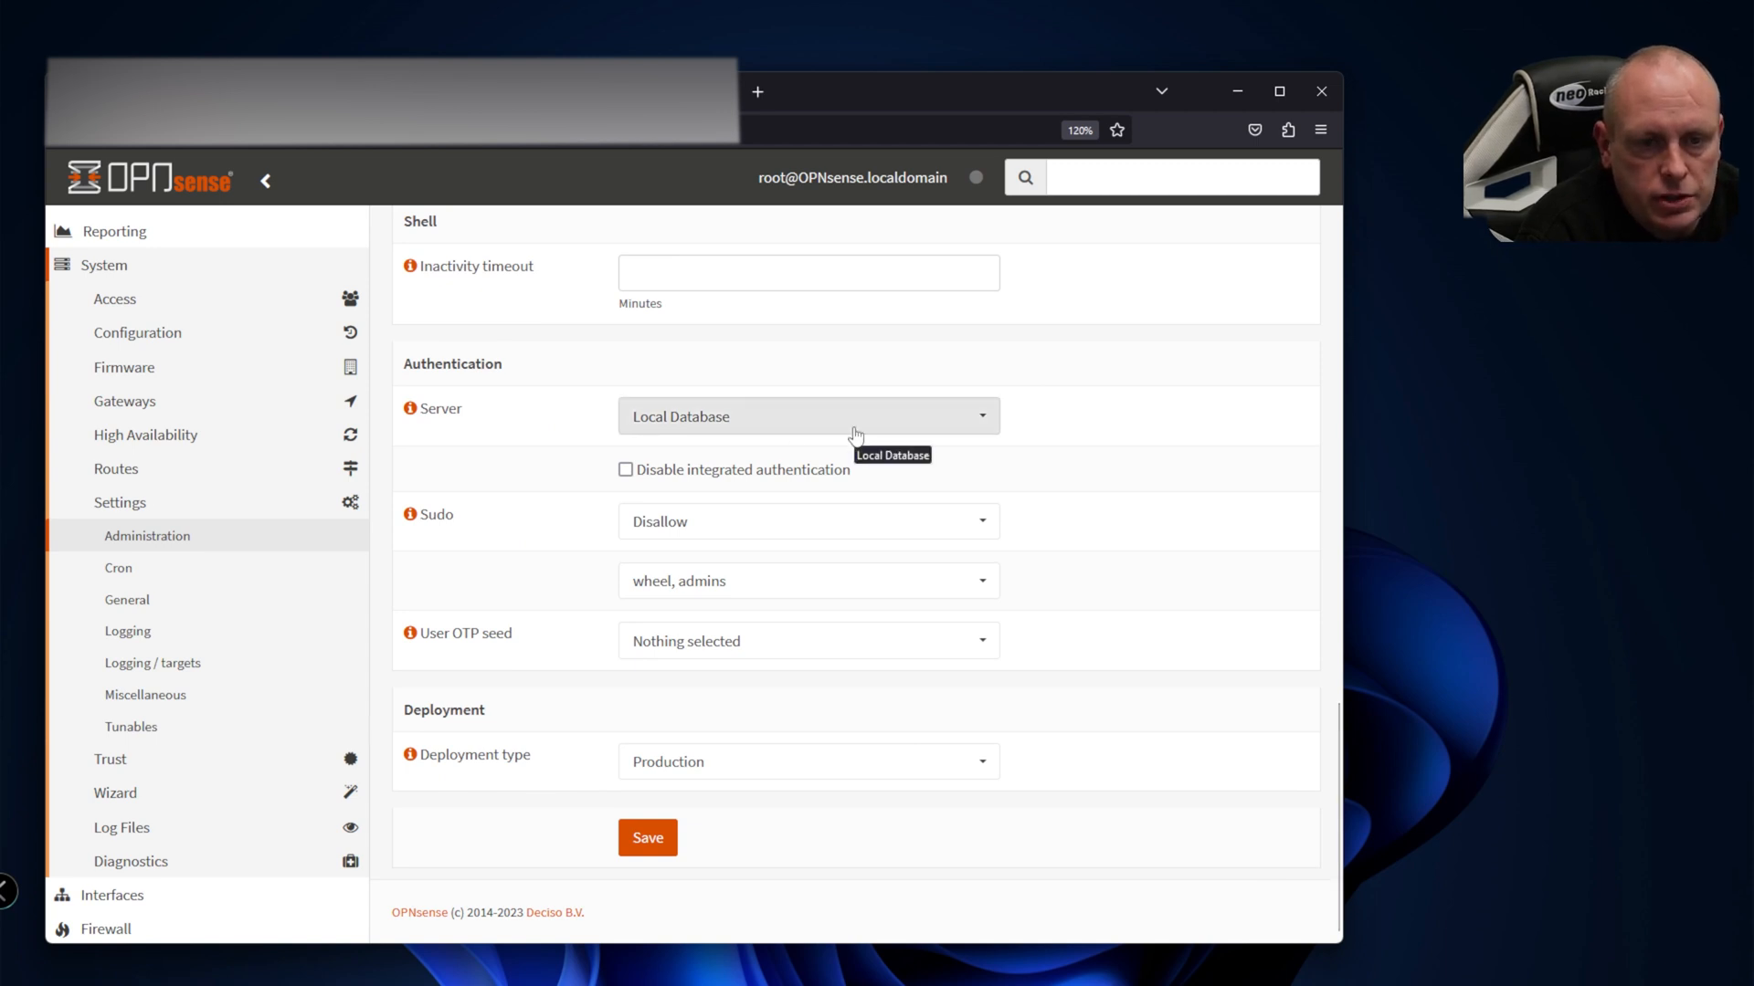
pyautogui.click(805, 416)
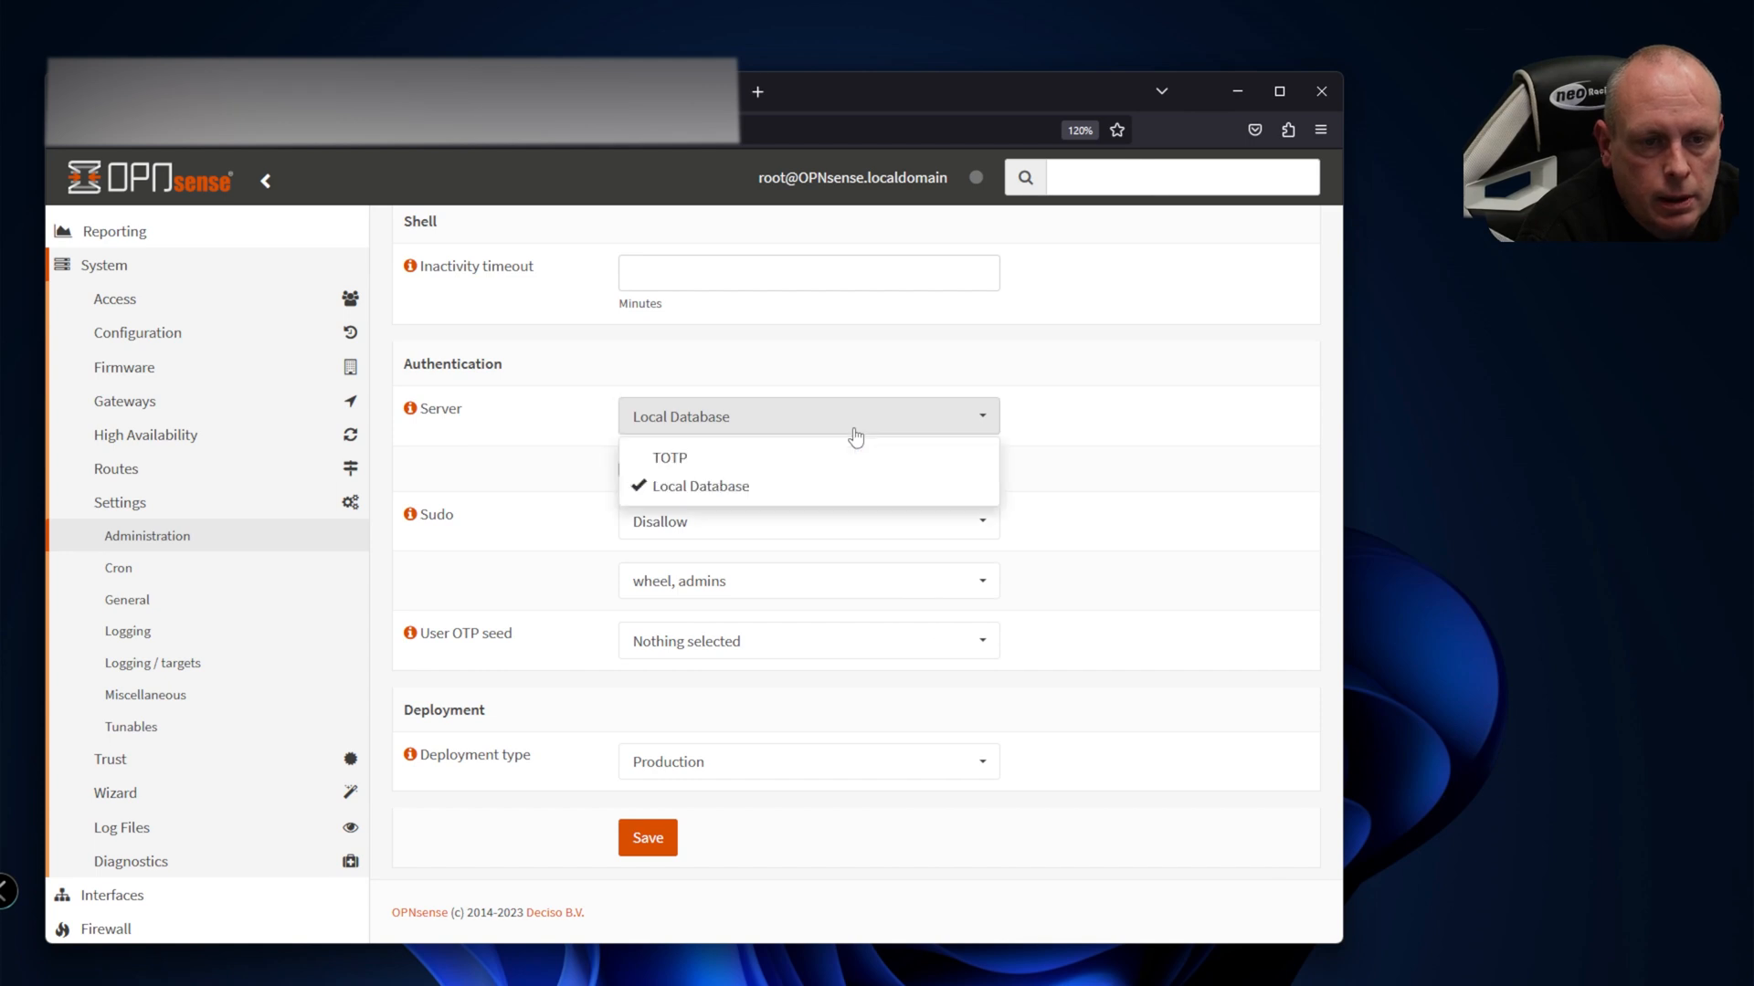
pyautogui.click(669, 457)
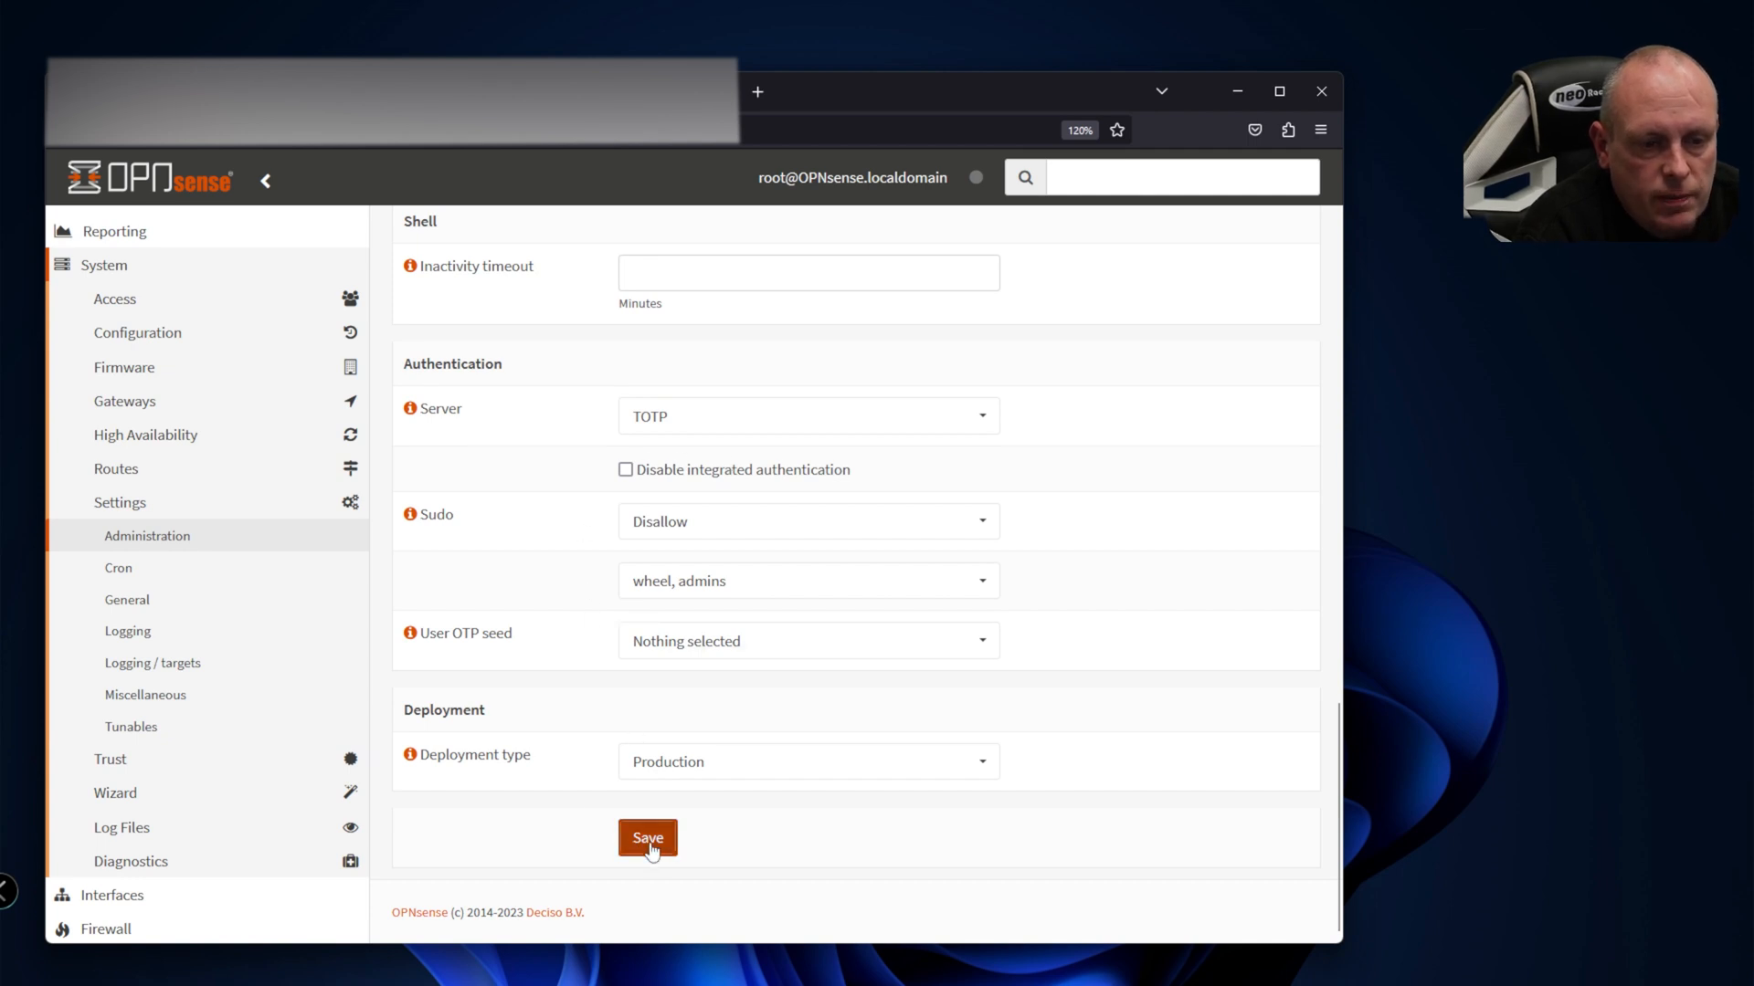
pyautogui.click(646, 838)
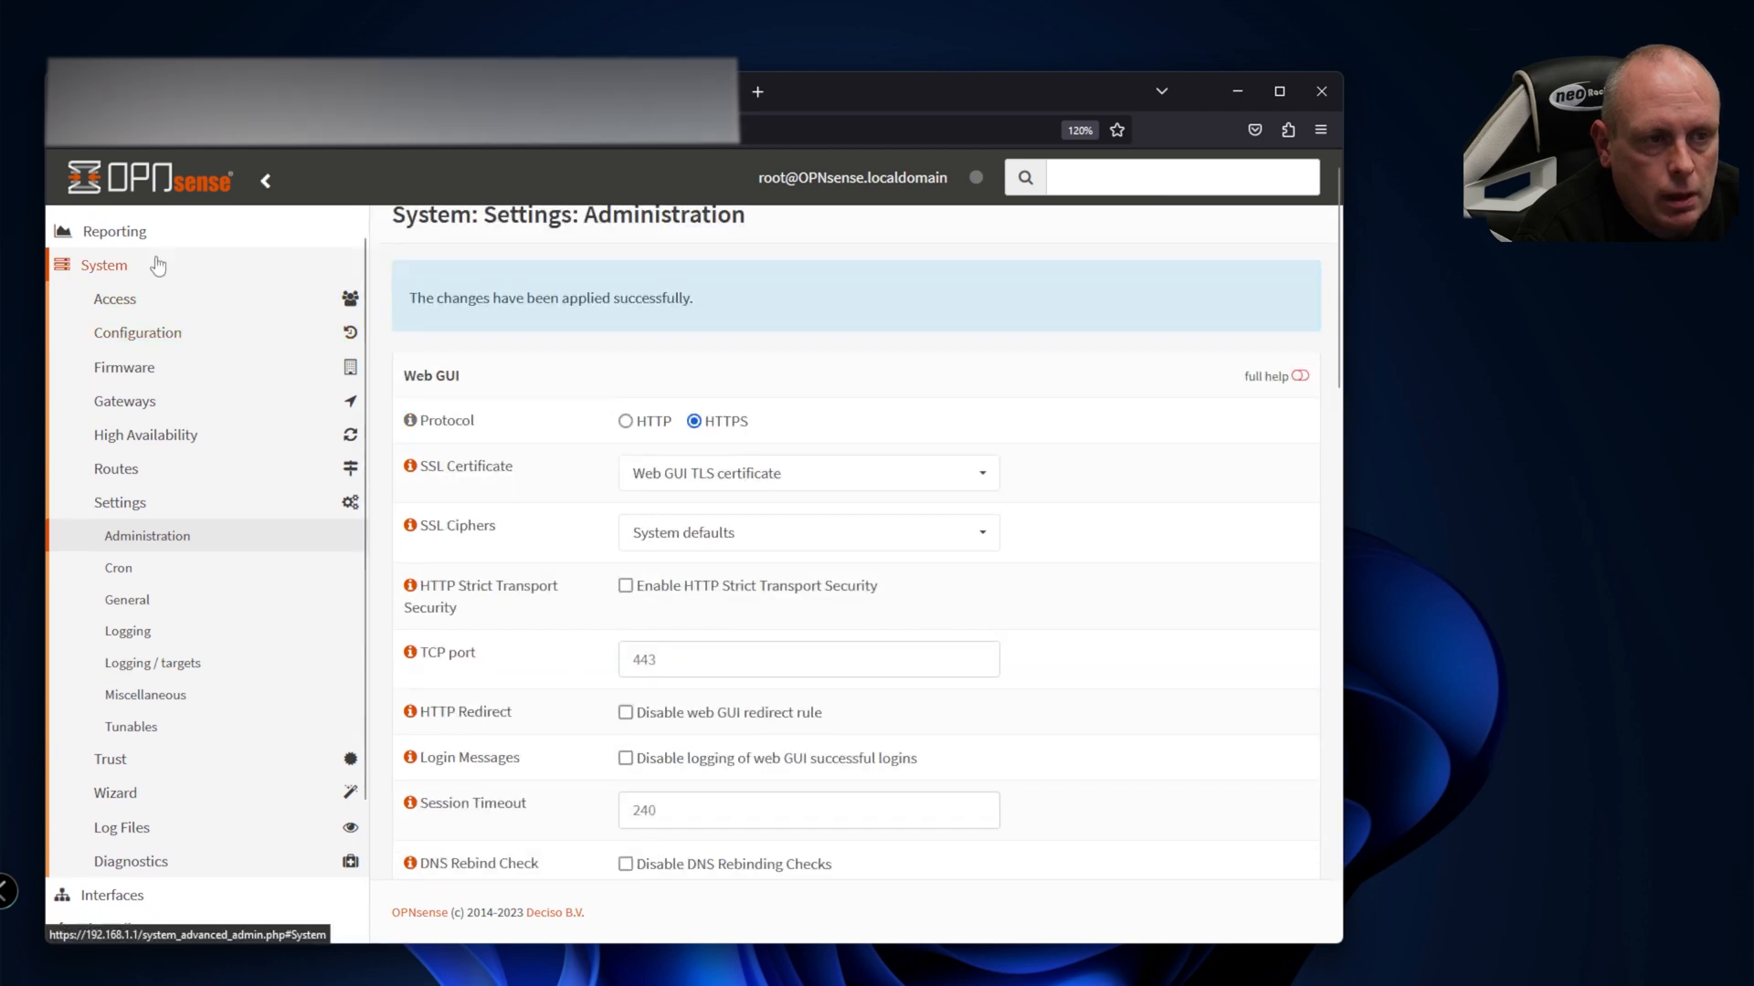
# Sign out of the web GUI to try the new login.
pyautogui.click(113, 258)
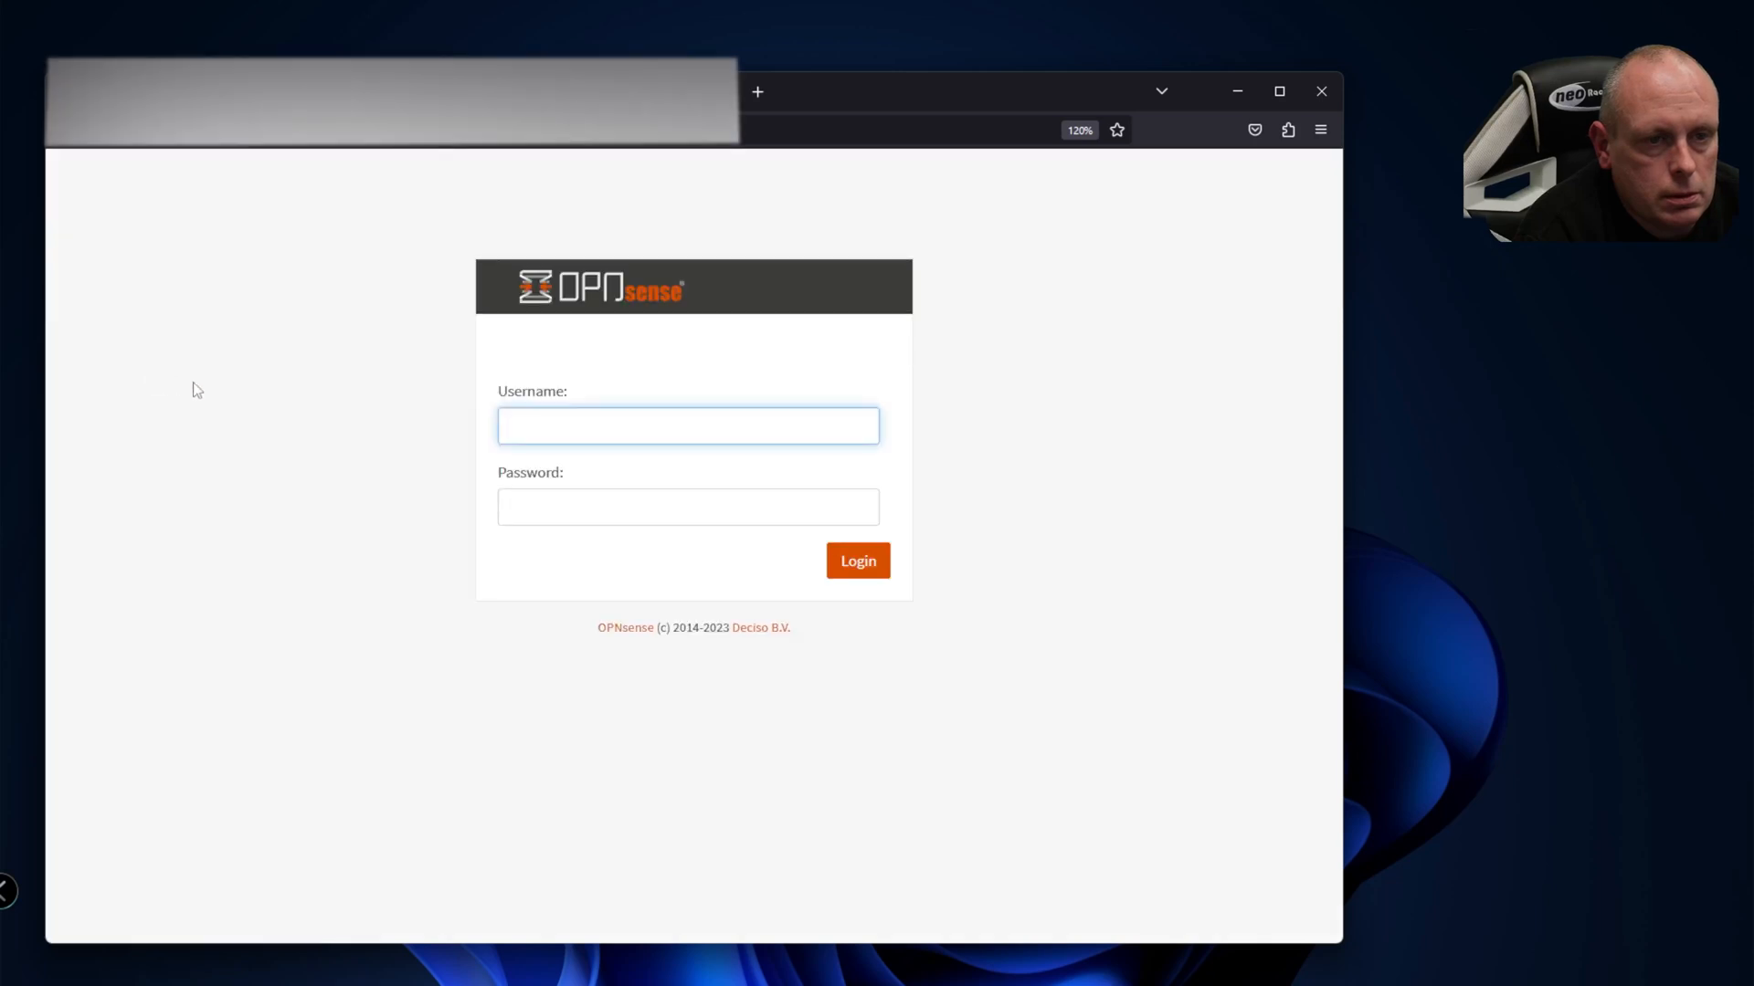
# Attempt a root login with the plain password, which is rejected.
pyautogui.click(689, 425)
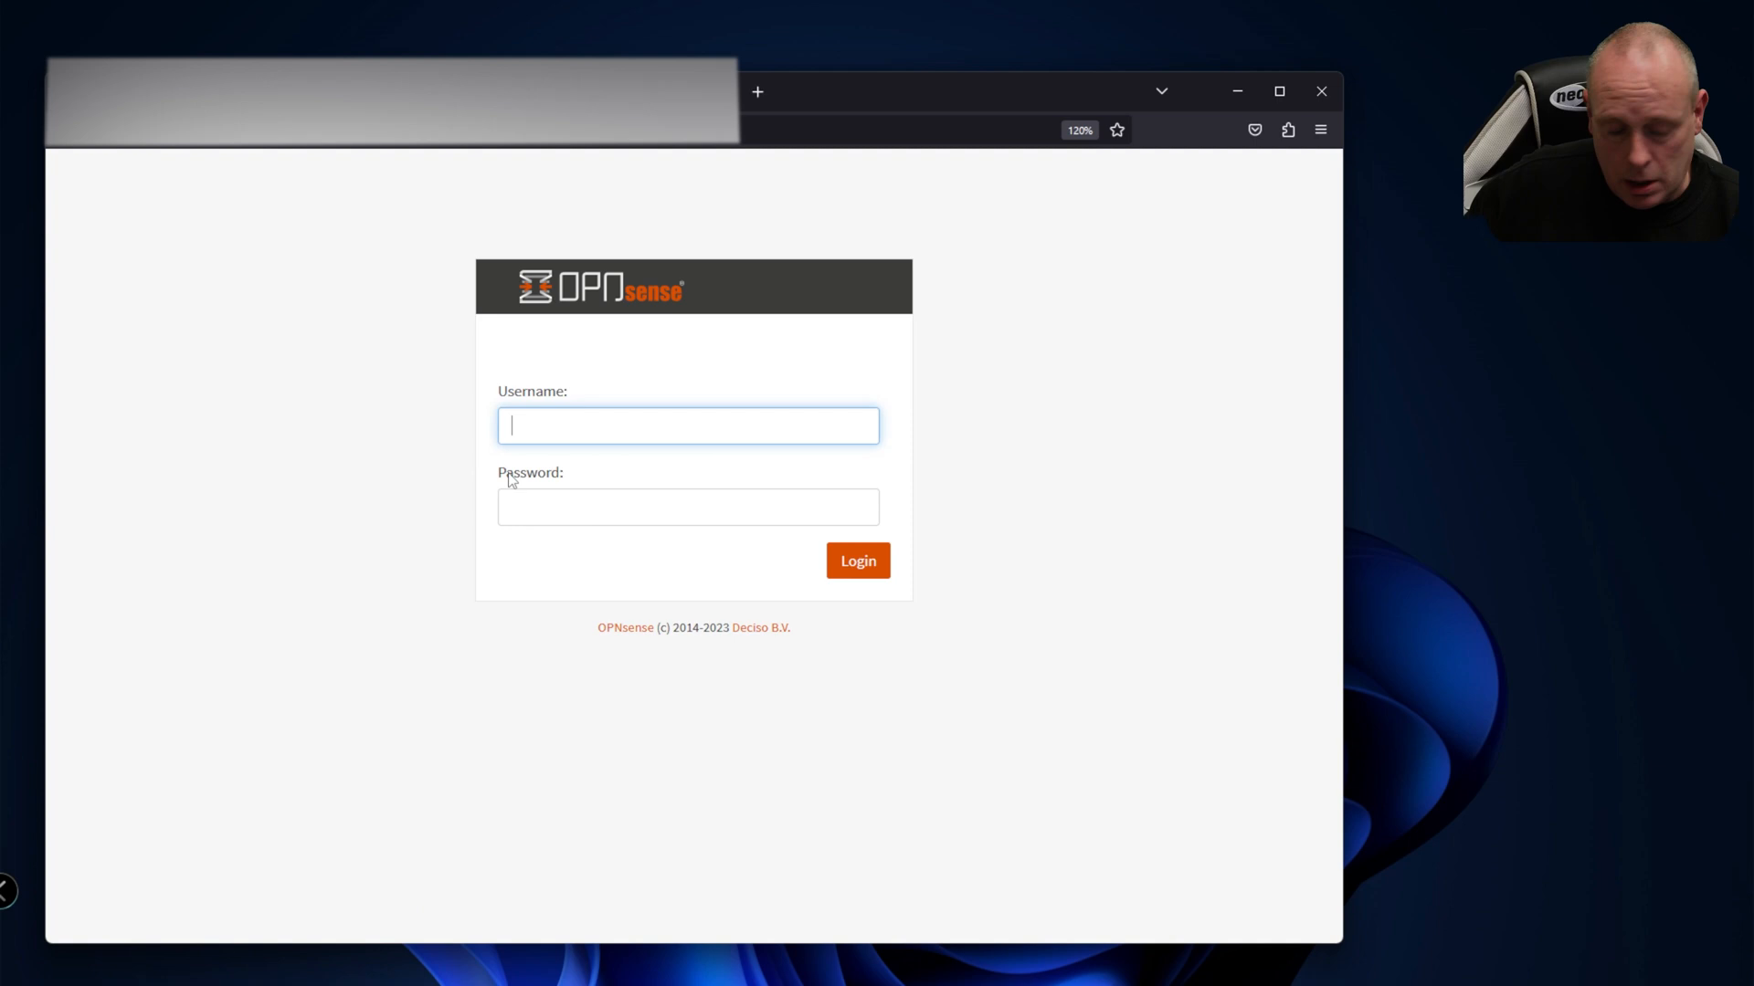
pyautogui.write('root')
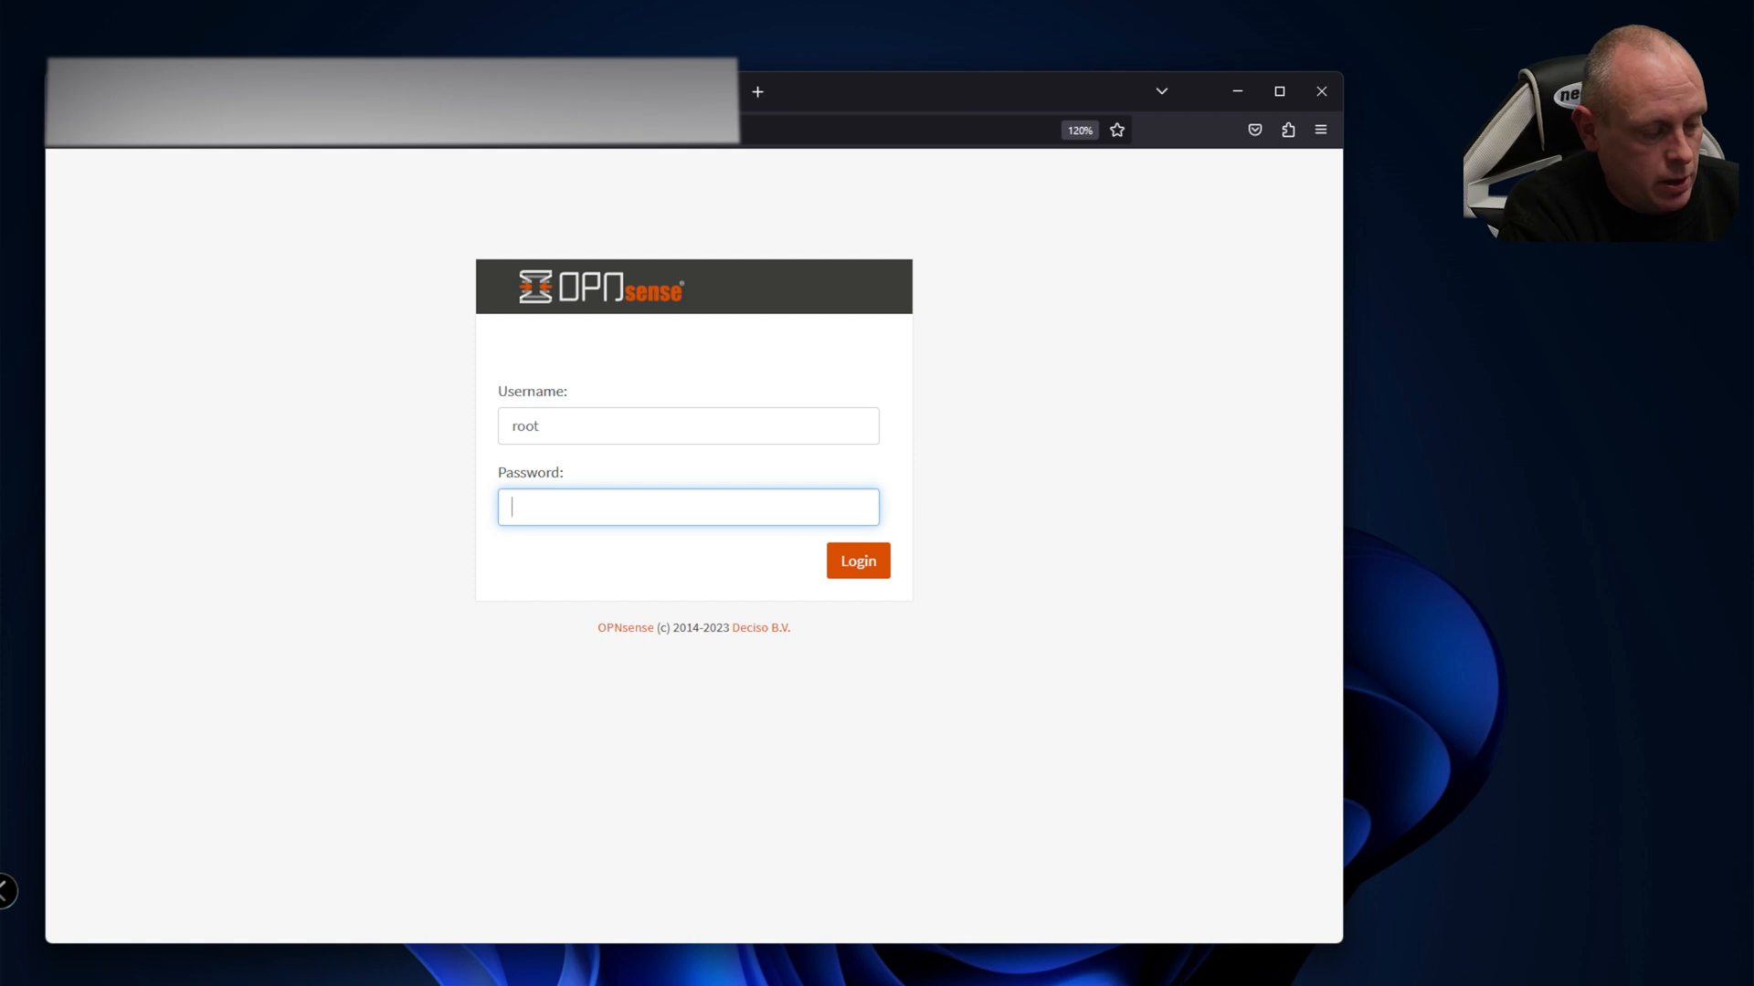
pyautogui.click(856, 561)
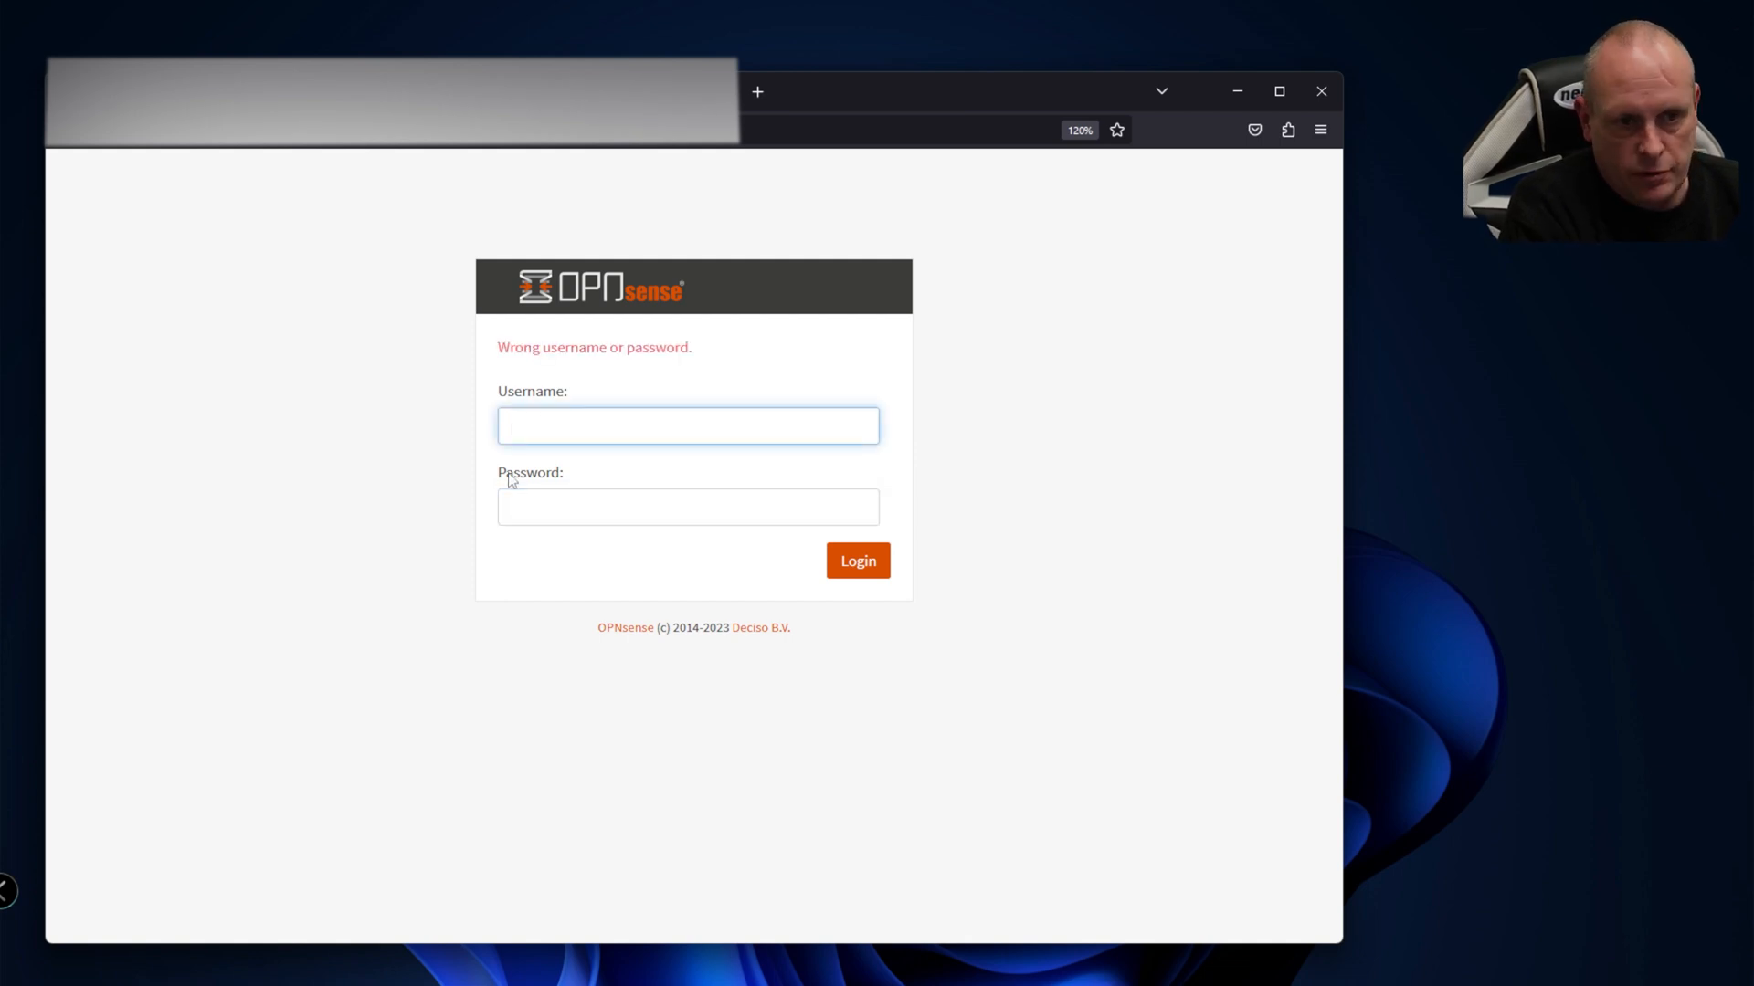
# Log in as ytuser with the password plus the authenticator code appended.
pyautogui.write('ytuser')
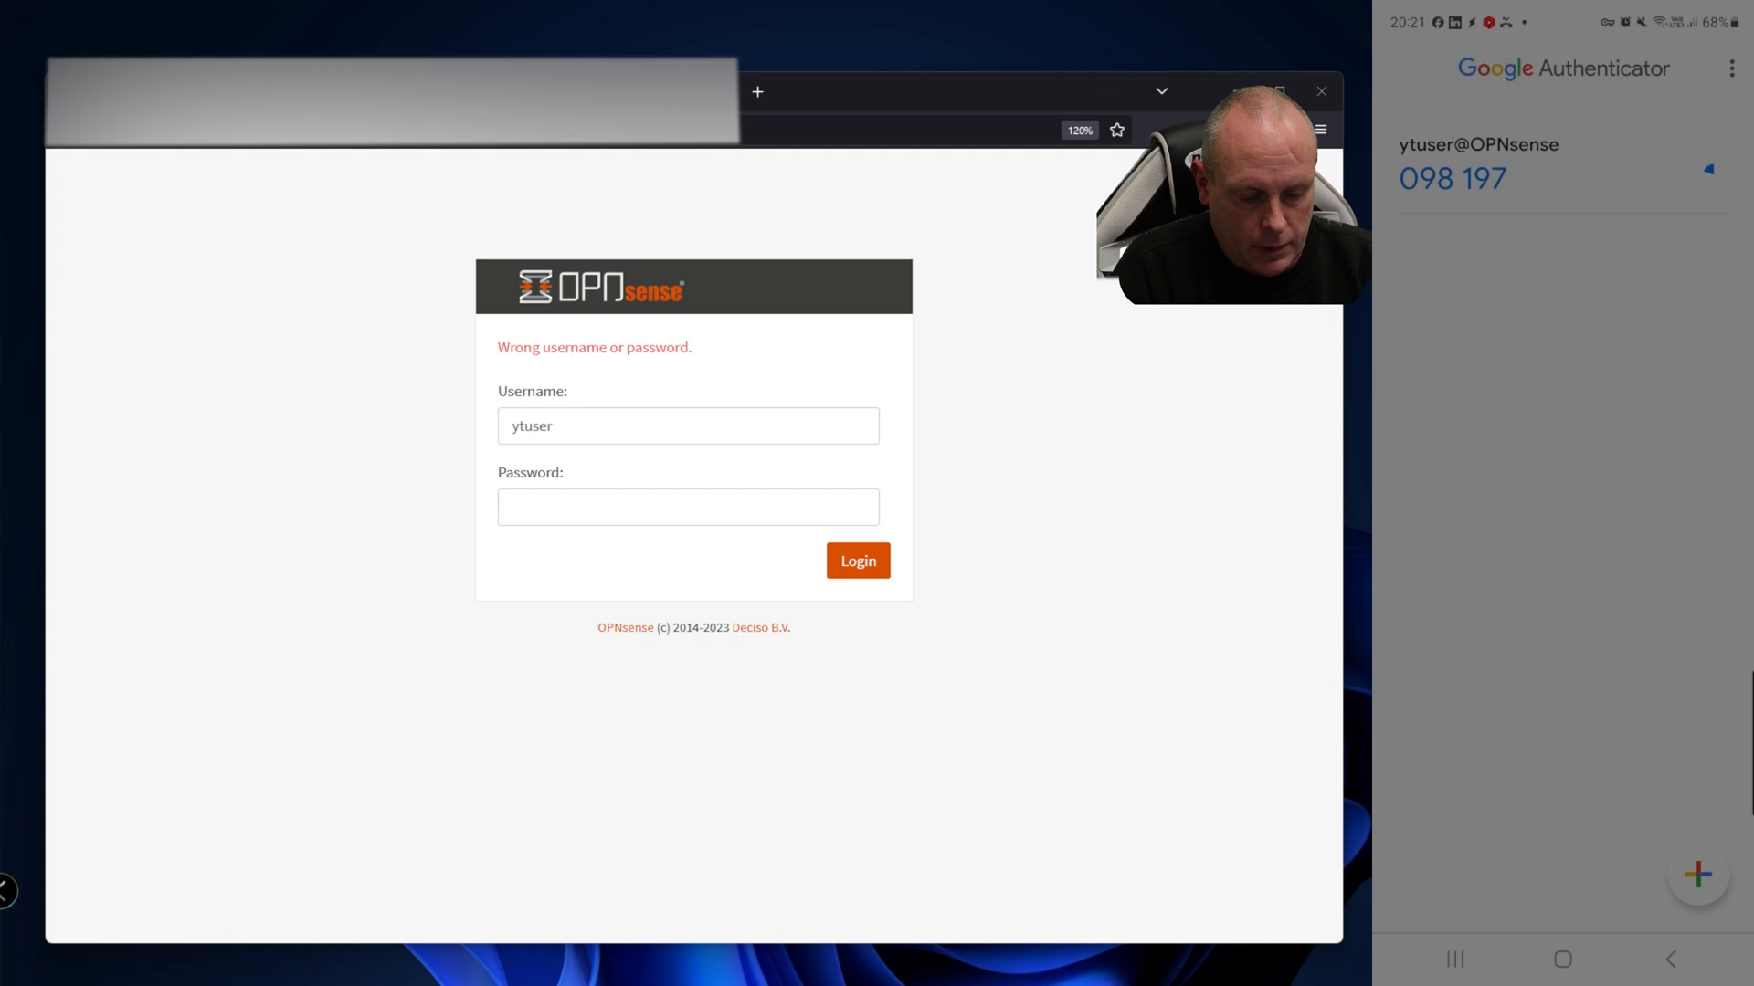
pyautogui.click(688, 506)
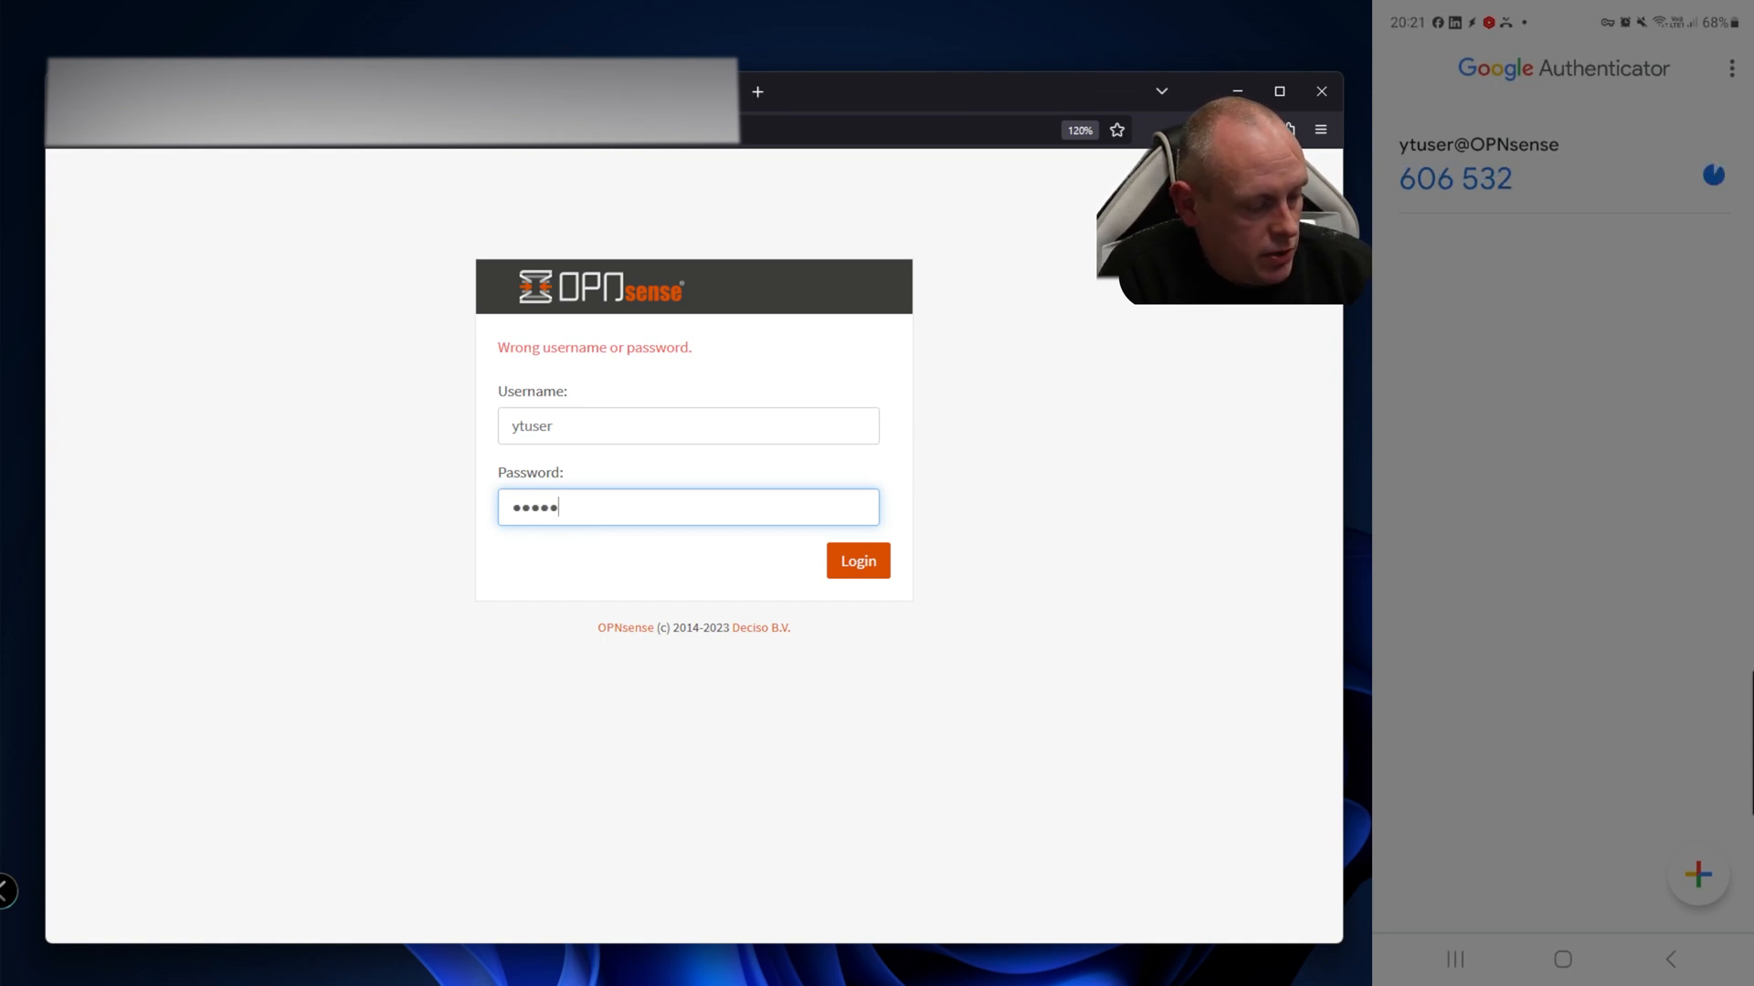
pyautogui.write('x')
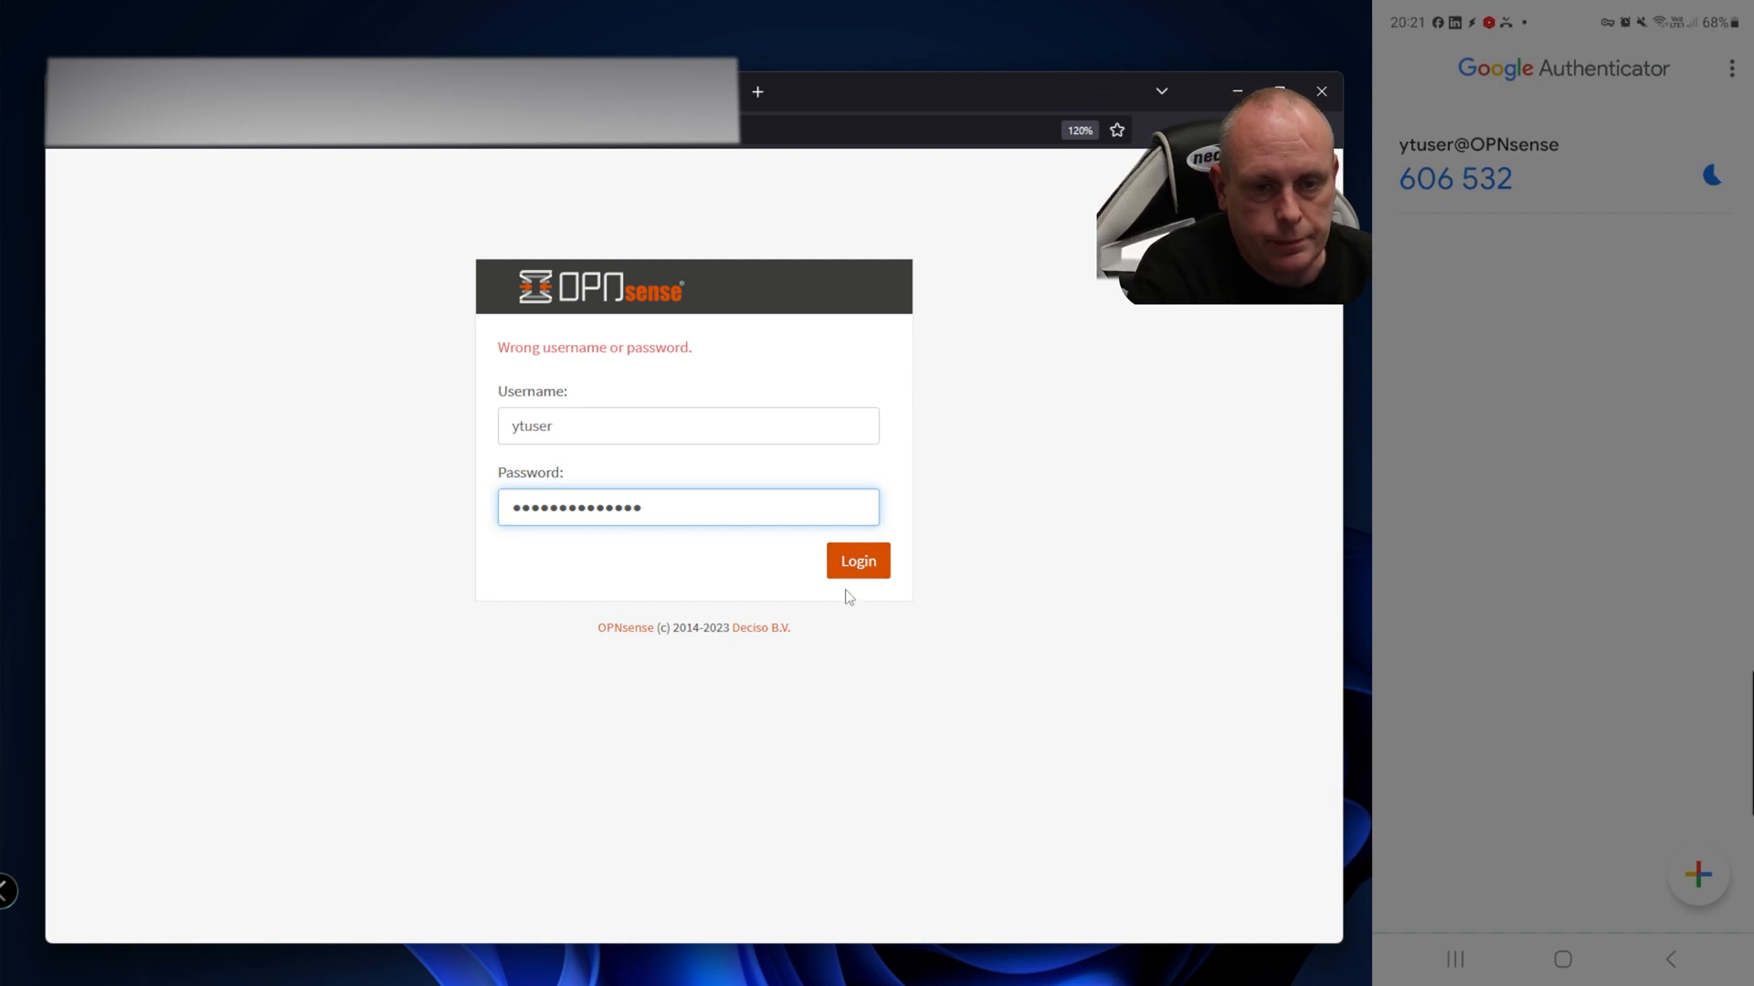
pyautogui.click(857, 561)
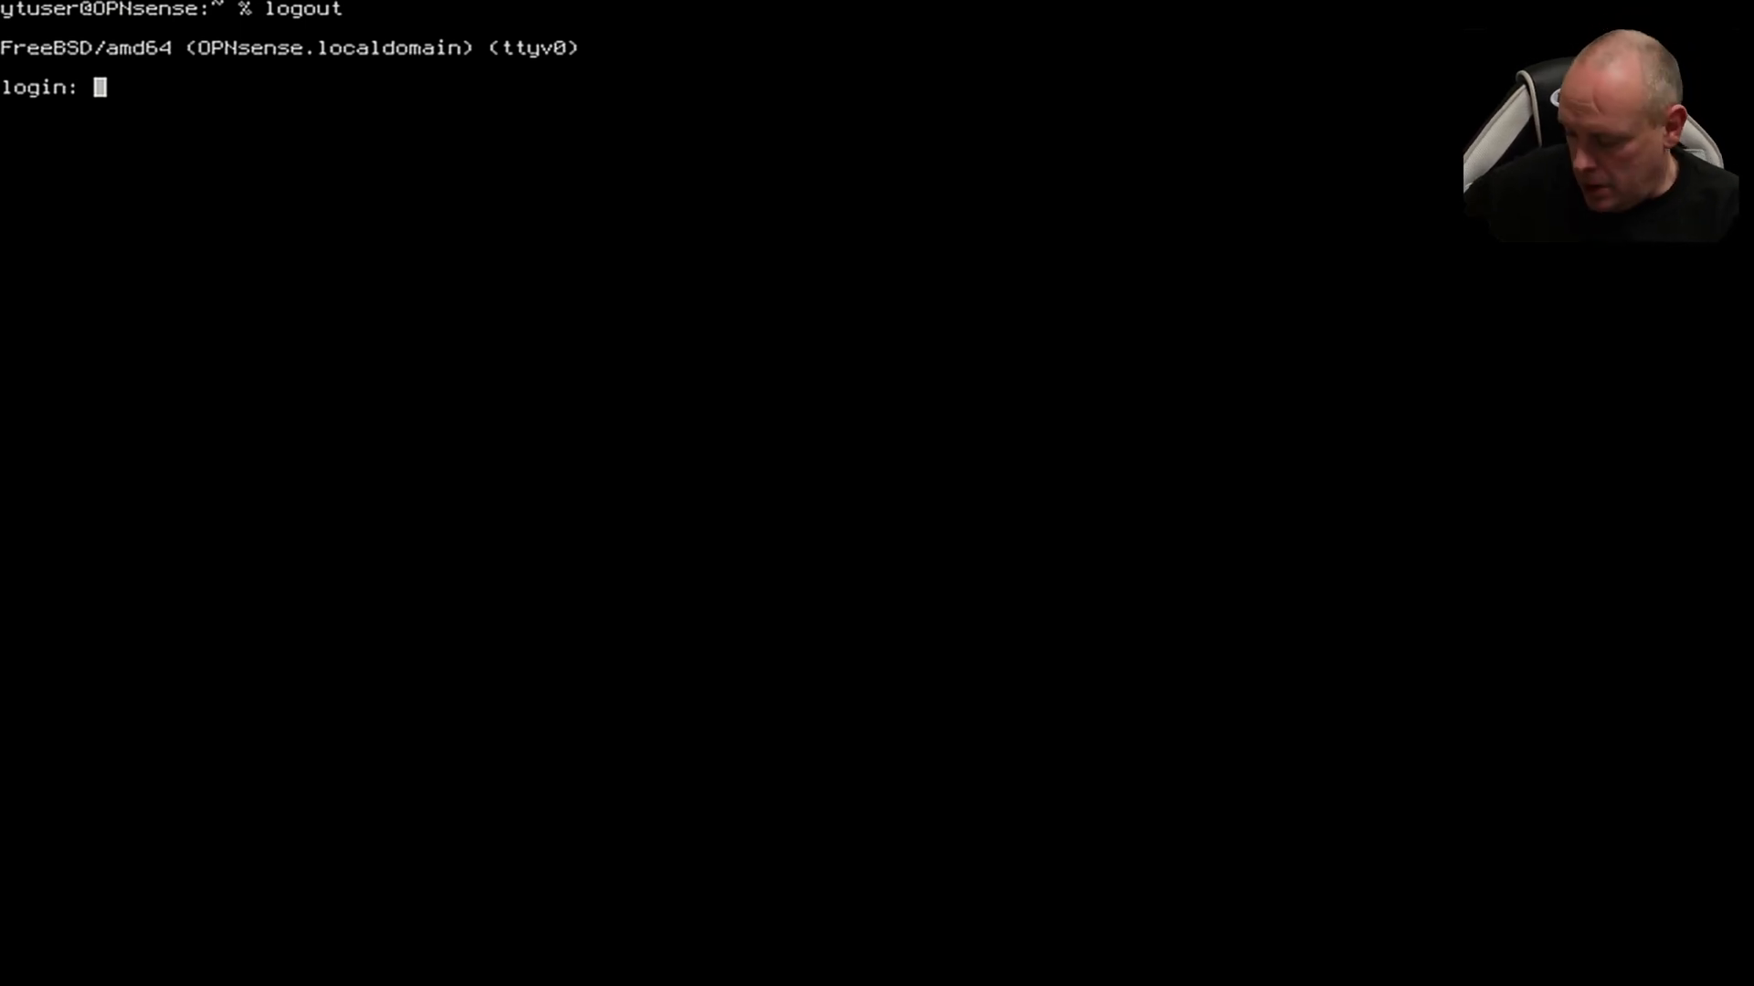
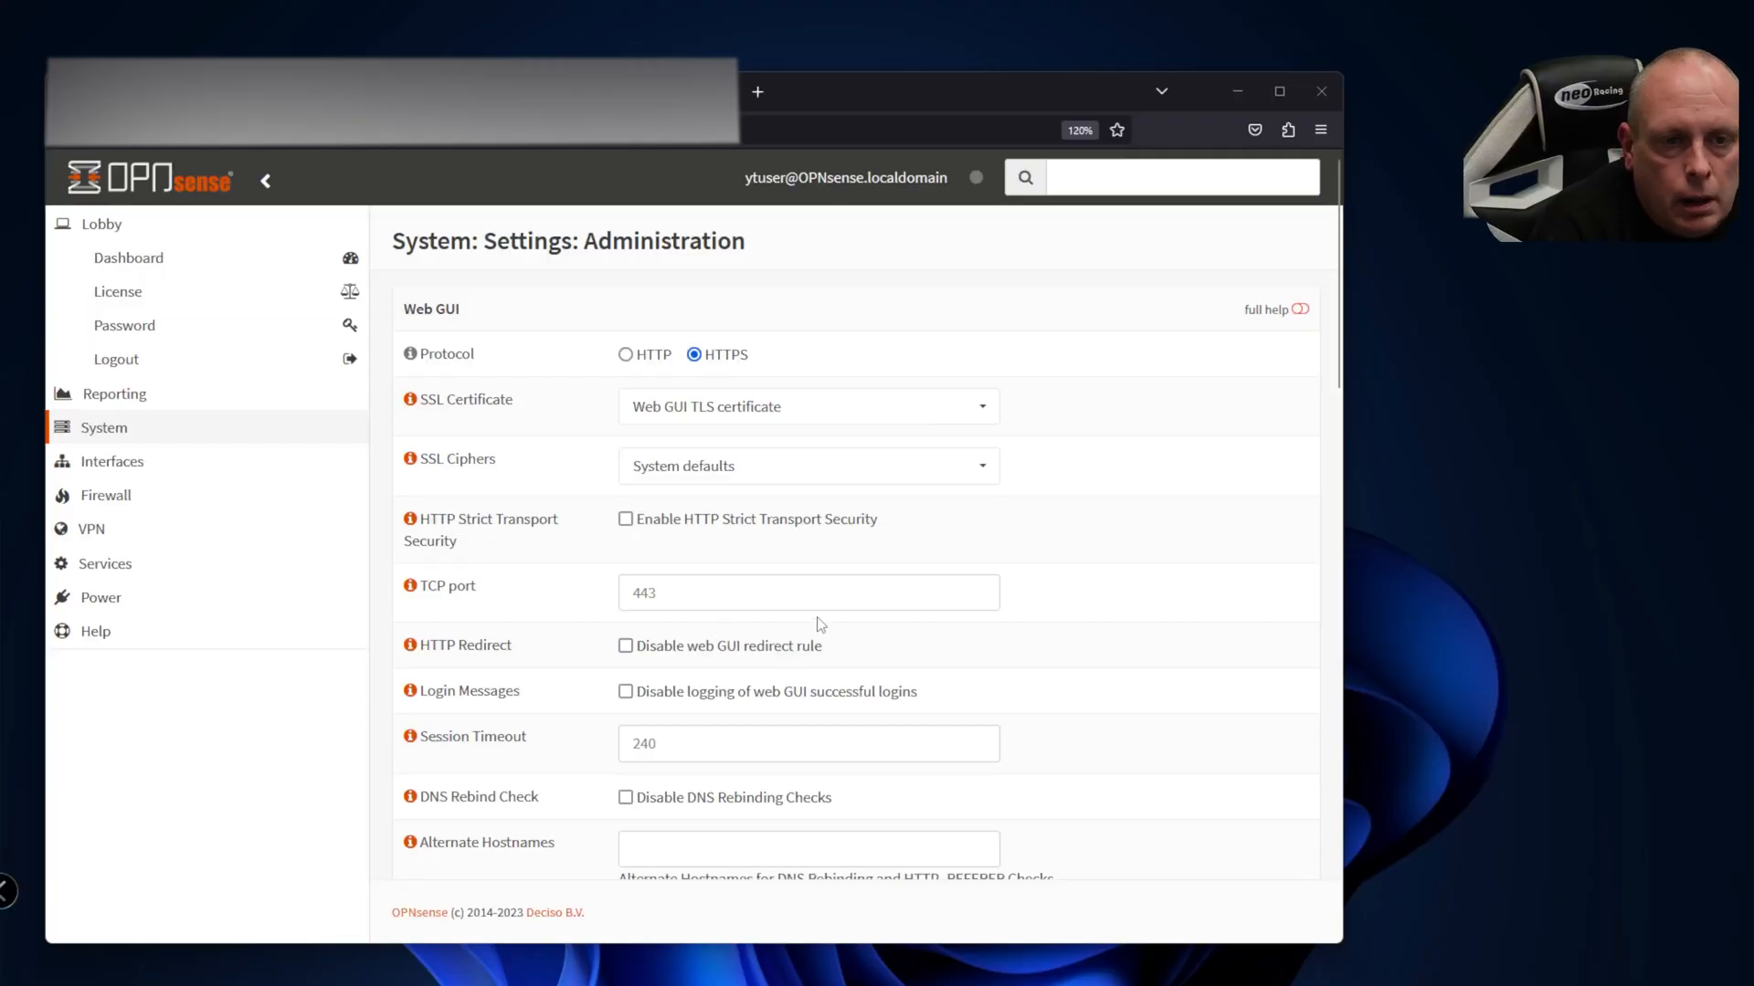
# Enter the username ytuser at the console login prompt.
pyautogui.moveTo(1095, 625)
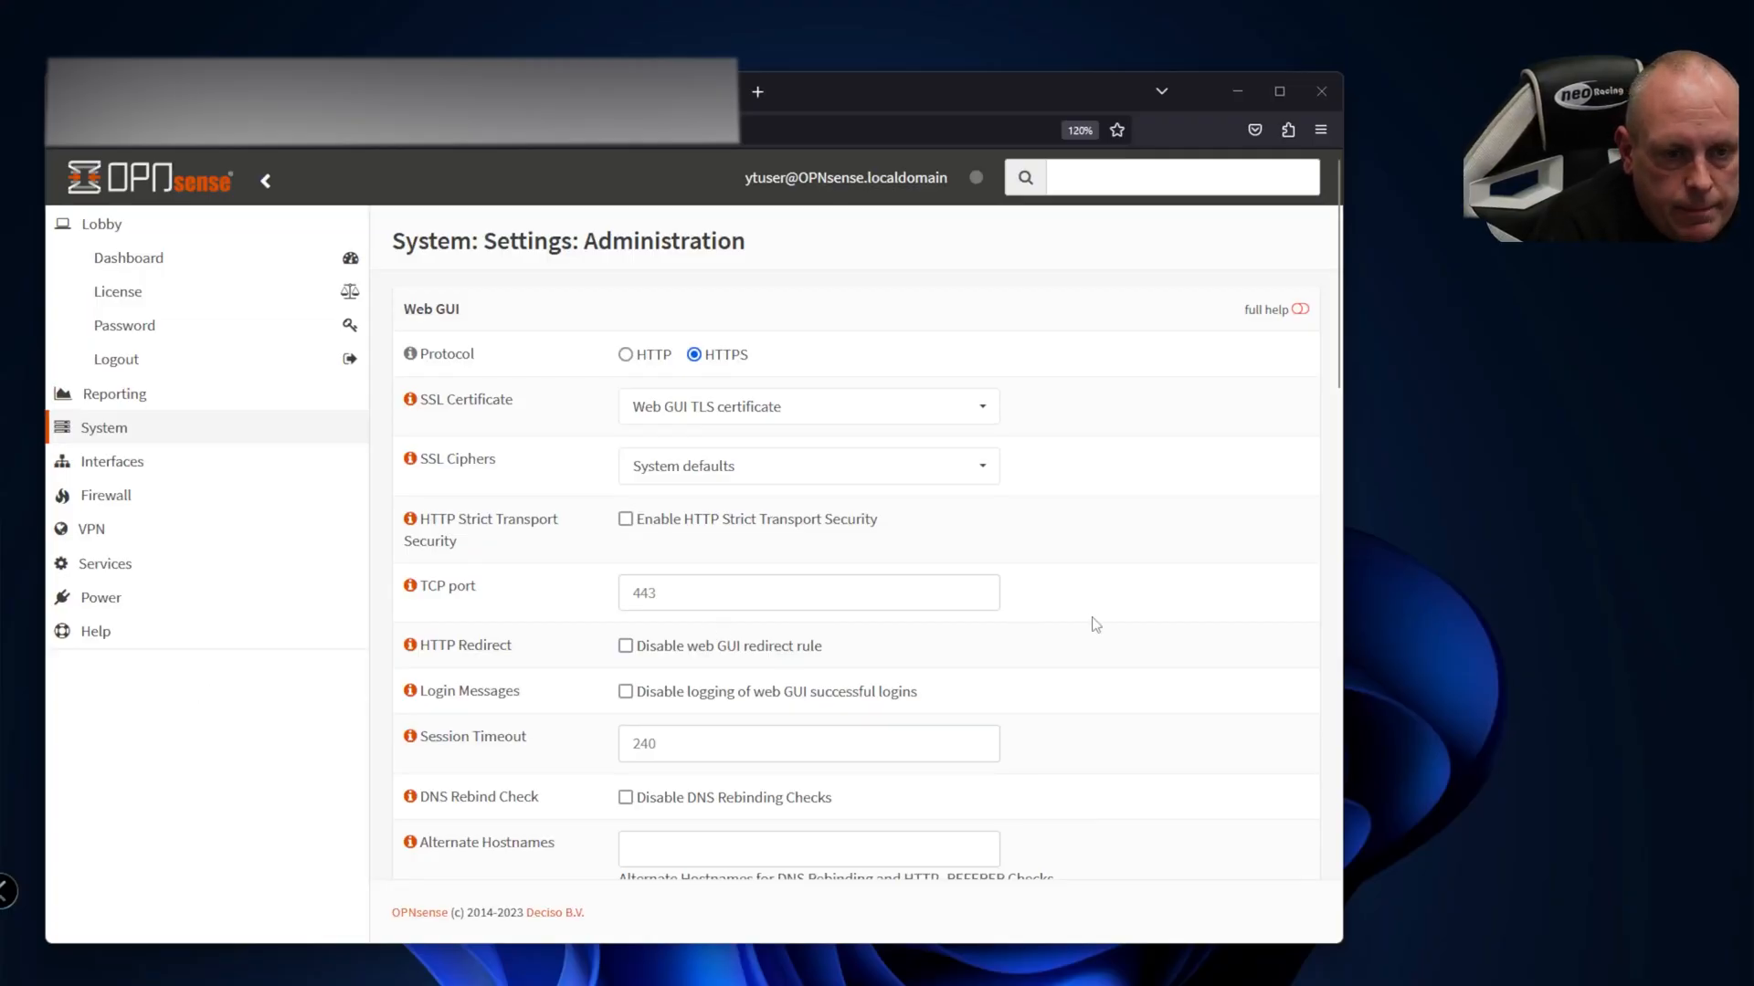
pyautogui.scroll(-3)
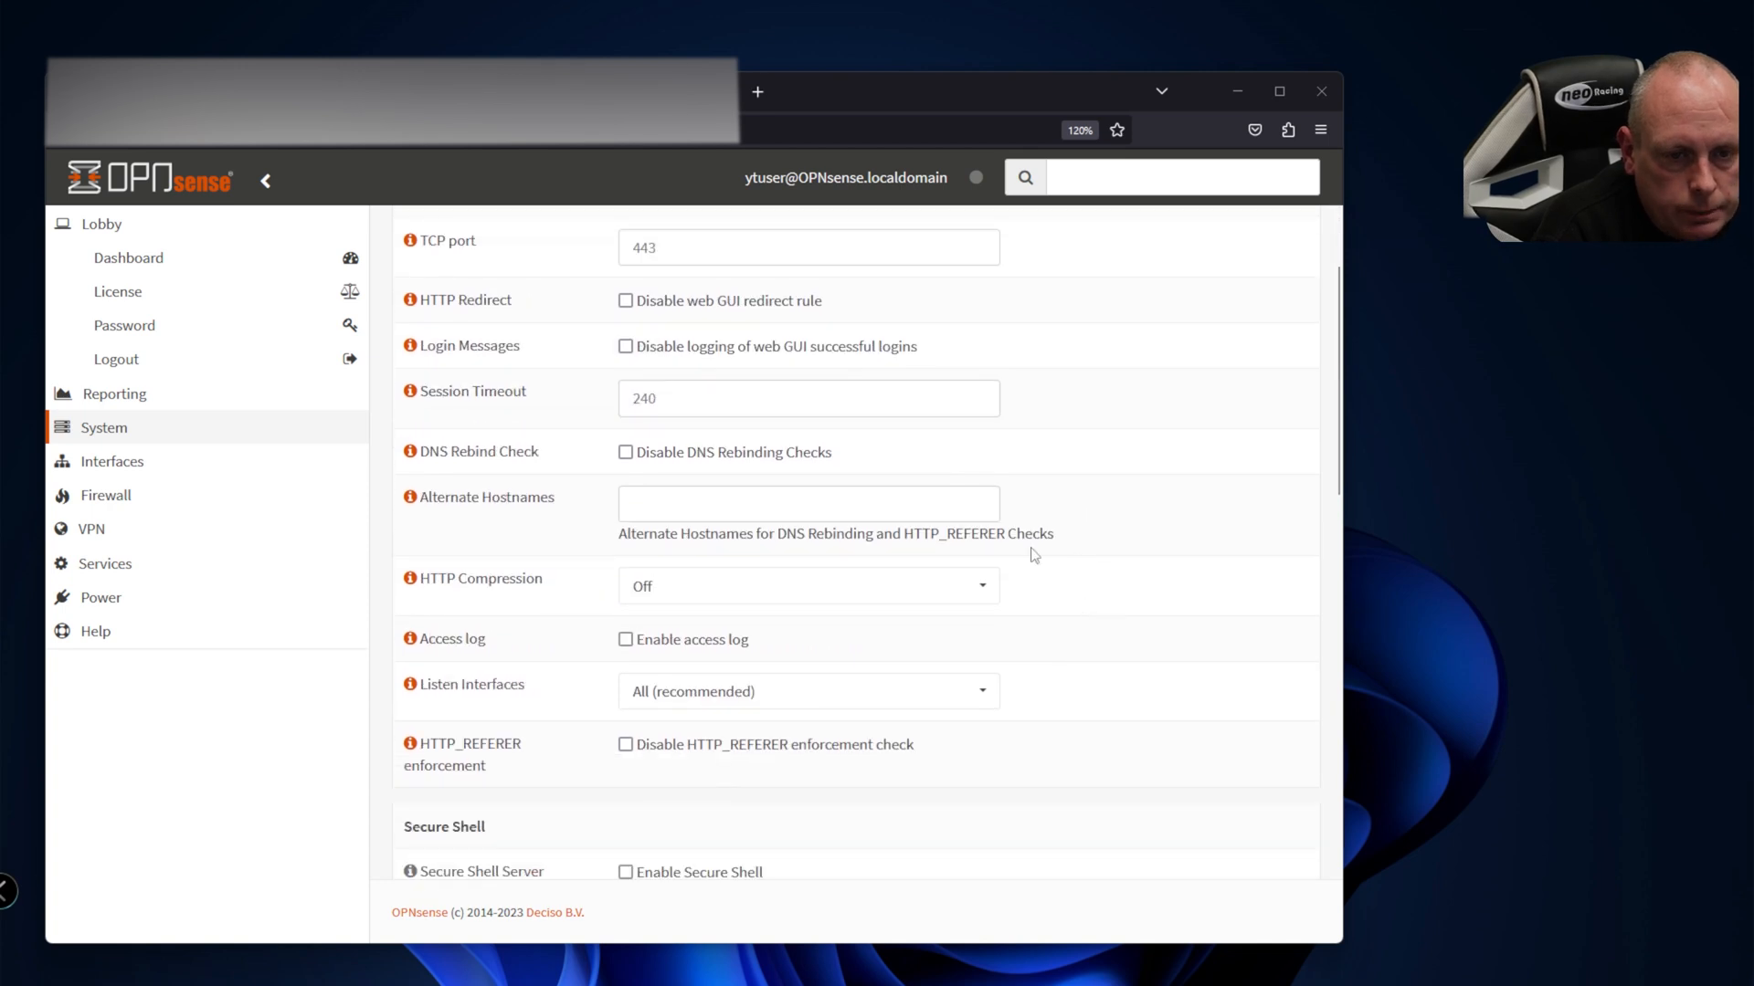
pyautogui.scroll(-3)
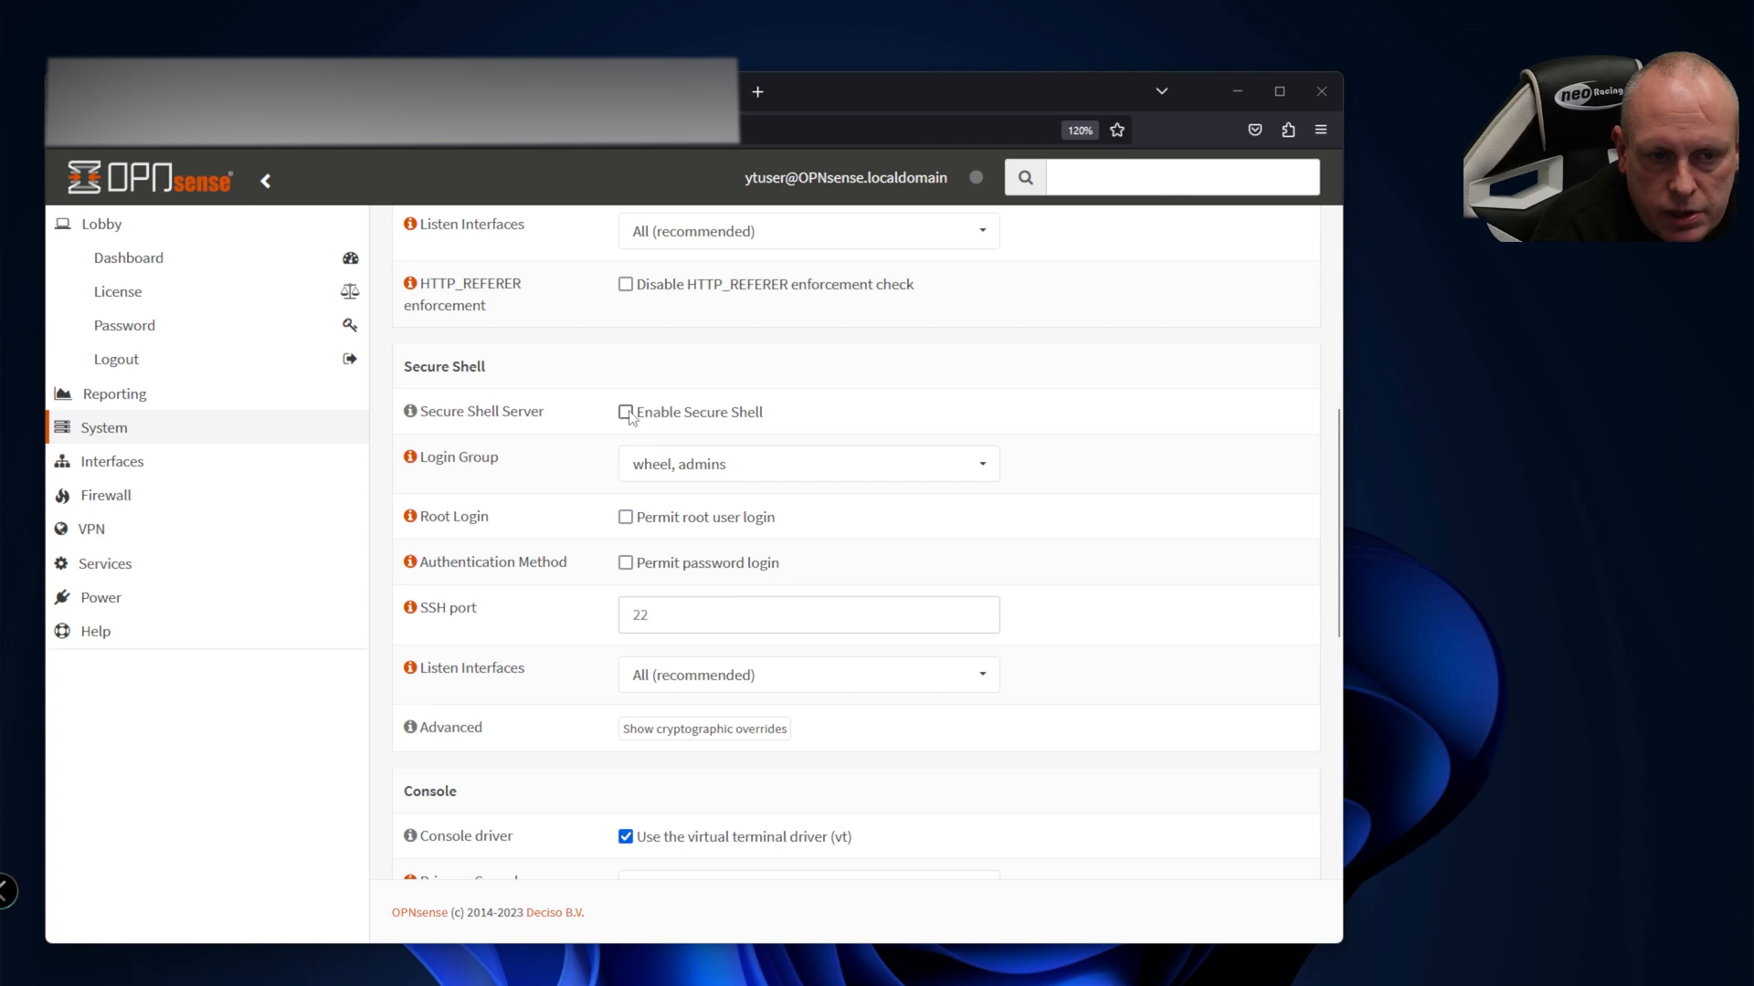
pyautogui.click(625, 411)
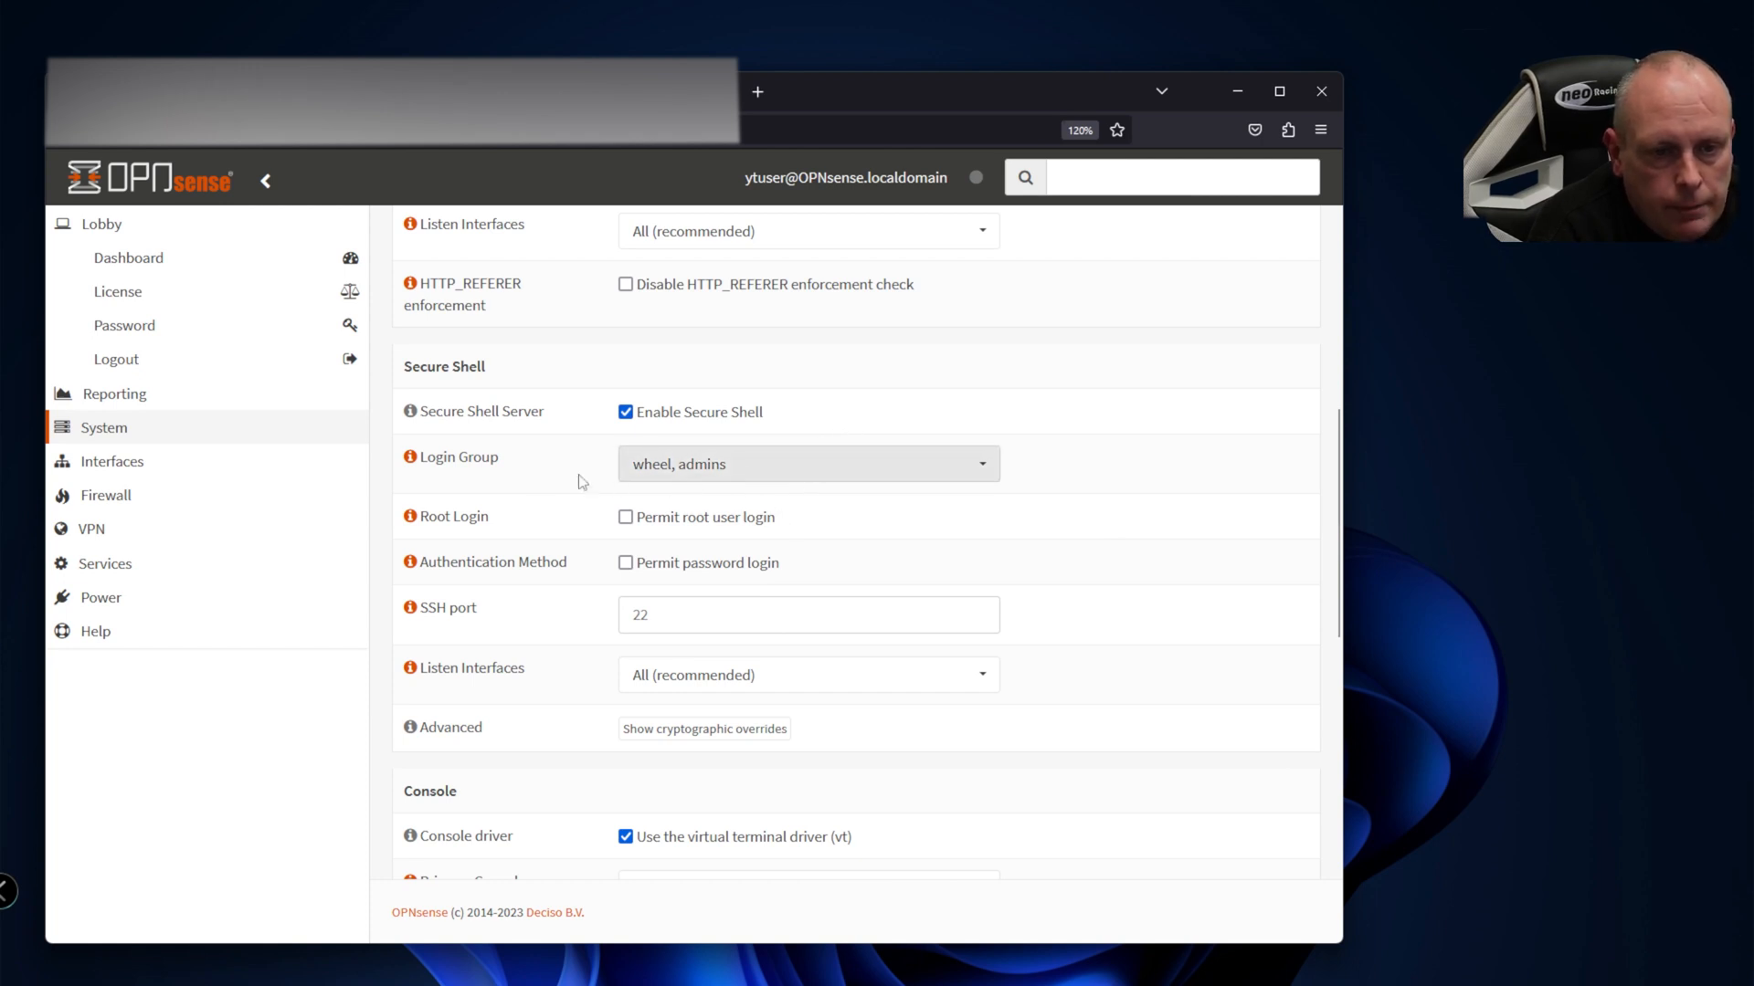
pyautogui.moveTo(769, 495)
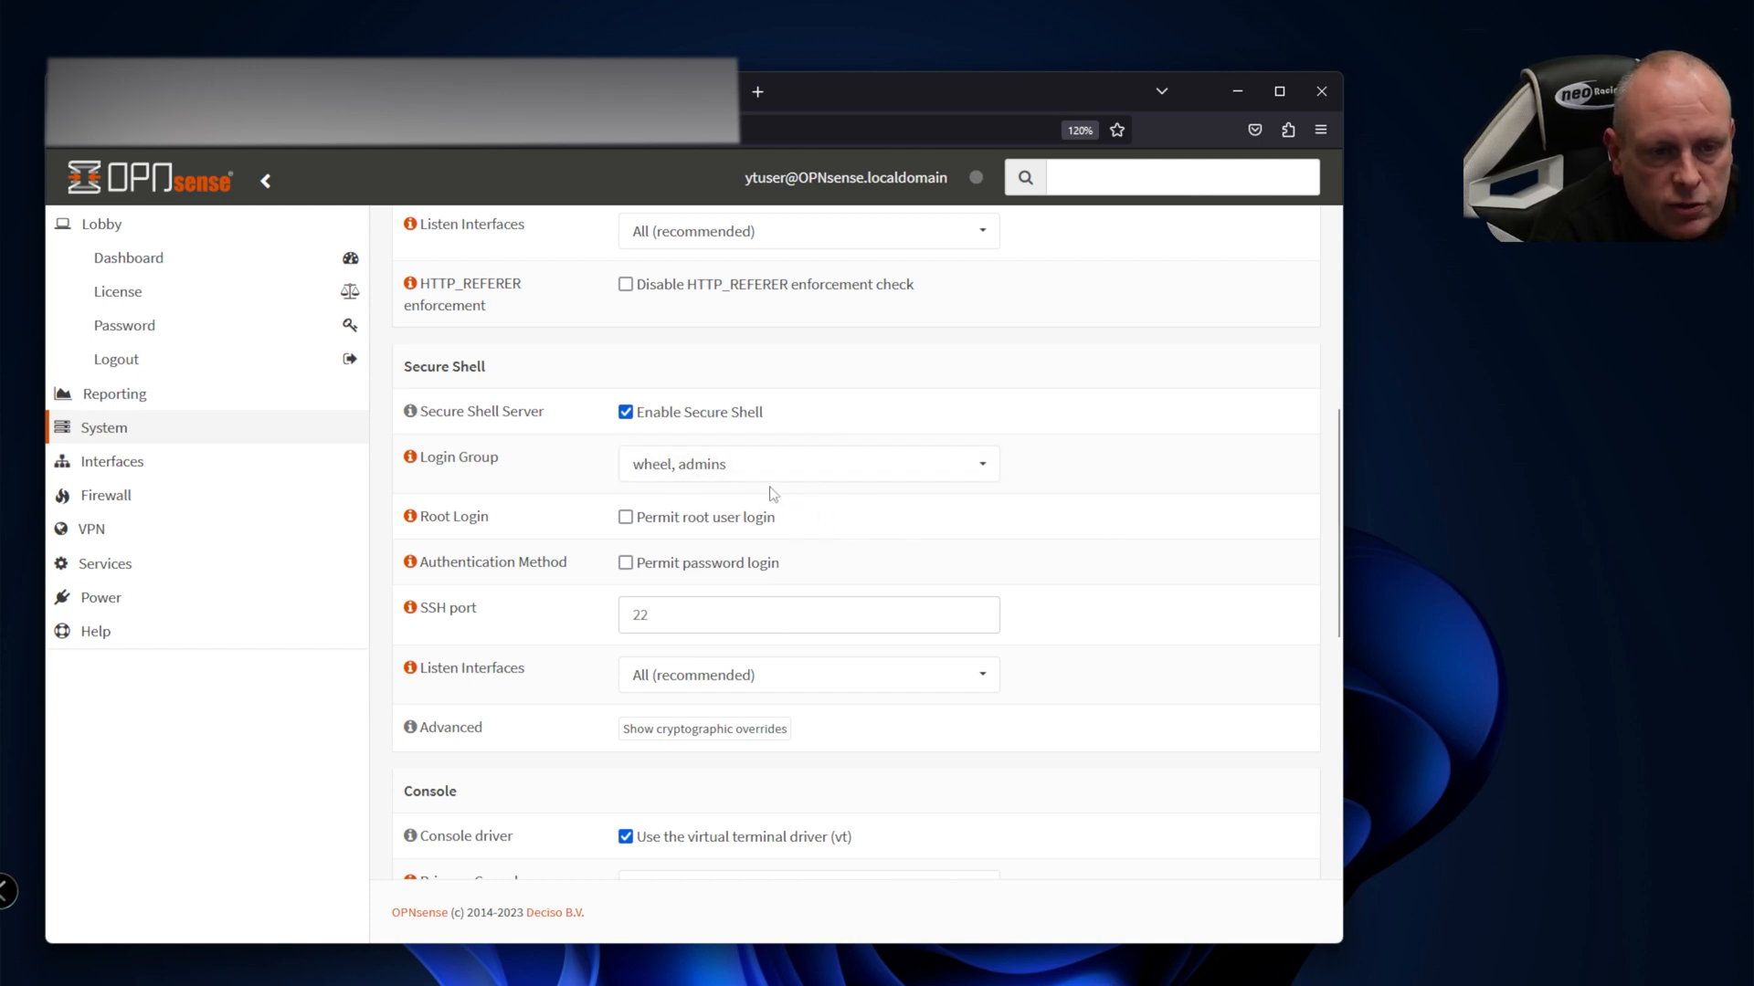
pyautogui.moveTo(900, 541)
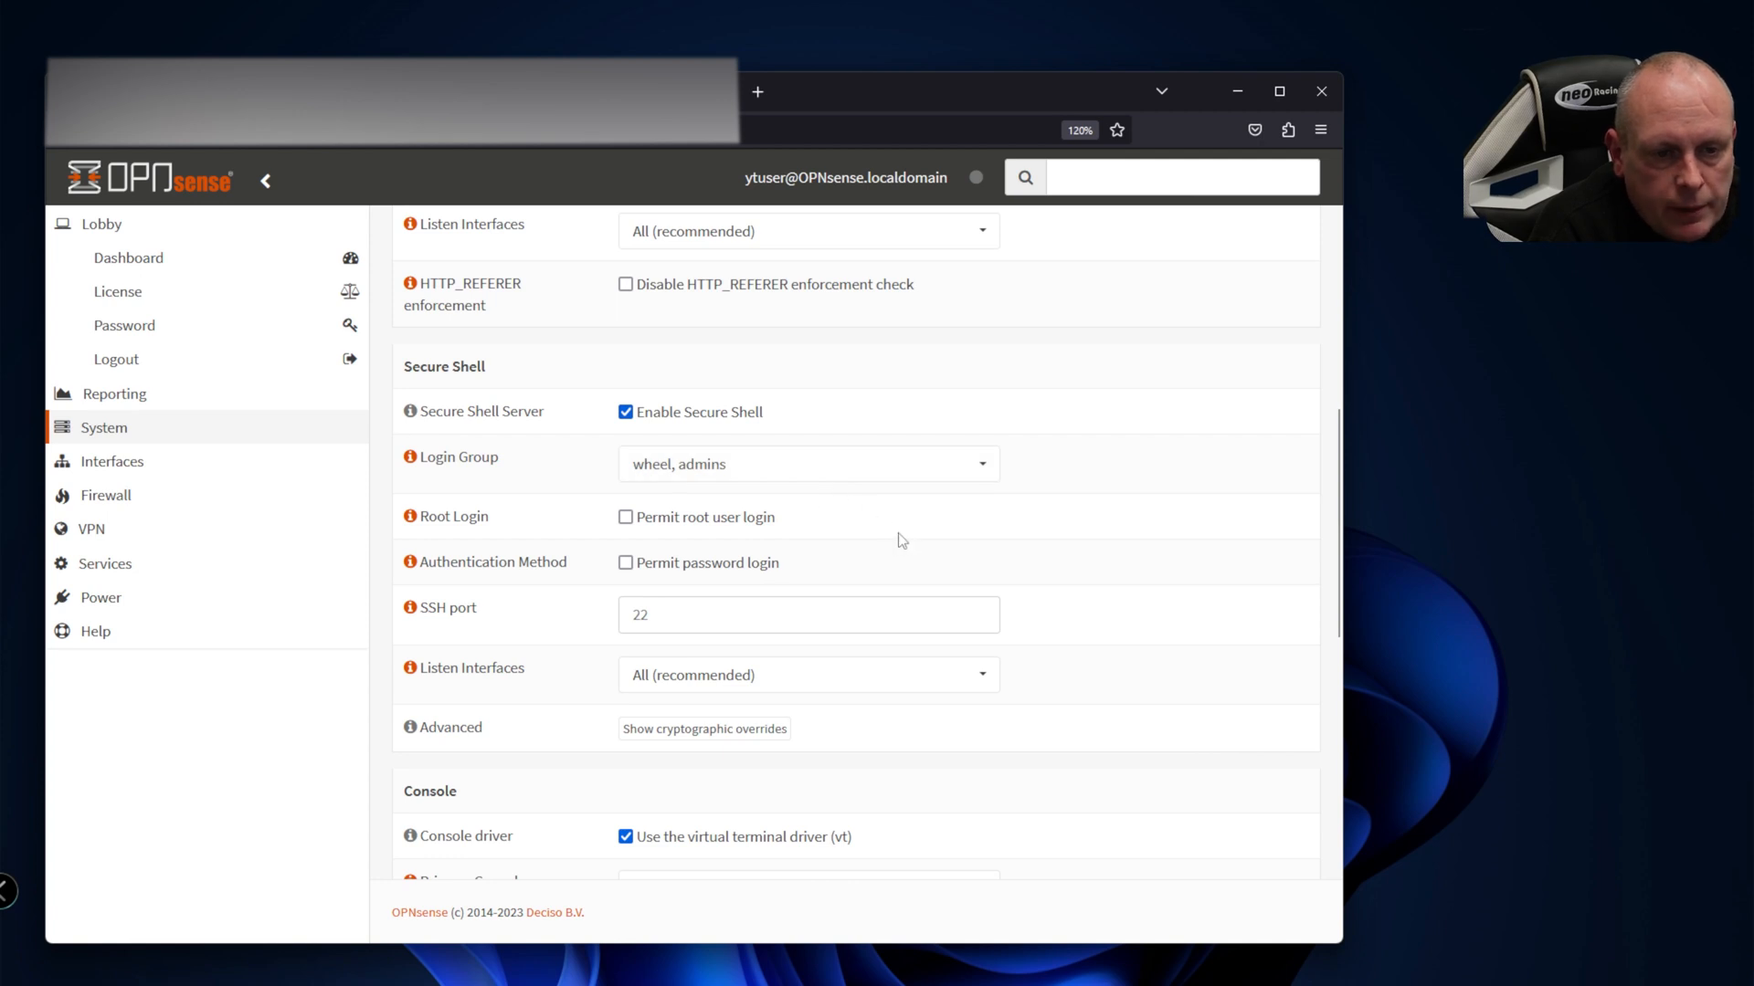
pyautogui.scroll(-3)
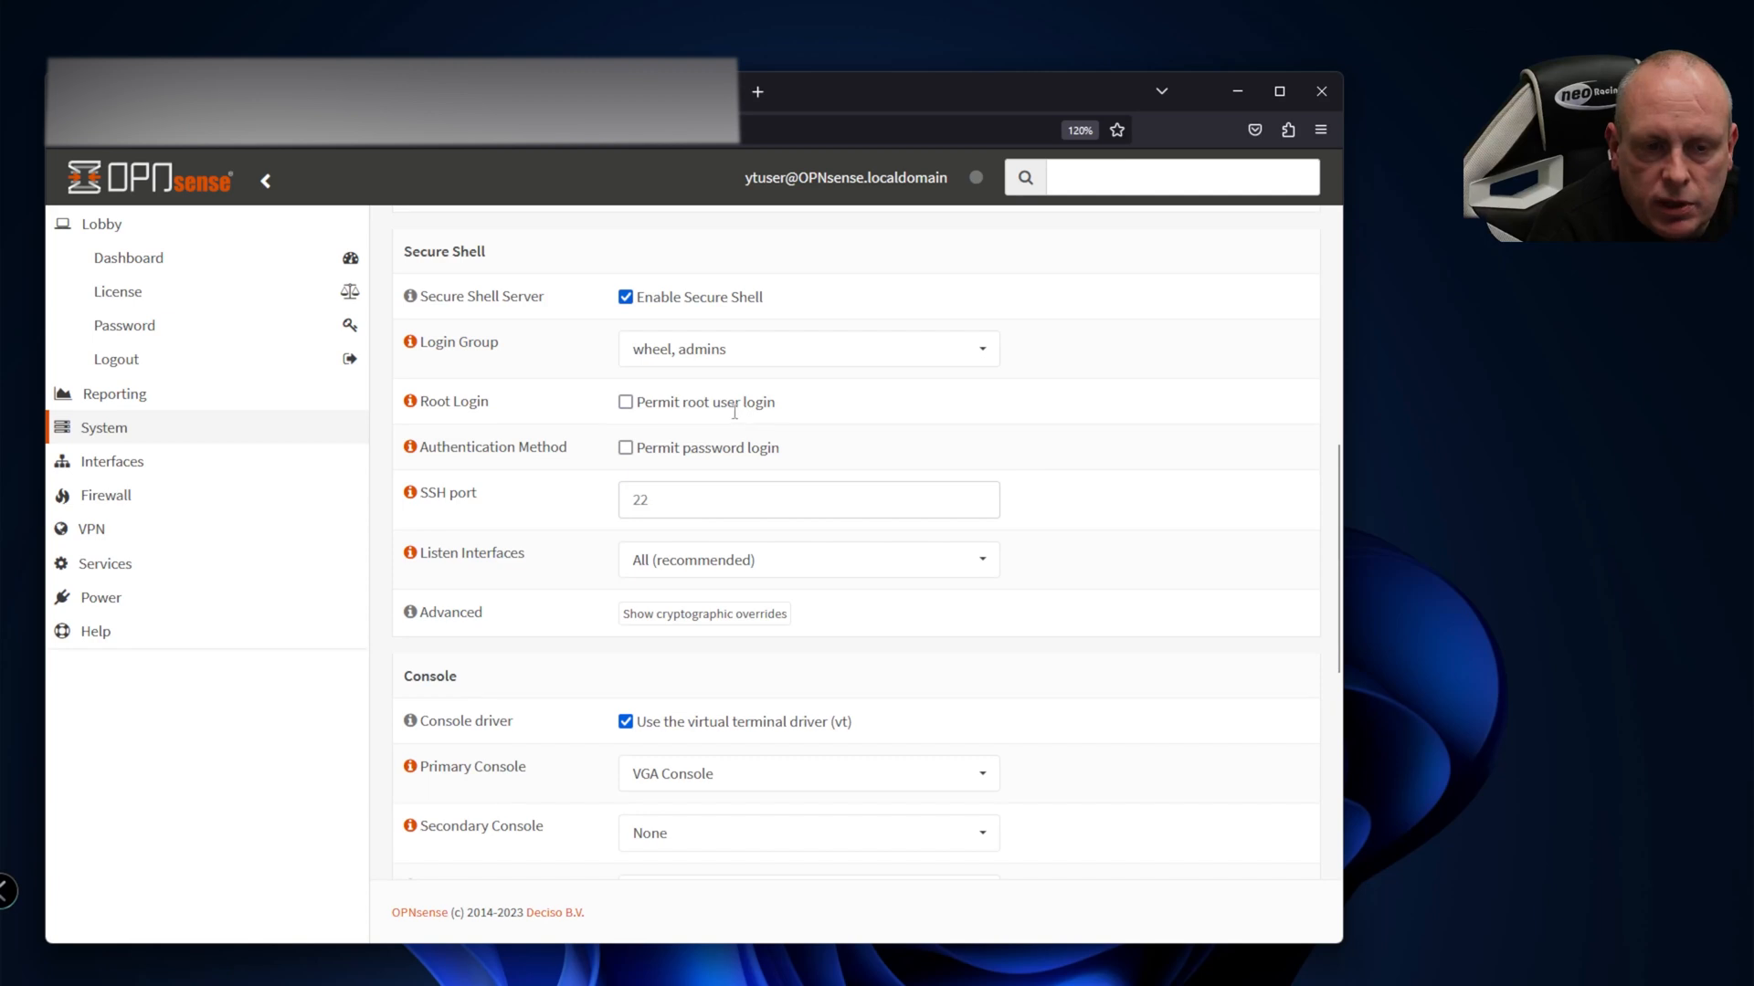
pyautogui.moveTo(716, 420)
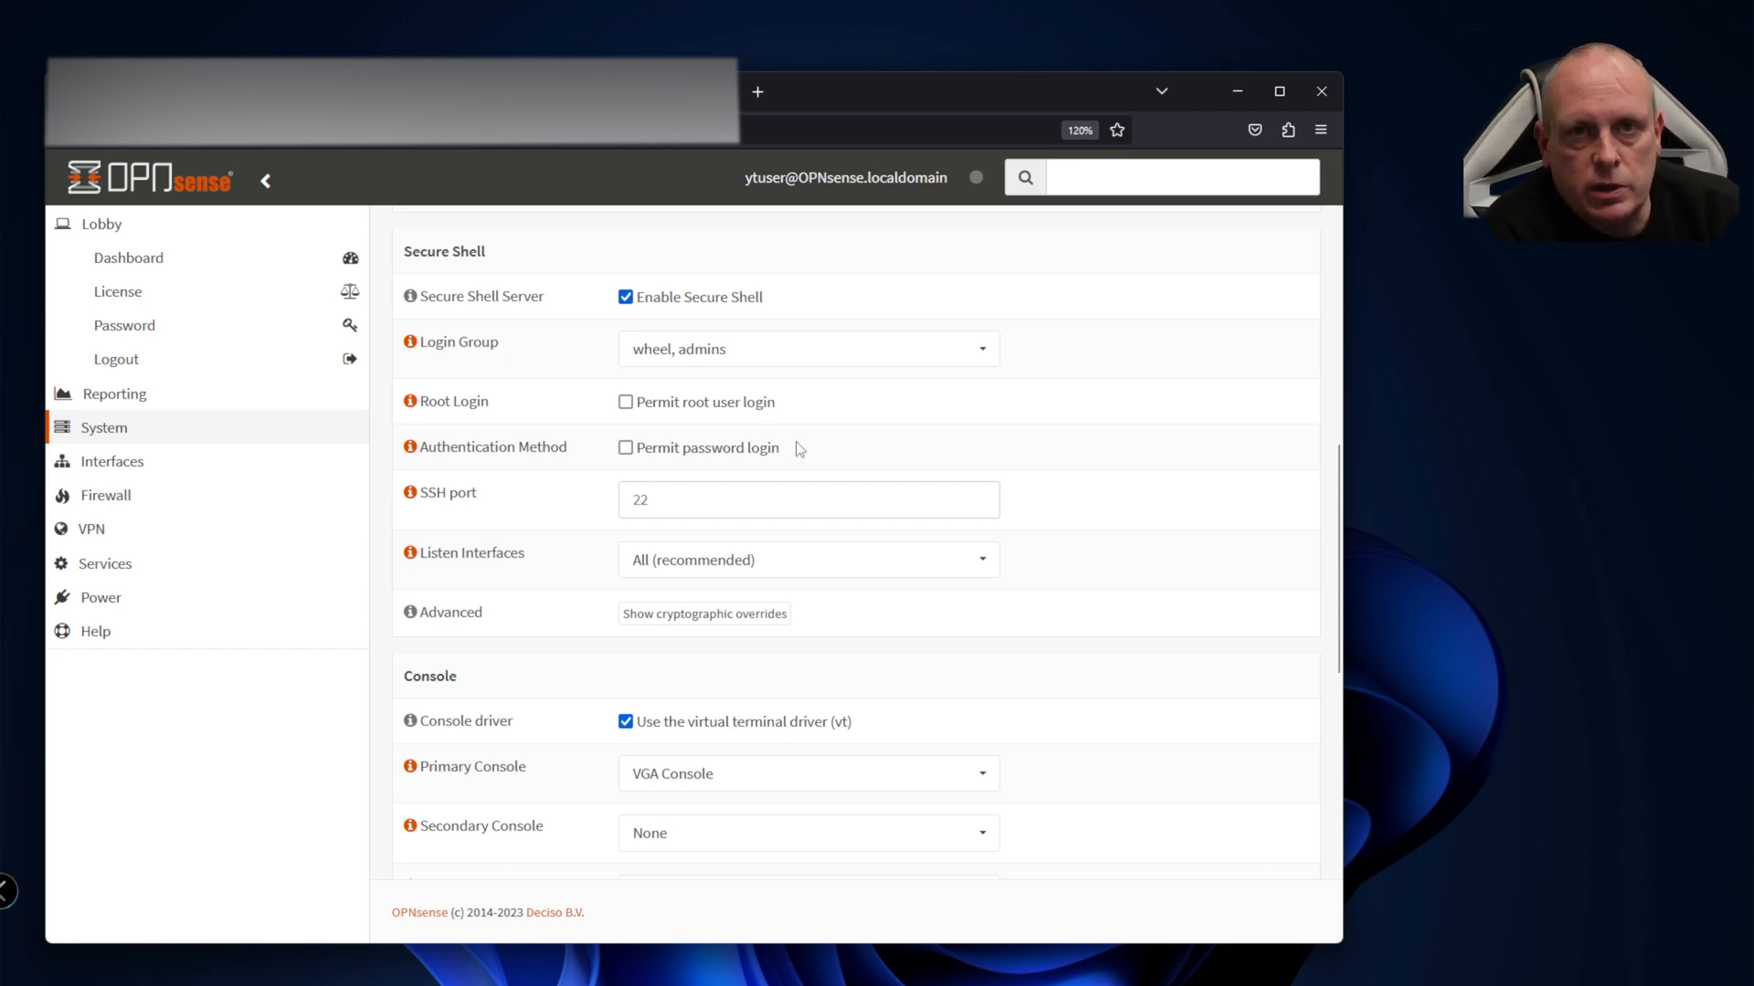
pyautogui.moveTo(802, 449)
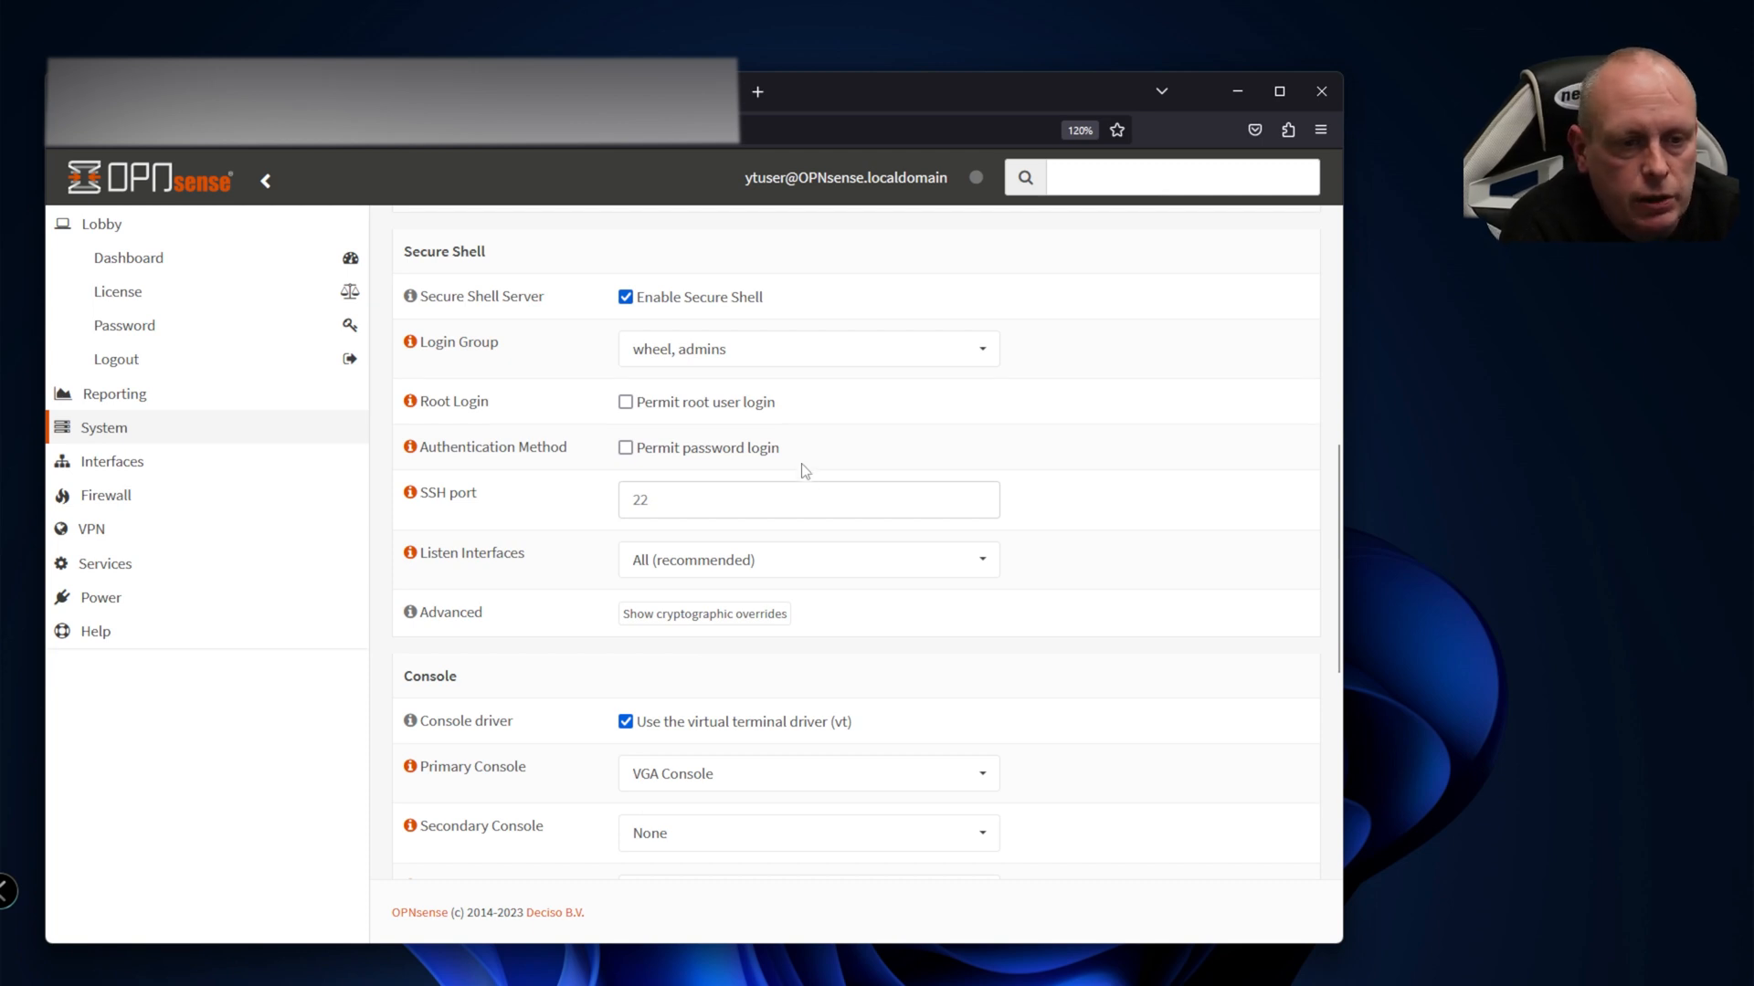
pyautogui.moveTo(1005, 555)
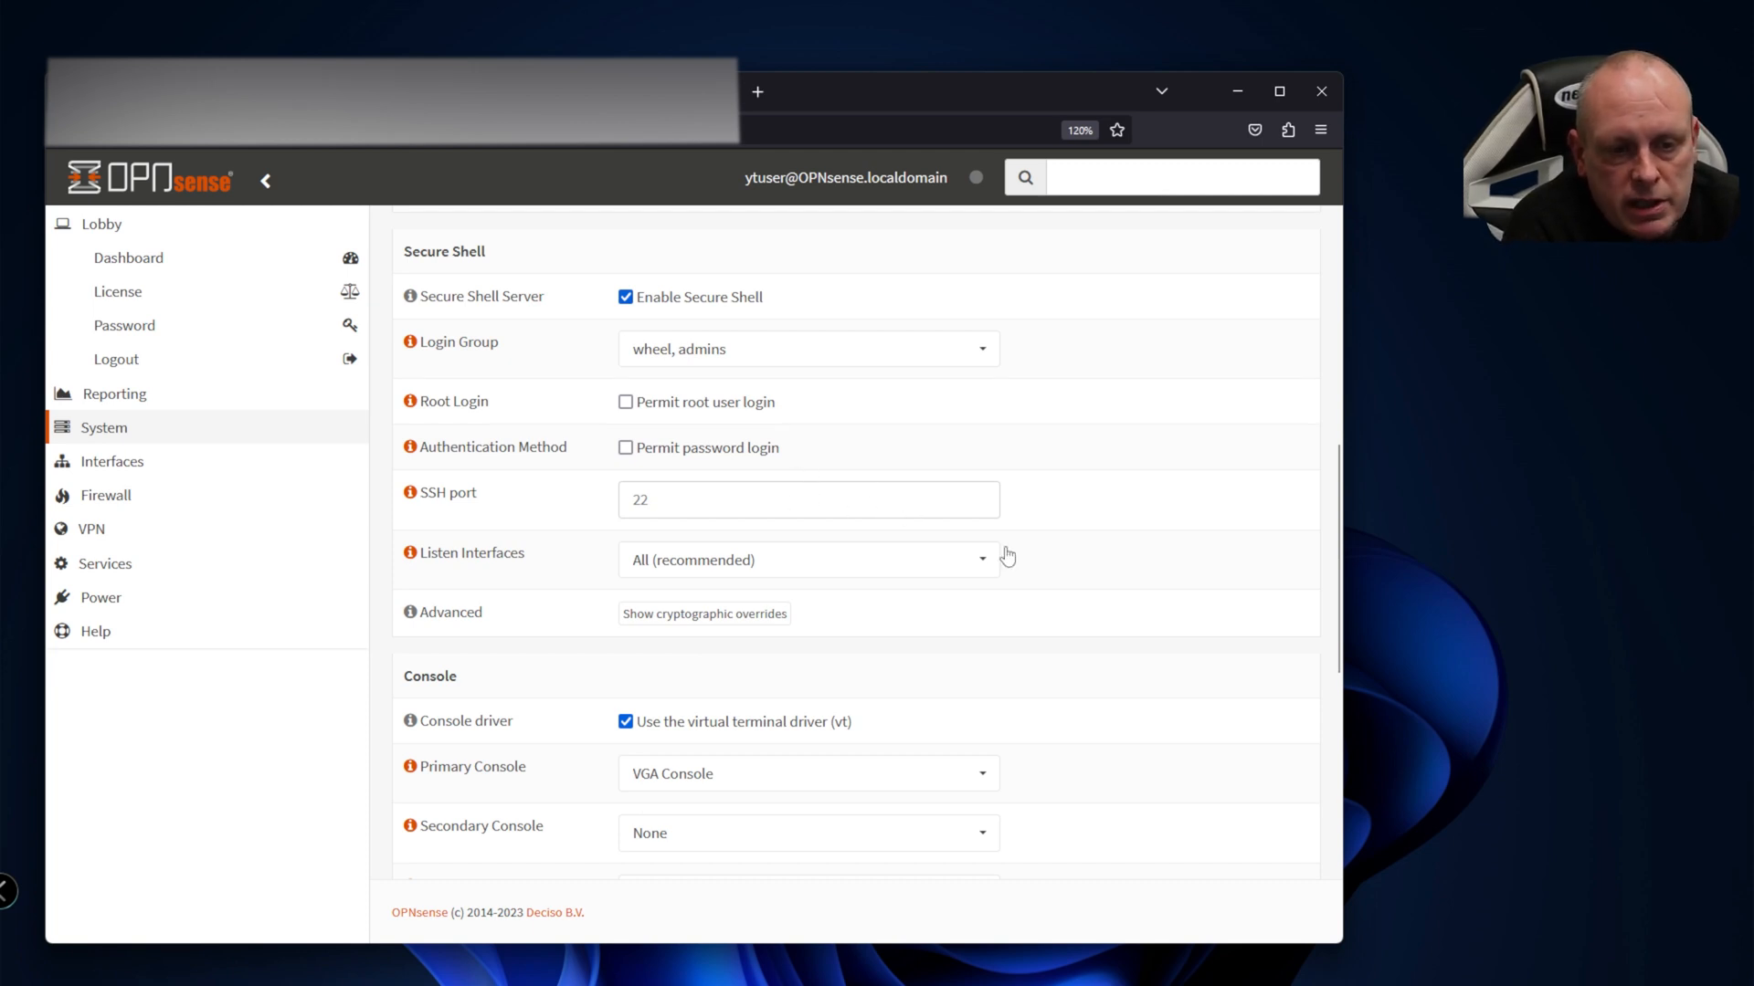
# Set Sudo to 'No password' for wheel and admins and save the administration settings.
pyautogui.scroll(-3)
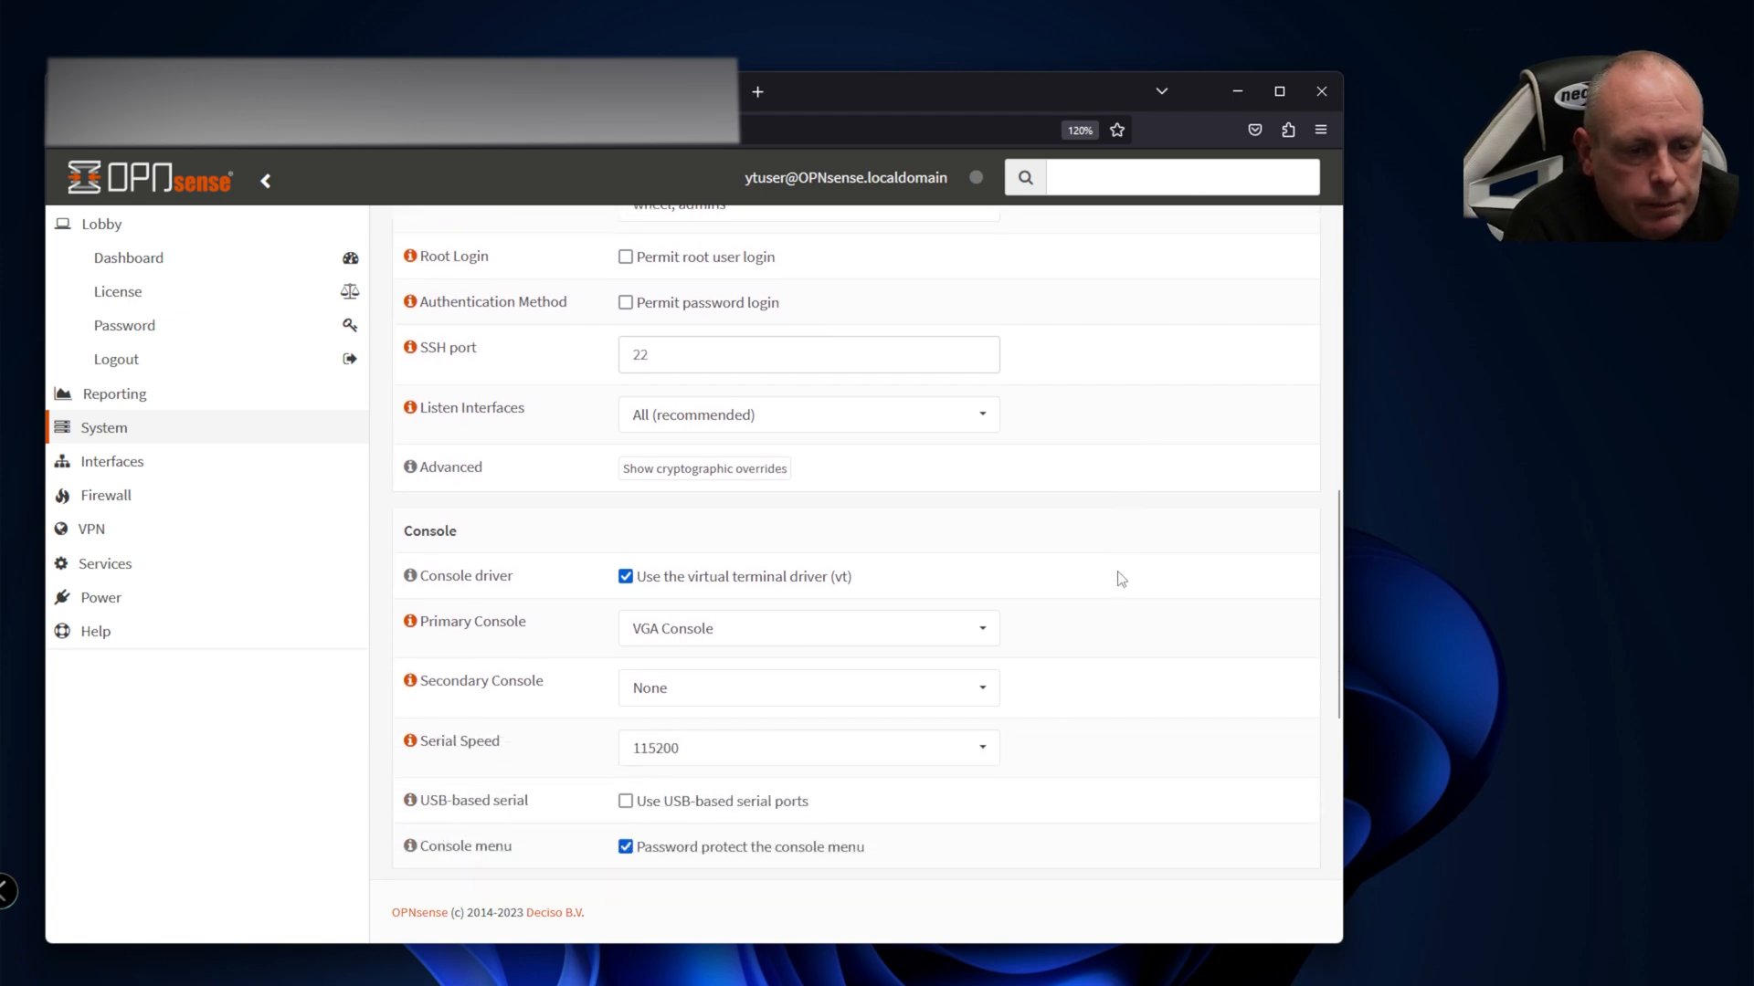
pyautogui.scroll(-3)
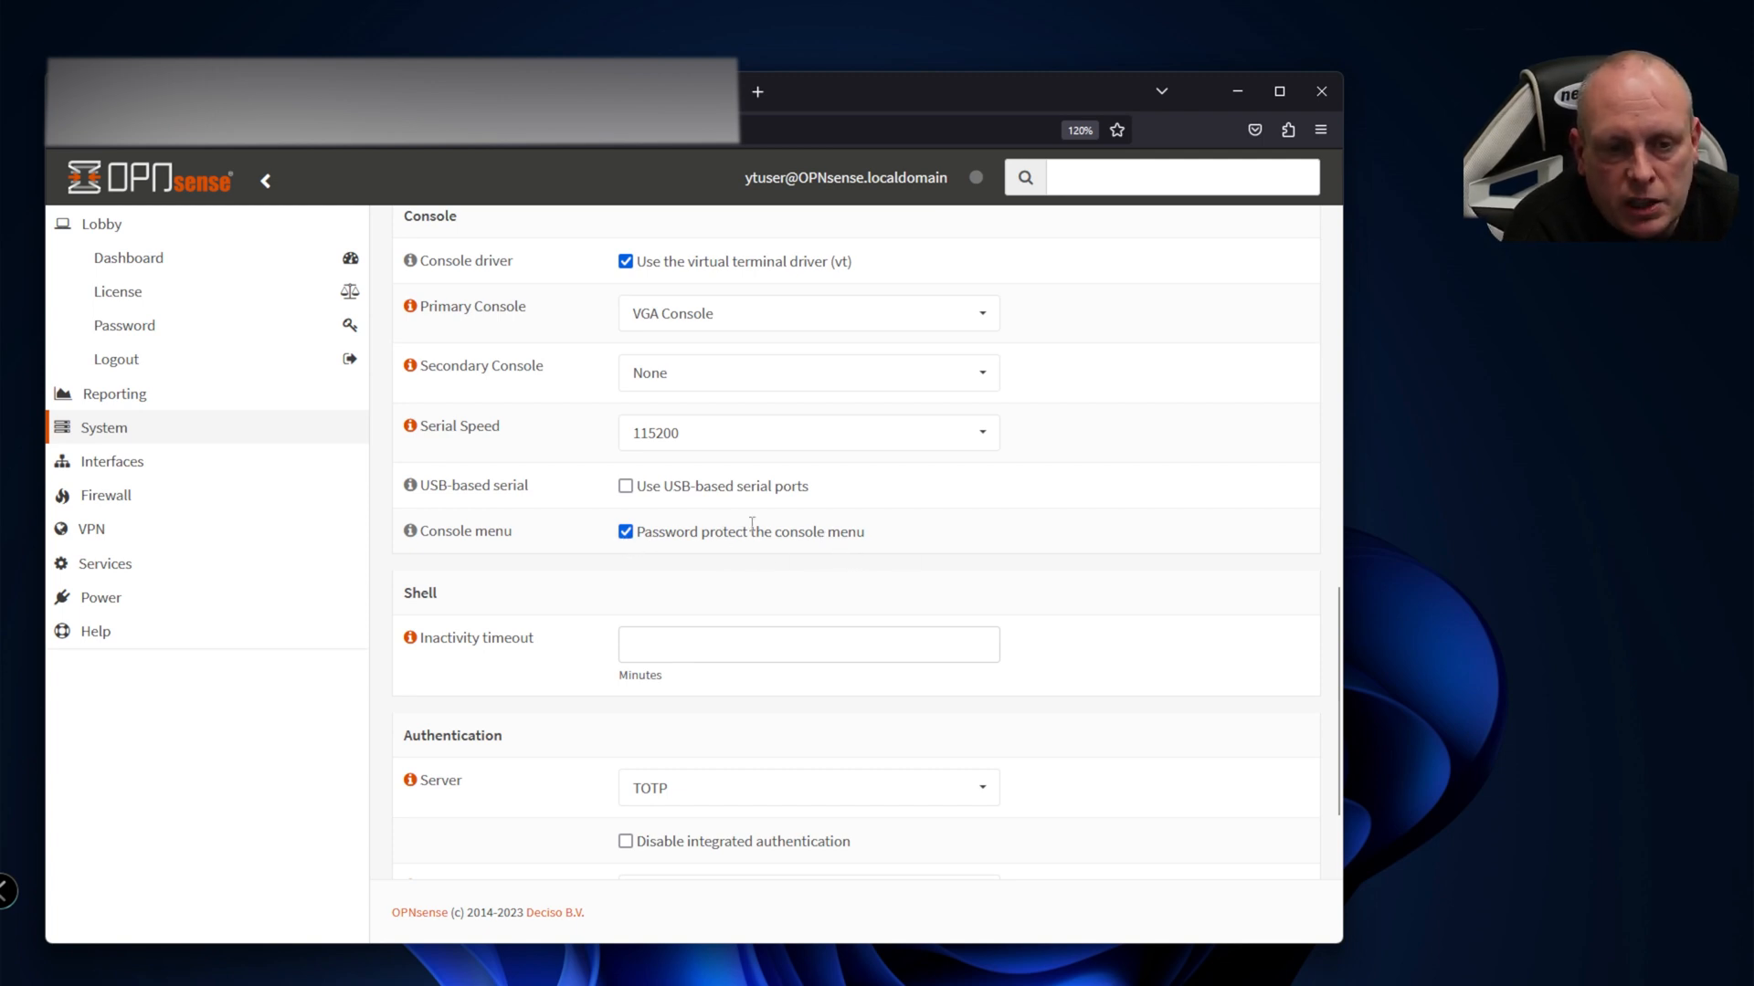
pyautogui.scroll(-3)
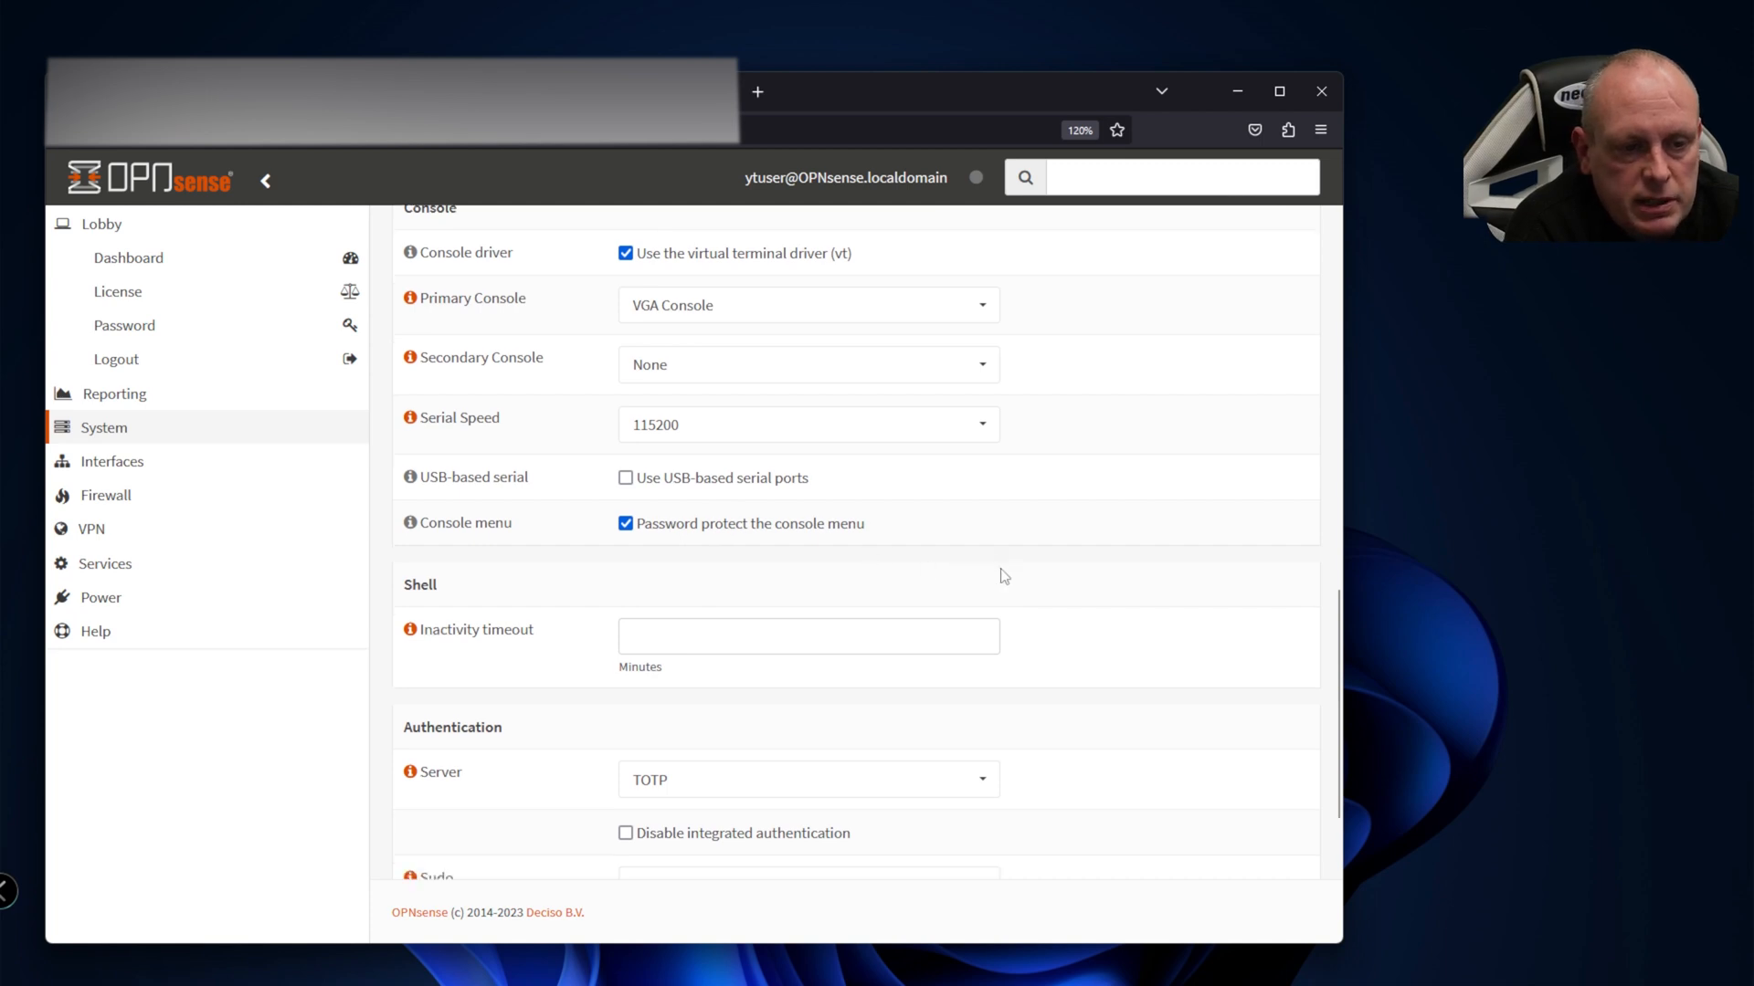
pyautogui.scroll(-3)
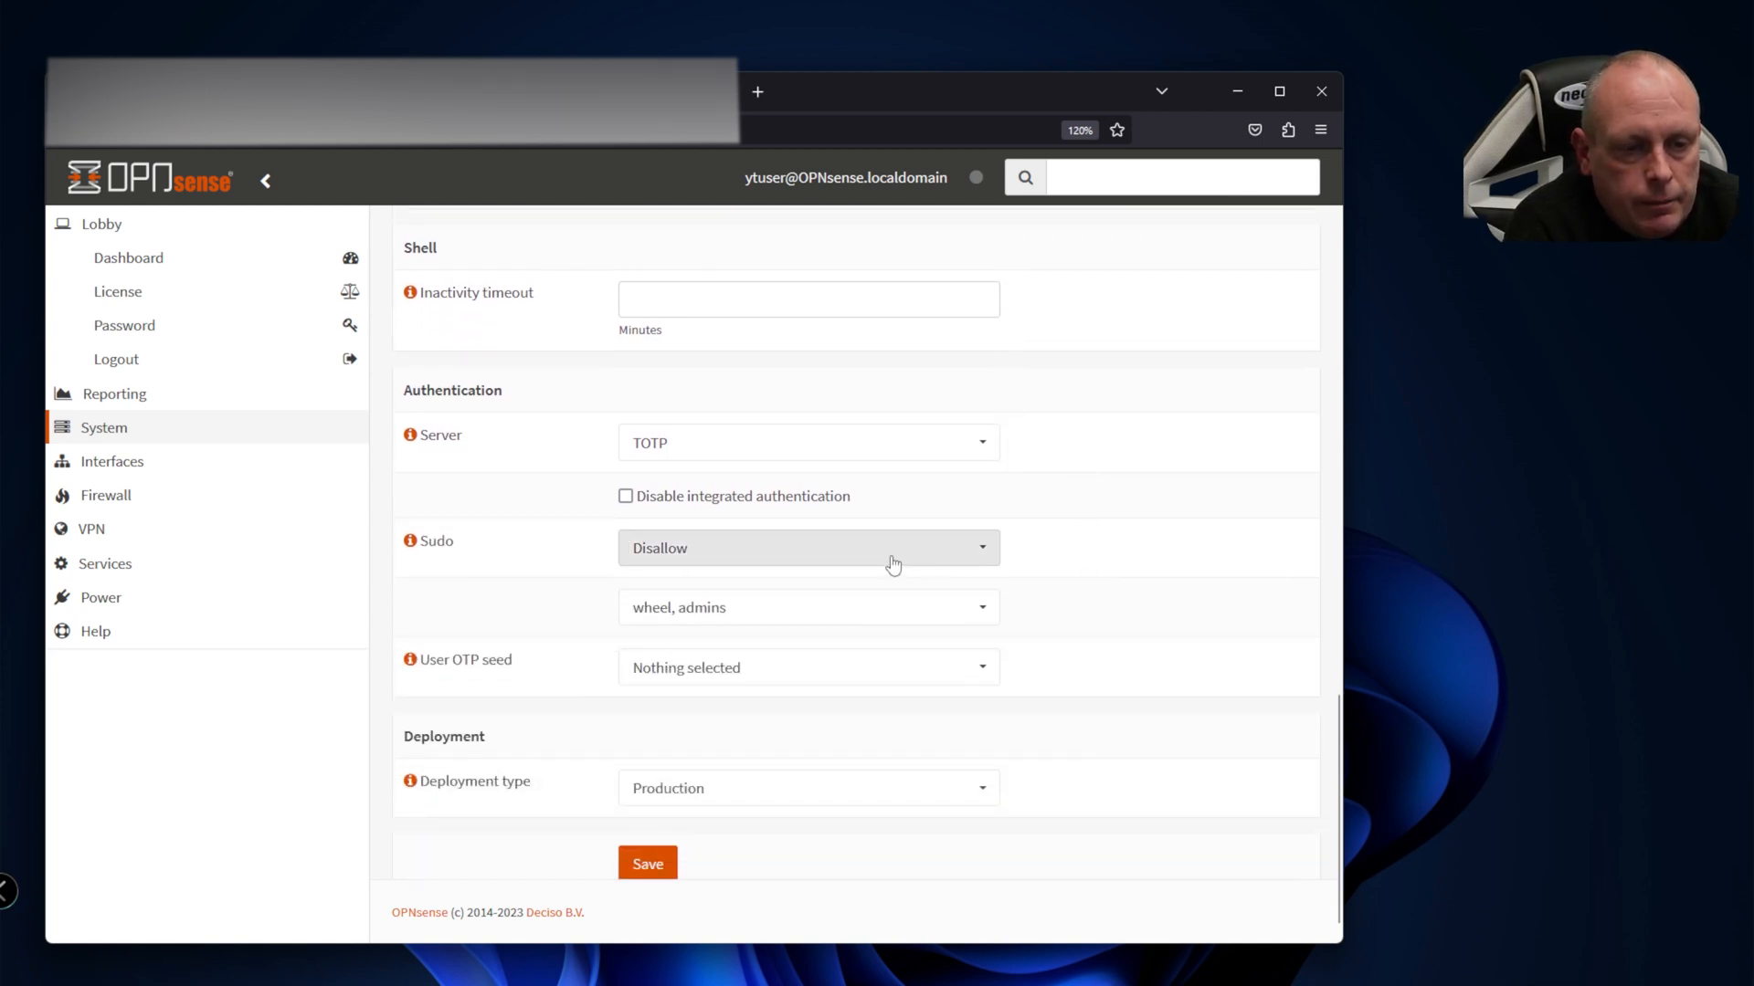
pyautogui.moveTo(853, 557)
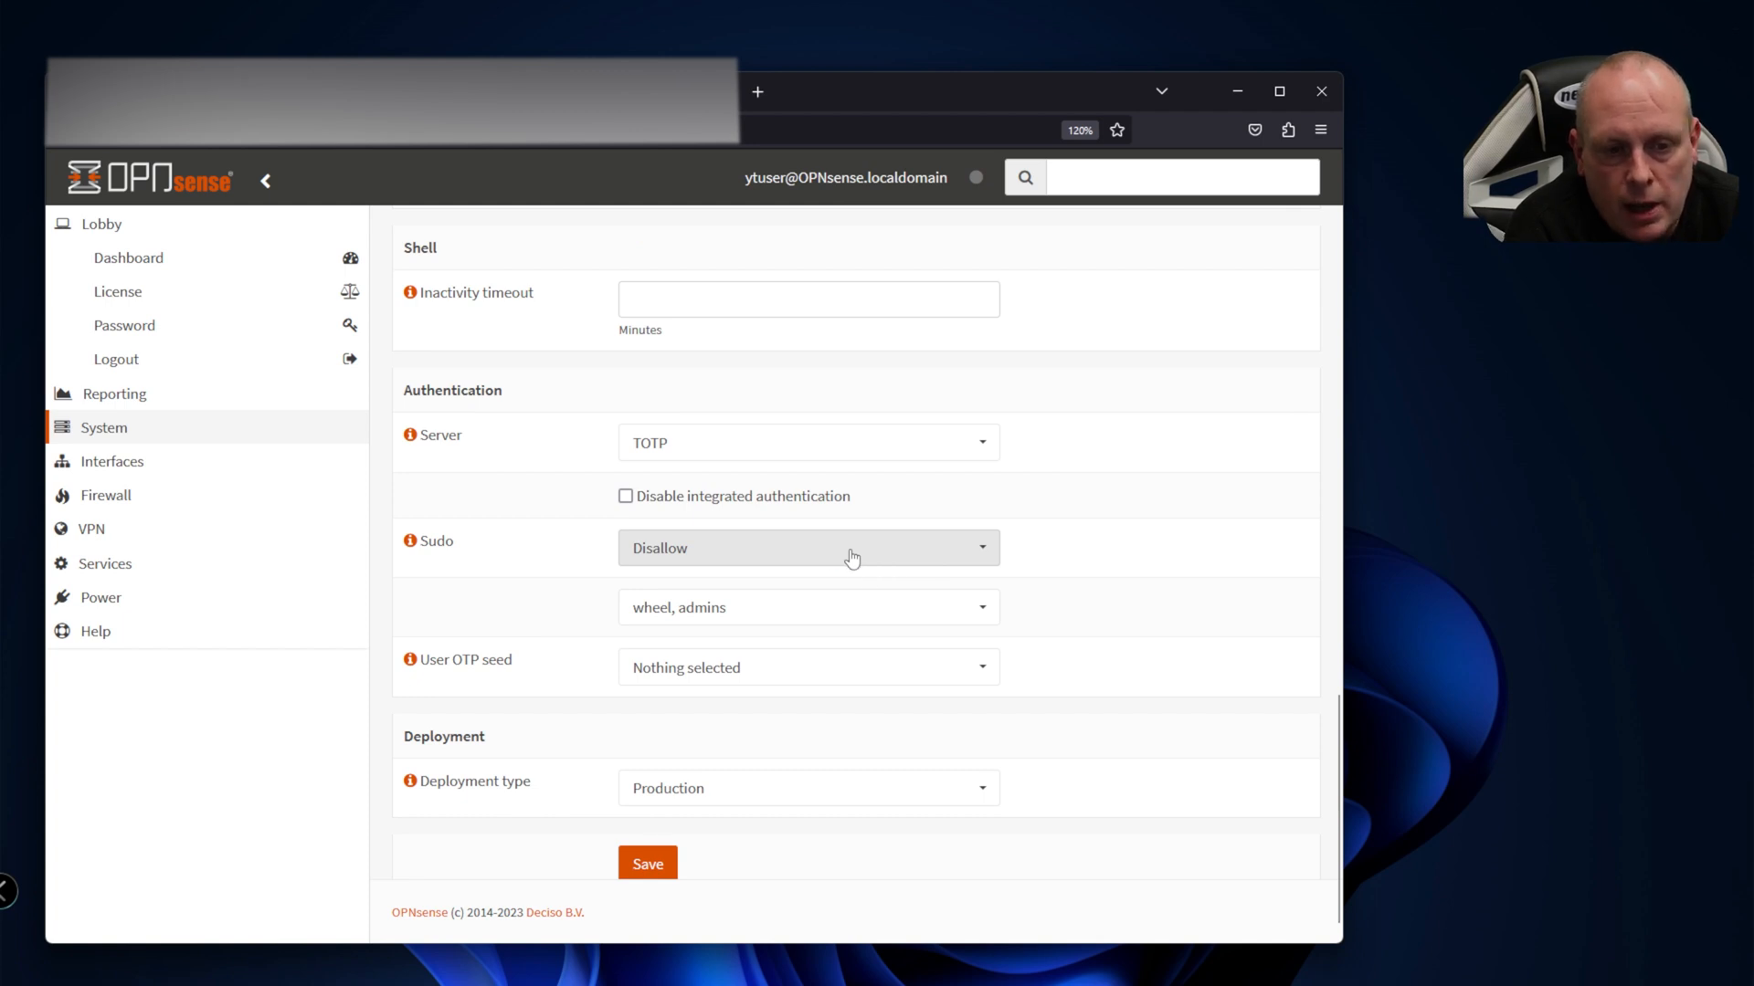
pyautogui.click(806, 549)
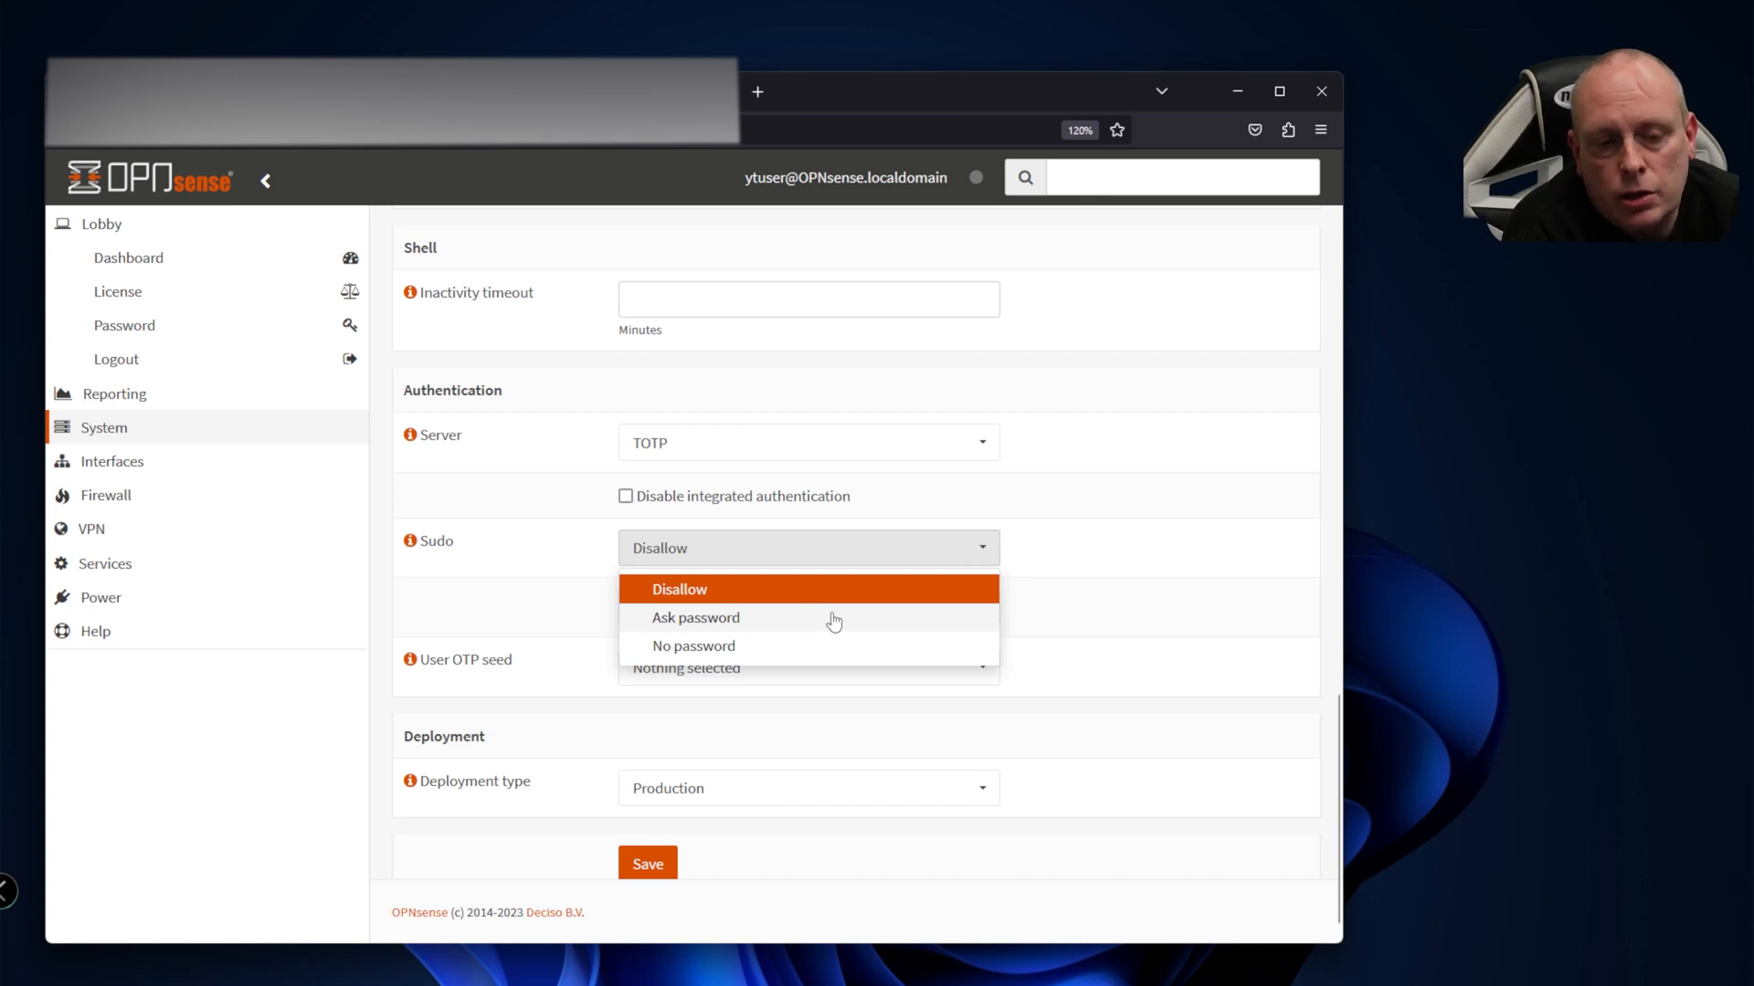
pyautogui.moveTo(849, 654)
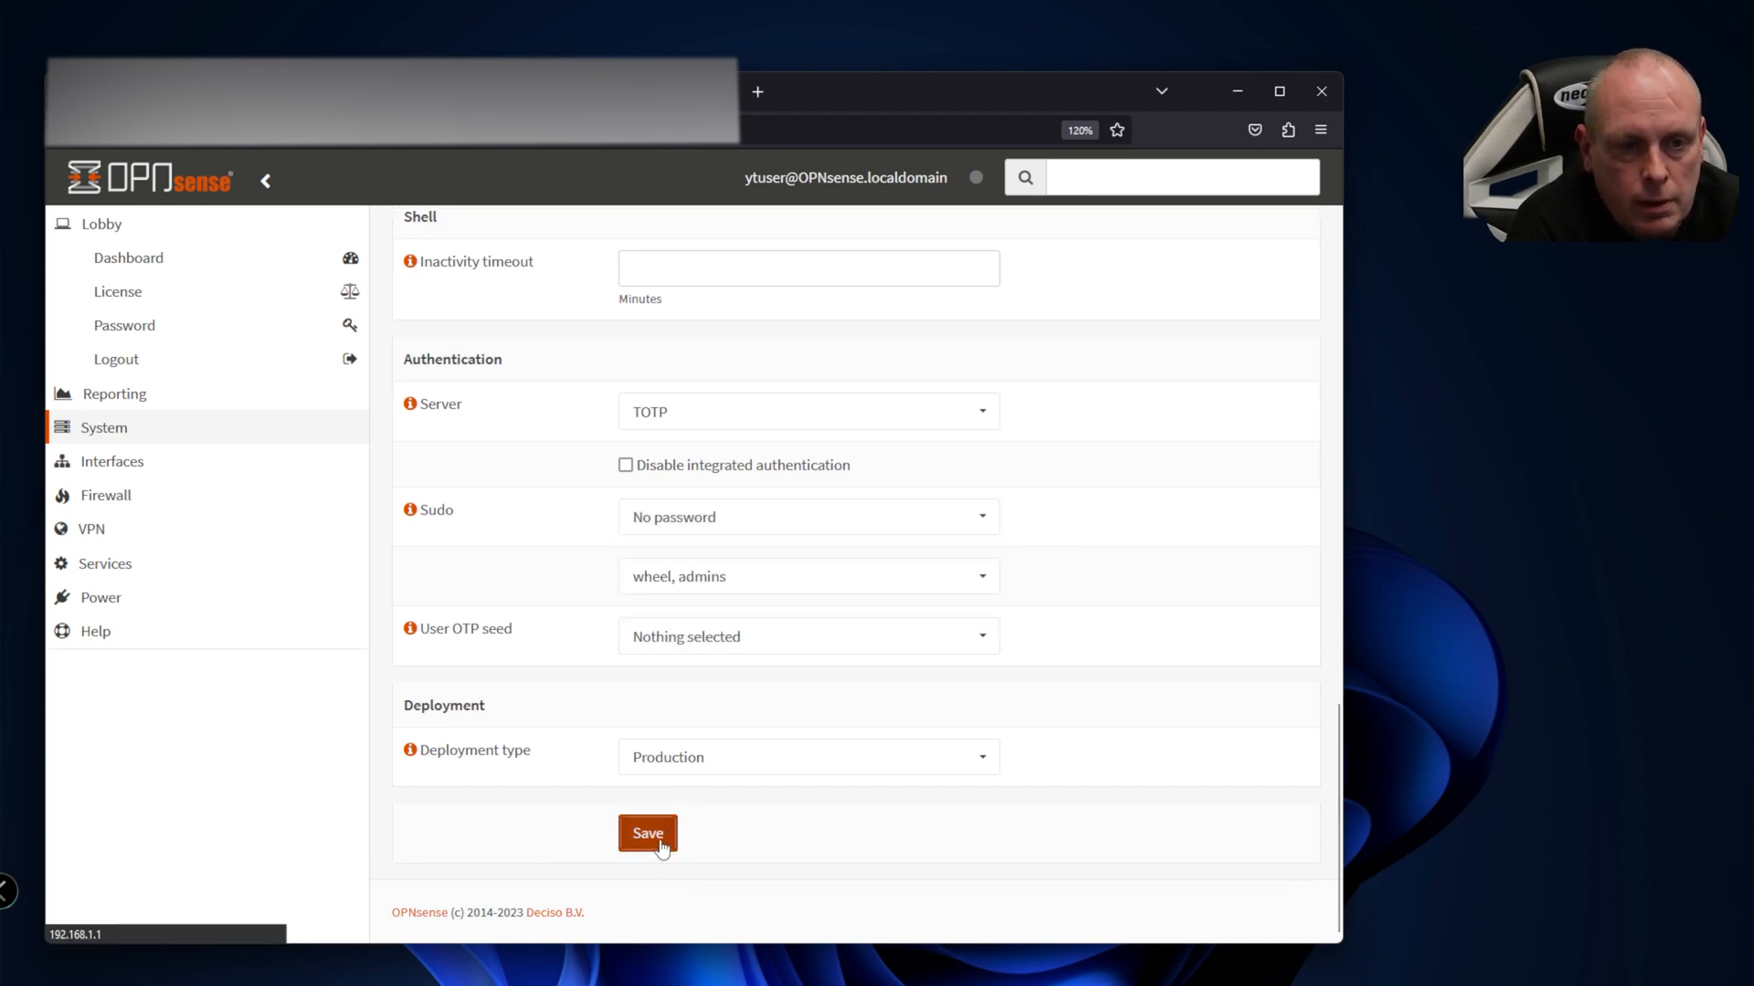
pyautogui.click(647, 833)
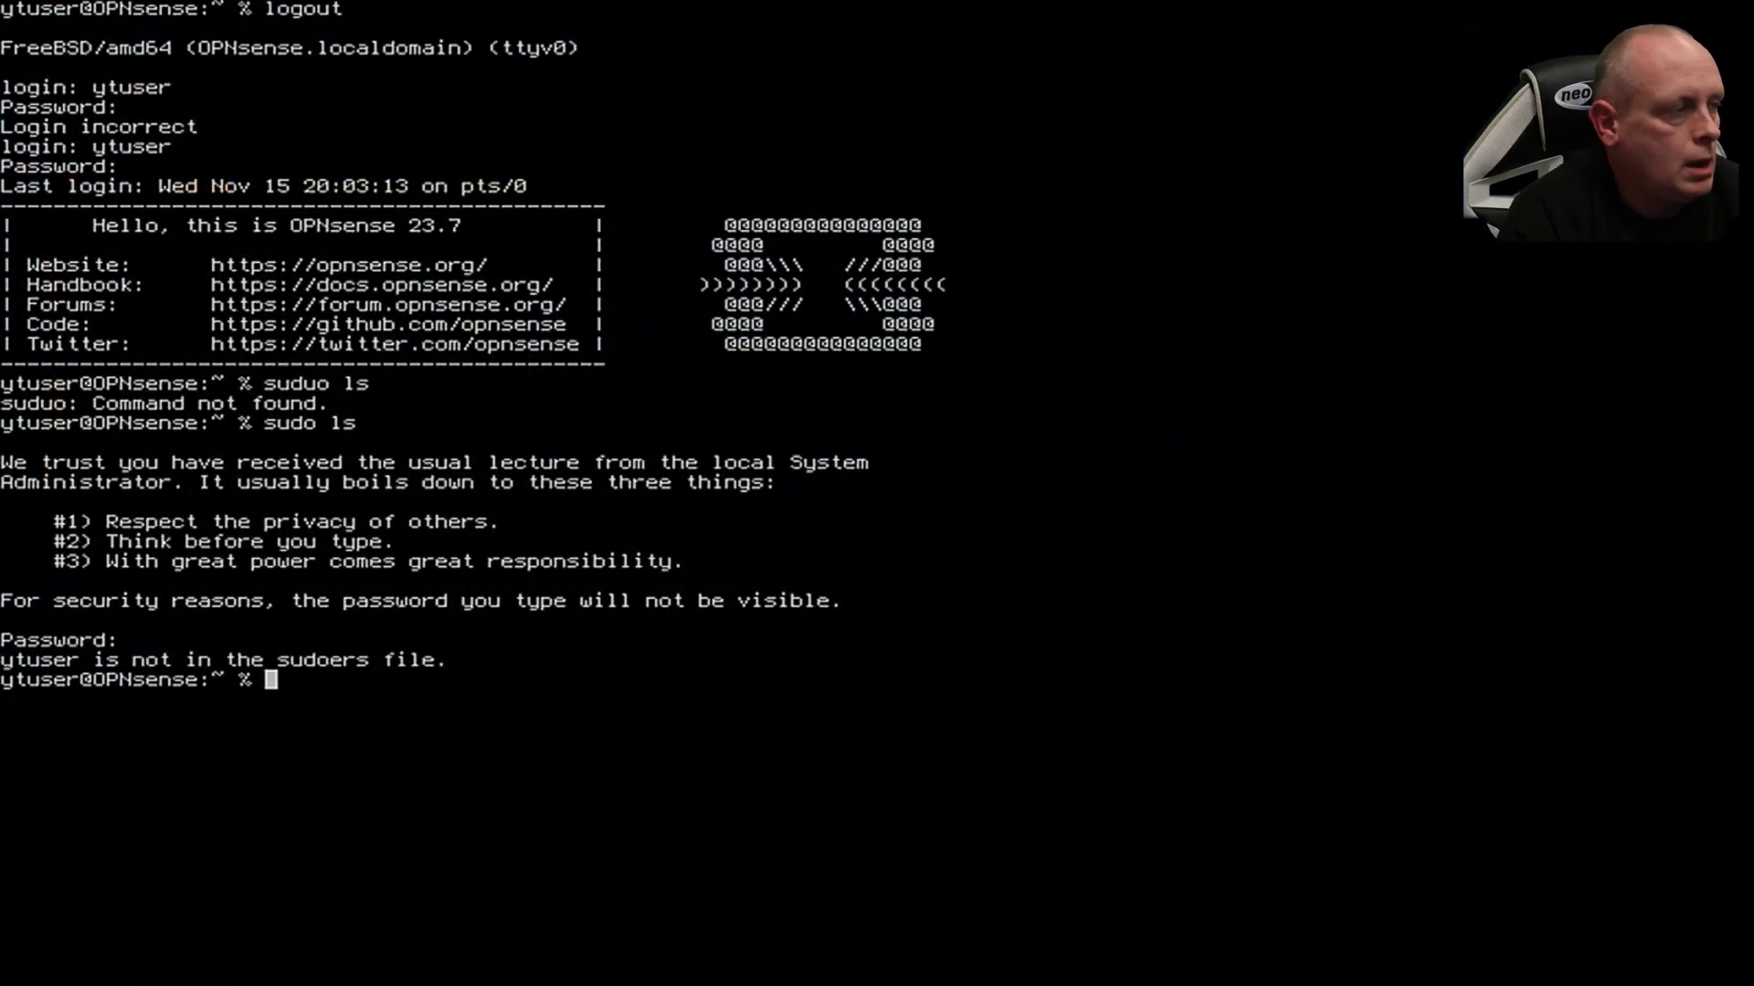
# Return to the administration settings page confirming changes were applied.
pyautogui.write('s')
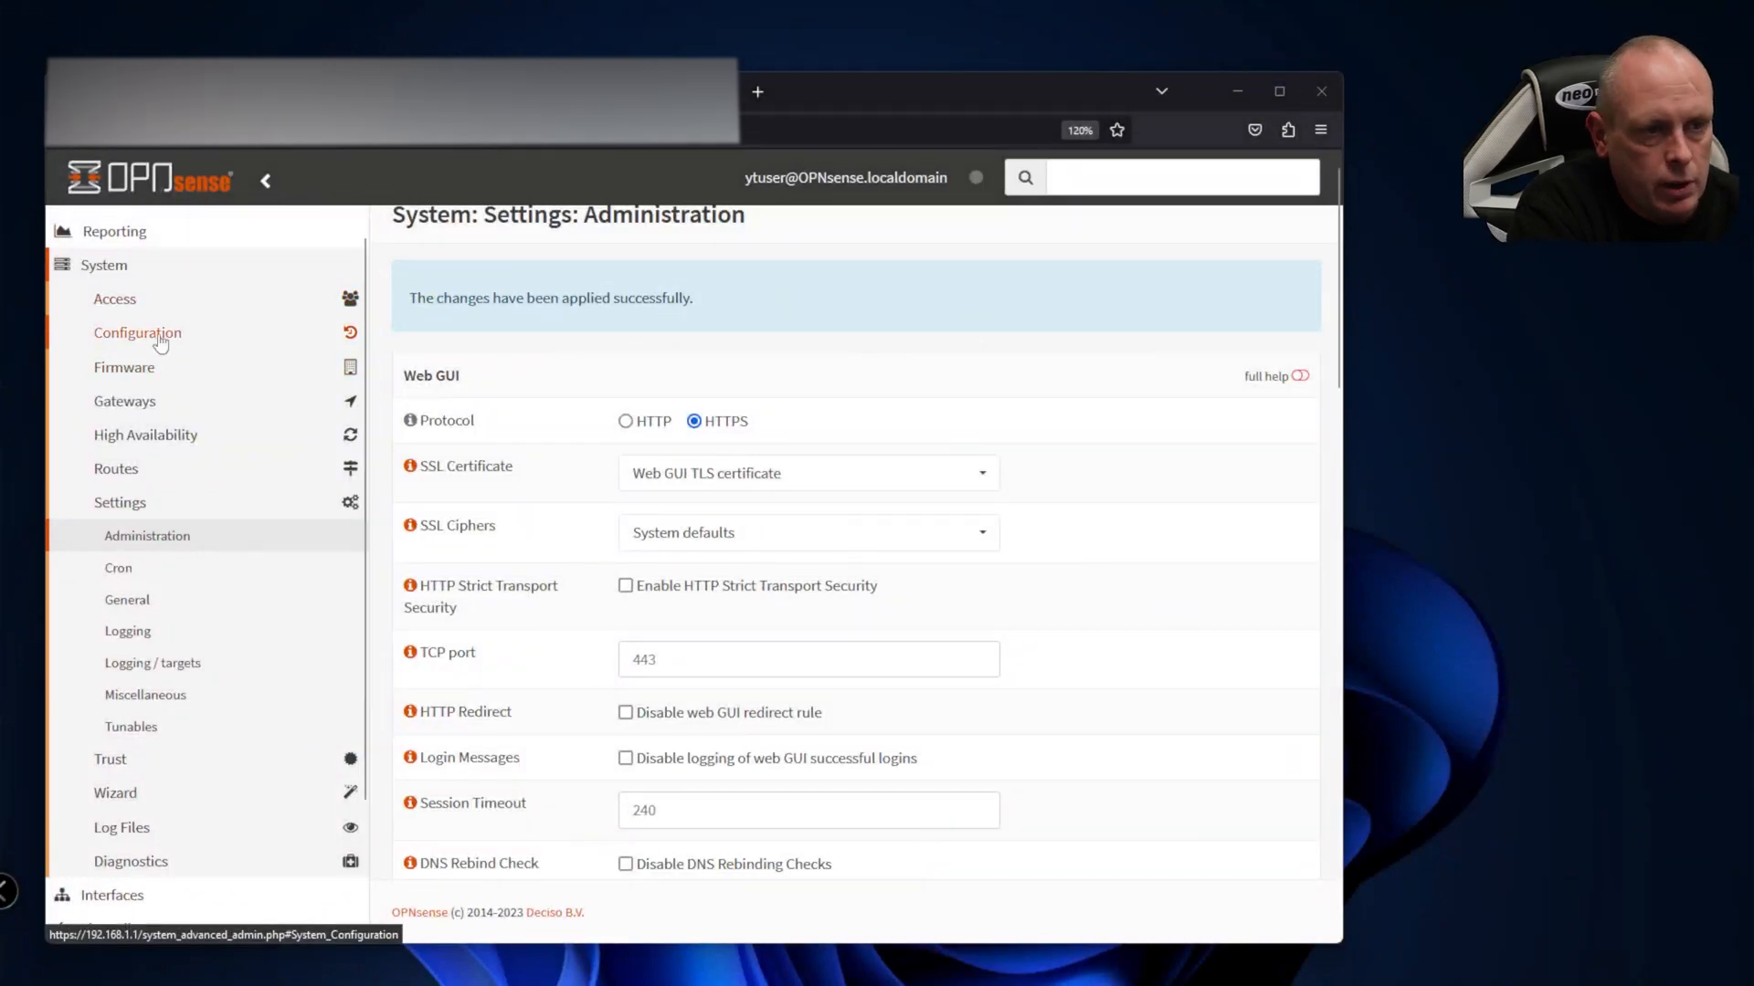
# View the root account's settings under System > Access > Users showing its opnsense-shell login shell.
pyautogui.click(113, 298)
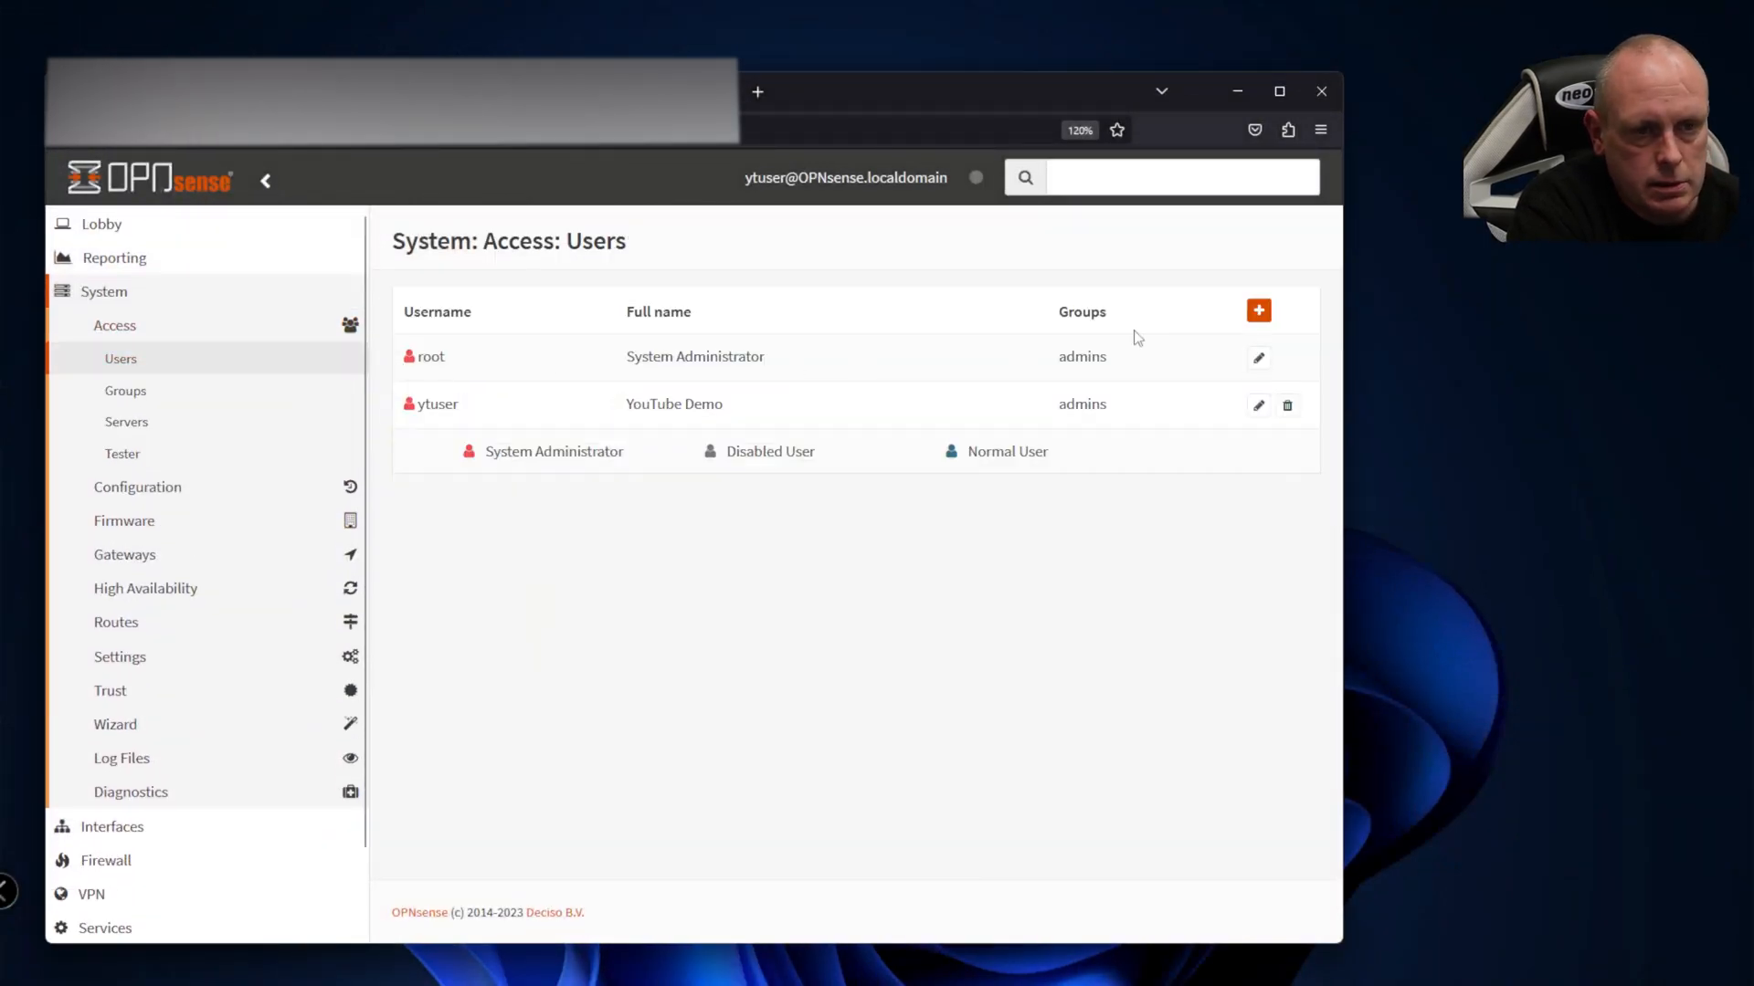
pyautogui.click(1257, 356)
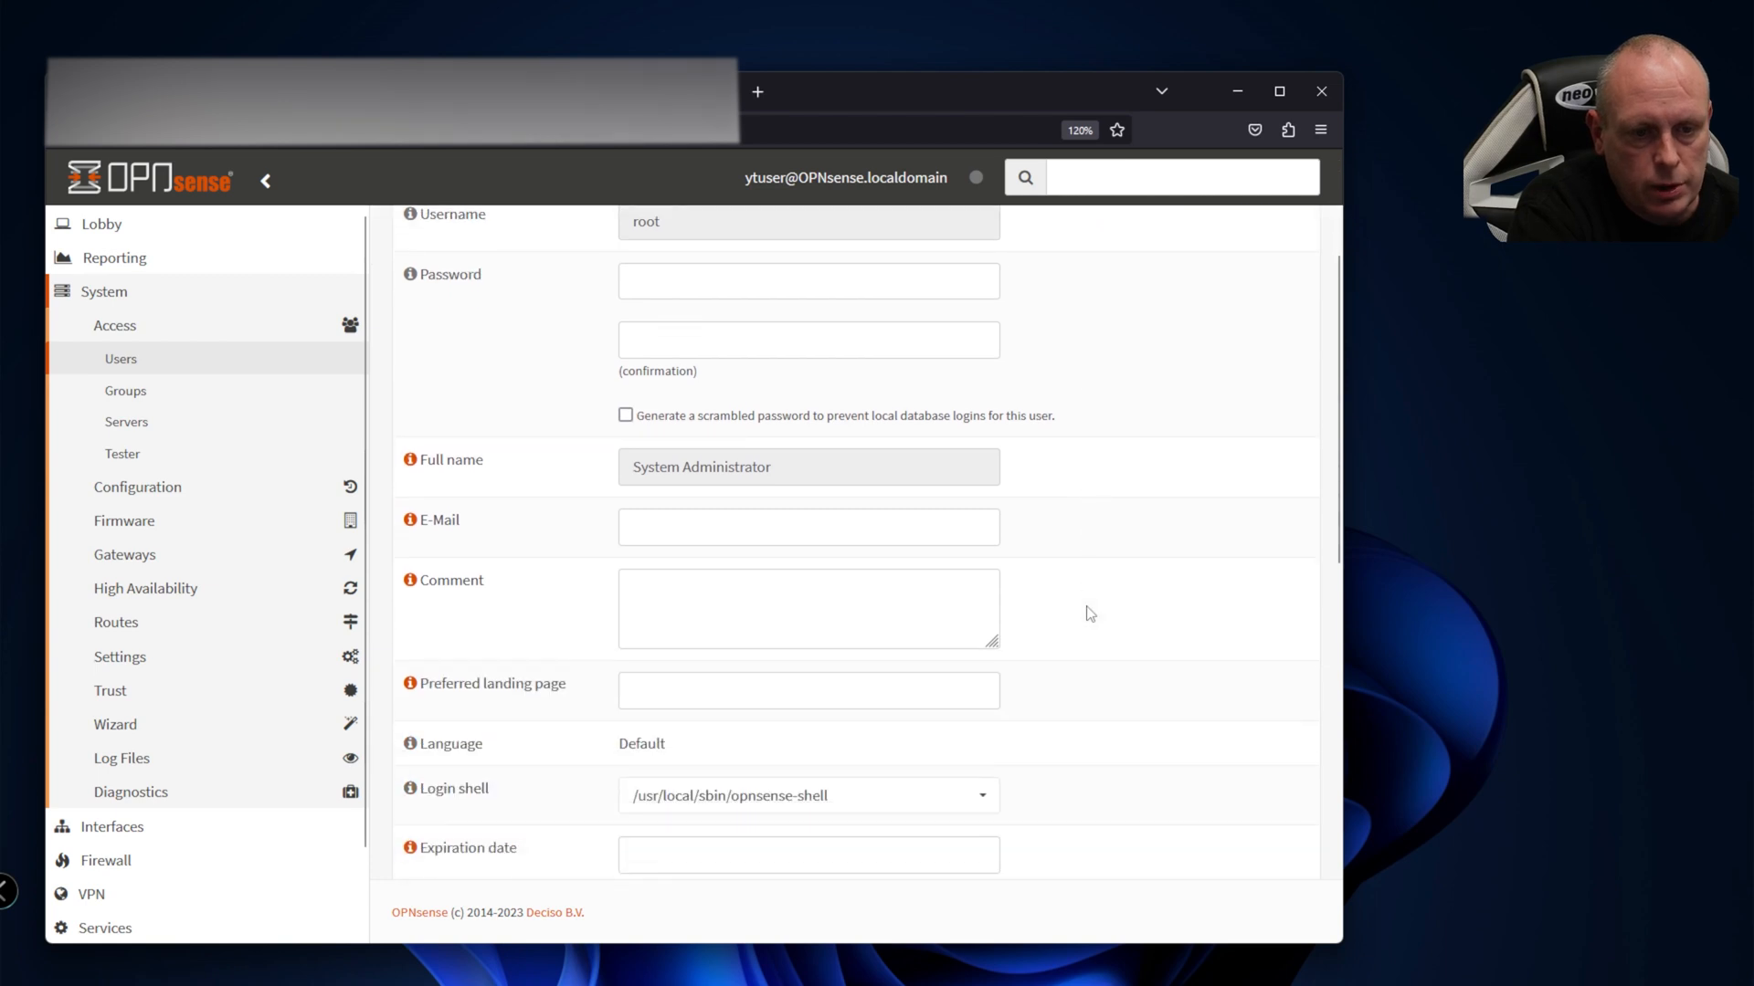
pyautogui.scroll(-3)
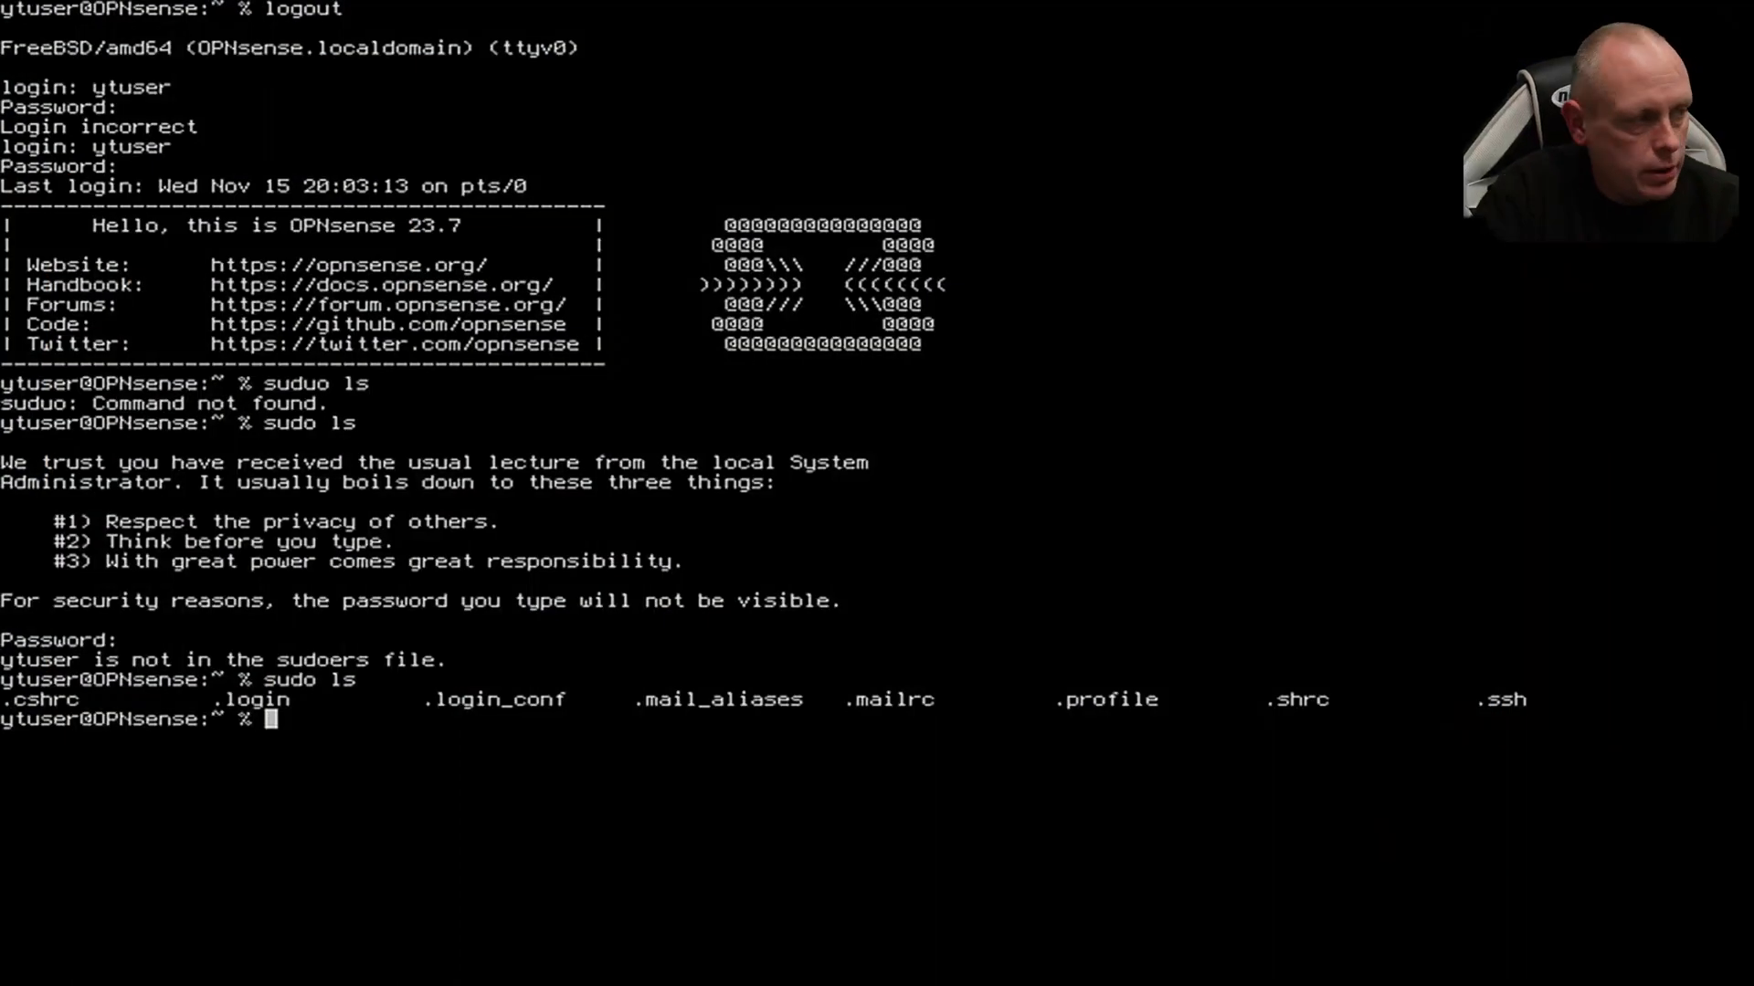
# Run sudo opnsense-shell as ytuser to reach the console menu.
pyautogui.write('sudo opn')
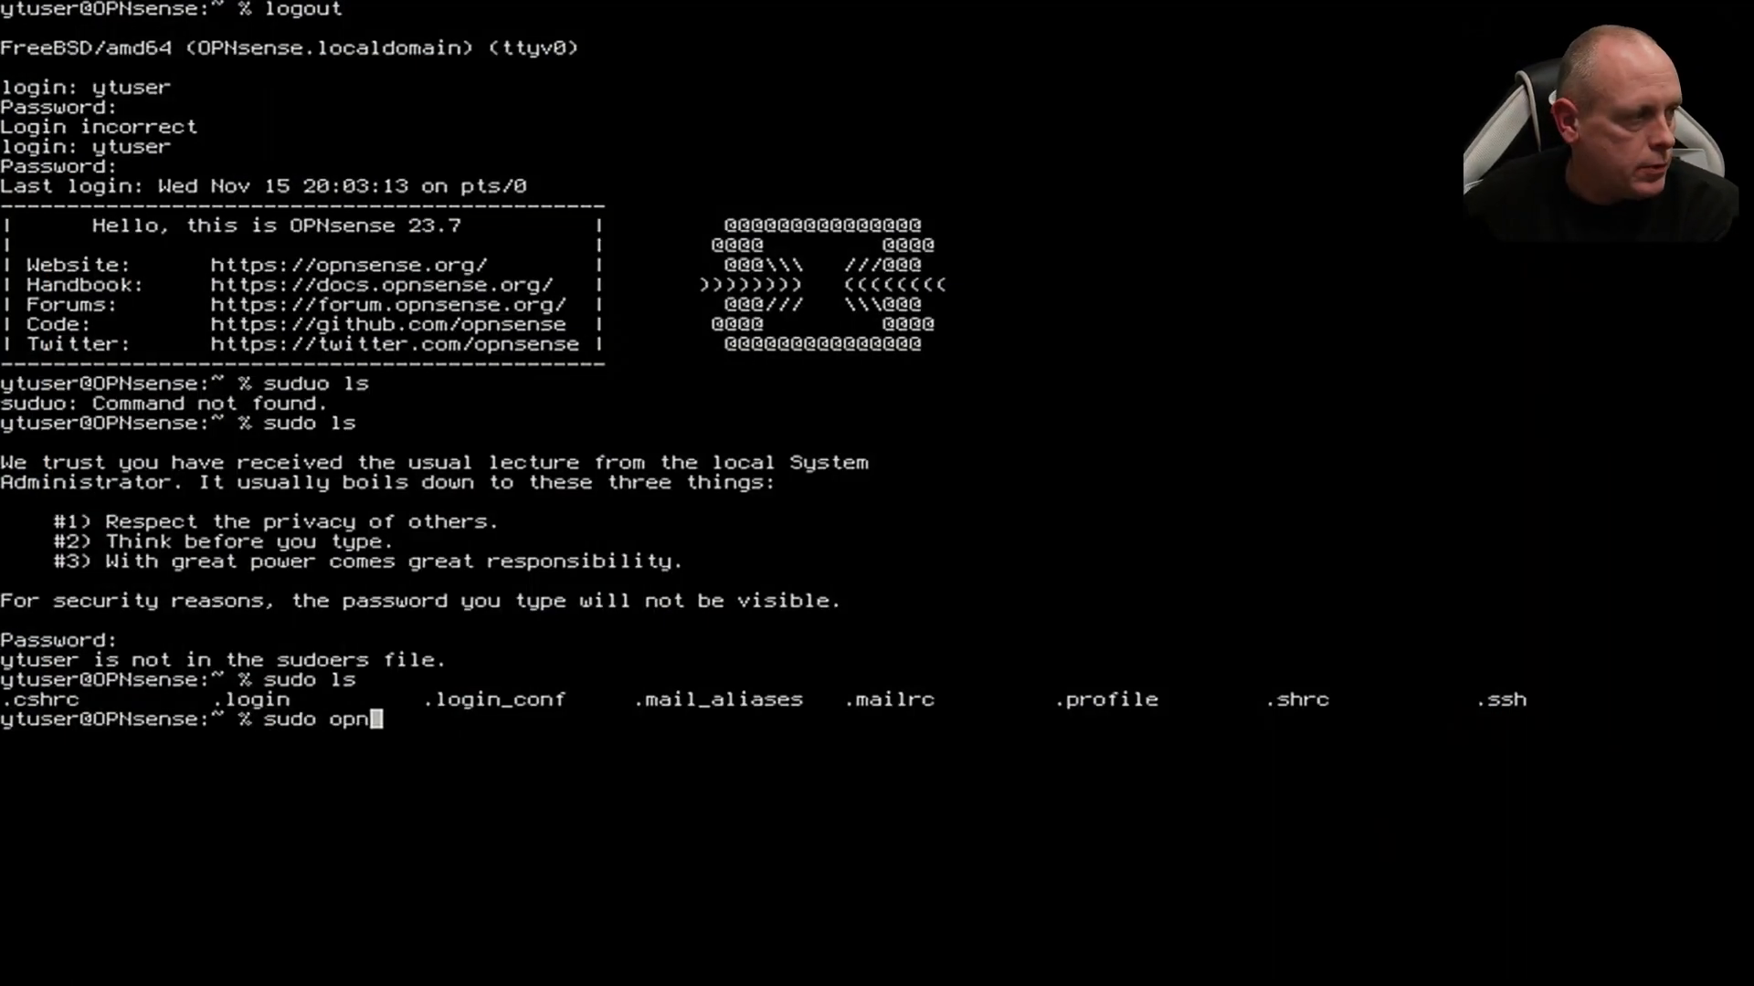
pyautogui.write('sesn')
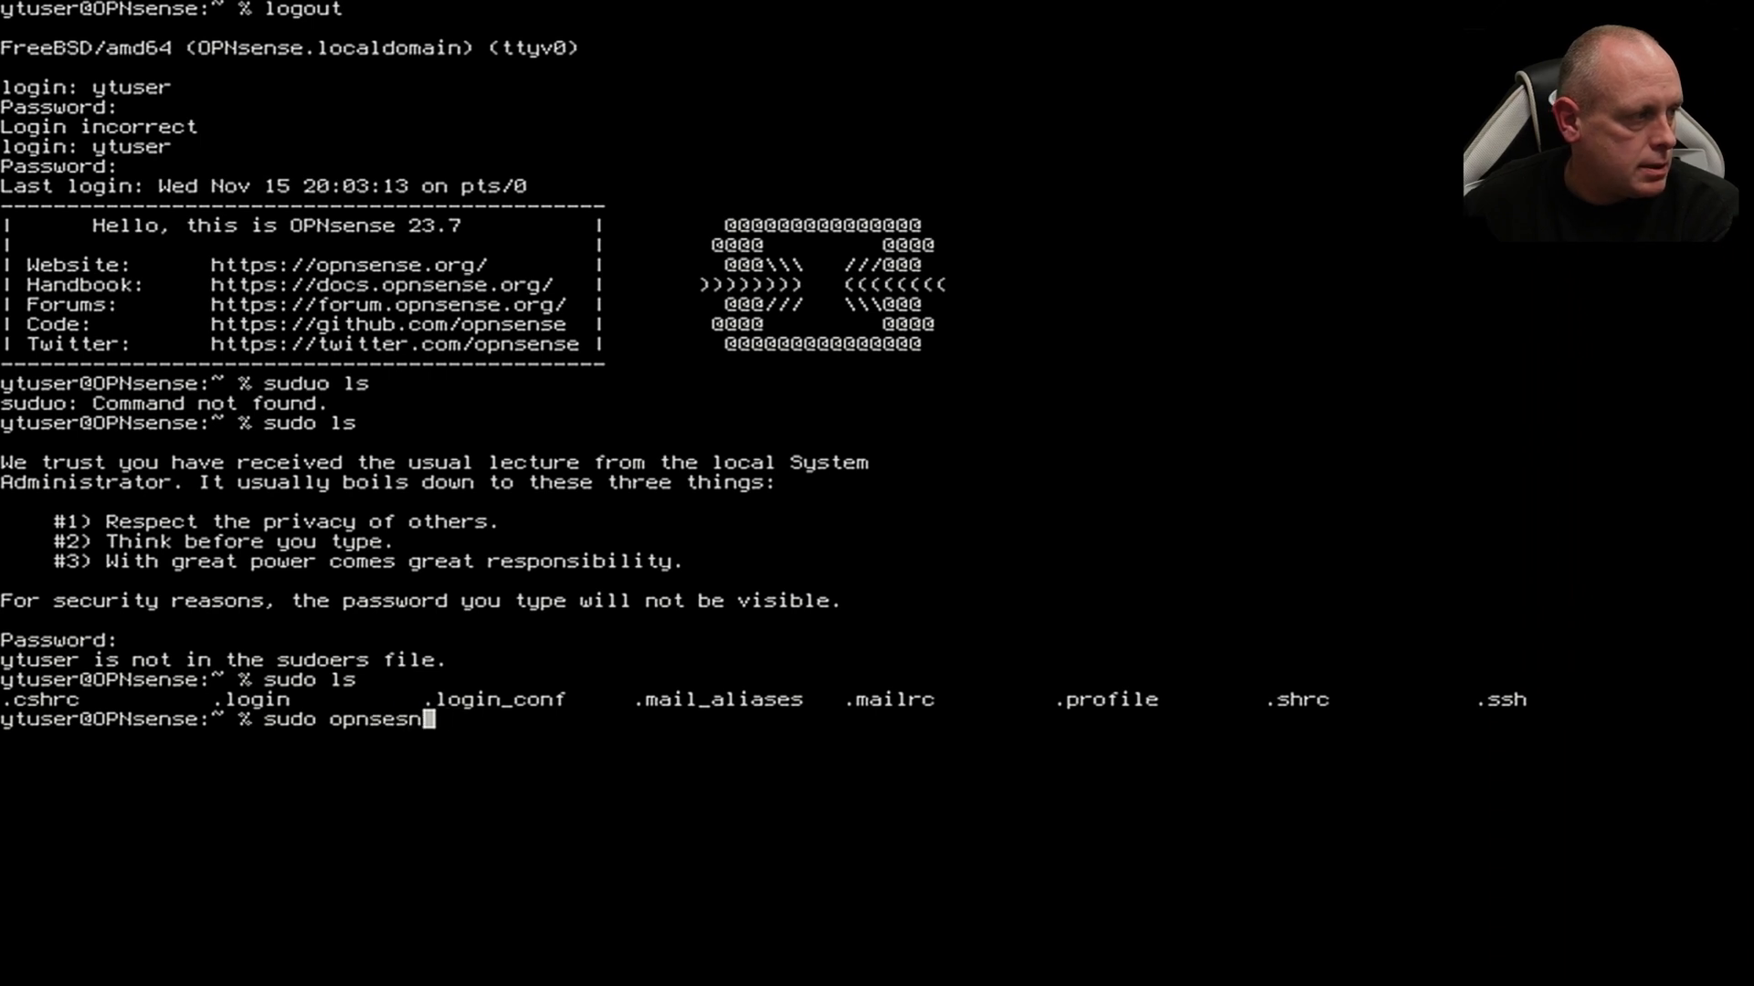
pyautogui.write('0-')
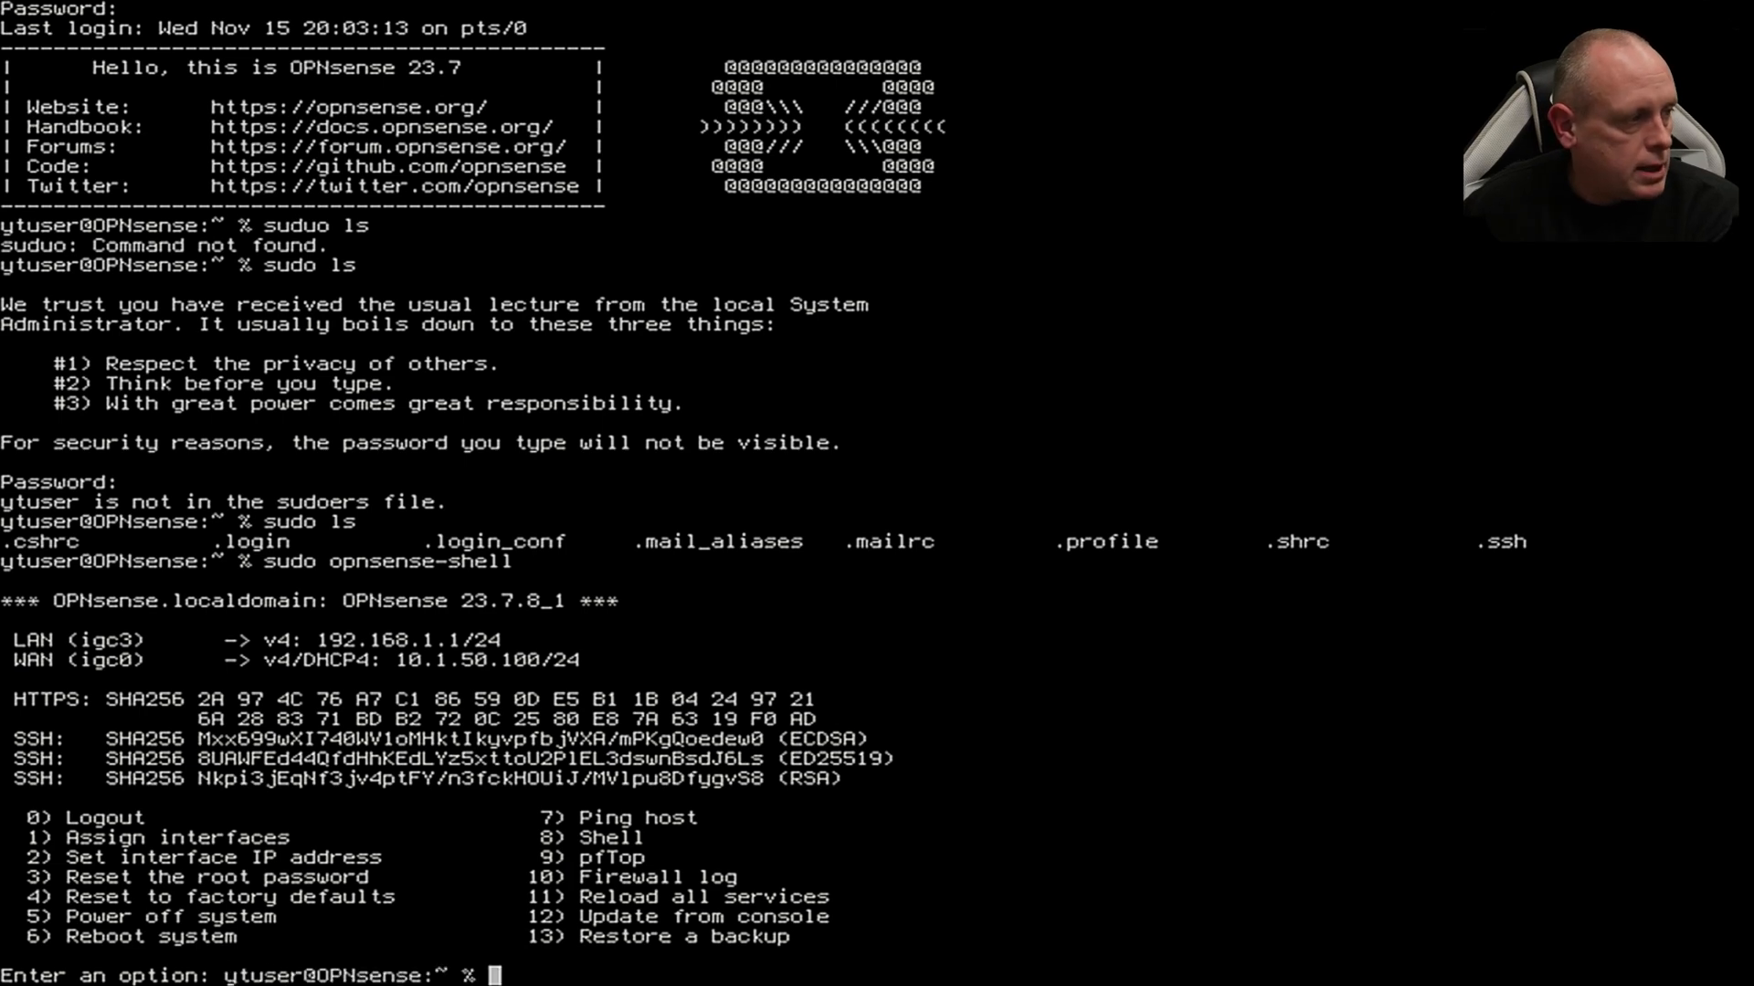
# Run sudo su to switch to root, then log out of the console session.
pyautogui.write('s')
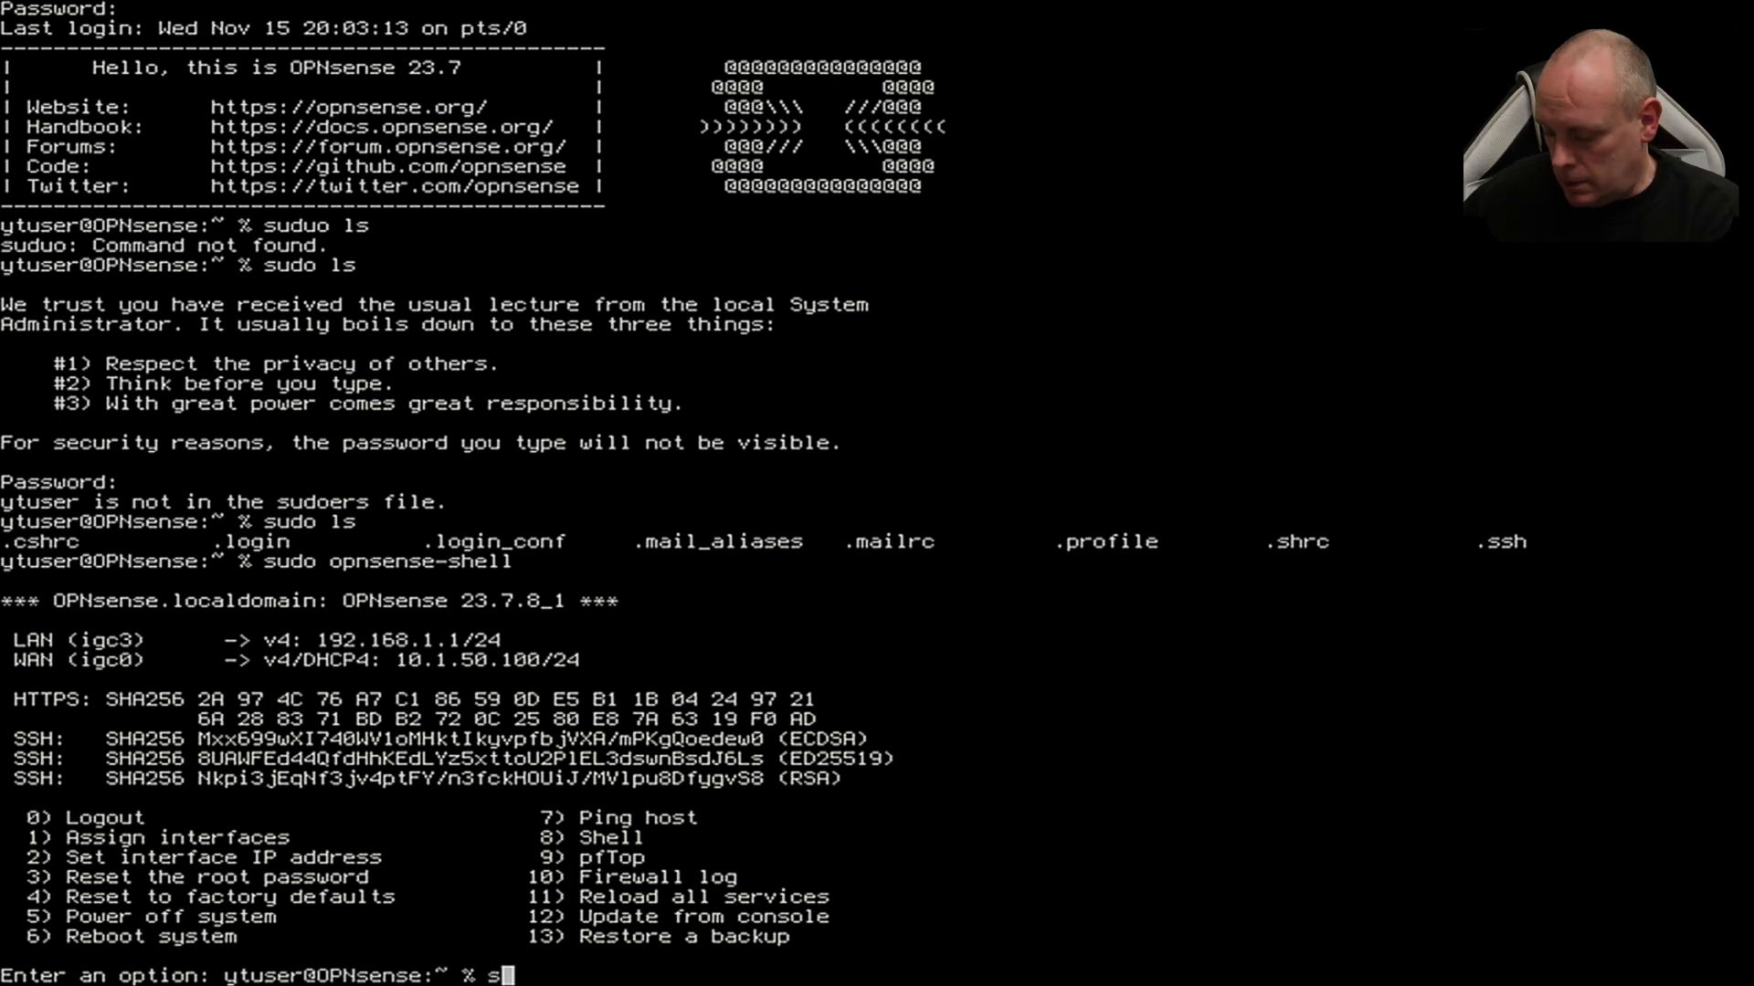
pyautogui.write('udo su')
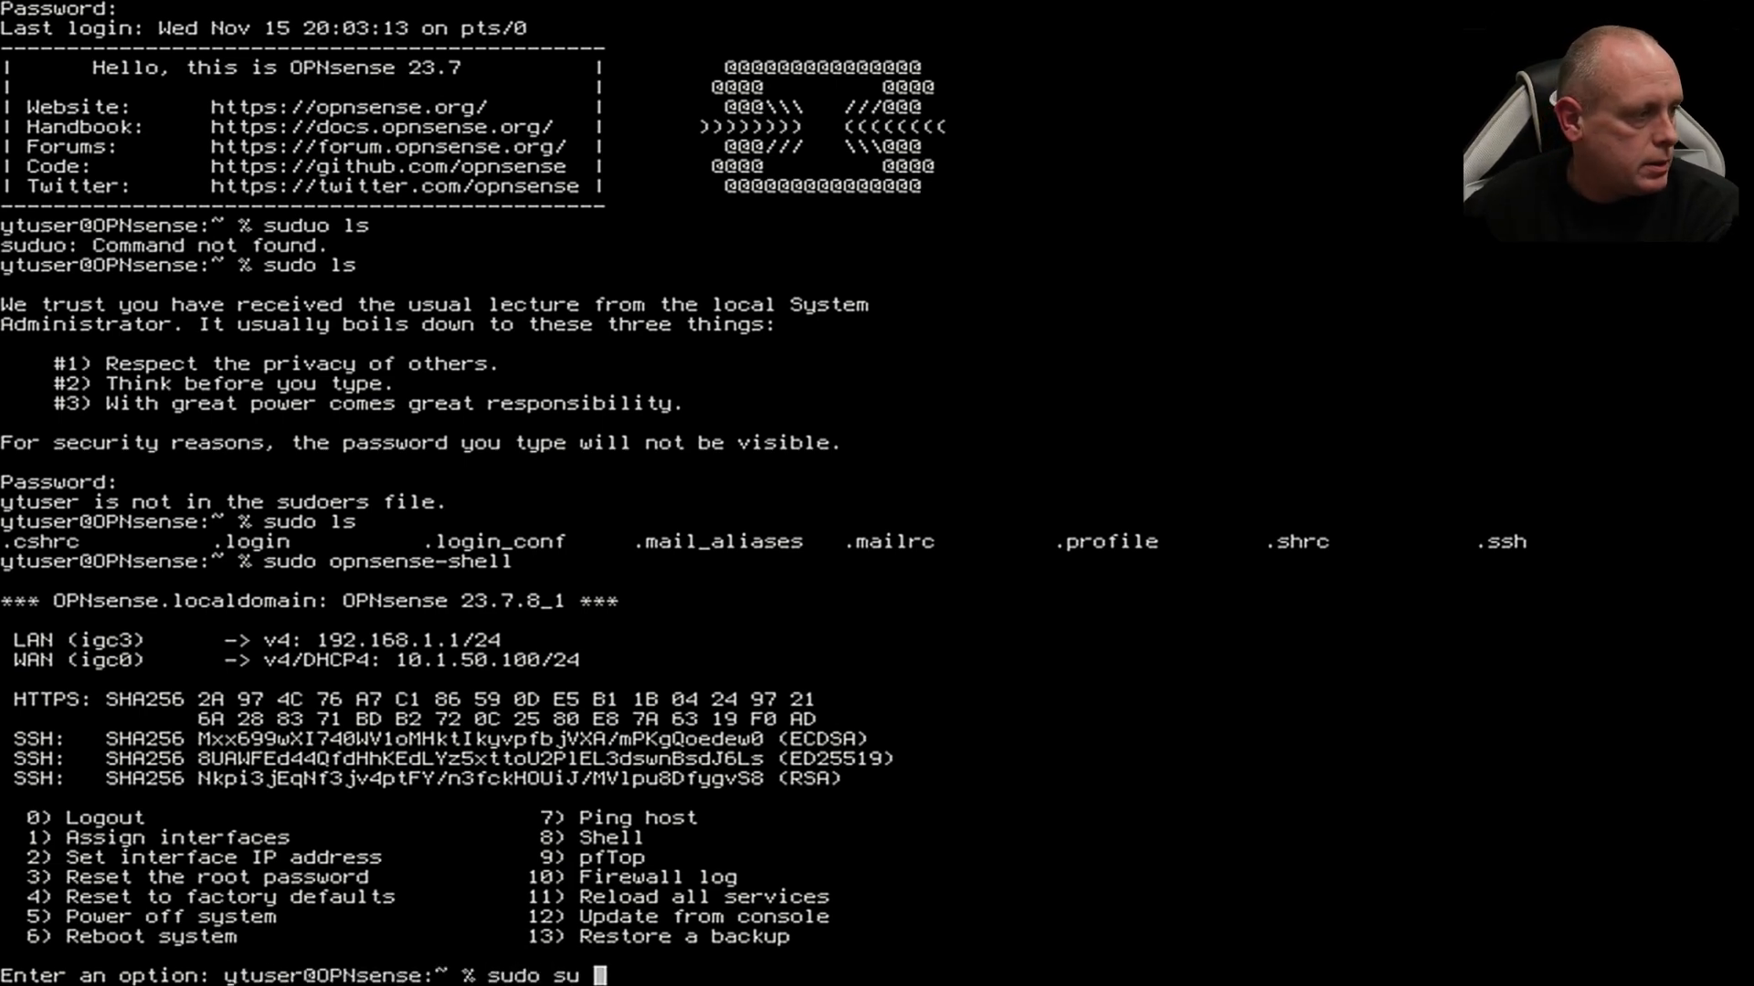
pyautogui.press('Return')
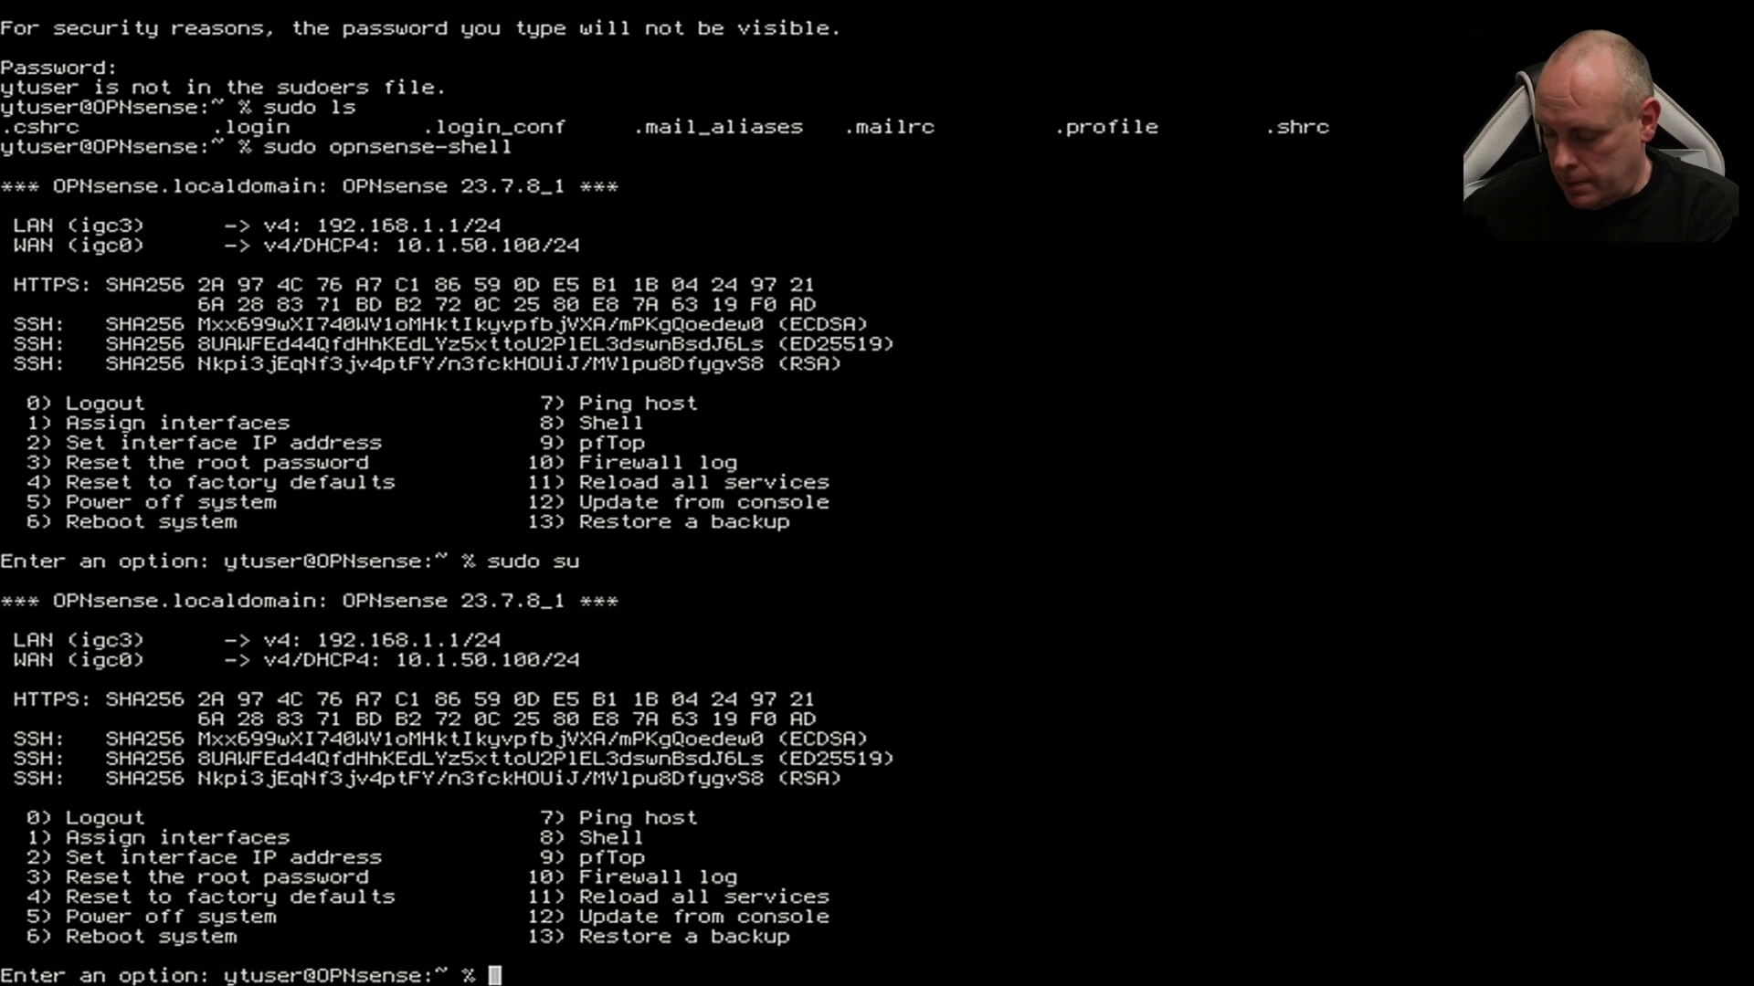
pyautogui.write('logout')
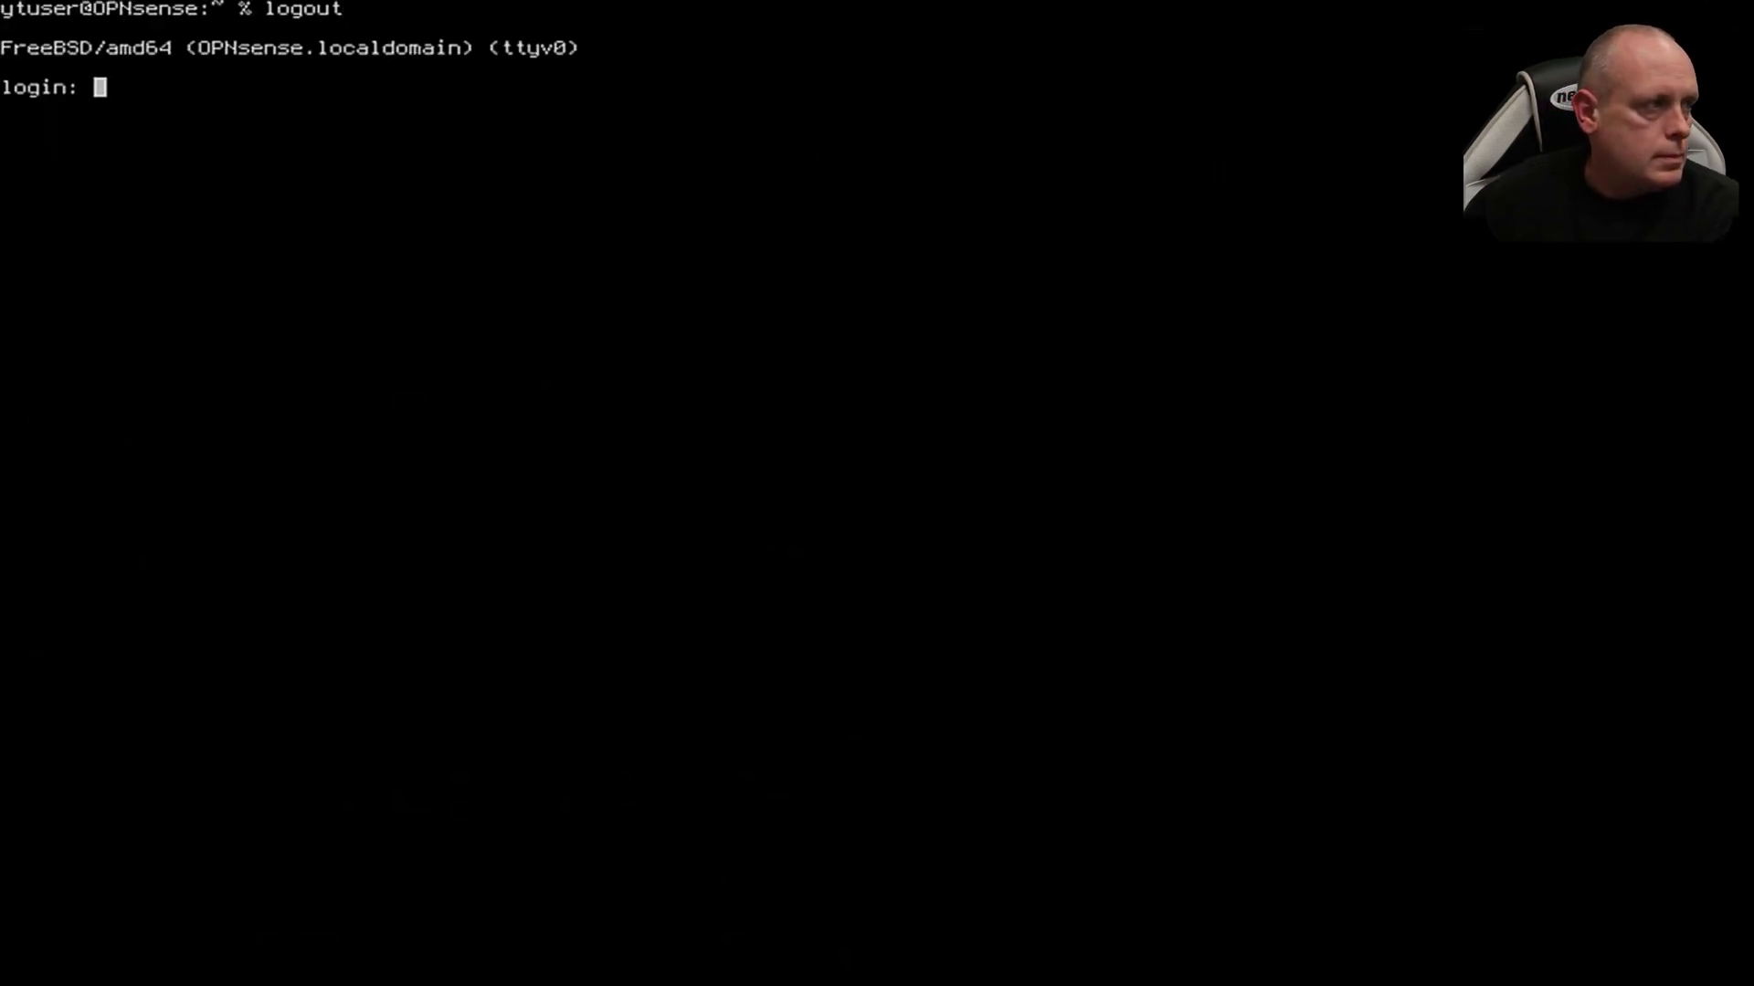